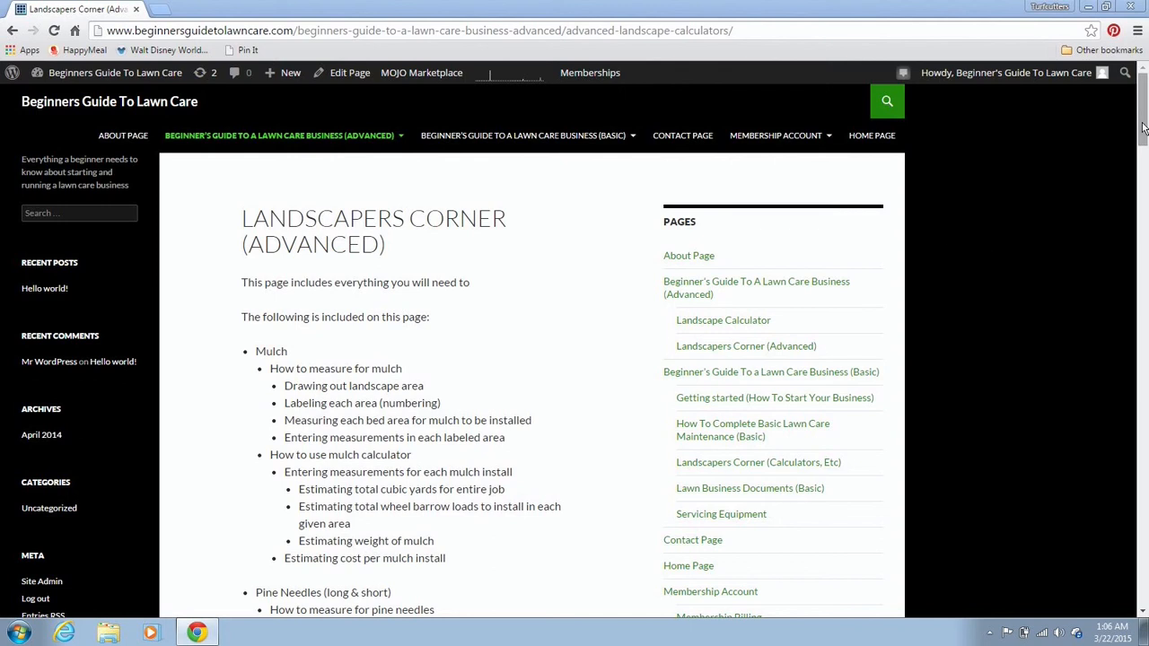
- Scroll the Landscapers Corner (Advanced) page down to the Pine Needle Calculator download section
{"action": "scroll", "scroll_direction": "down", "scroll_amount": 3}
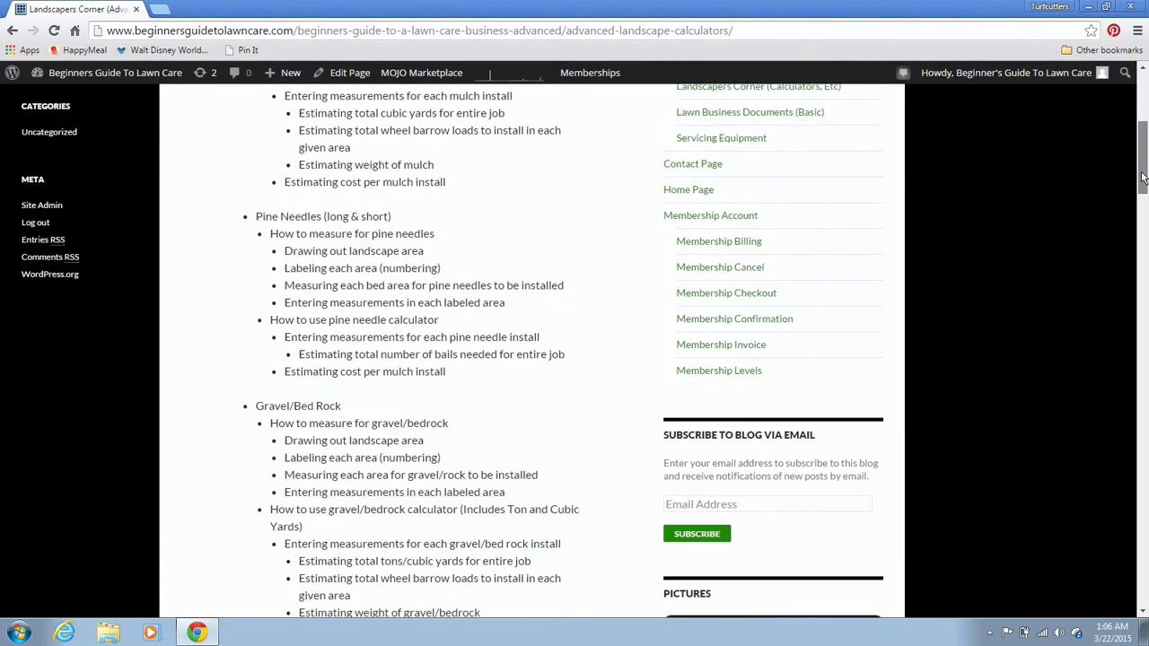
{"action": "scroll", "scroll_direction": "down", "scroll_amount": 3}
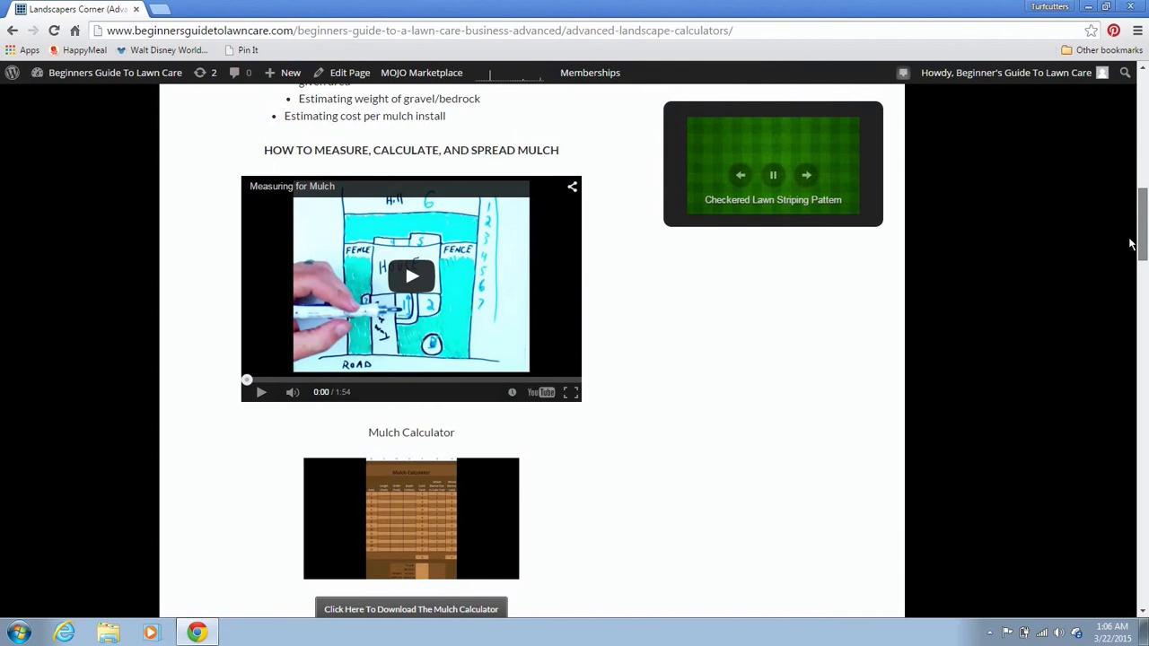
{"action": "scroll", "scroll_direction": "down", "scroll_amount": 3}
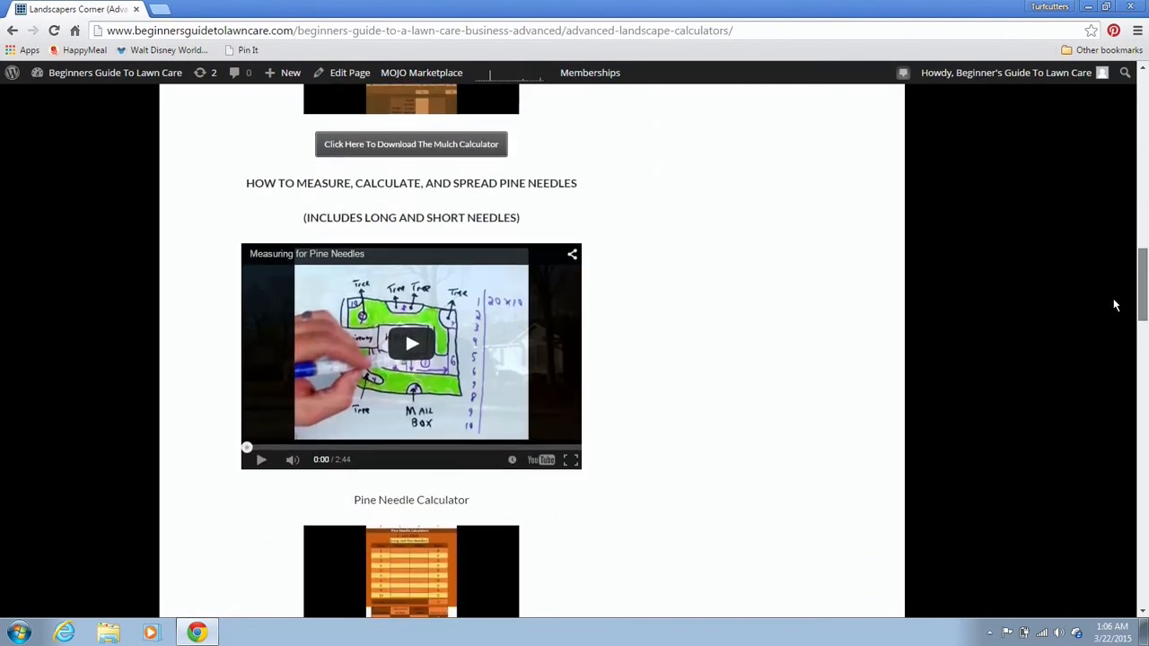
{"action": "scroll", "scroll_direction": "down", "scroll_amount": 3}
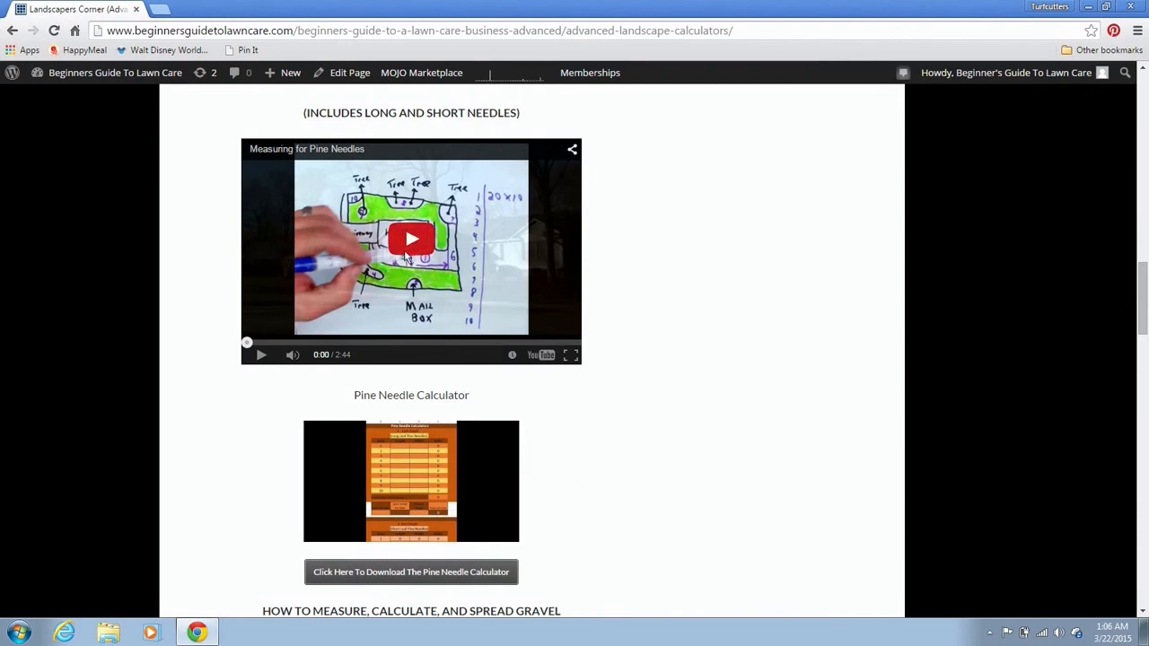
{"action": "mouse_move", "coordinate": [495, 265]}
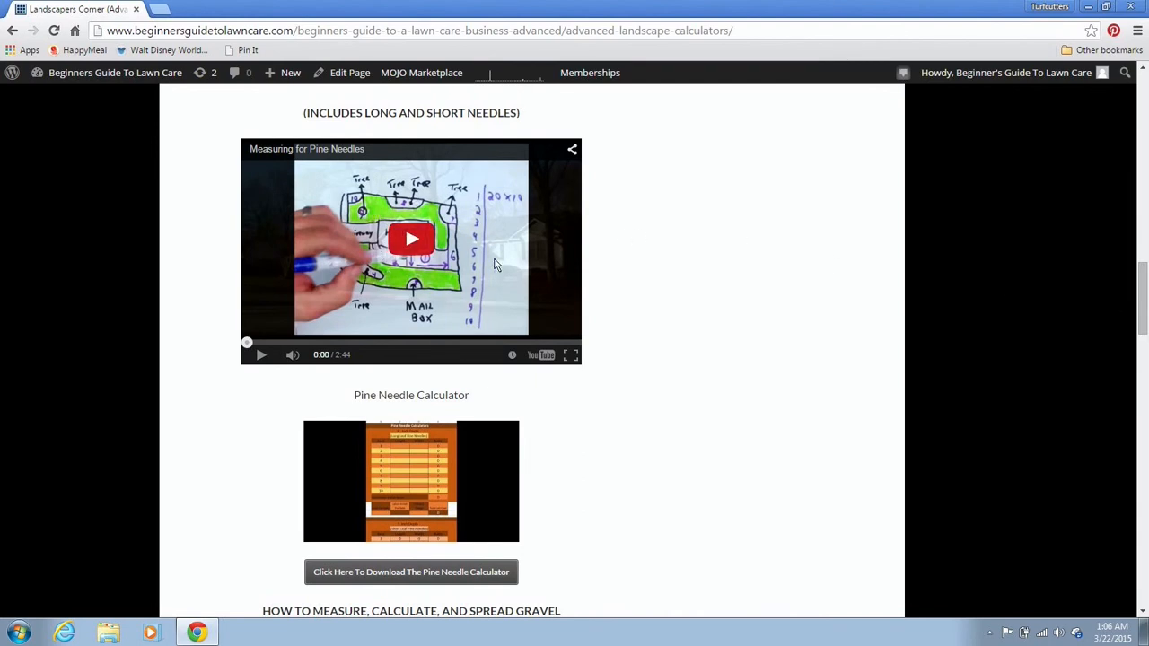
{"action": "mouse_move", "coordinate": [635, 348]}
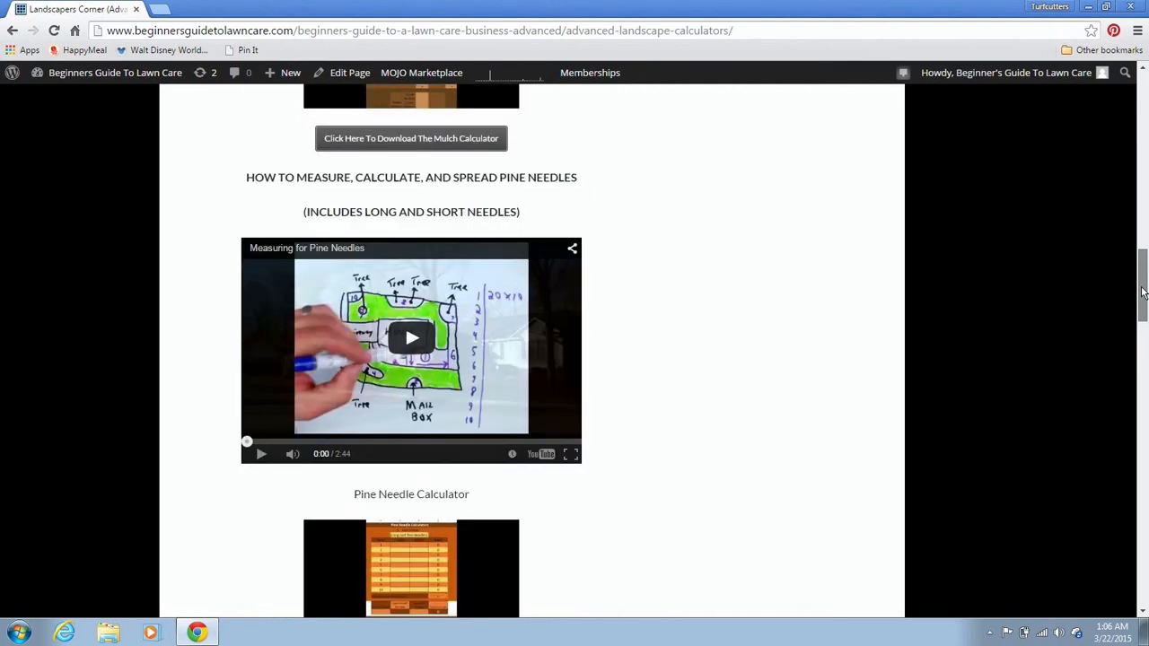
{"action": "scroll", "scroll_direction": "down", "scroll_amount": 3}
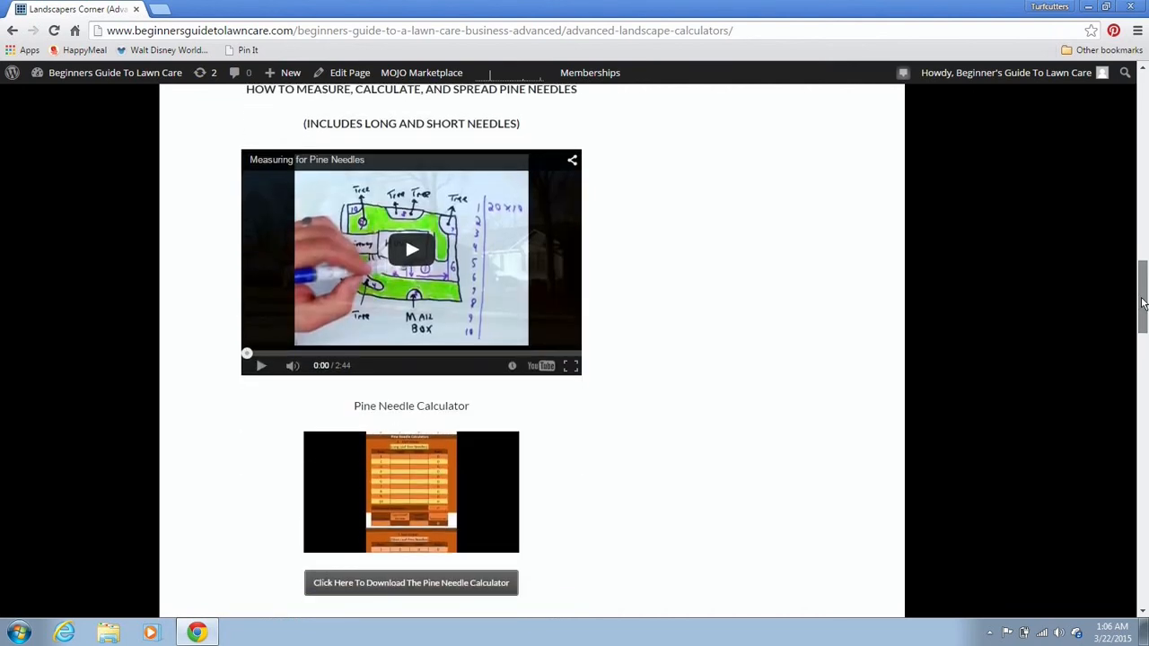
{"action": "scroll", "scroll_direction": "down", "scroll_amount": 3}
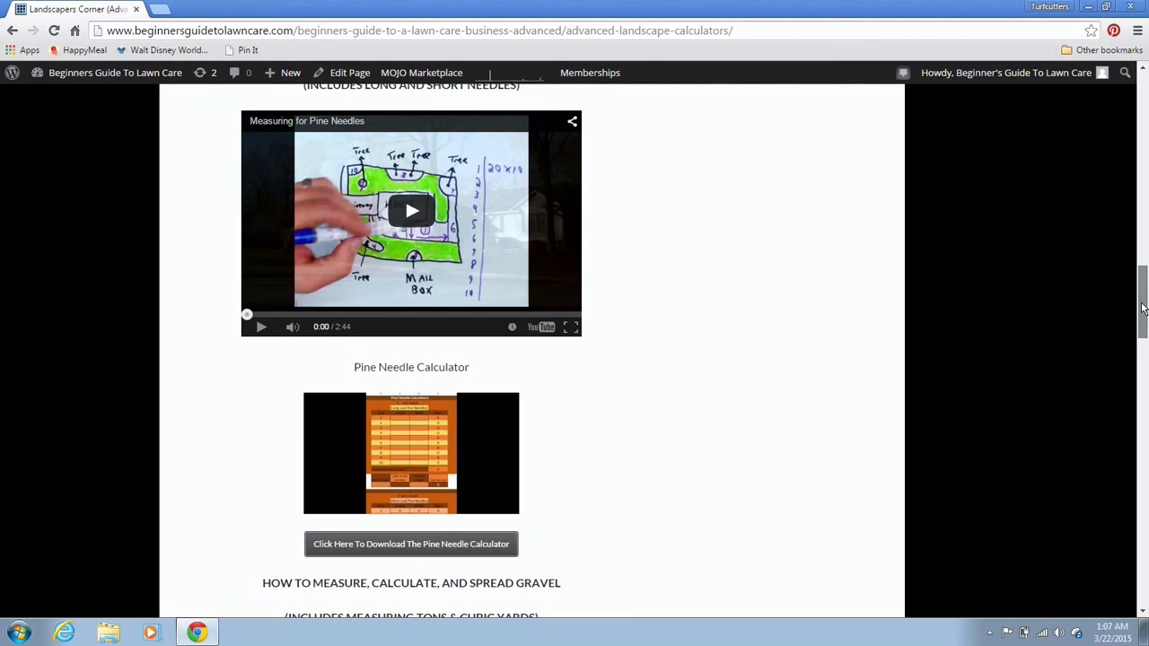
{"action": "scroll", "scroll_direction": "down", "scroll_amount": 3}
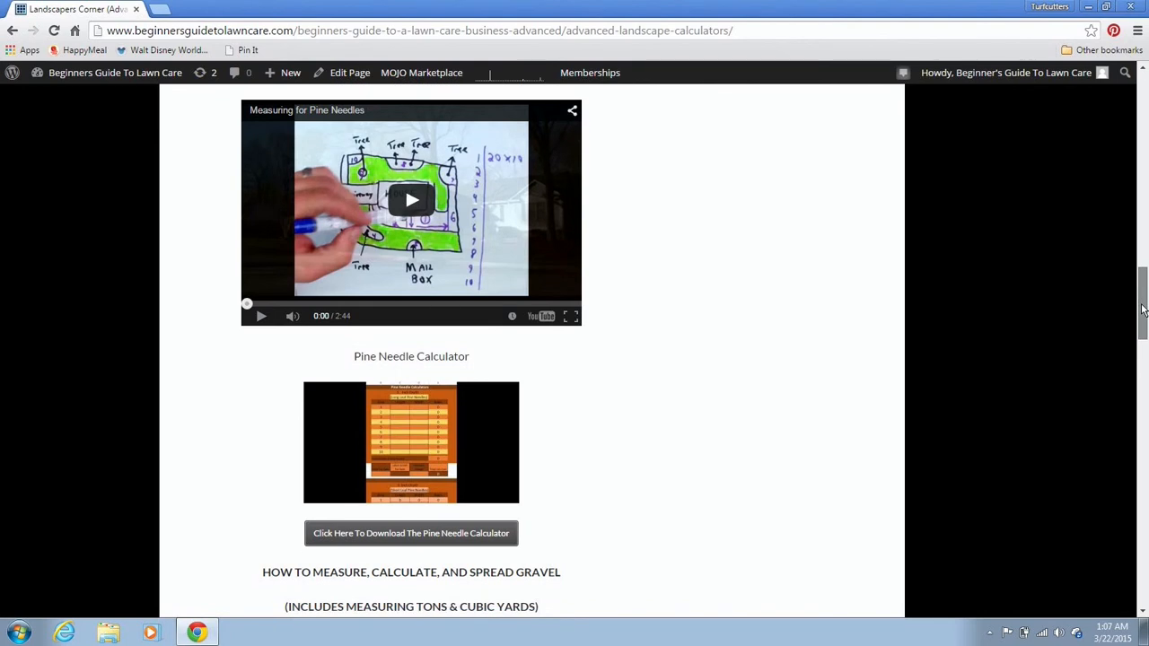
{"action": "scroll", "scroll_direction": "down", "scroll_amount": 3}
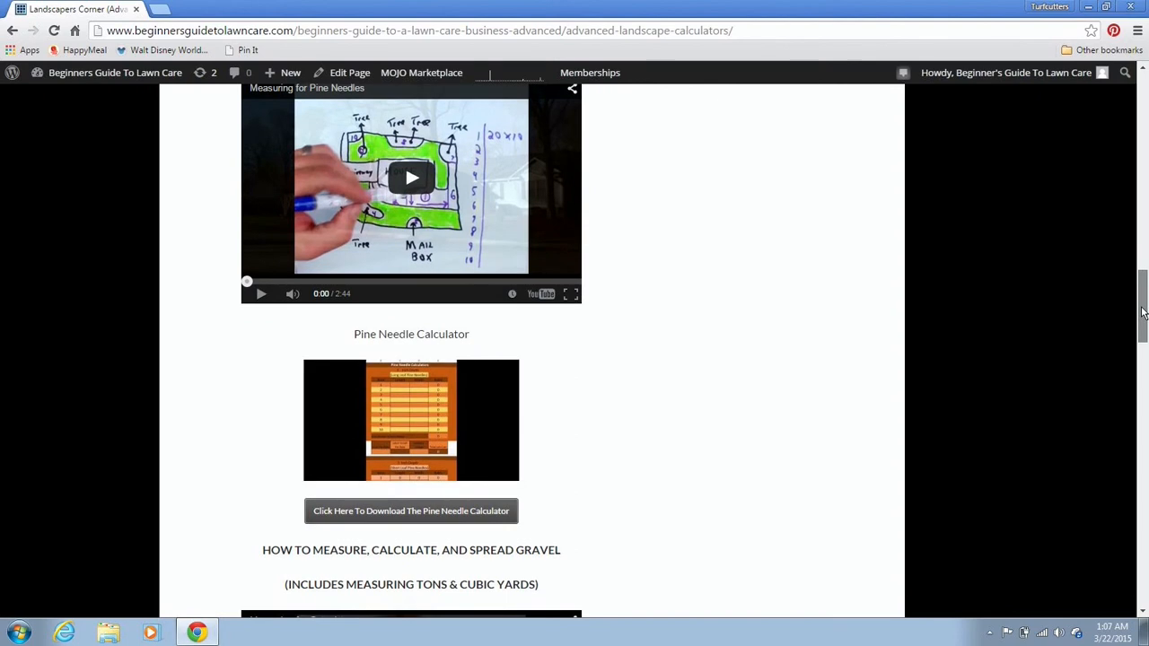
{"action": "scroll", "scroll_direction": "down", "scroll_amount": 3}
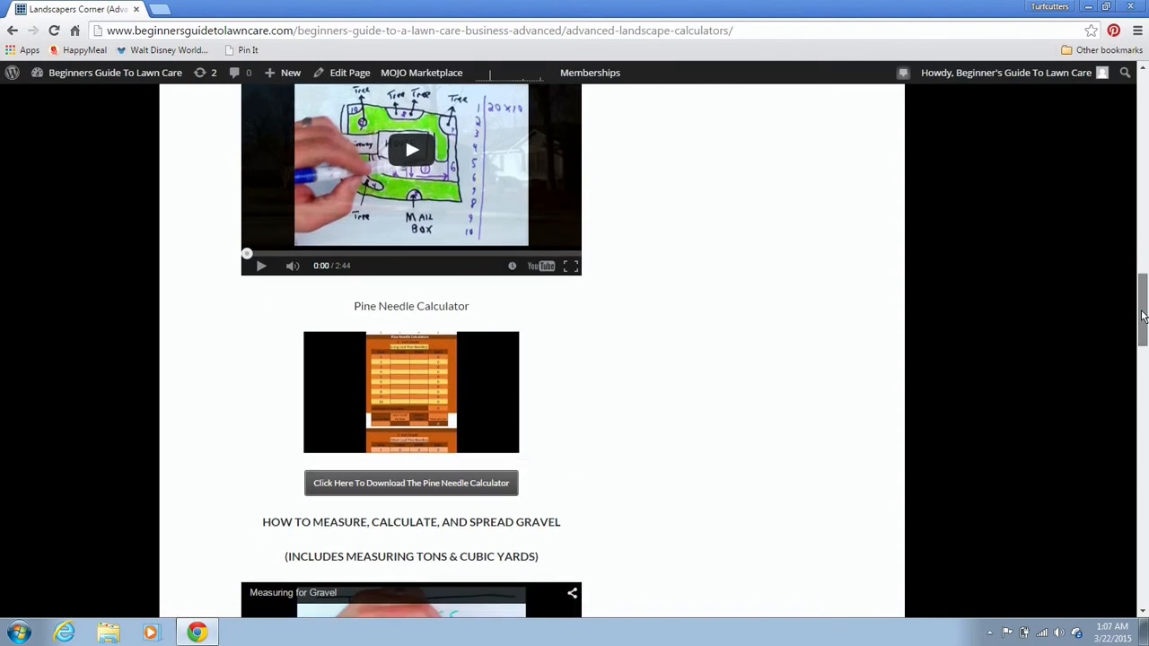
{"action": "scroll", "scroll_direction": "down", "scroll_amount": 3}
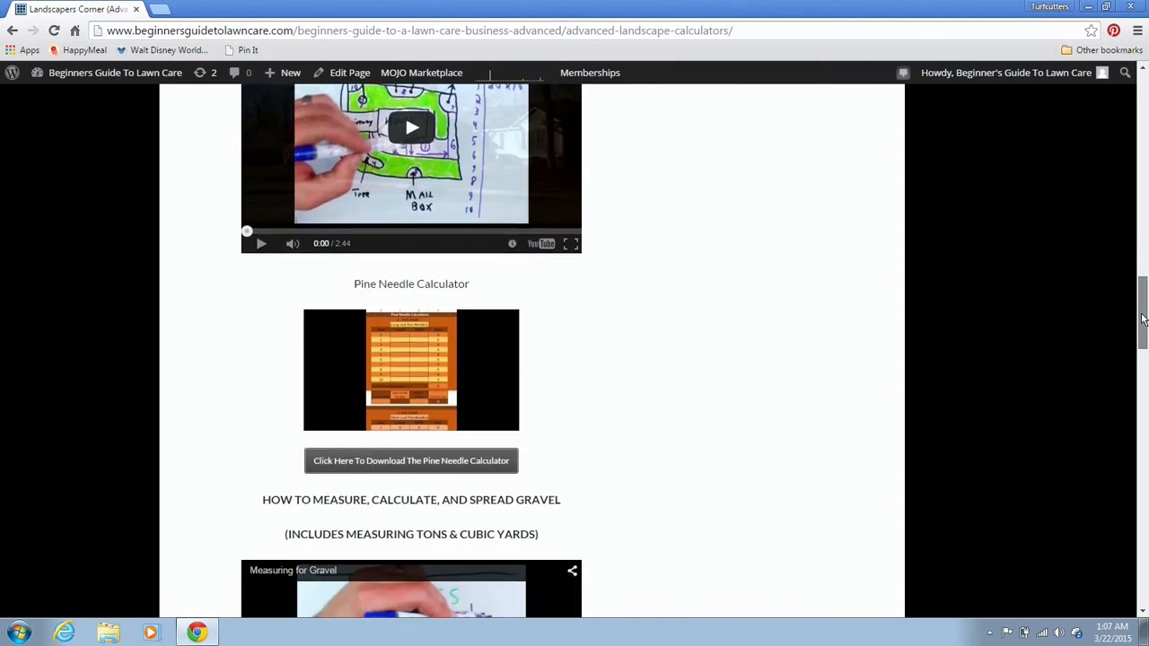
{"action": "scroll", "scroll_direction": "down", "scroll_amount": 3}
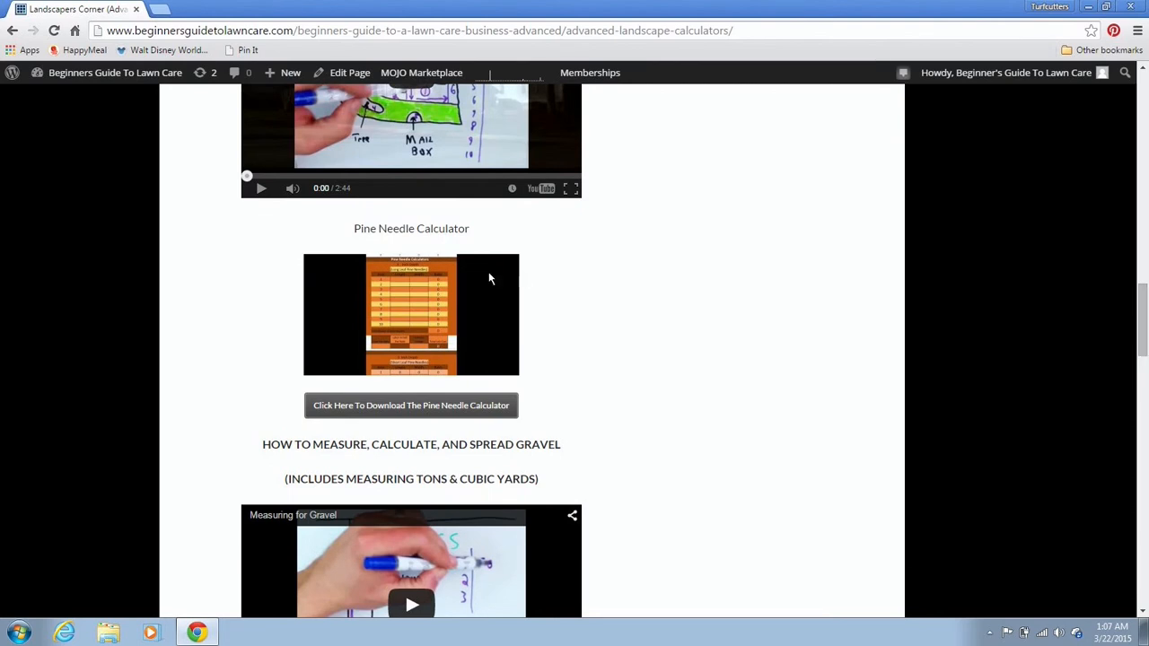
{"action": "mouse_move", "coordinate": [450, 263]}
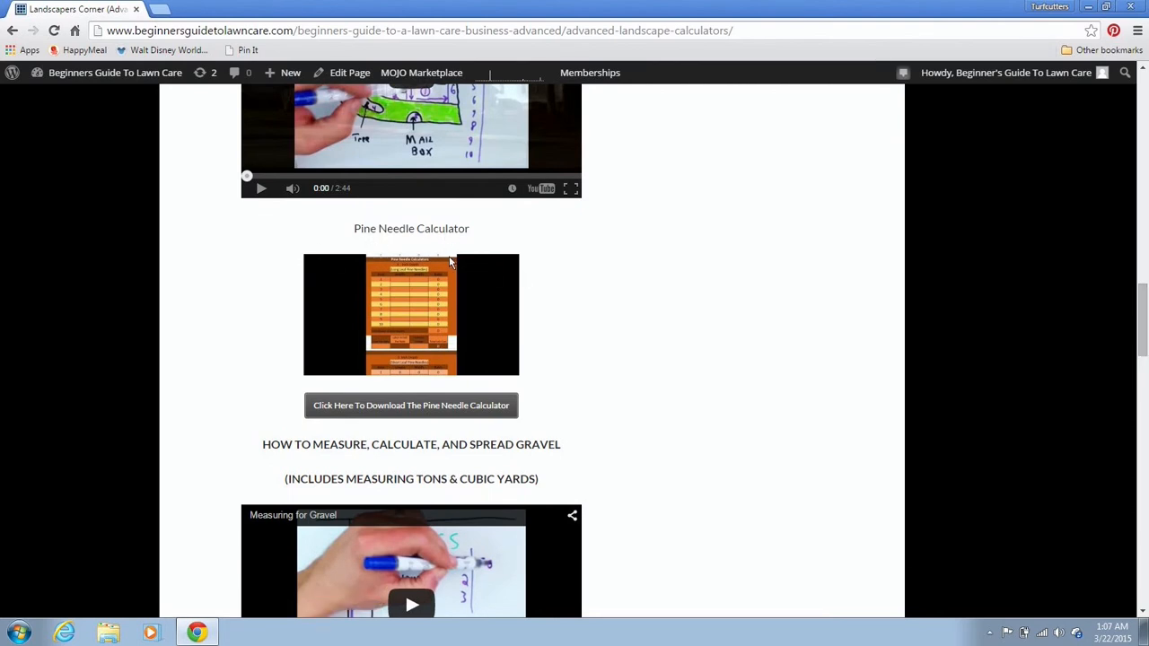
{"action": "mouse_move", "coordinate": [393, 309]}
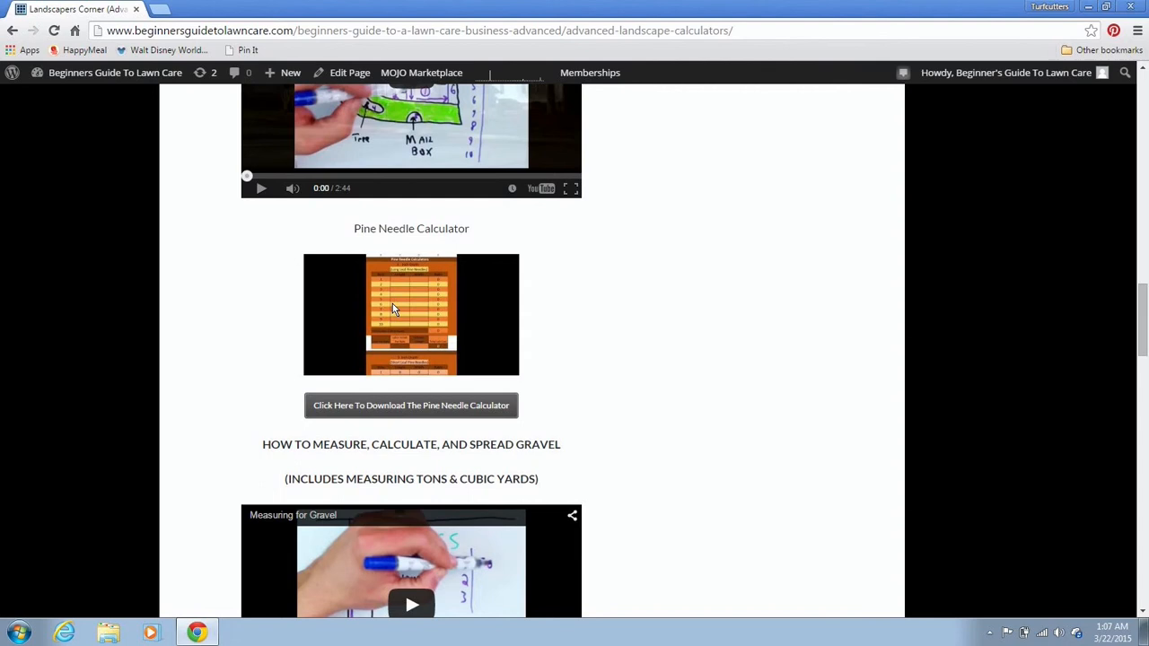
{"action": "mouse_move", "coordinate": [447, 311]}
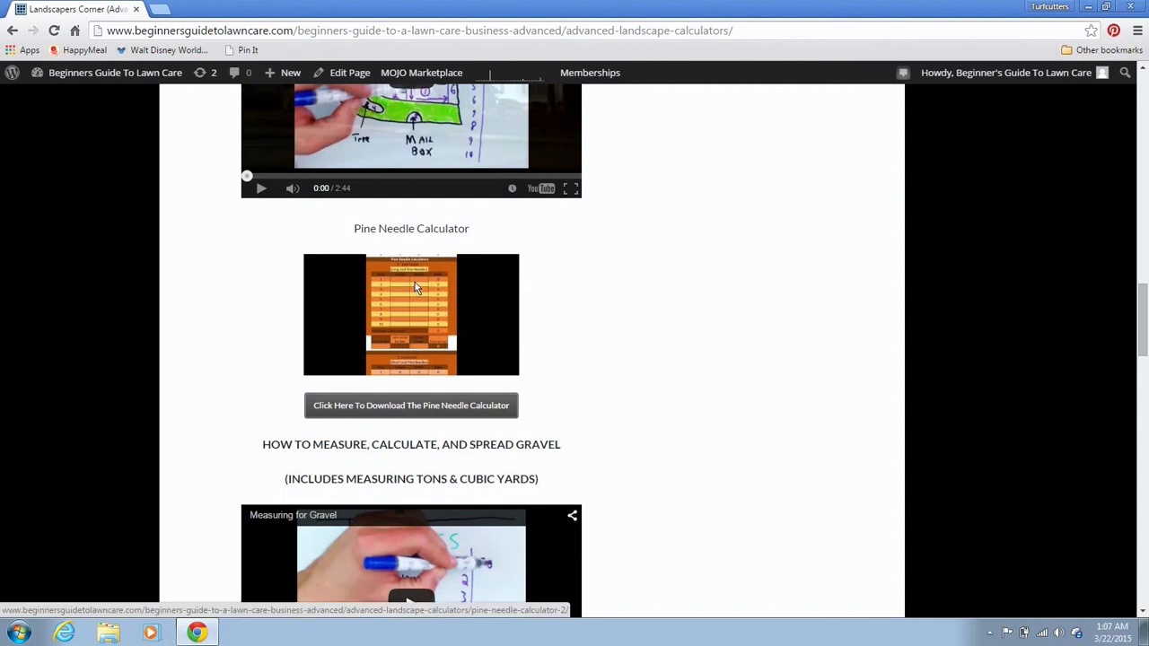
{"action": "mouse_move", "coordinate": [456, 388]}
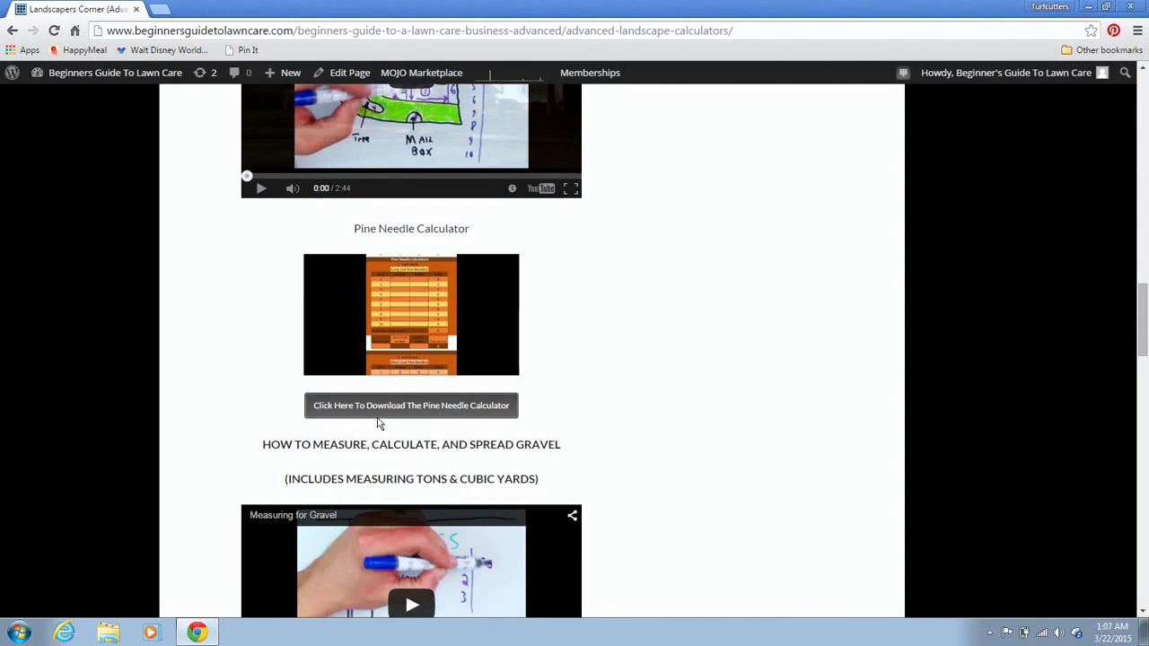
{"action": "mouse_move", "coordinate": [407, 406]}
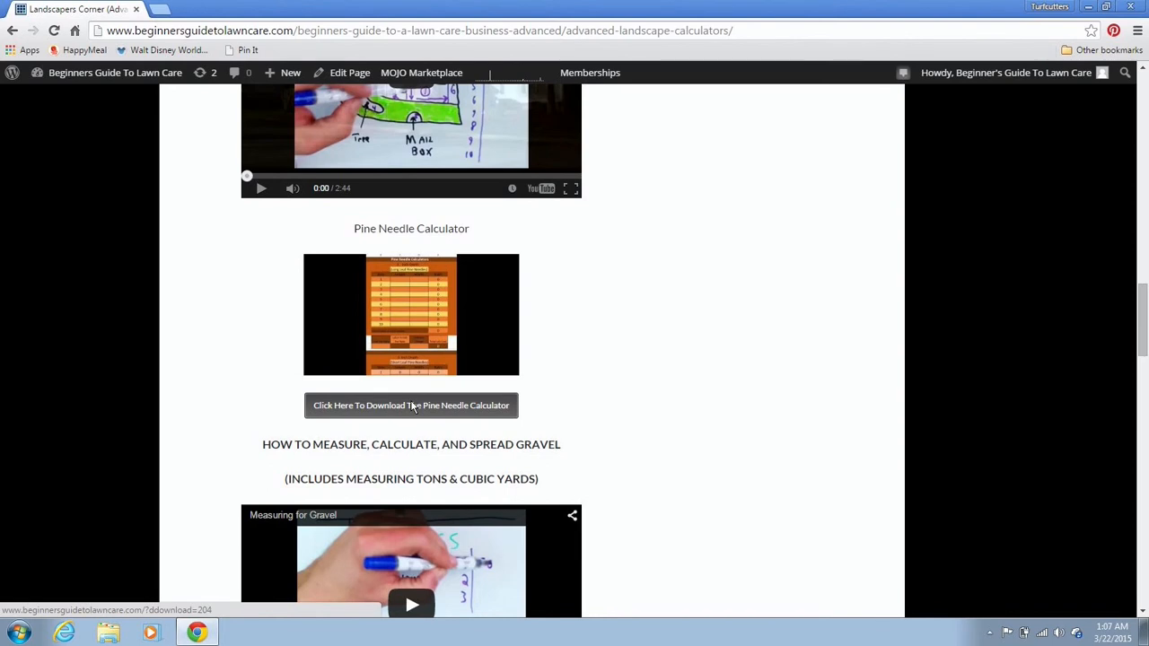
- Download the Pine Needle Calculator spreadsheet and open the downloaded file from Chrome's download bar
{"action": "left_click", "coordinate": [411, 405]}
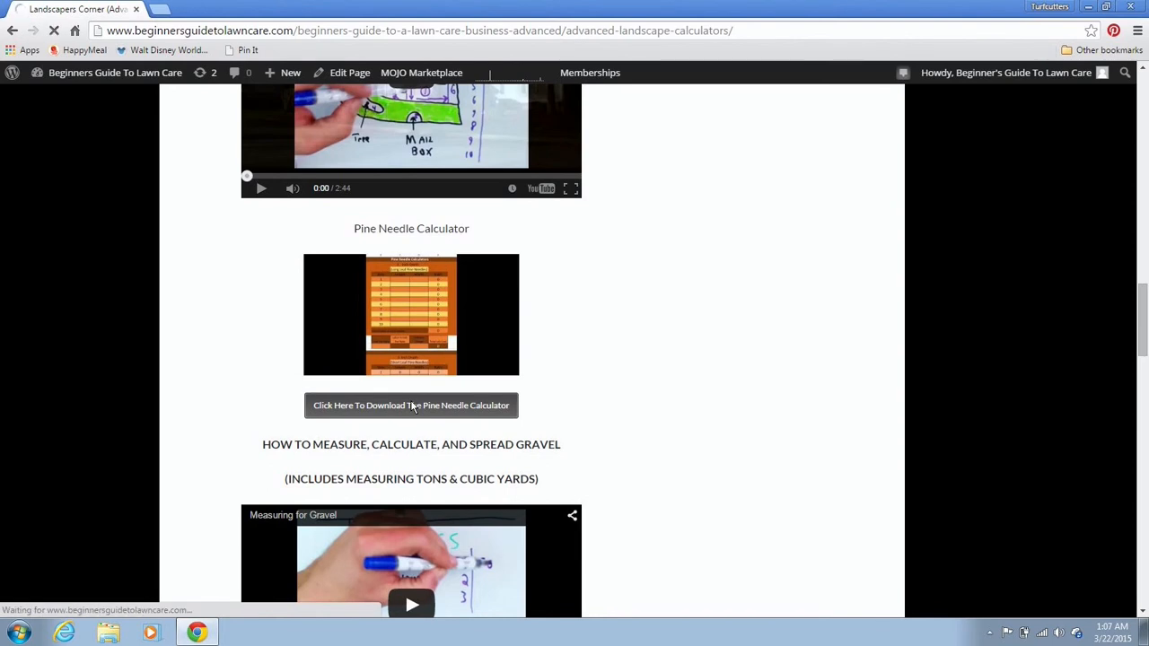
{"action": "mouse_move", "coordinate": [264, 370]}
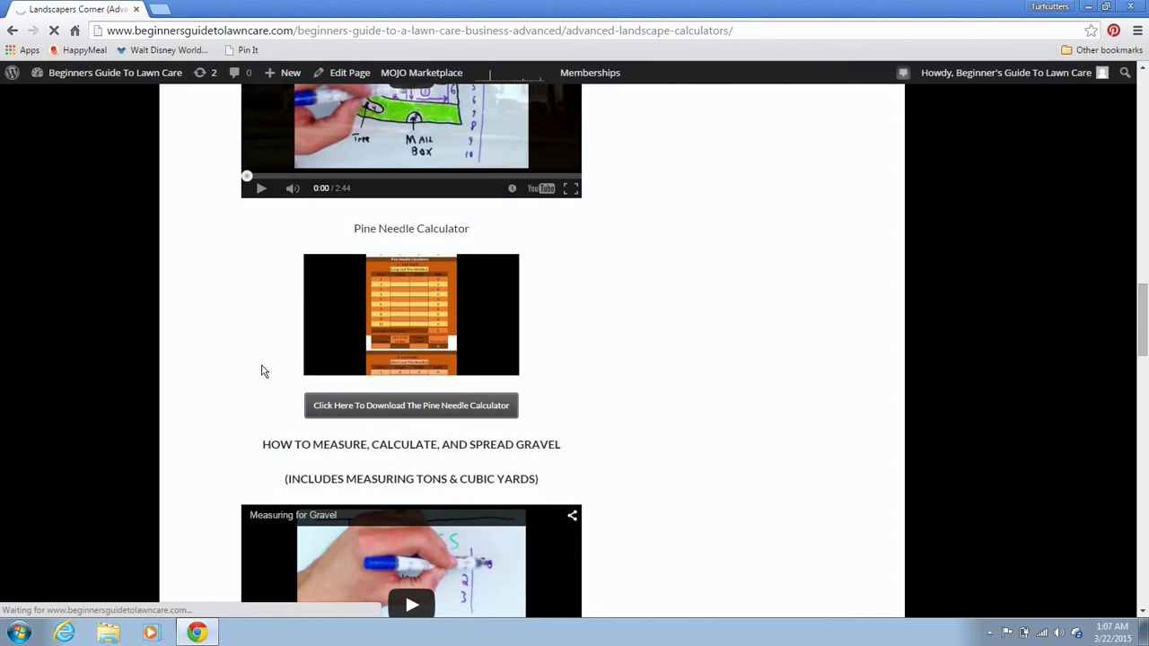
{"action": "left_click", "coordinate": [411, 406]}
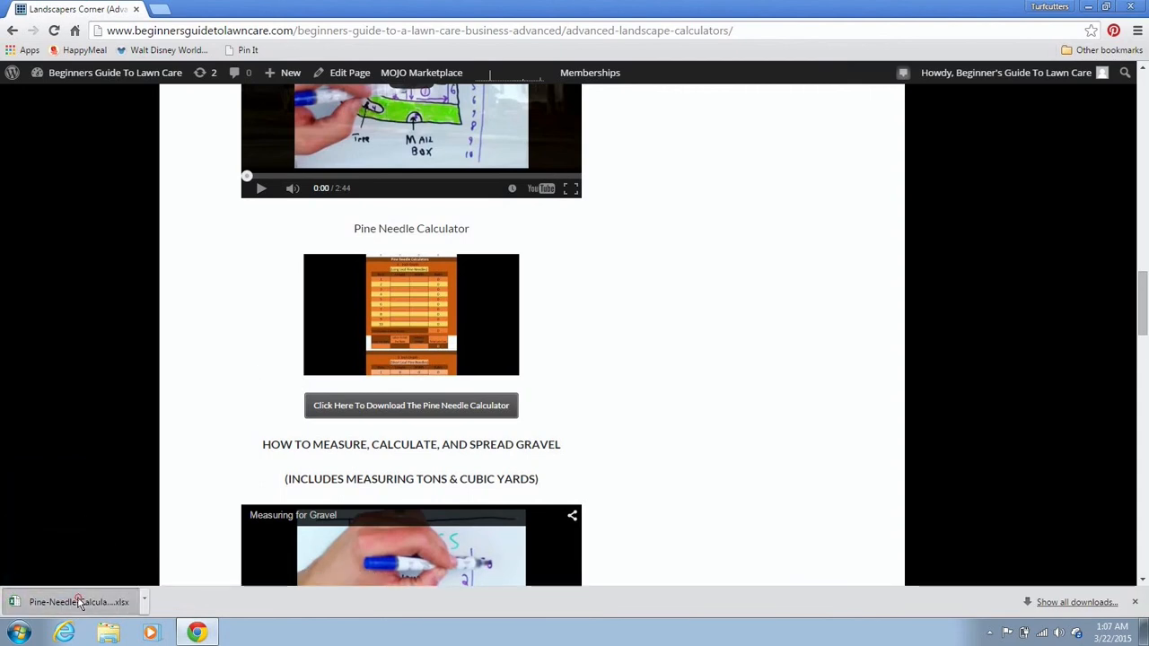
{"action": "left_click", "coordinate": [79, 603]}
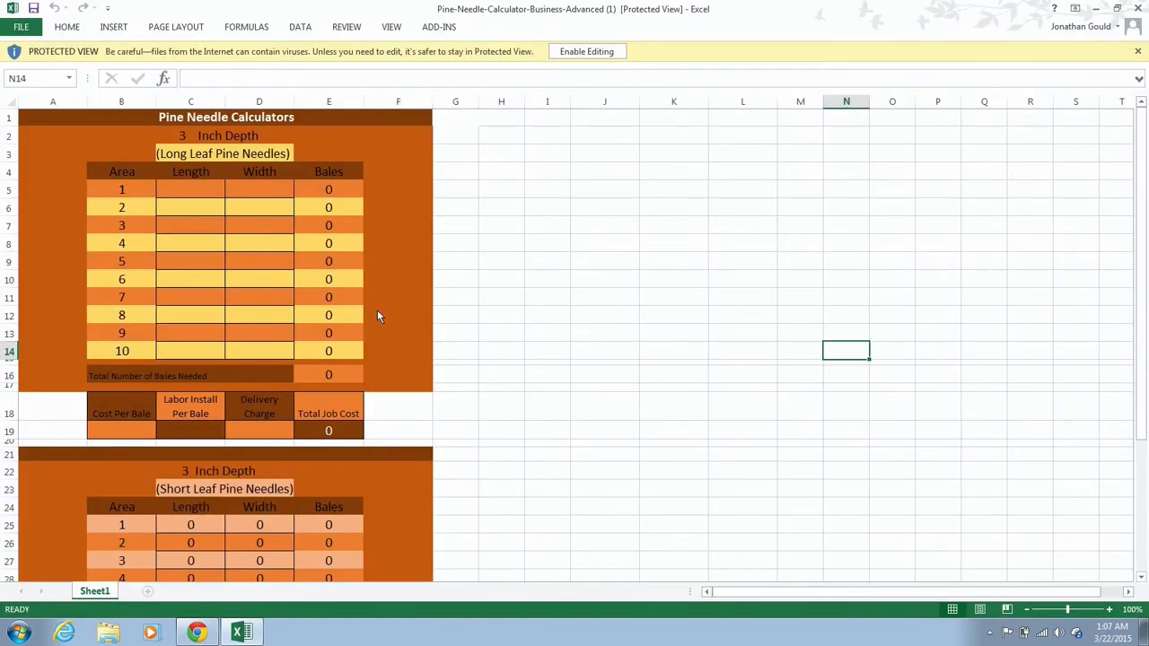
{"action": "mouse_move", "coordinate": [586, 54]}
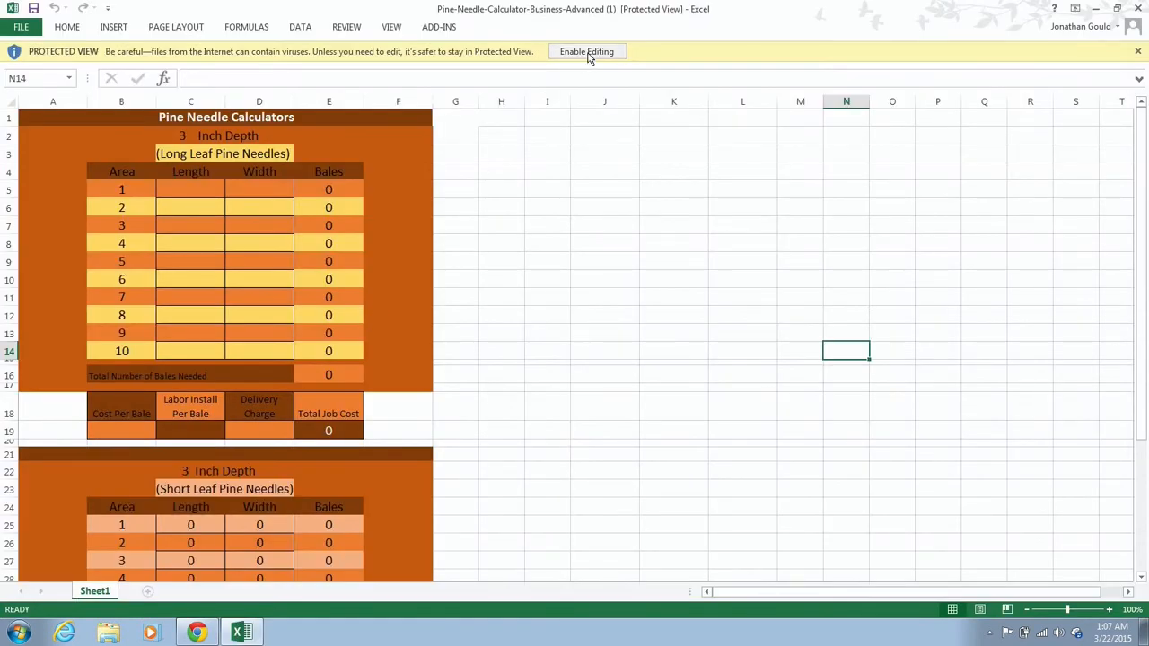
- Enable editing on the protected workbook and select area 1's length cell C5
{"action": "left_click", "coordinate": [586, 50]}
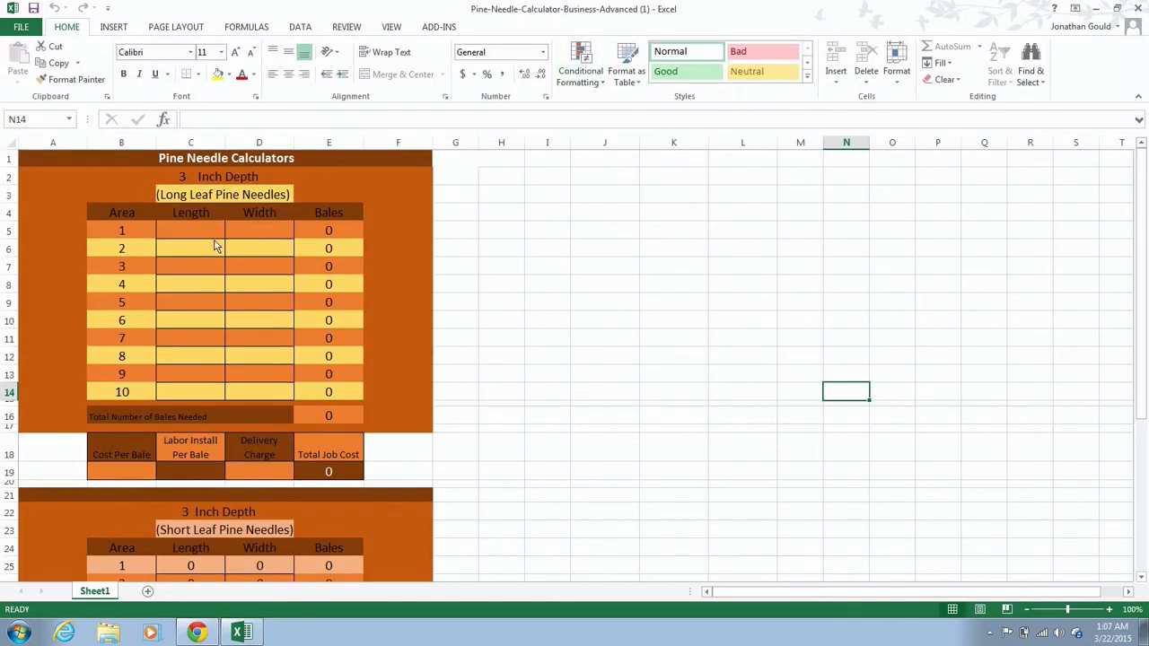
{"action": "mouse_move", "coordinate": [204, 237]}
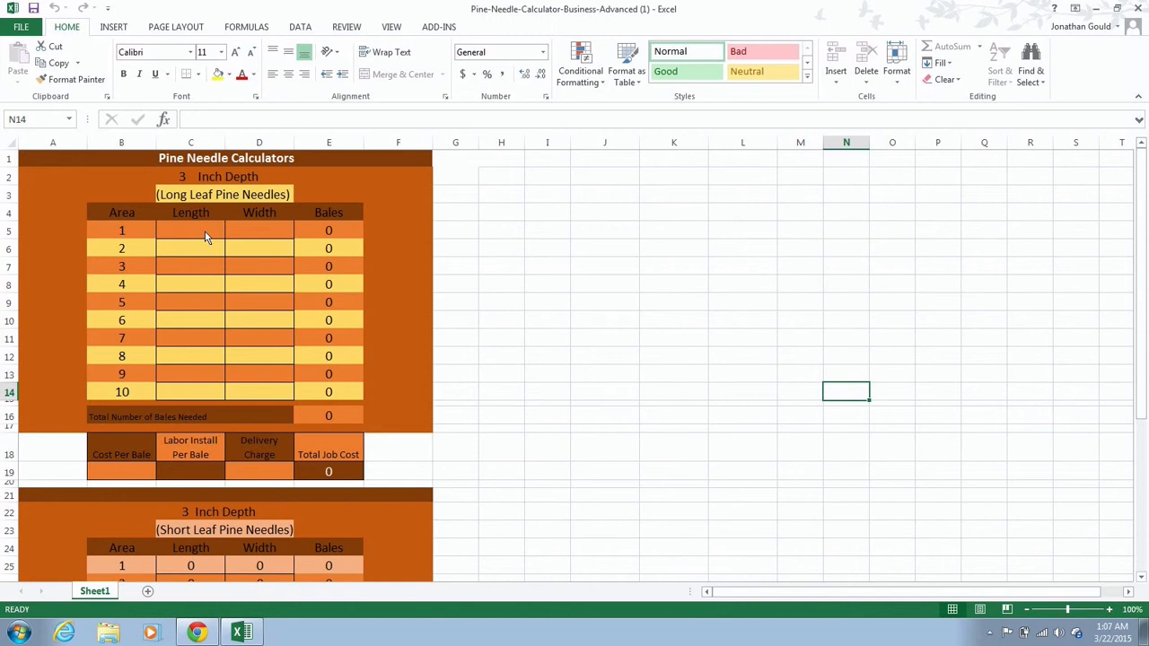
{"action": "left_click", "coordinate": [190, 230]}
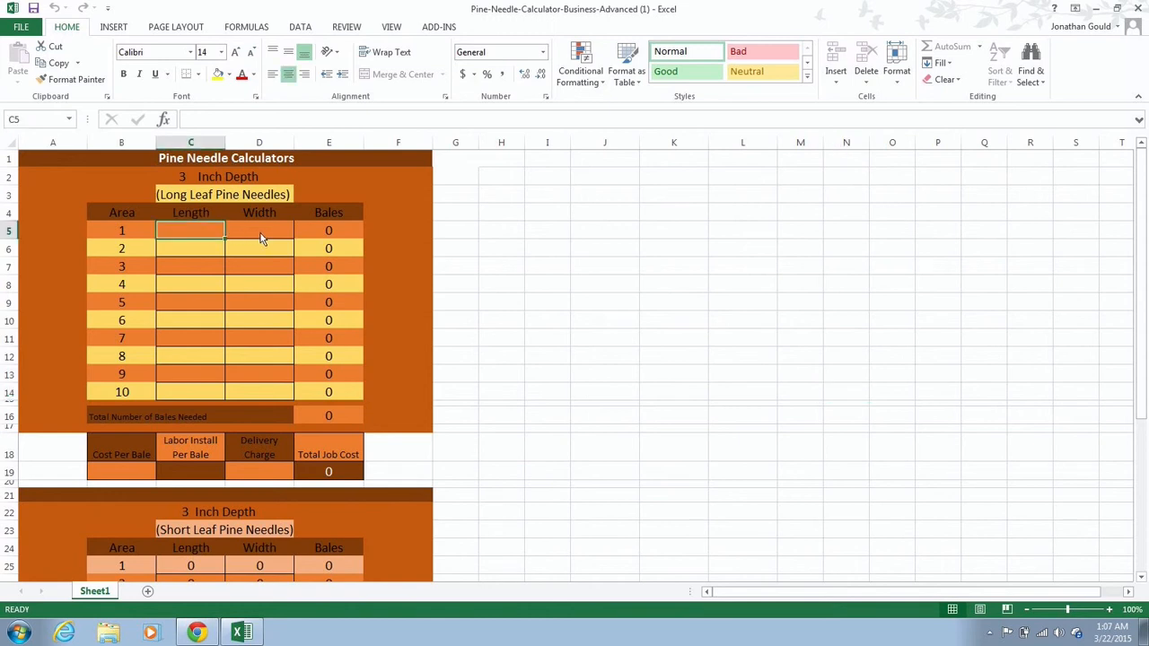
{"action": "mouse_move", "coordinate": [569, 248]}
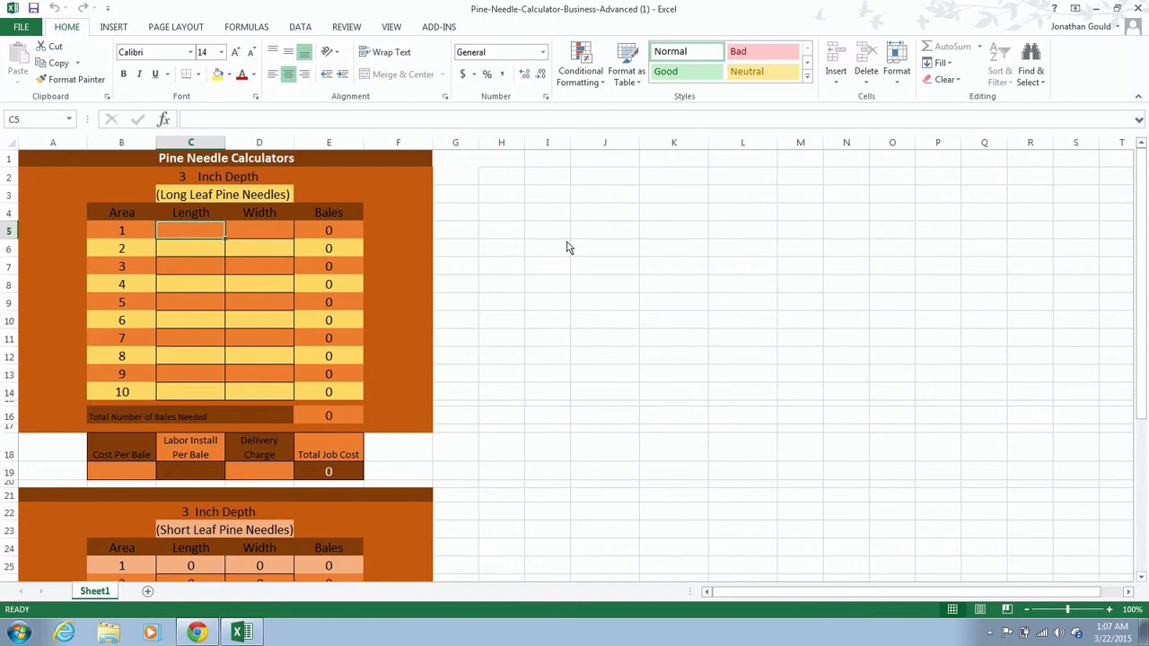
{"action": "mouse_move", "coordinate": [219, 248]}
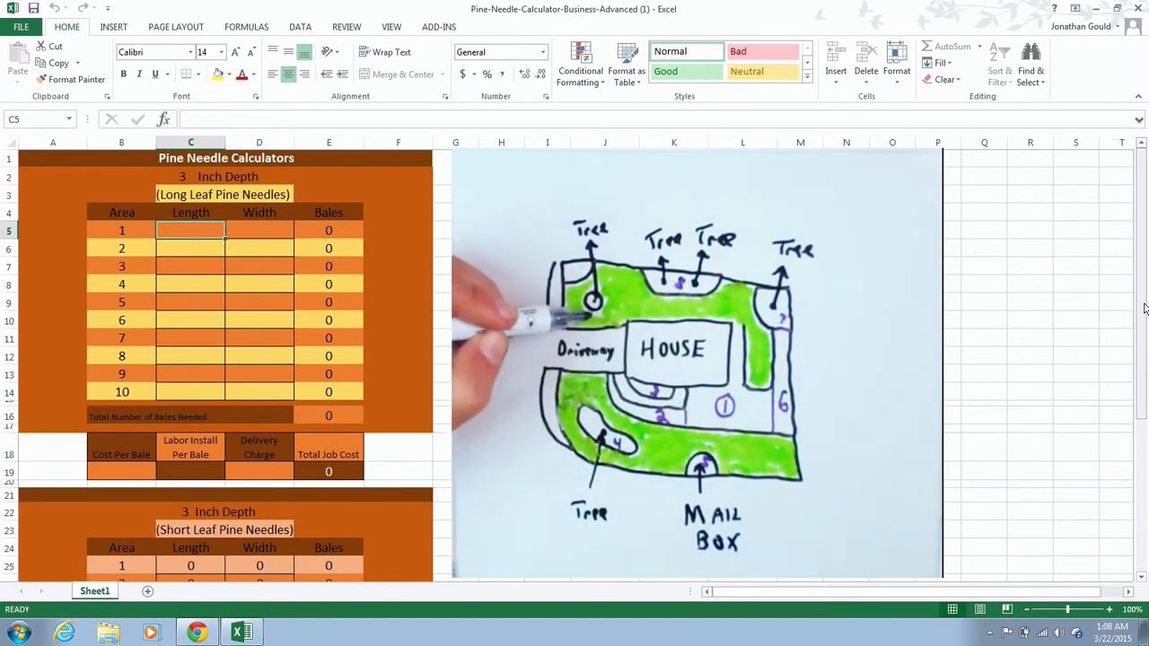
{"action": "scroll", "scroll_direction": "down", "scroll_amount": 3}
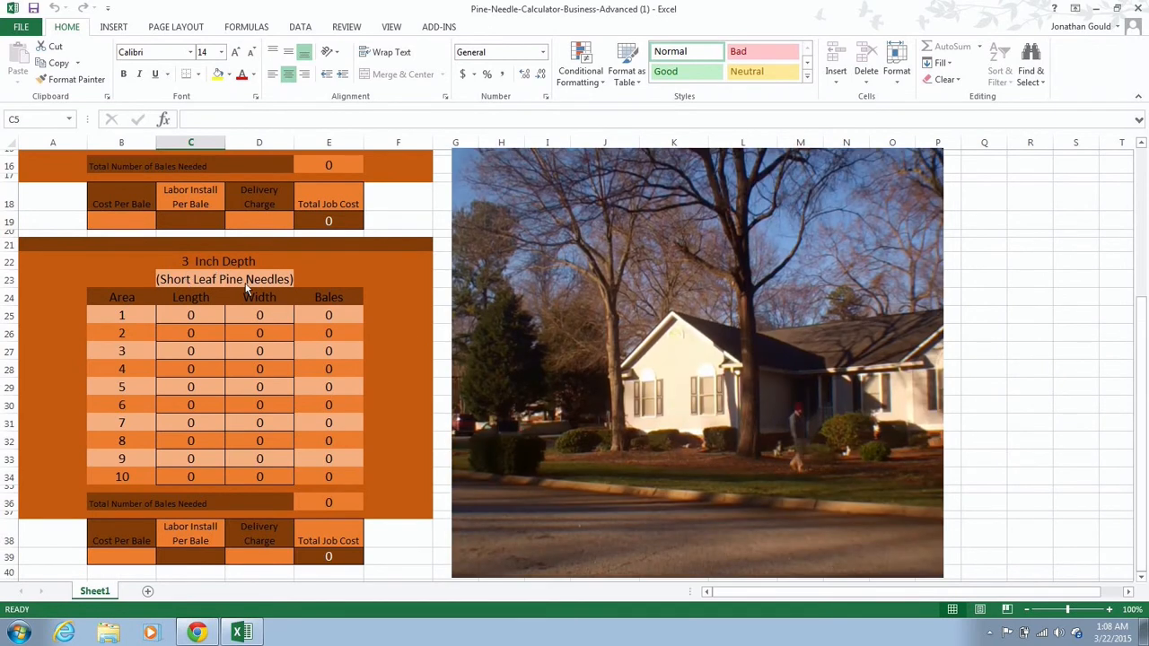
{"action": "mouse_move", "coordinate": [377, 338]}
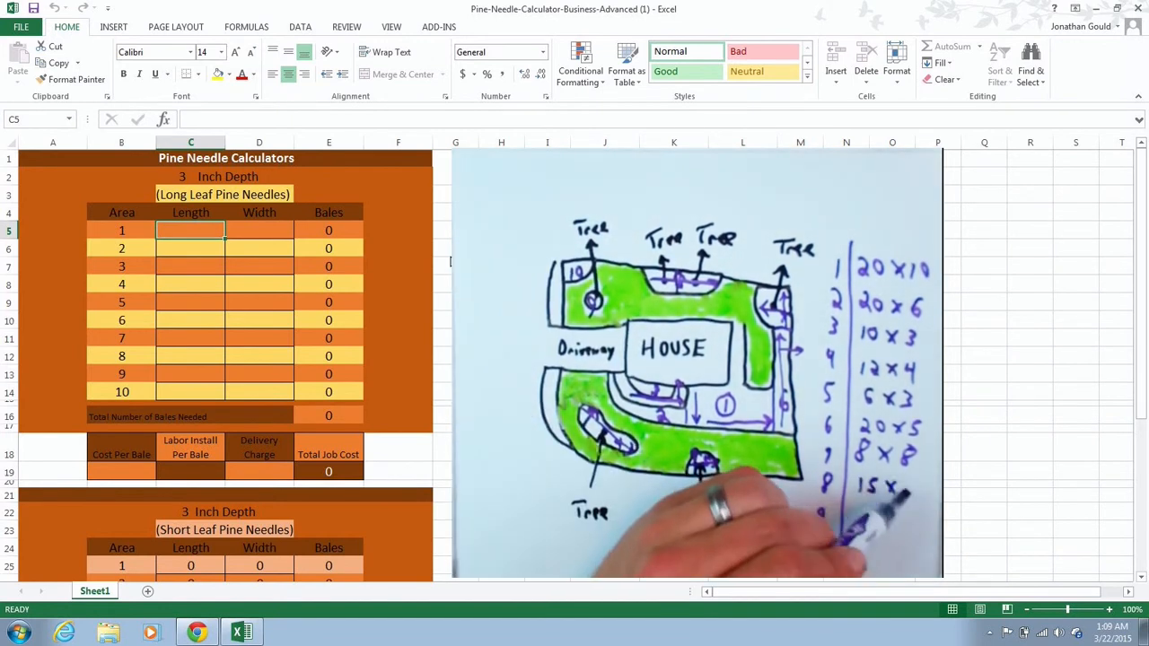
- Enter area 2 as 20 by 6 in C6:D6, giving 2.4 bales and a 6.4 total
{"action": "type", "text": "2"}
{"action": "left_click", "coordinate": [260, 232]}
{"action": "type", "text": "1"}
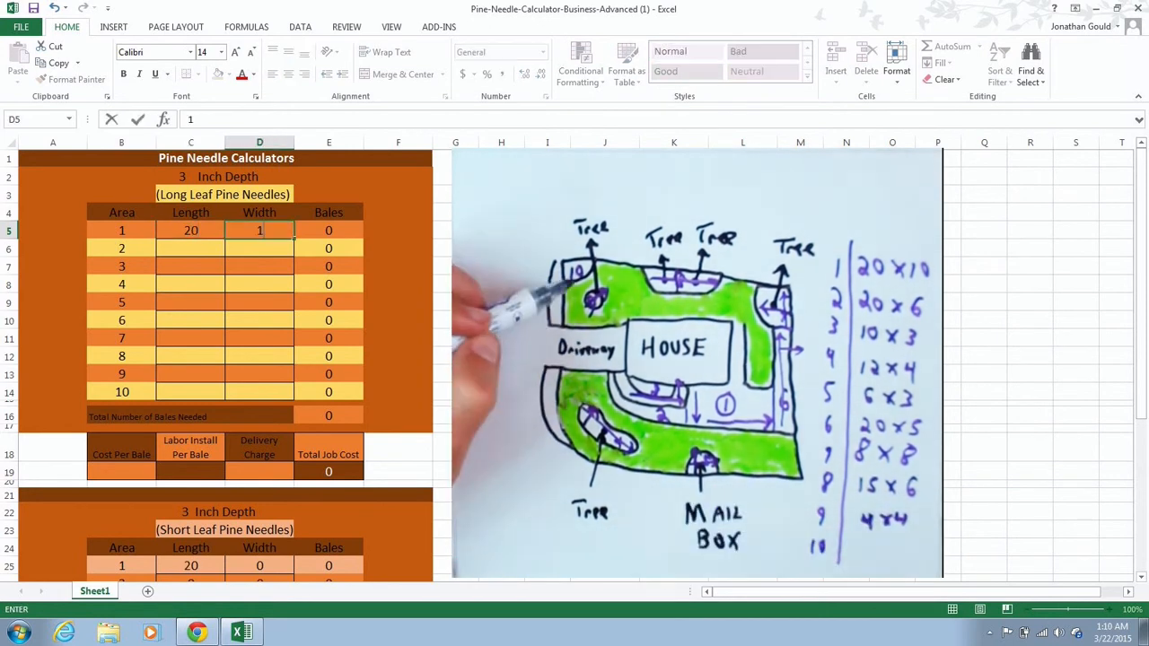
{"action": "type", "text": "0"}
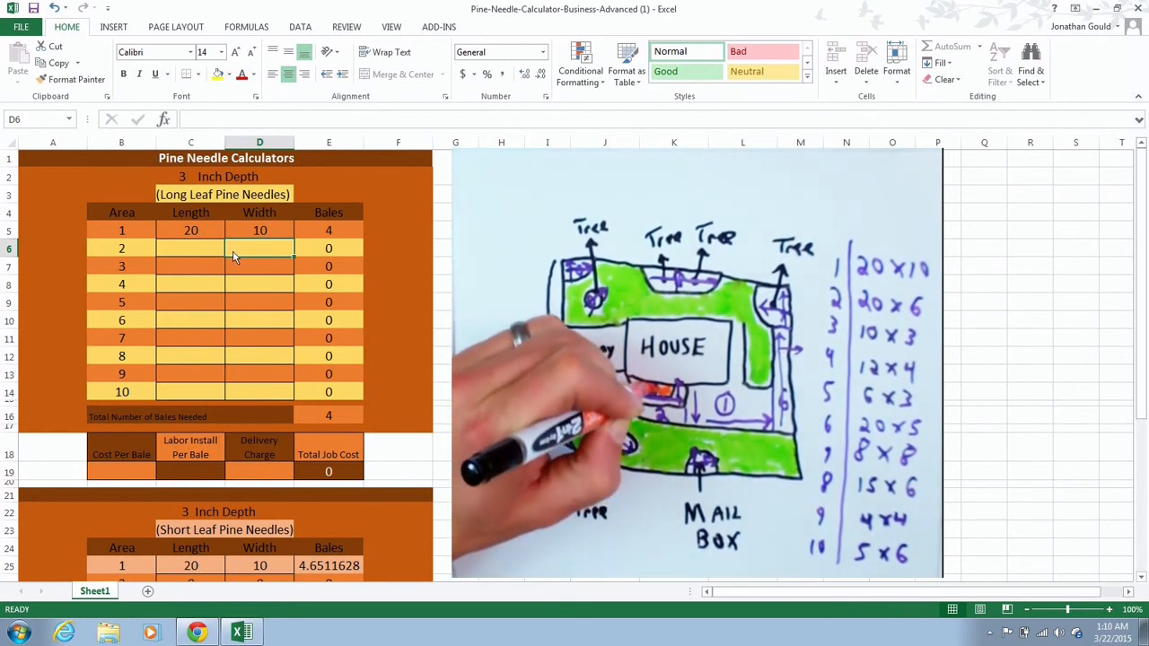
{"action": "left_click", "coordinate": [190, 248]}
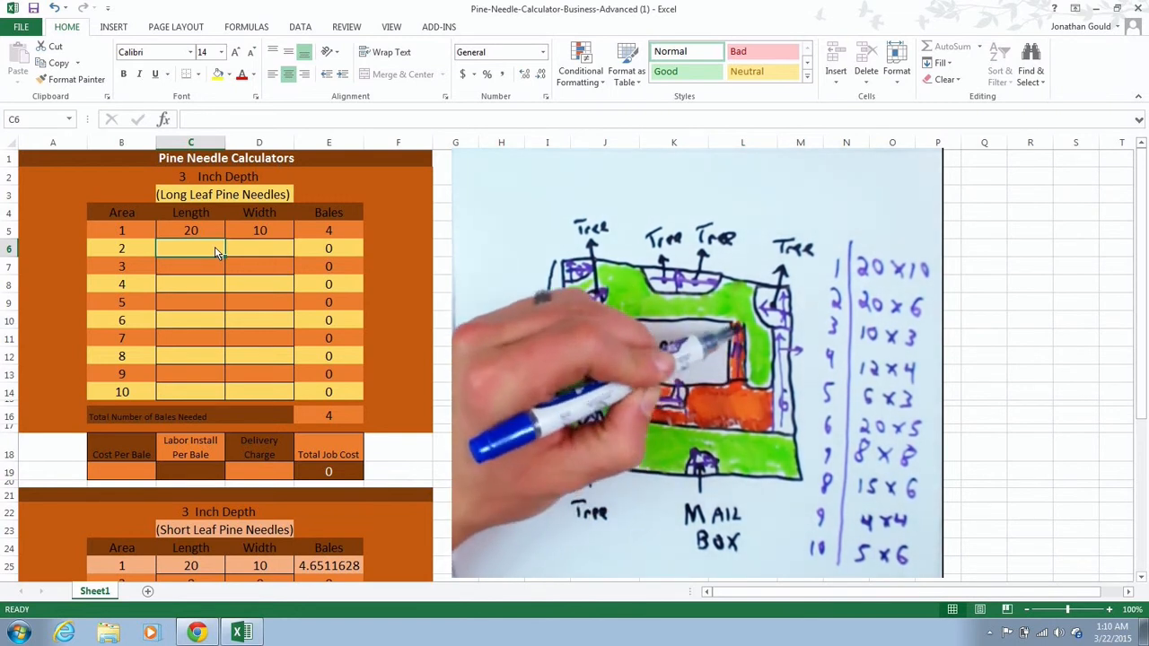
{"action": "type", "text": "20"}
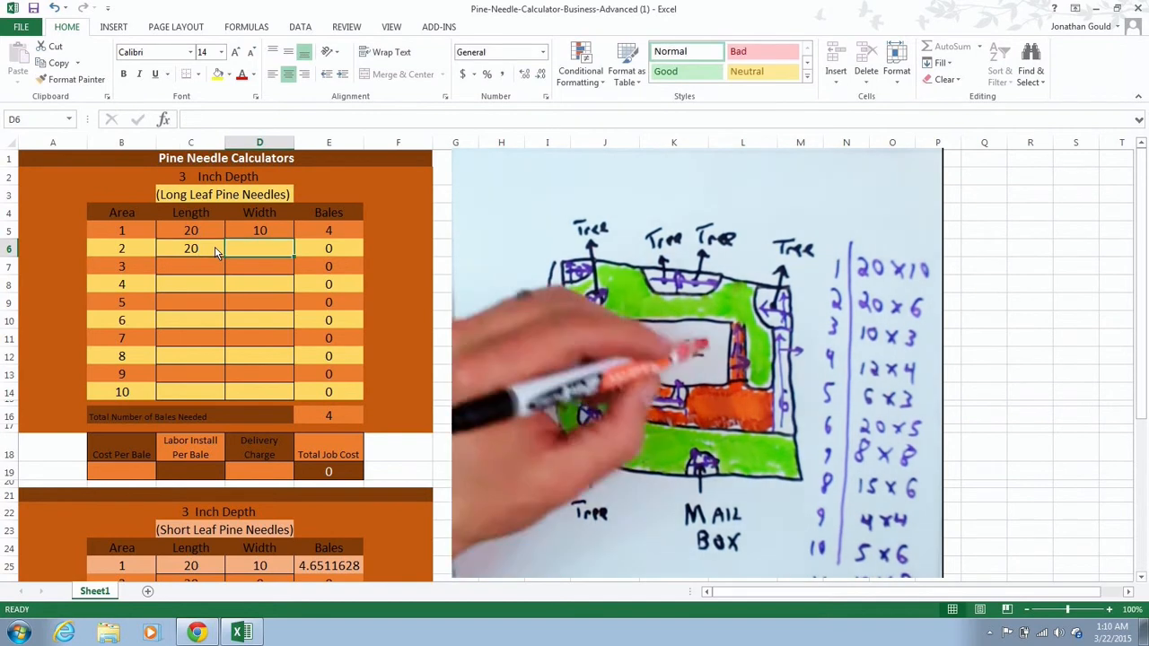
{"action": "type", "text": "6"}
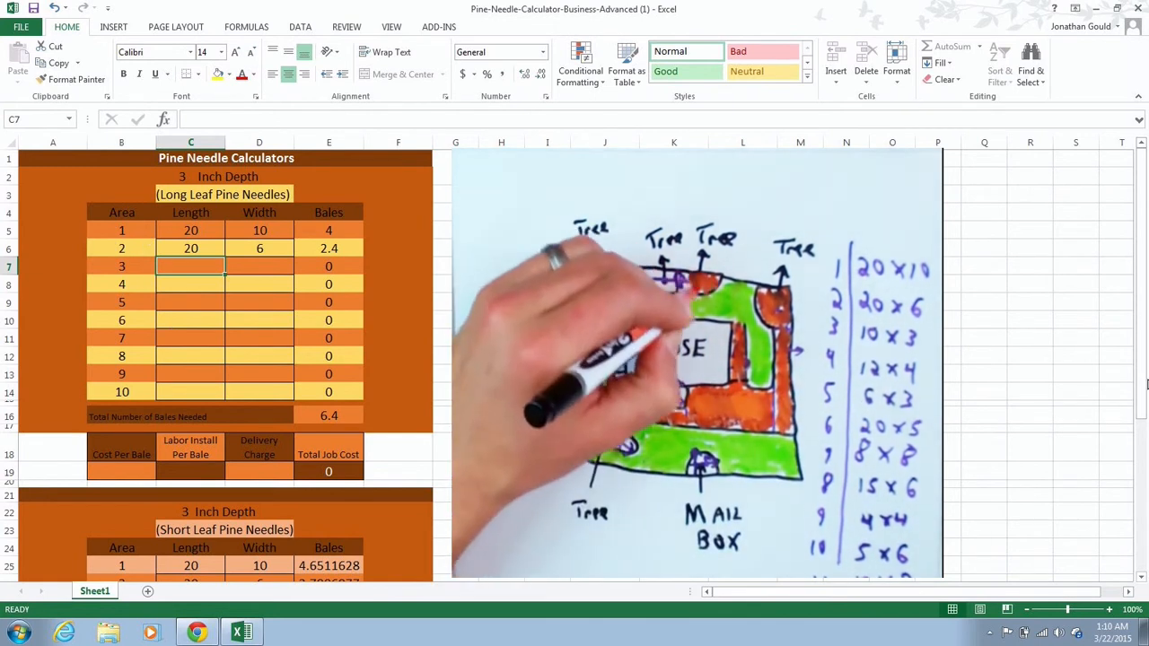
{"action": "scroll", "scroll_direction": "down", "scroll_amount": 3}
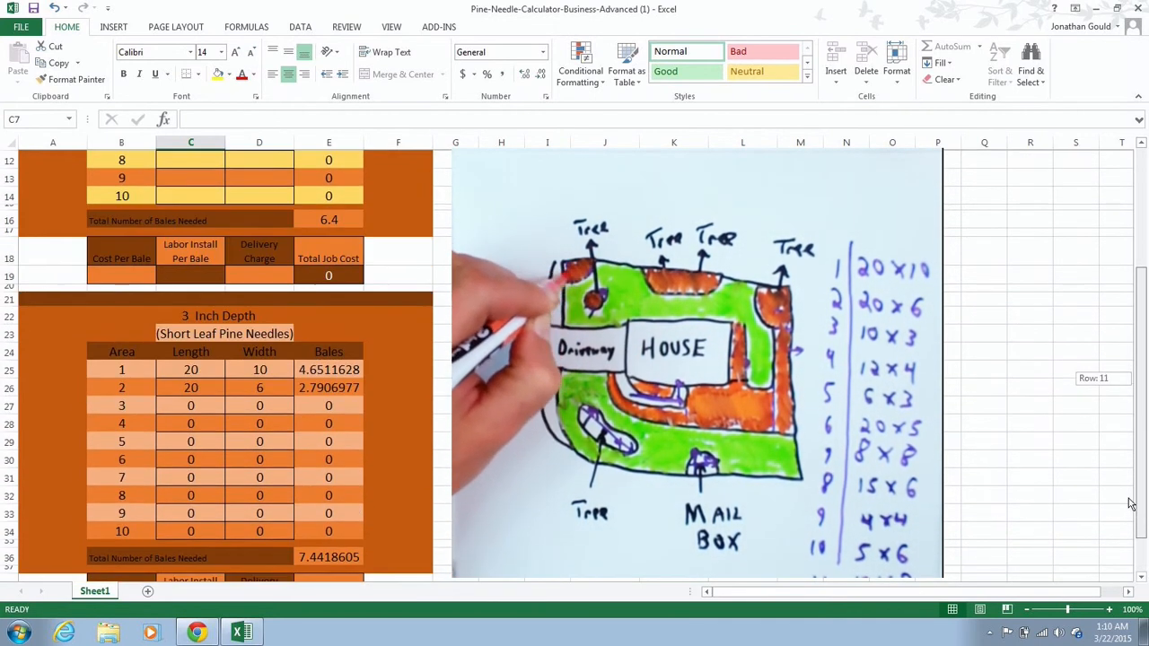
{"action": "scroll", "scroll_direction": "down", "scroll_amount": 3}
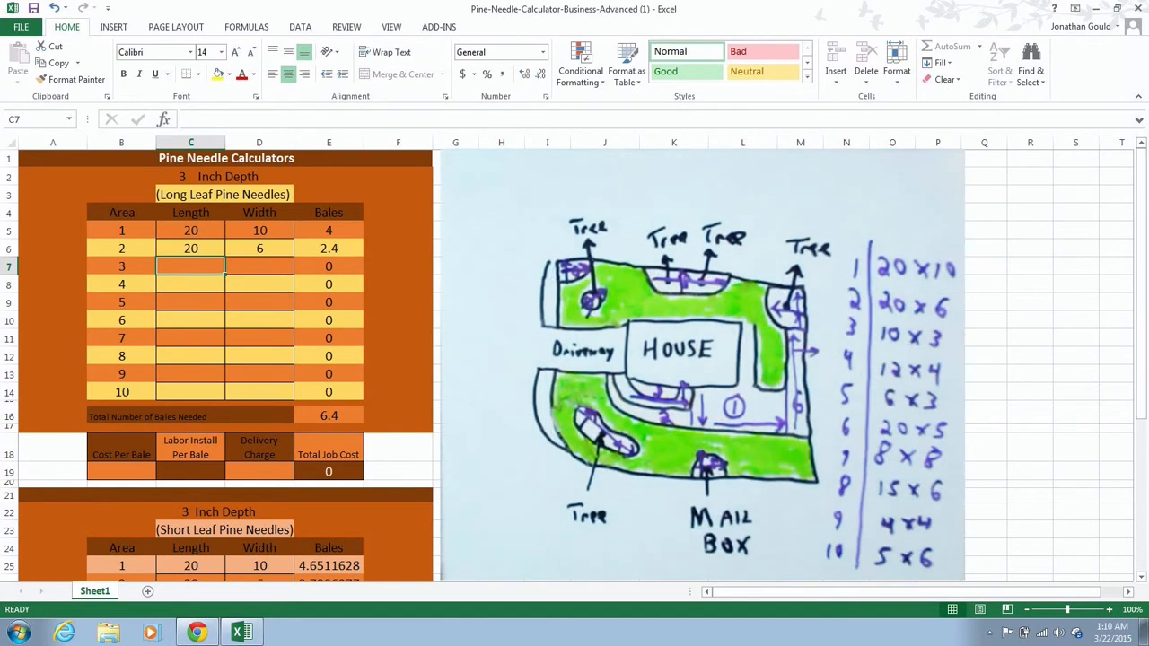
{"action": "mouse_move", "coordinate": [227, 285]}
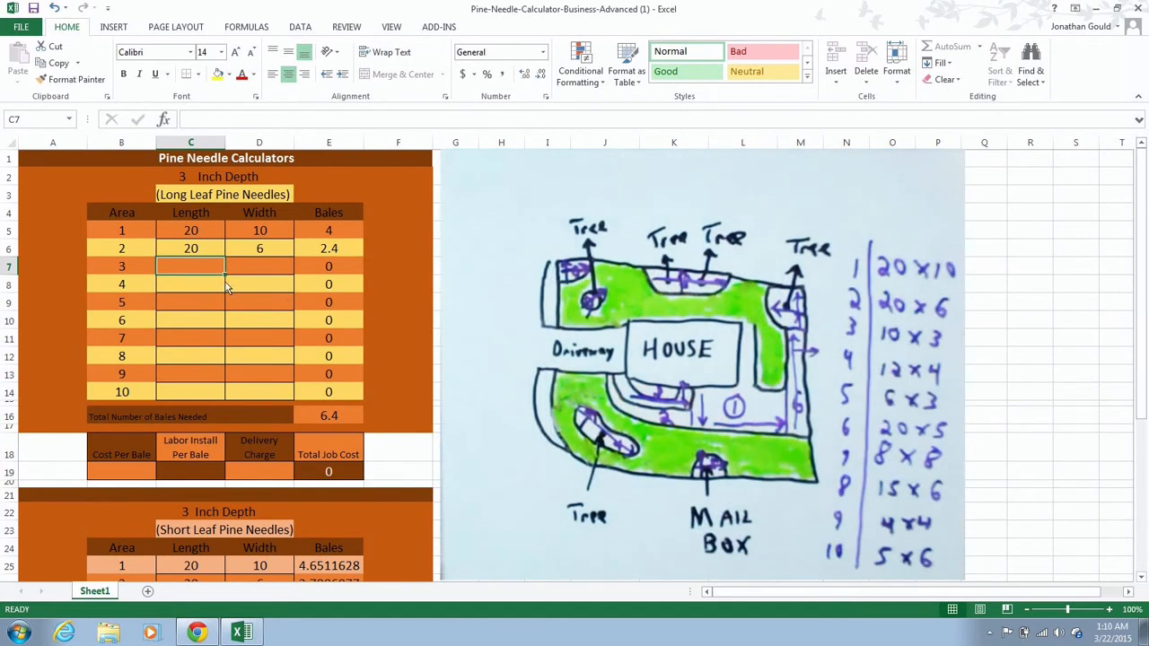
{"action": "mouse_move", "coordinate": [235, 583]}
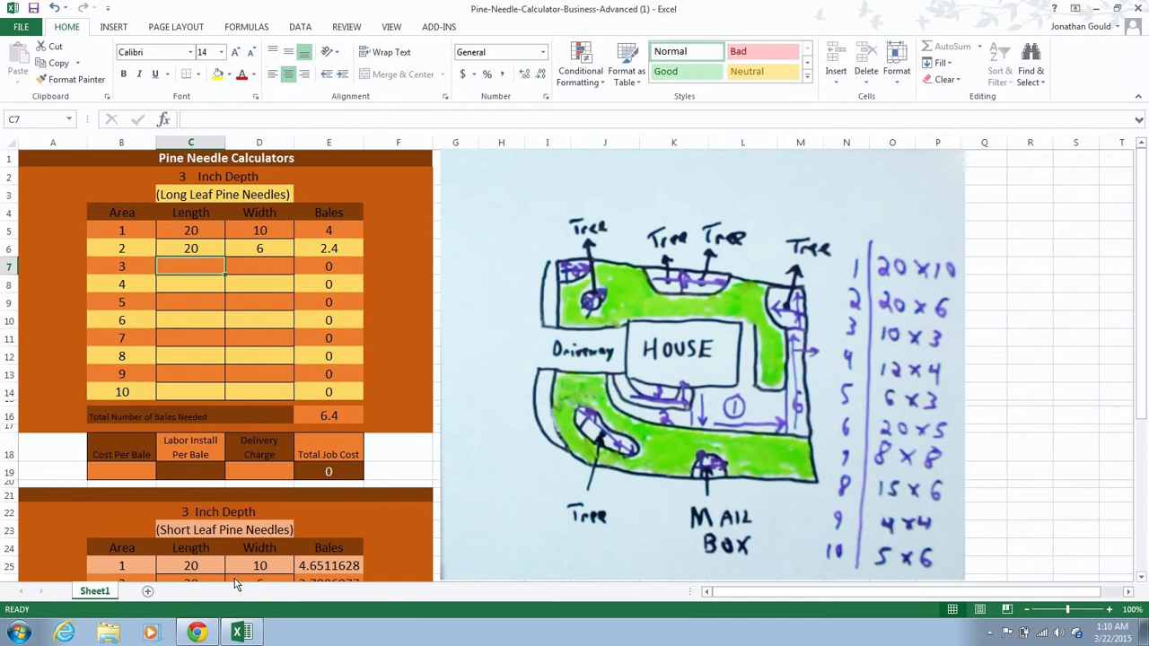
{"action": "left_click", "coordinate": [190, 566]}
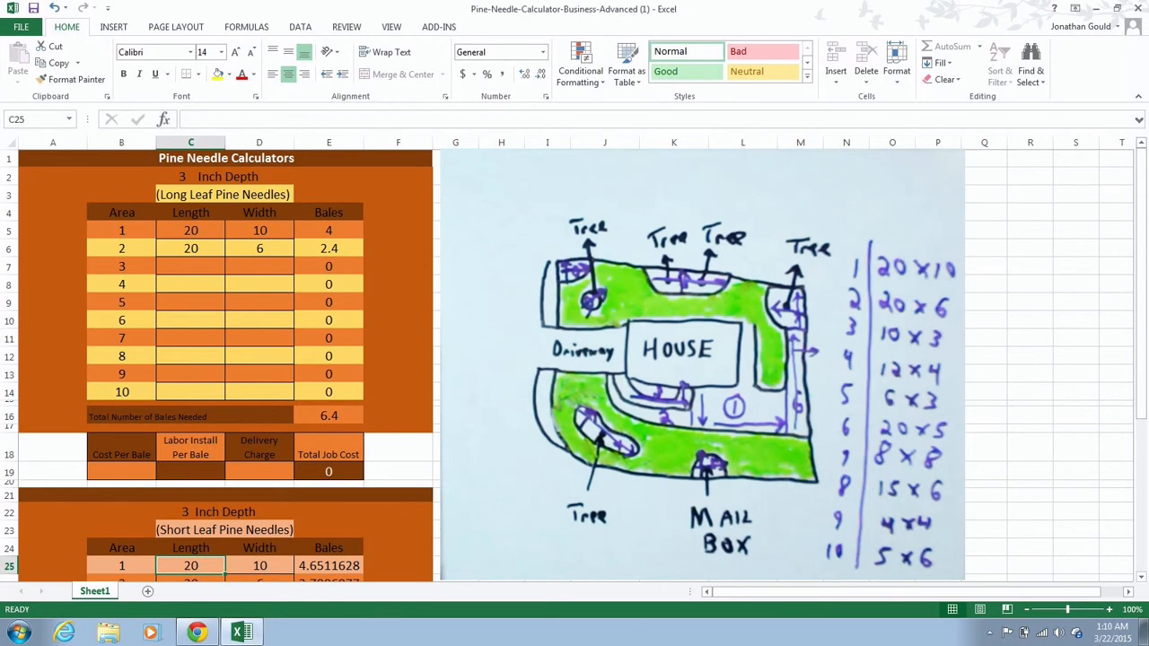
{"action": "mouse_move", "coordinate": [1080, 326]}
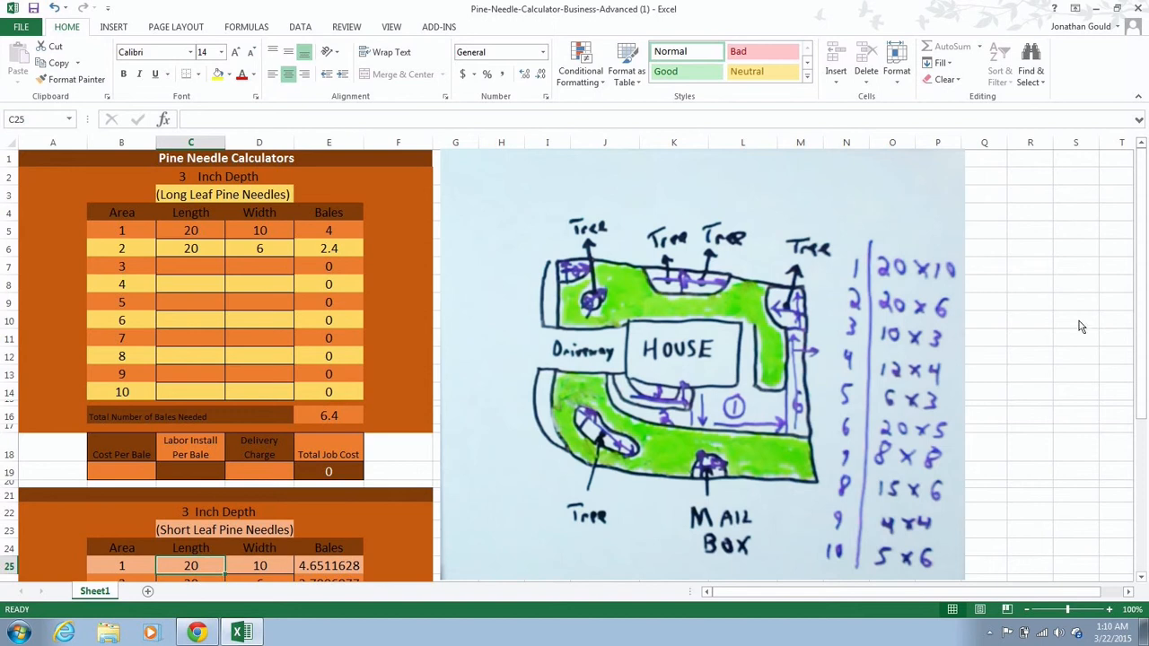
{"action": "scroll", "scroll_direction": "down", "scroll_amount": 3}
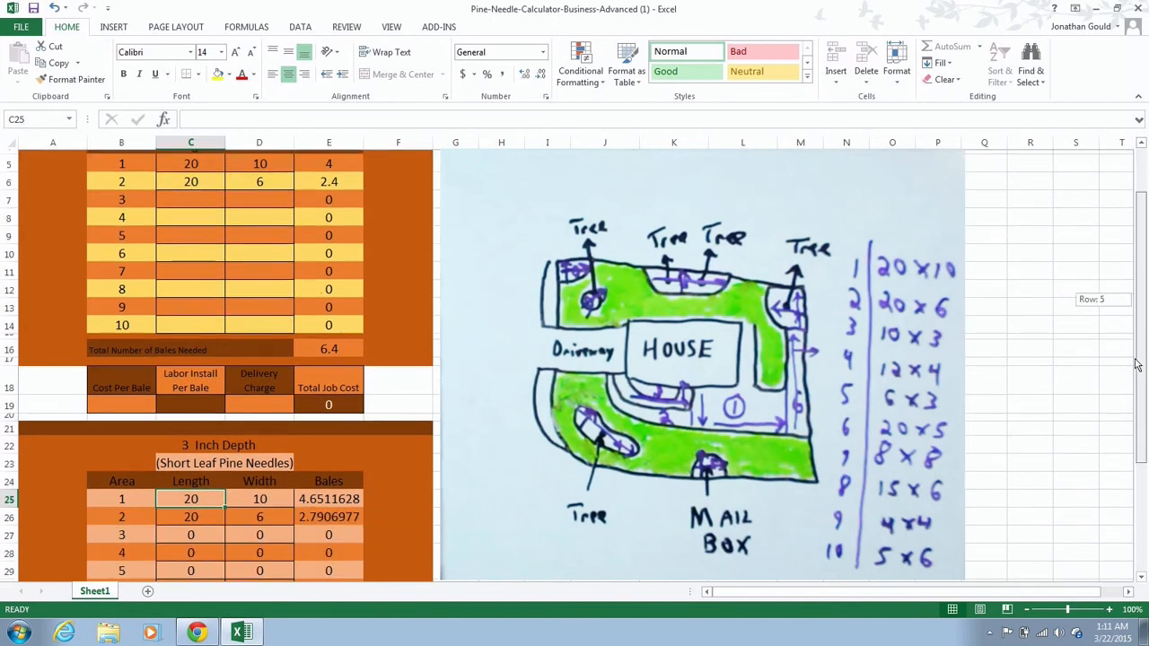
{"action": "scroll", "scroll_direction": "down", "scroll_amount": 3}
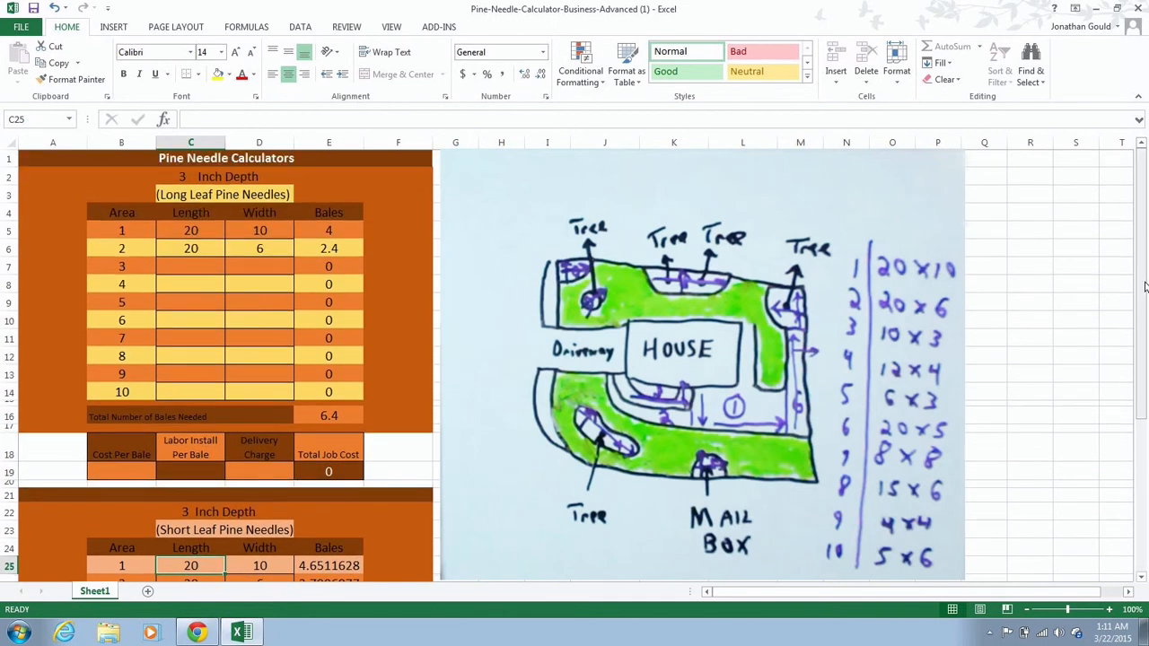
{"action": "scroll", "scroll_direction": "down", "scroll_amount": 3}
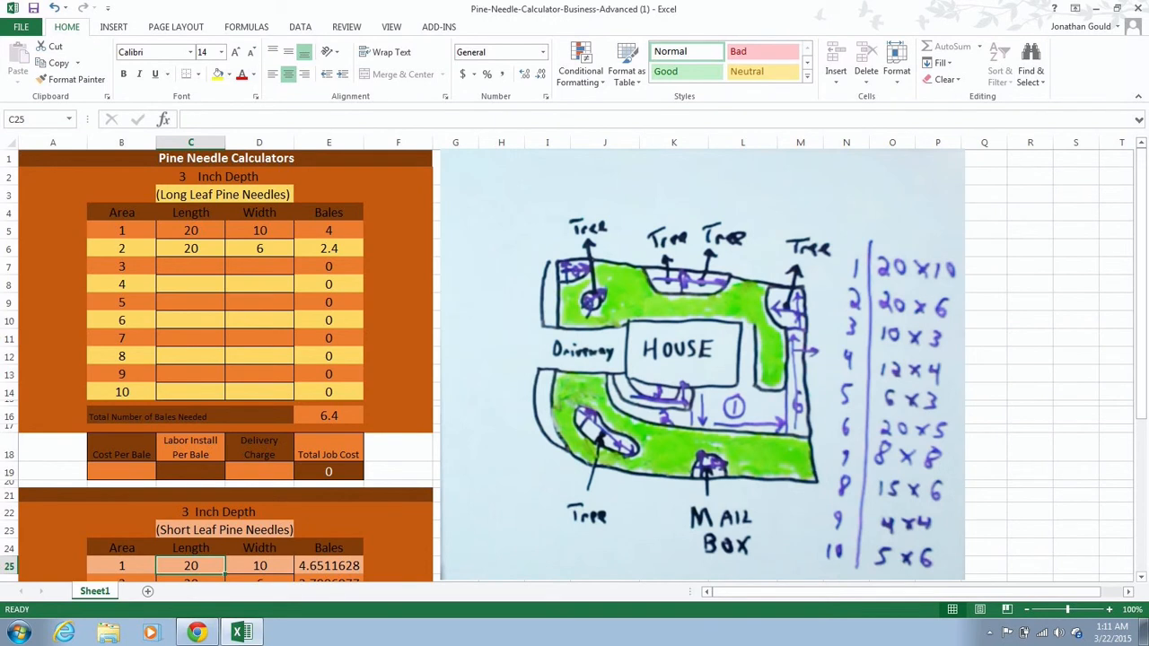
{"action": "mouse_move", "coordinate": [201, 277]}
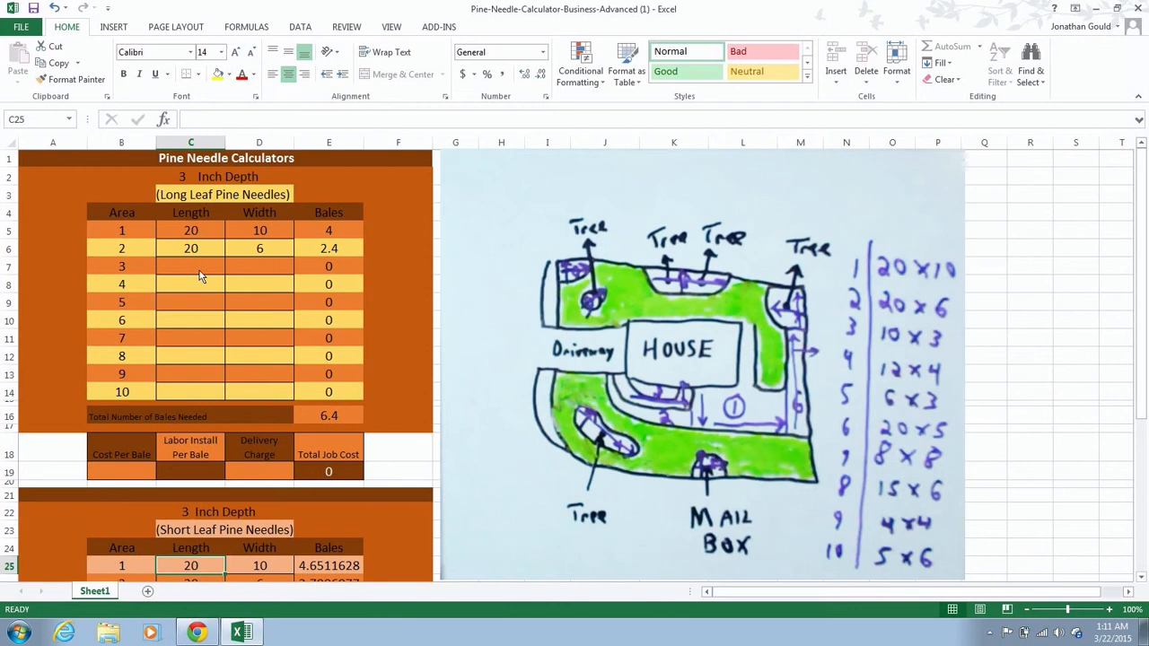
- Enter areas 3 to 6 as 10×3, 12×4, 6×3 and 20×5 in rows 7–10
{"action": "left_click", "coordinate": [190, 266]}
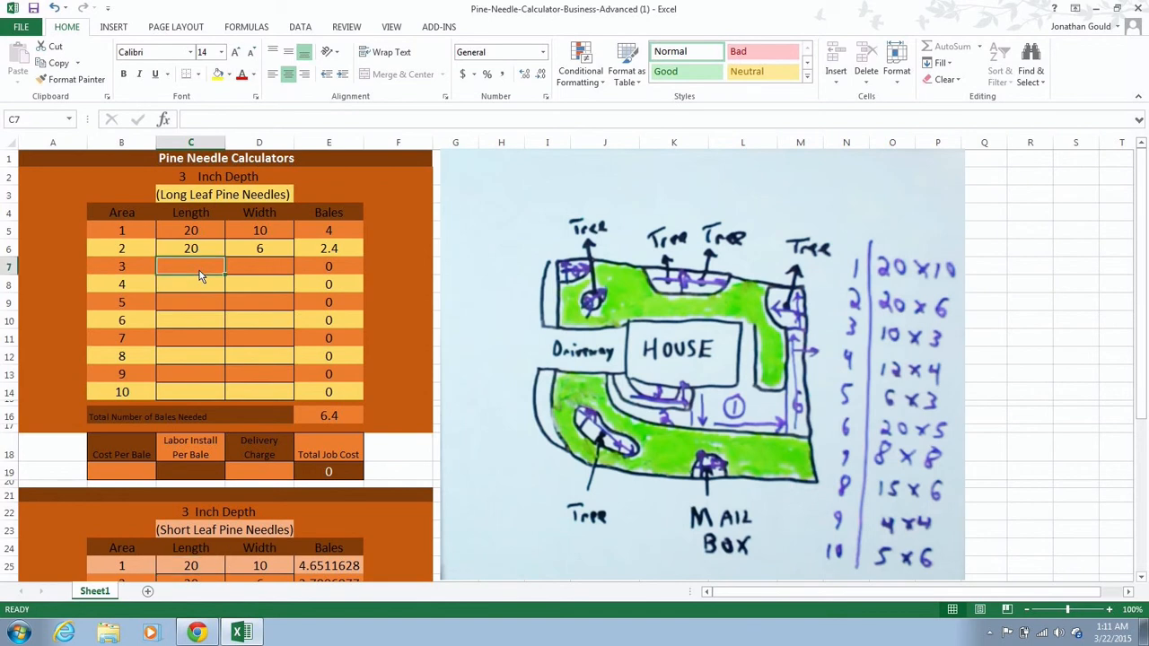
{"action": "type", "text": "6"}
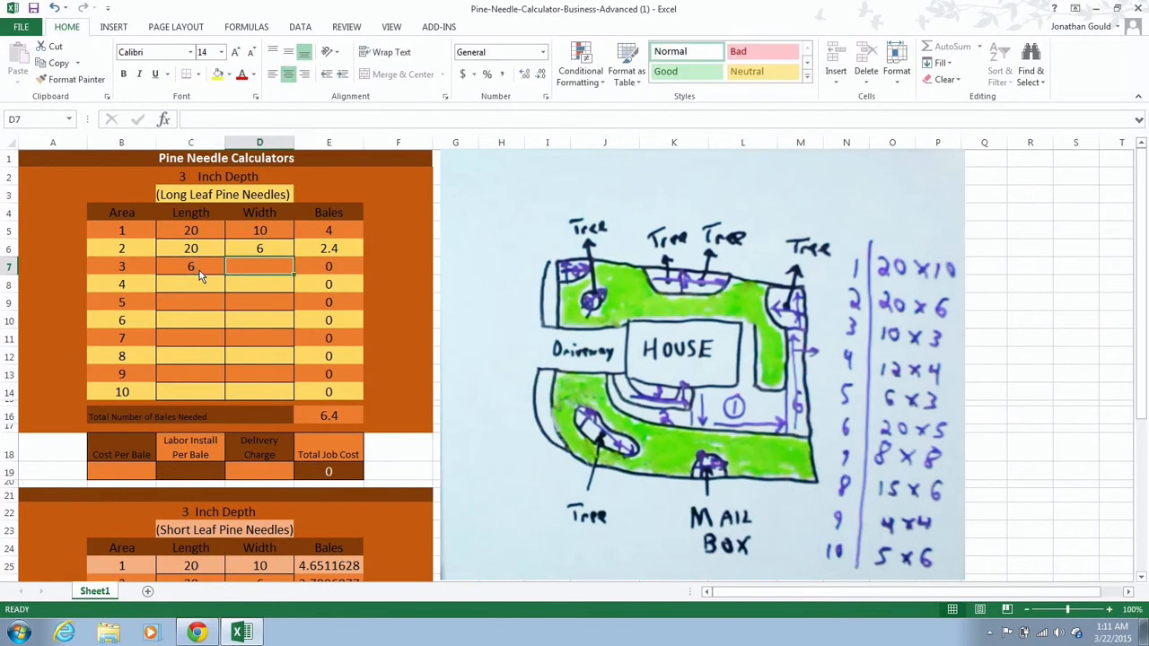
{"action": "left_click", "coordinate": [190, 266]}
{"action": "type", "text": "10"}
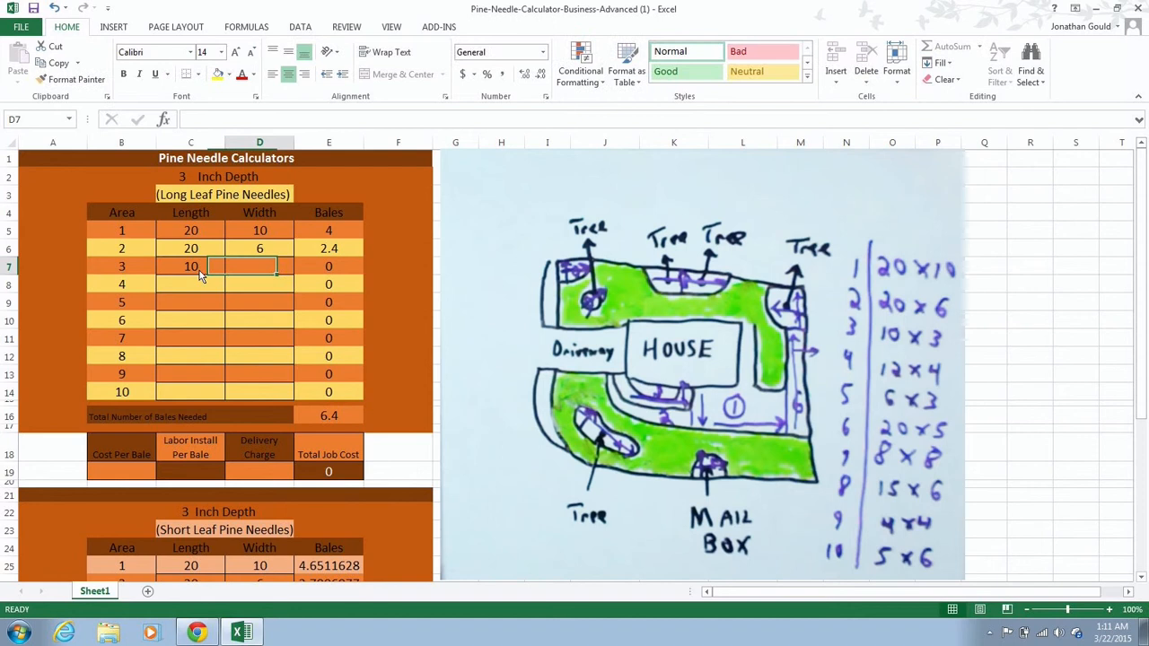
{"action": "type", "text": "3"}
{"action": "left_click", "coordinate": [190, 286]}
{"action": "type", "text": "12"}
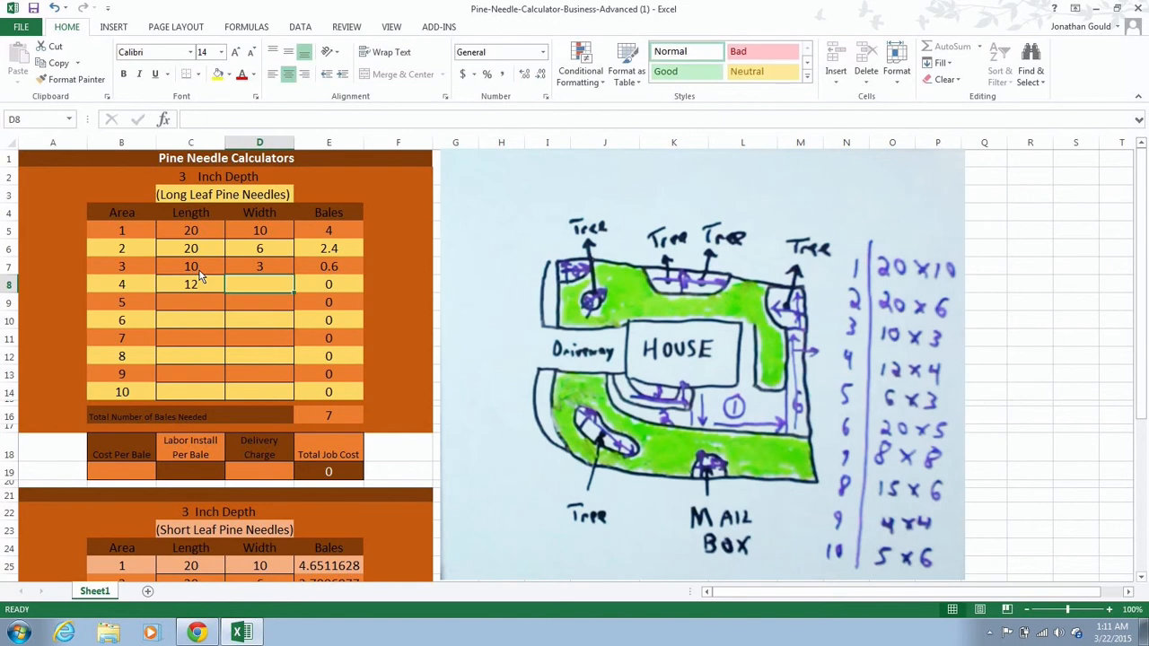
{"action": "type", "text": "4"}
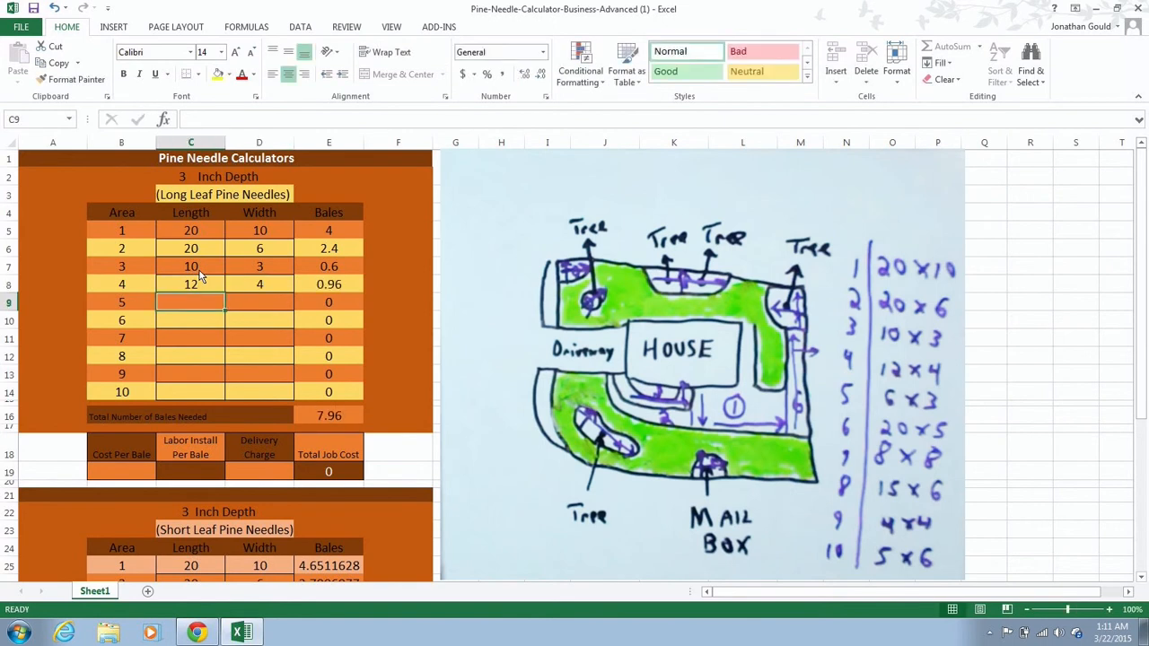
{"action": "type", "text": "6"}
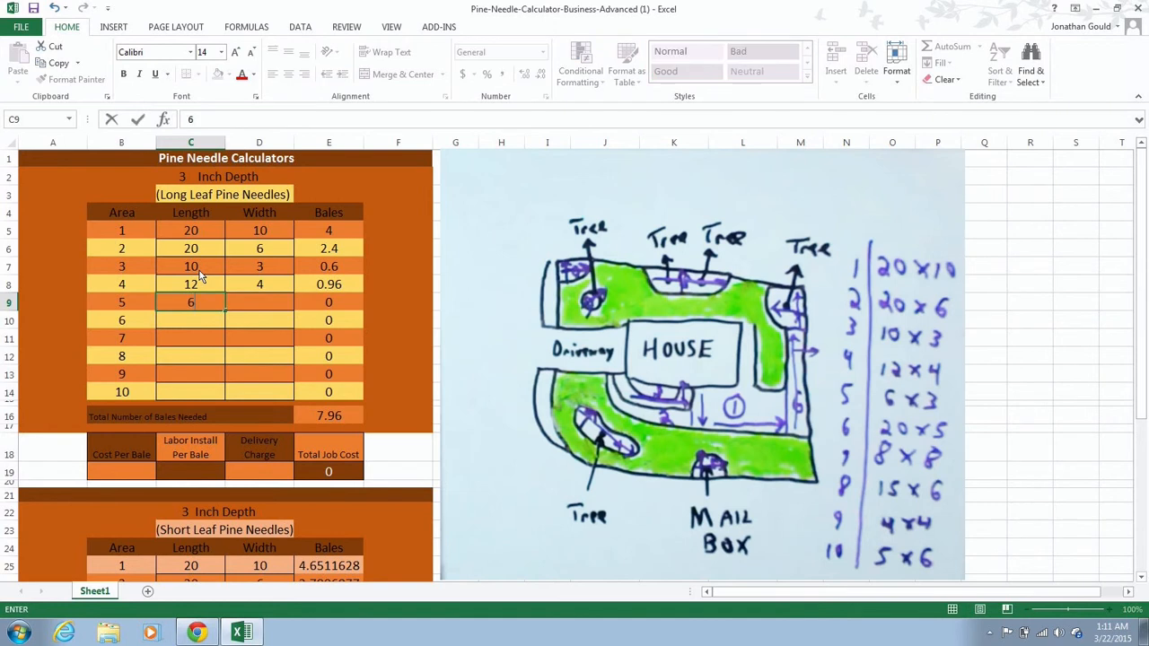
{"action": "type", "text": "3"}
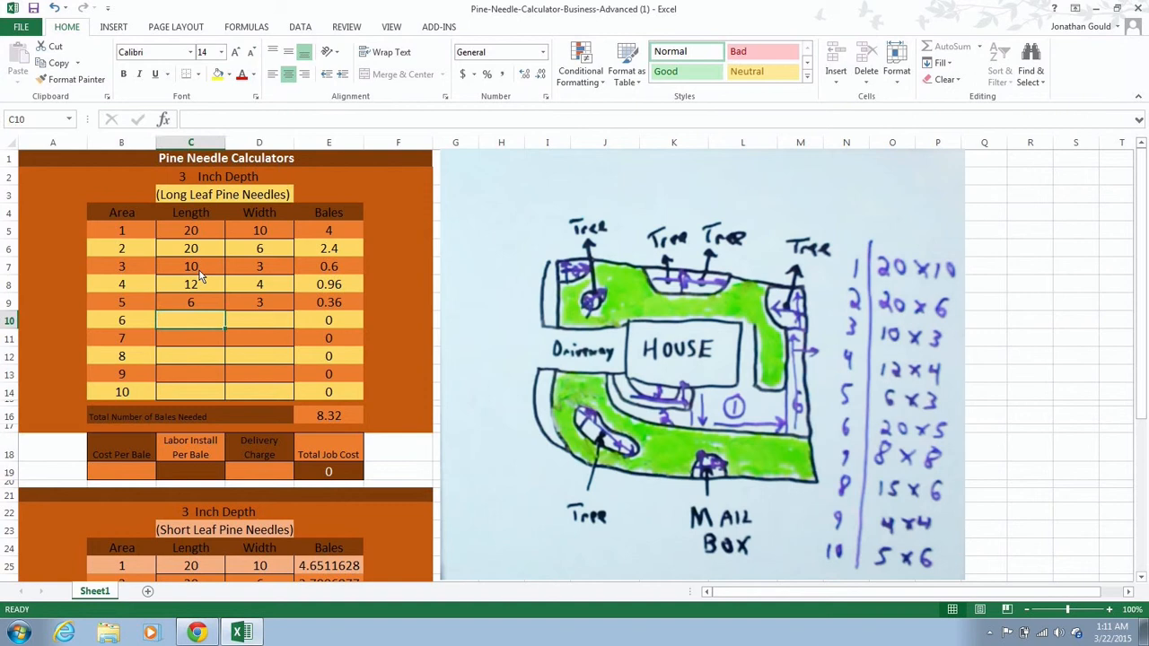
{"action": "type", "text": "2"}
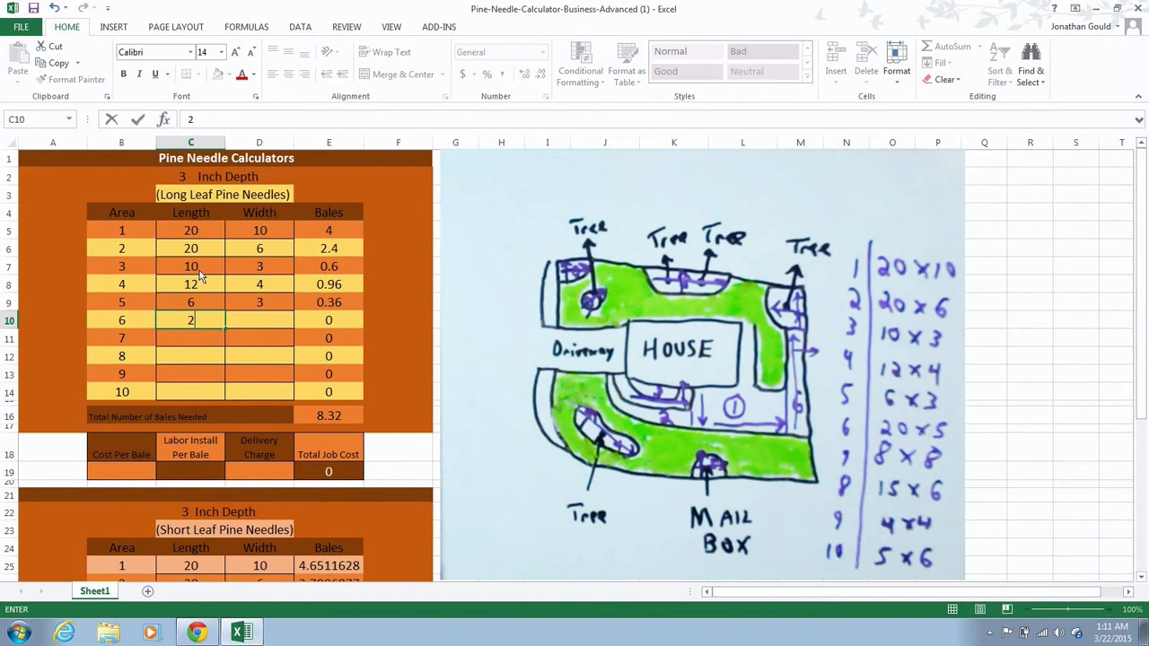
{"action": "type", "text": "0"}
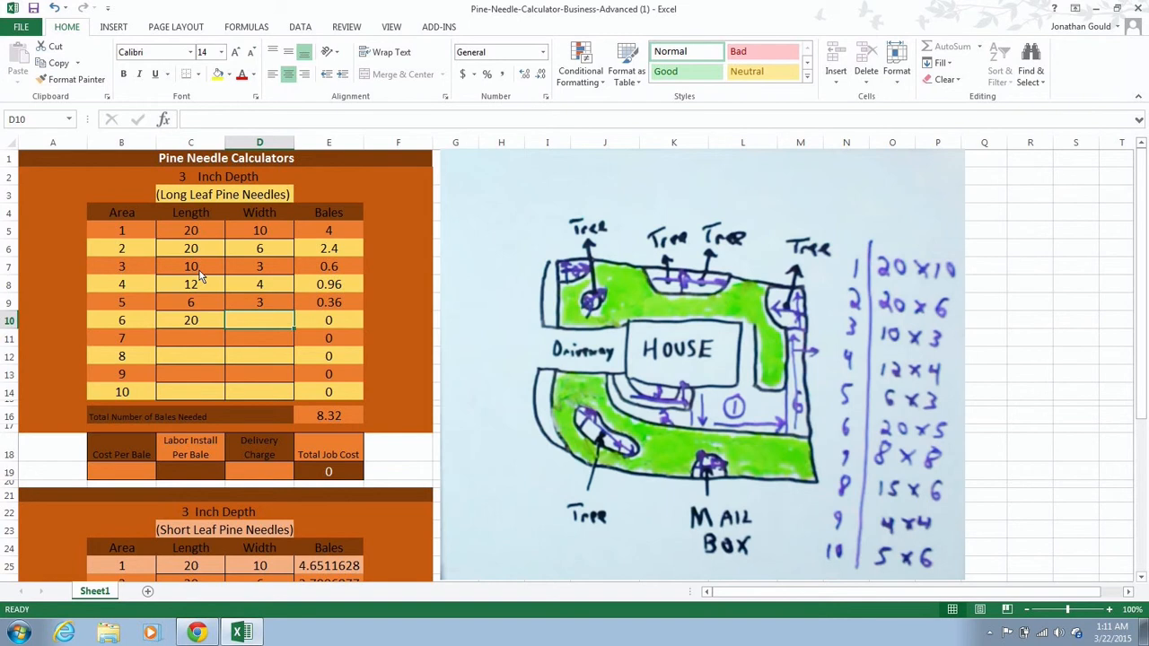
{"action": "type", "text": "5"}
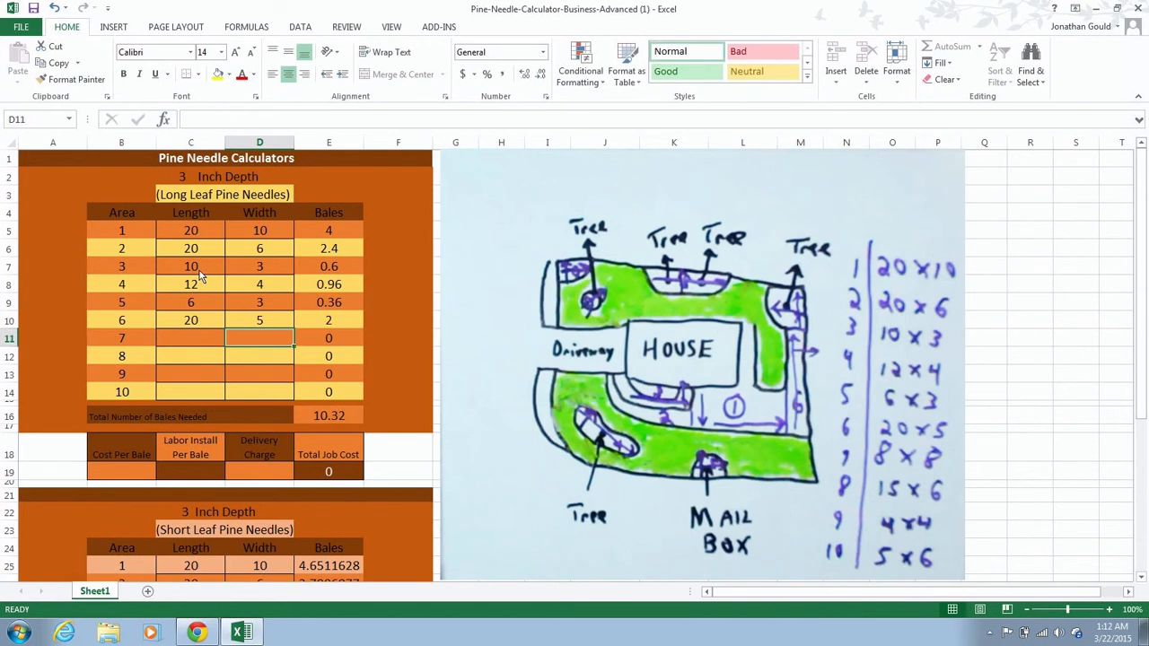
- Enter areas 7 and 8 as 8×8 and 15×6, reaching 13.4 bales, and area 9's length 4
{"action": "left_click", "coordinate": [190, 338]}
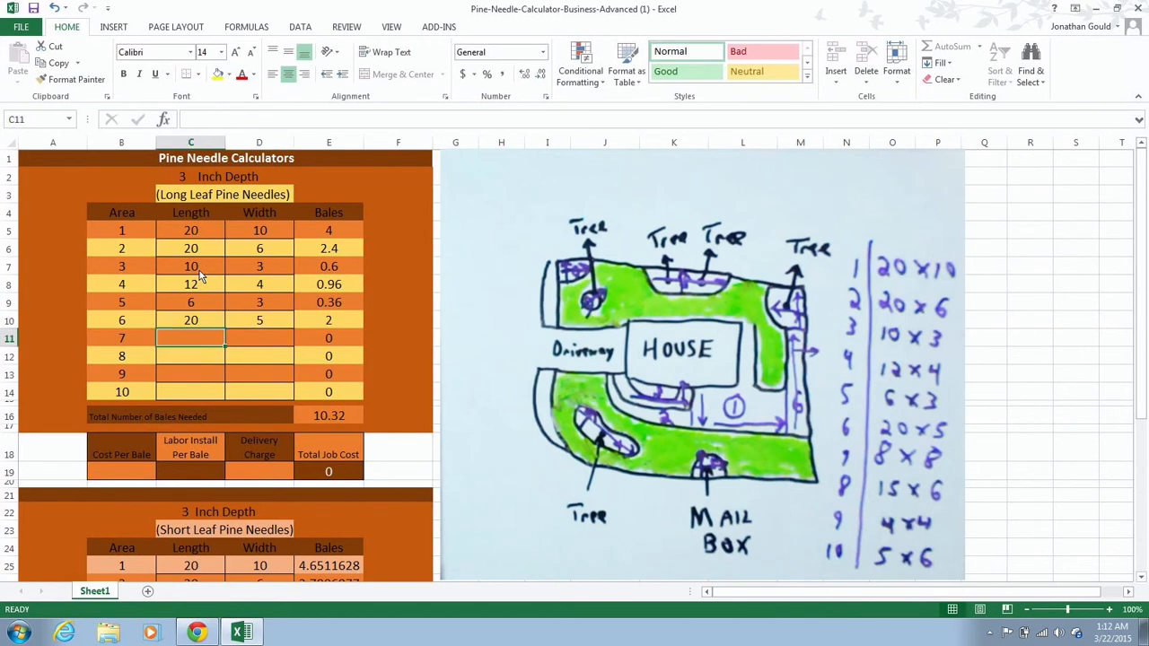
{"action": "type", "text": "8"}
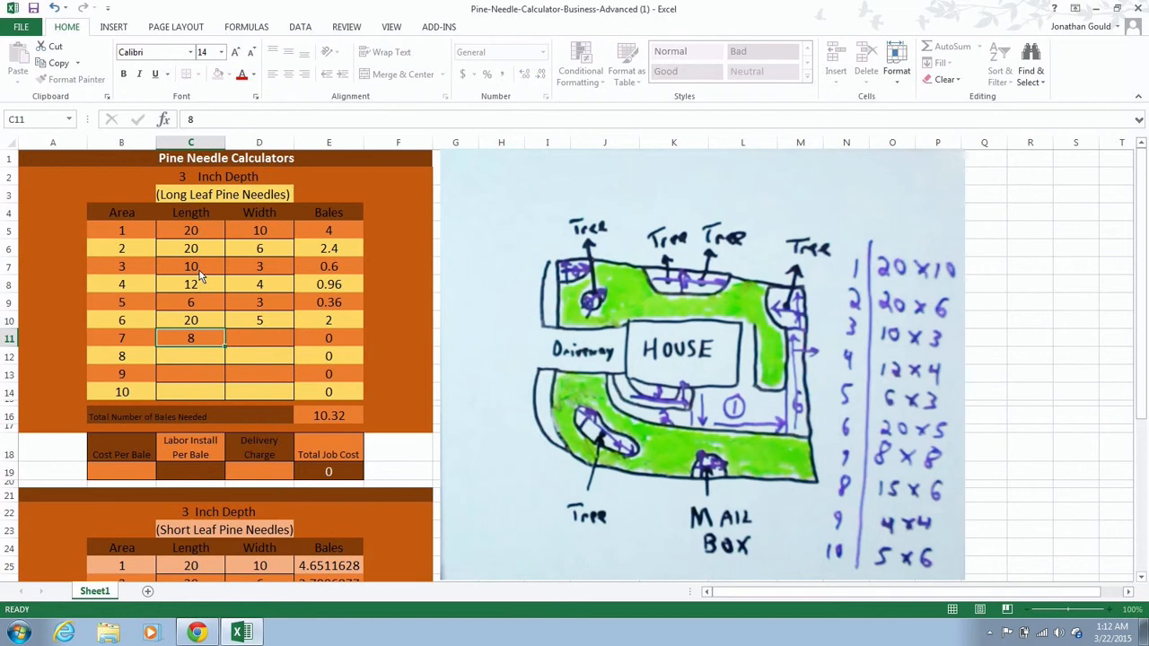
{"action": "left_click", "coordinate": [258, 337]}
{"action": "type", "text": "8"}
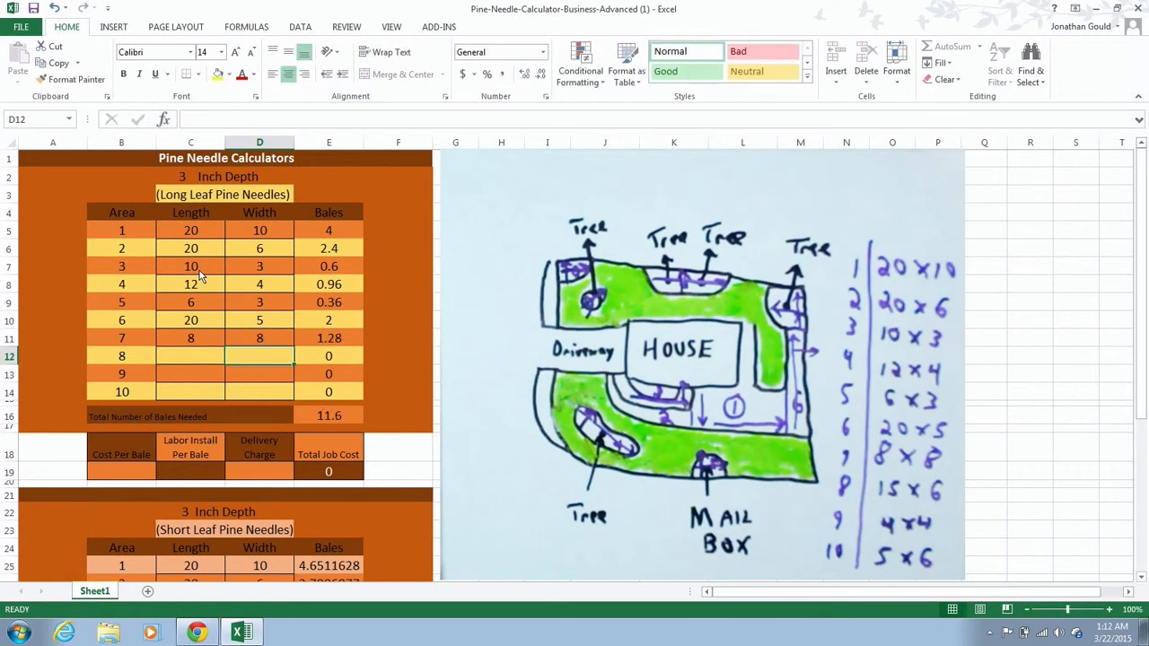
{"action": "left_click", "coordinate": [190, 356]}
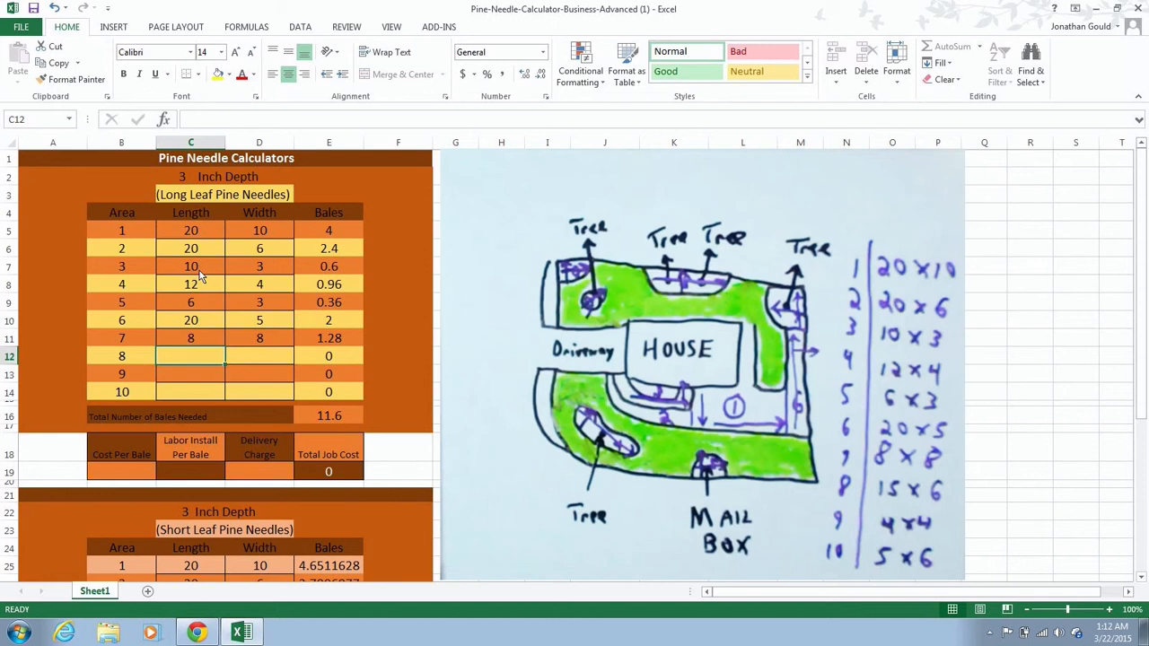
{"action": "type", "text": "15"}
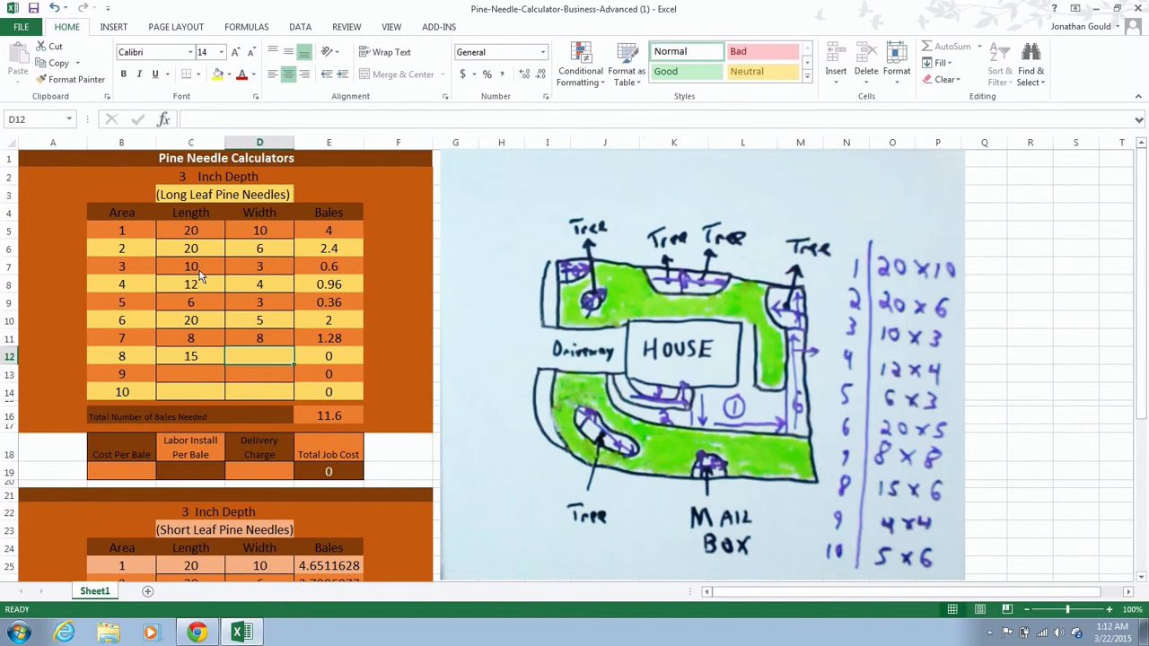
{"action": "type", "text": "6"}
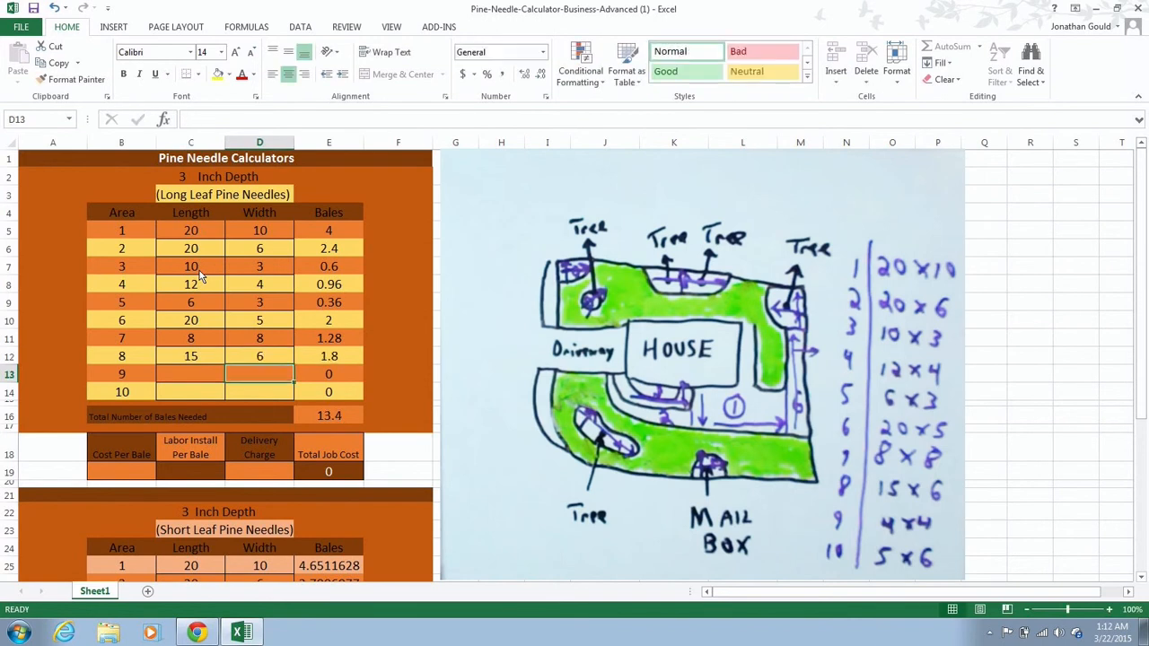
{"action": "left_click", "coordinate": [190, 373]}
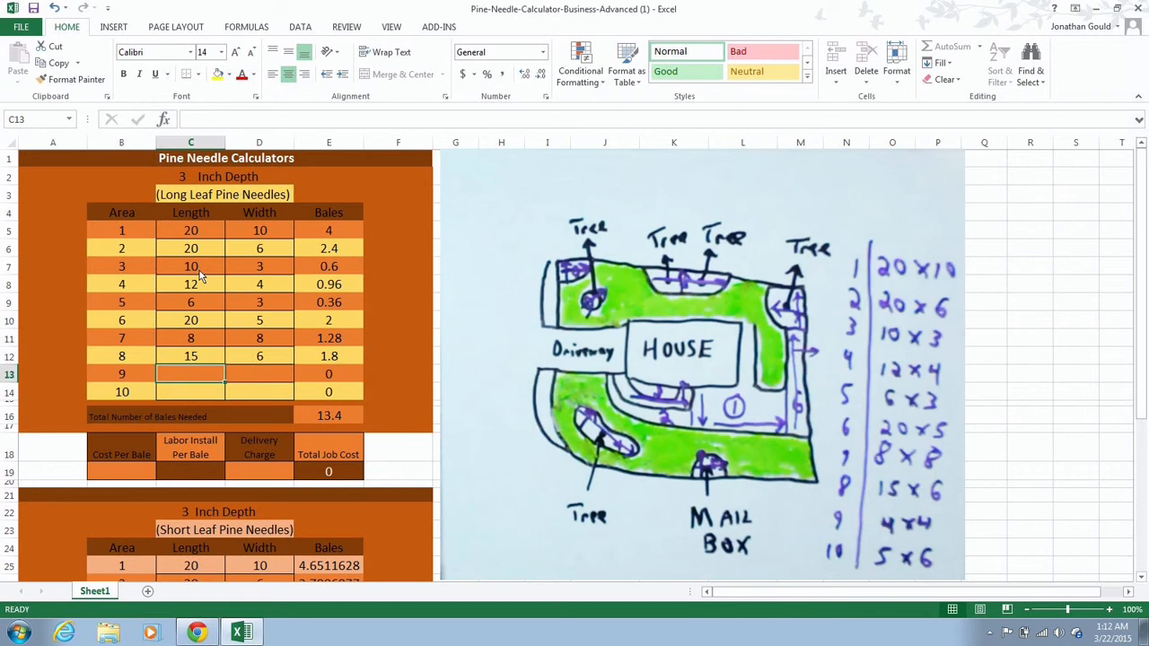
{"action": "type", "text": "4"}
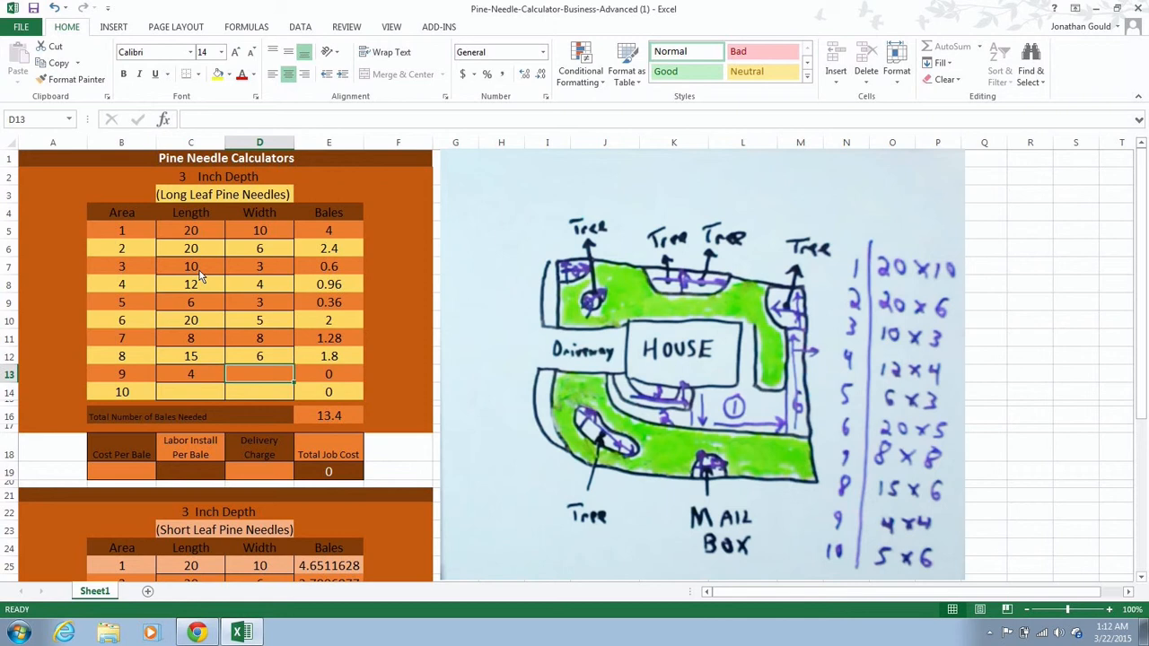
{"action": "mouse_move", "coordinate": [123, 375]}
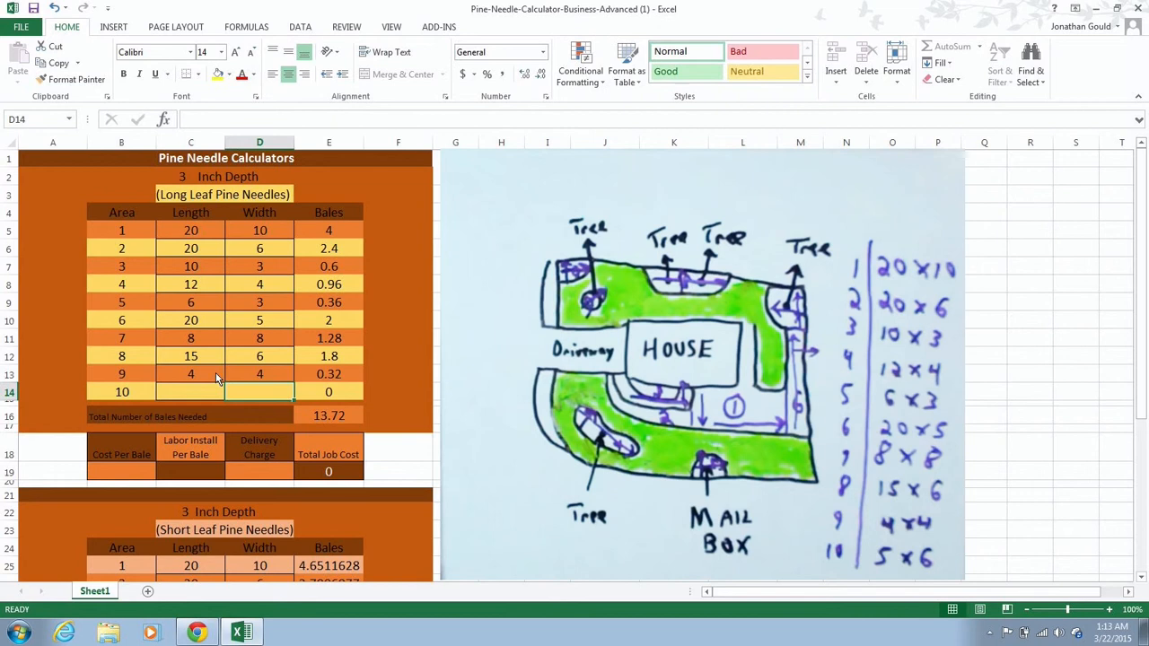
- Enter area 10's width of 6 in D14 so the total becomes 14.32 bales
{"action": "left_click", "coordinate": [191, 391]}
{"action": "type", "text": "5"}
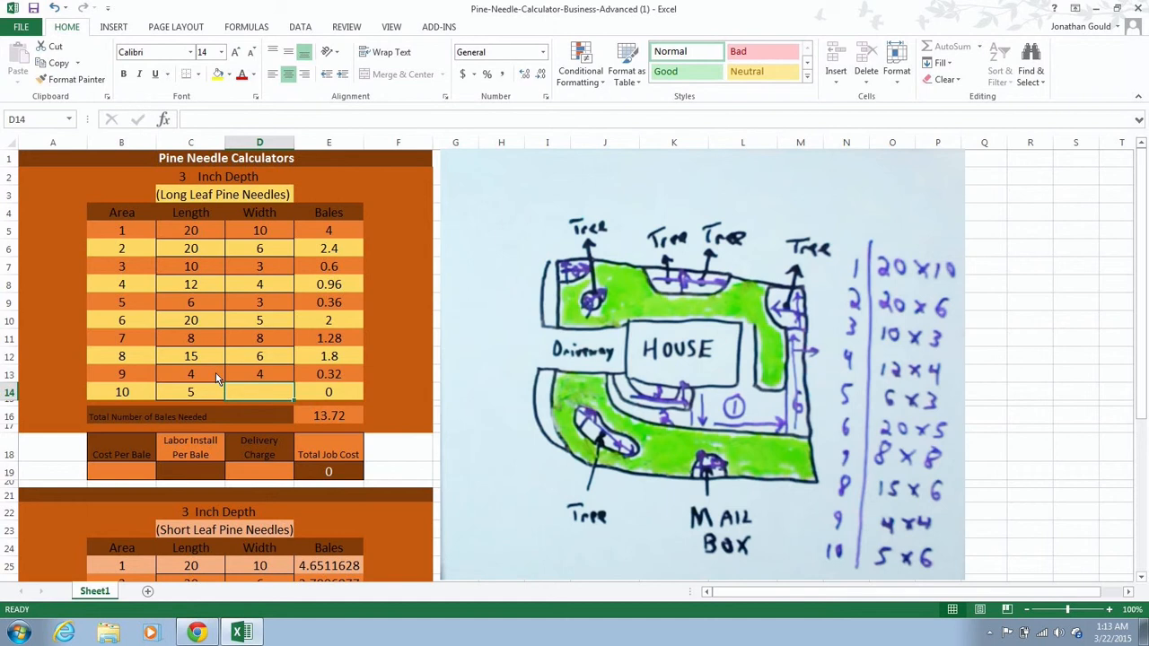
{"action": "type", "text": "6"}
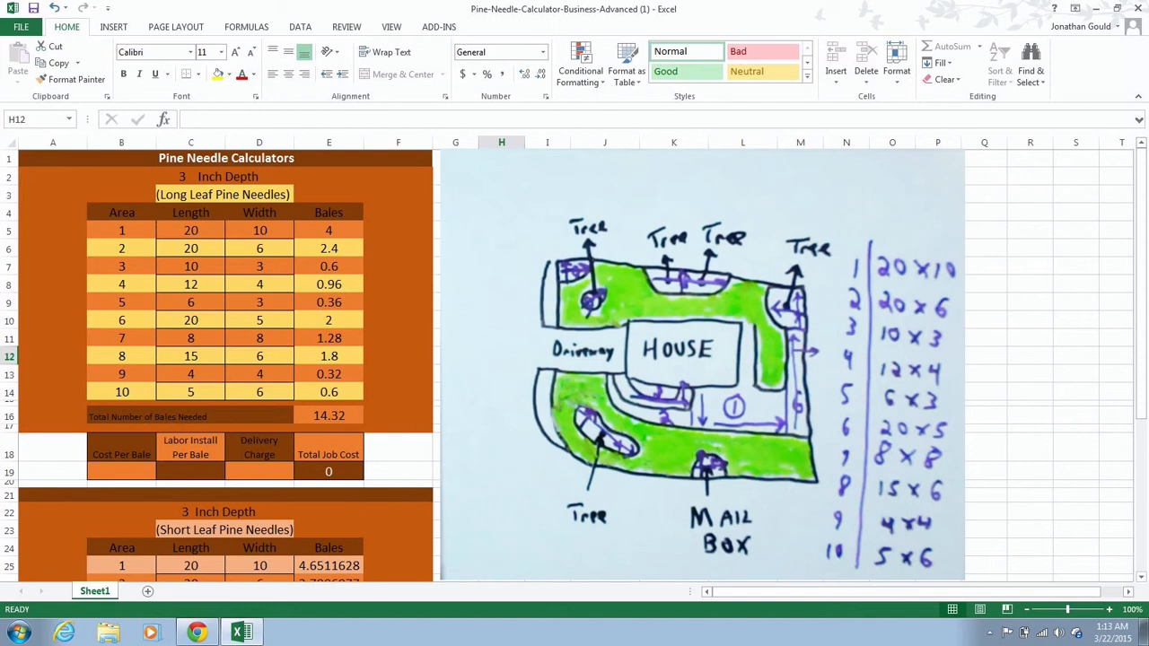
{"action": "mouse_move", "coordinate": [136, 402]}
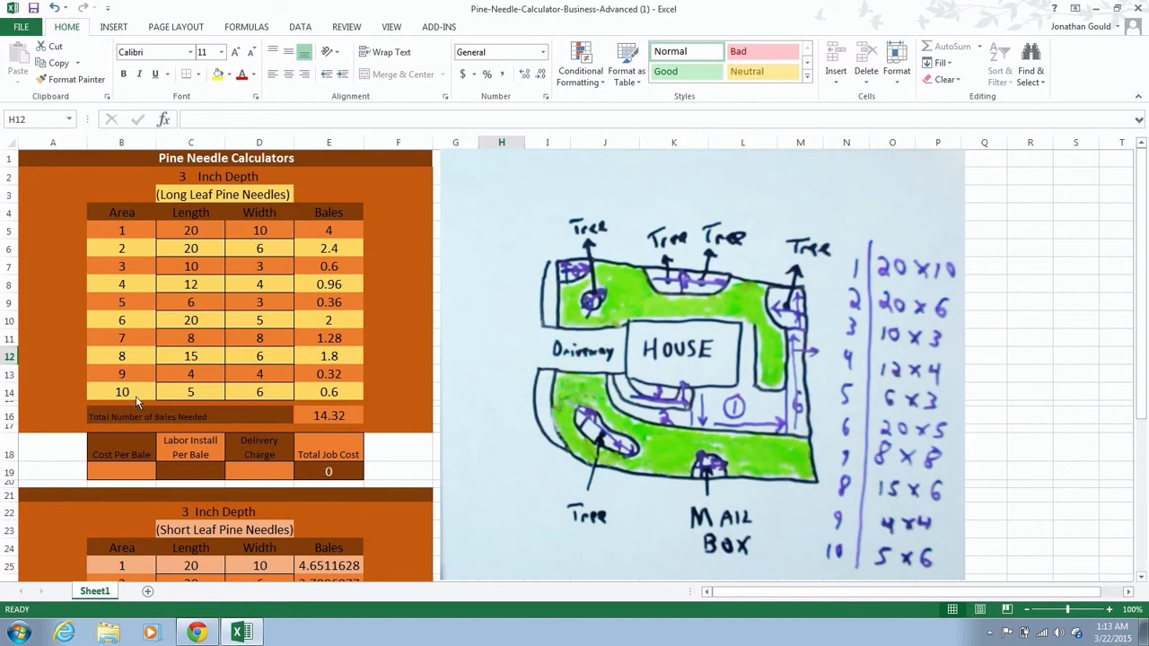
{"action": "mouse_move", "coordinate": [134, 420]}
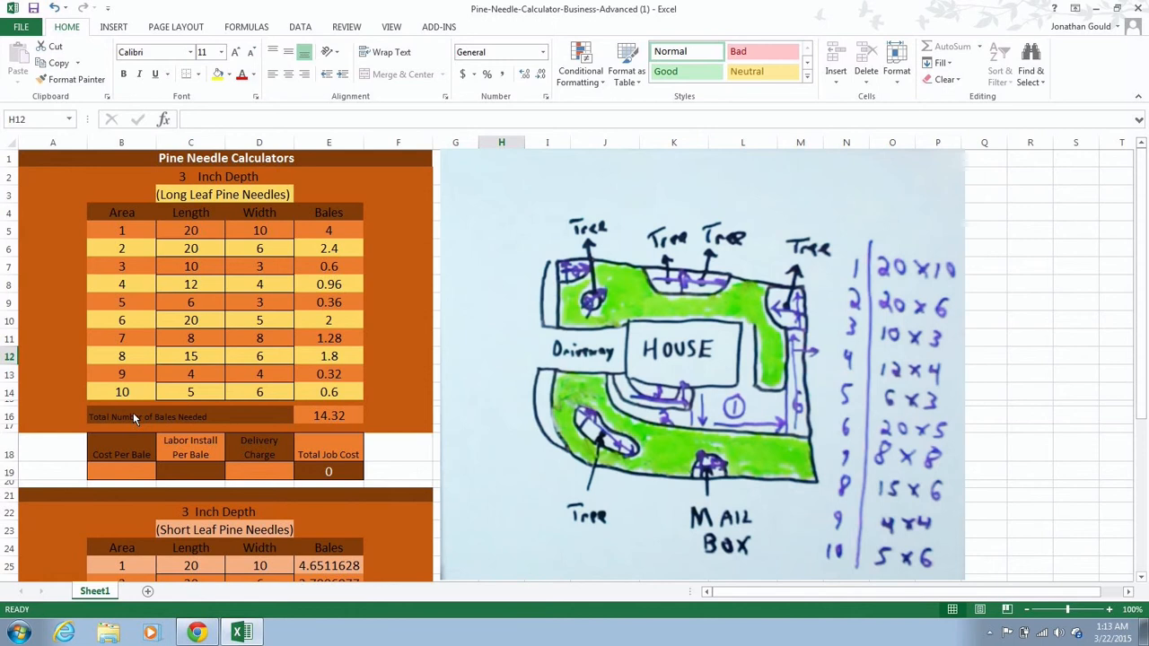
{"action": "left_click", "coordinate": [134, 416]}
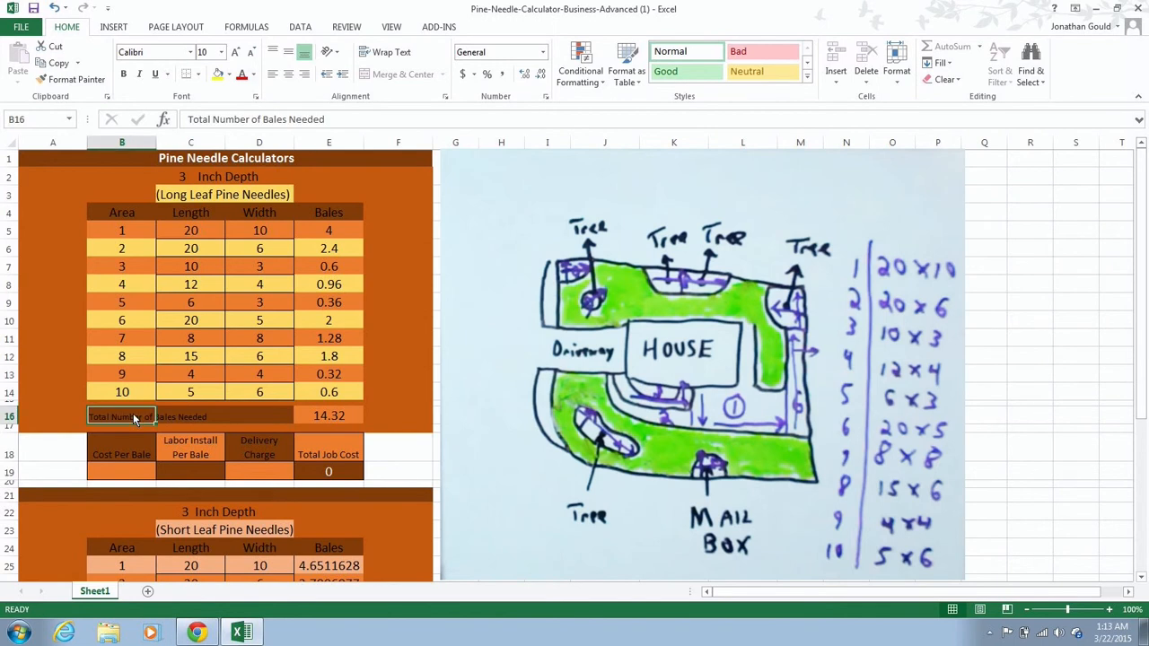
{"action": "right_click", "coordinate": [134, 416]}
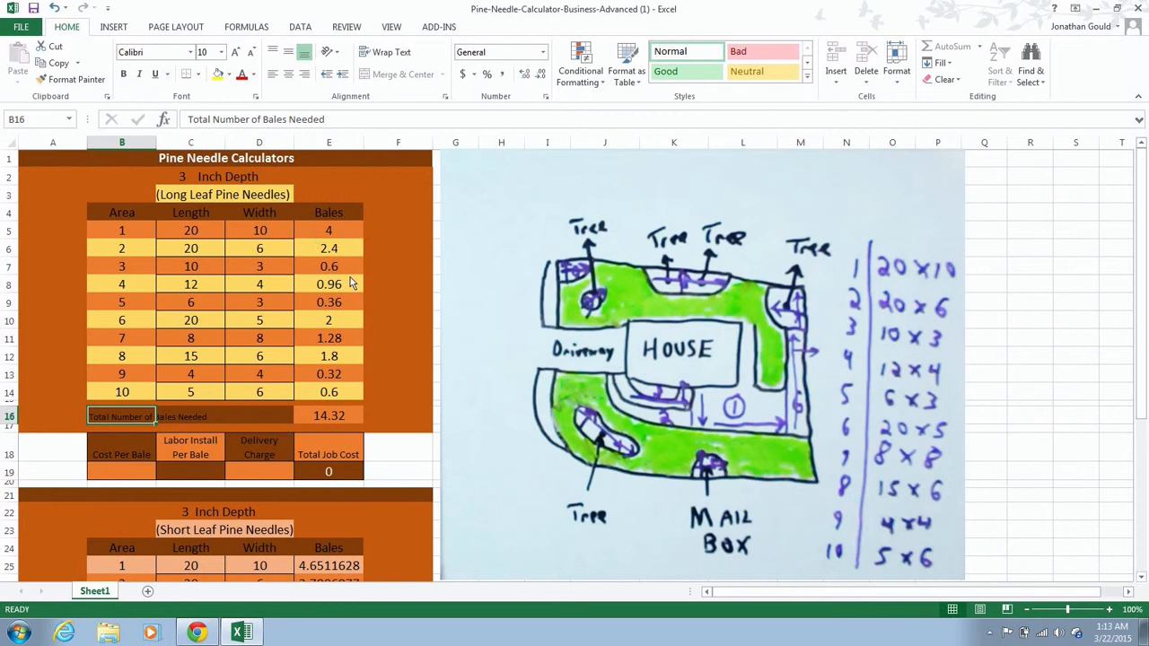
{"action": "left_click", "coordinate": [328, 230]}
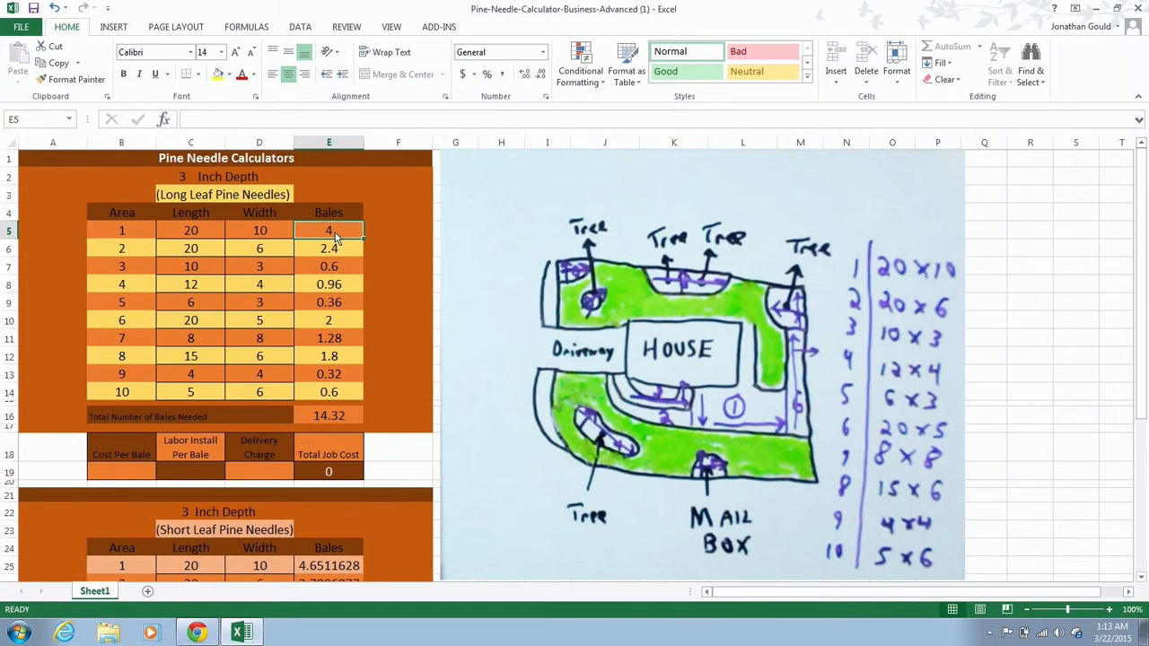
{"action": "mouse_move", "coordinate": [183, 420]}
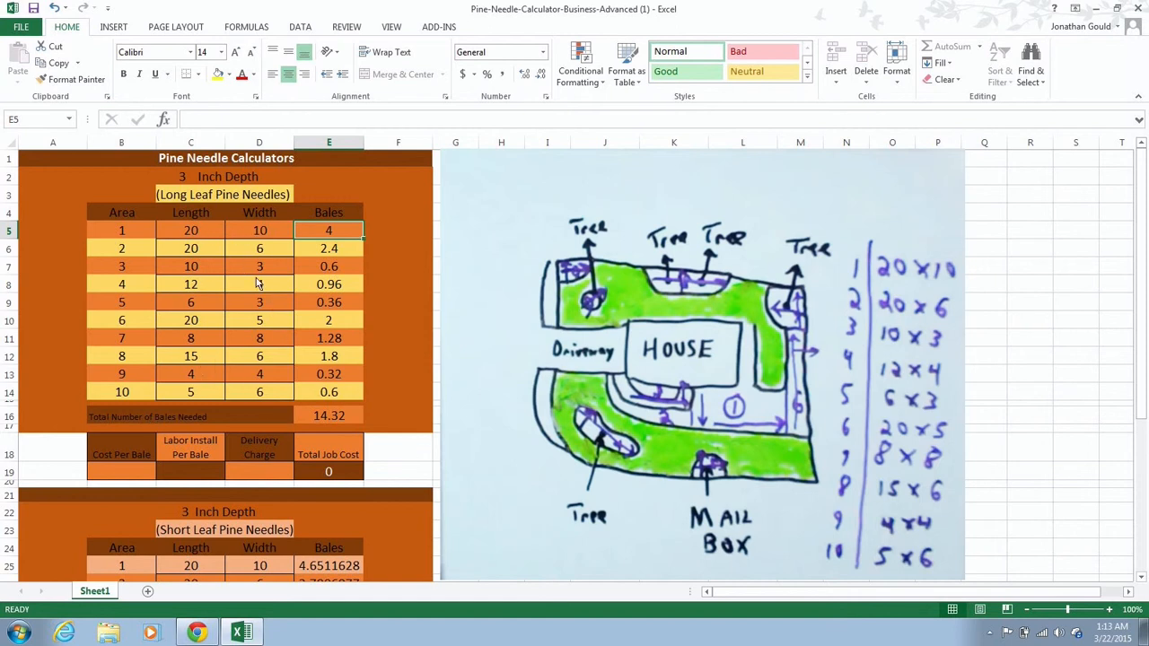
{"action": "mouse_move", "coordinate": [199, 361]}
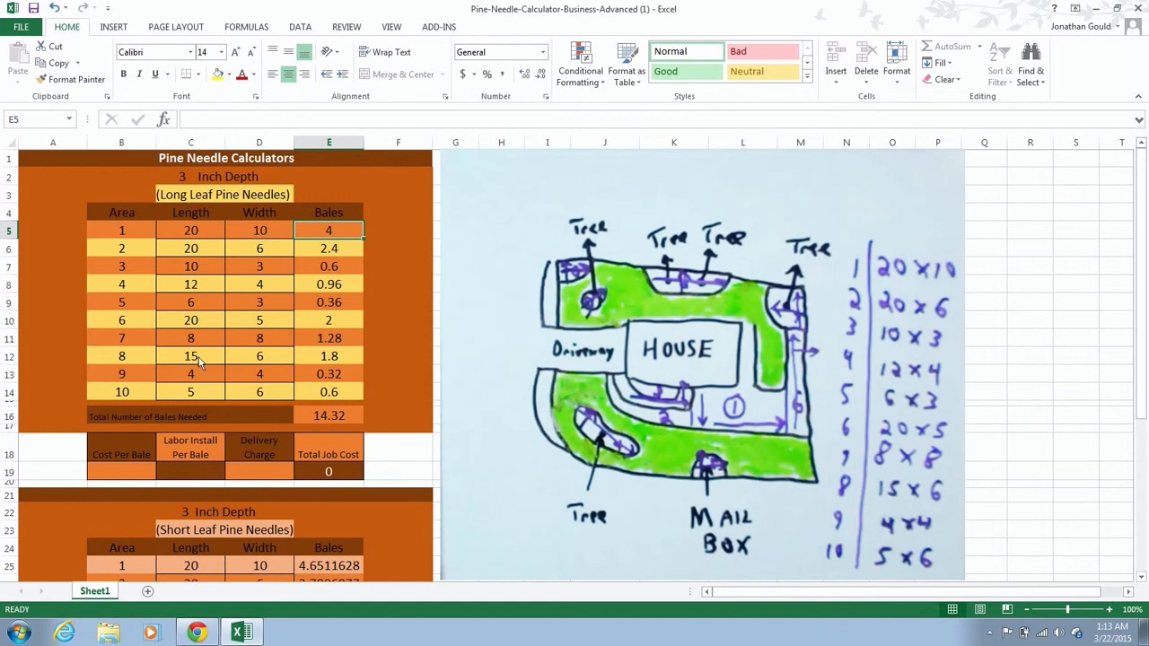
{"action": "mouse_move", "coordinate": [255, 391]}
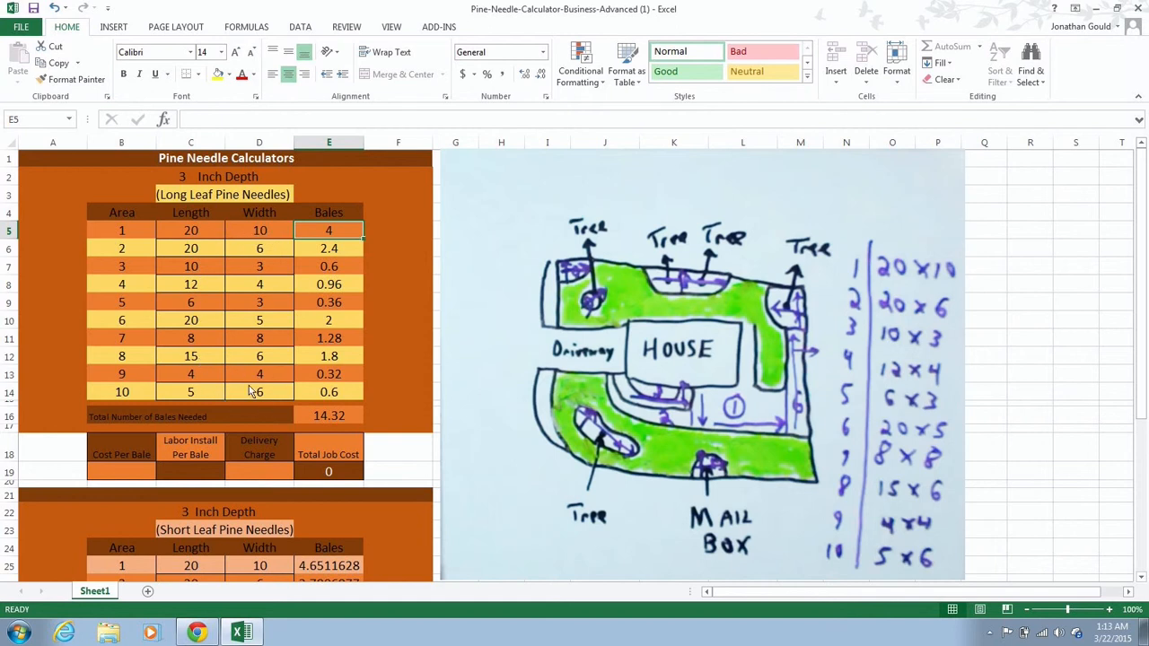
{"action": "mouse_move", "coordinate": [329, 265]}
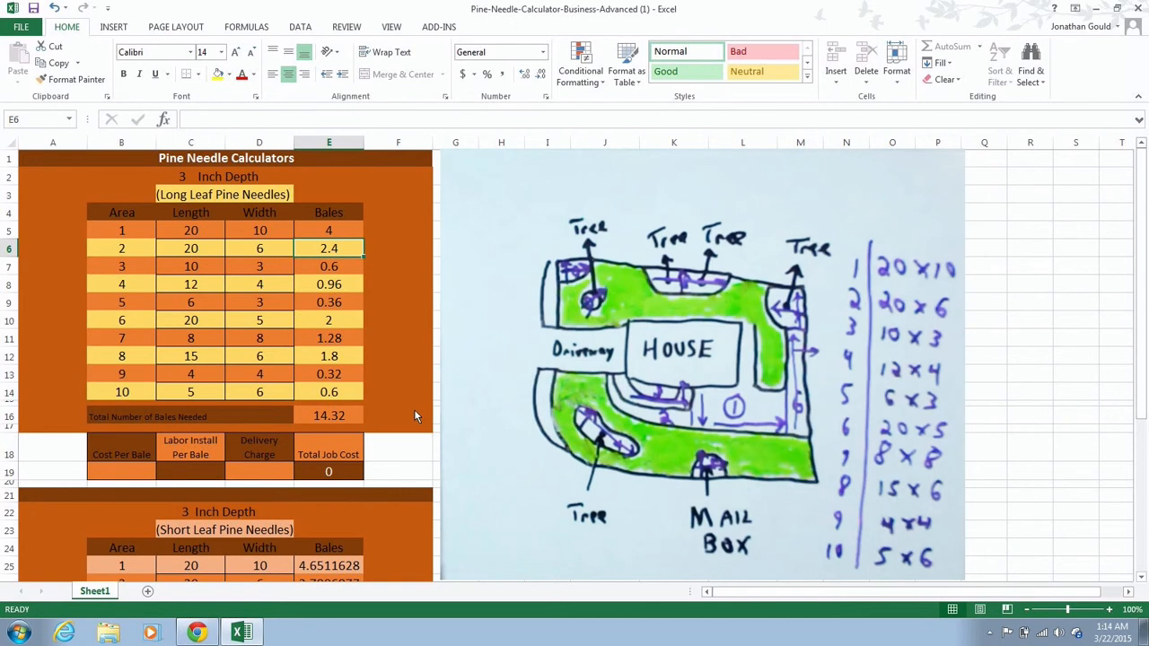
{"action": "mouse_move", "coordinate": [345, 481]}
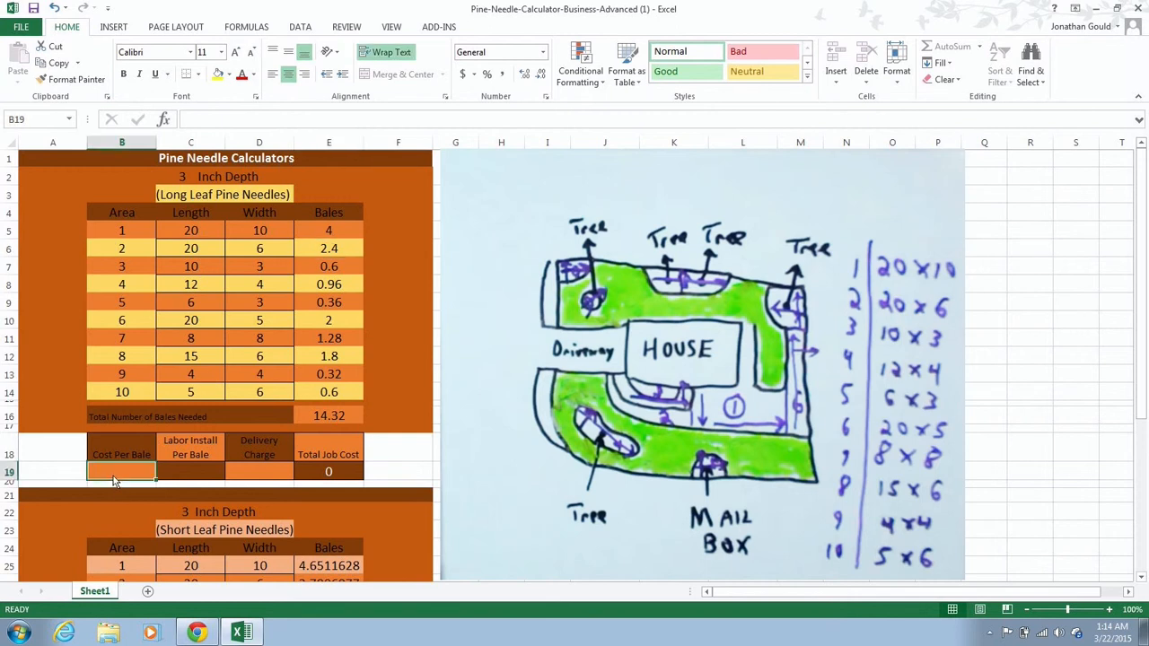
{"action": "mouse_move", "coordinate": [316, 269]}
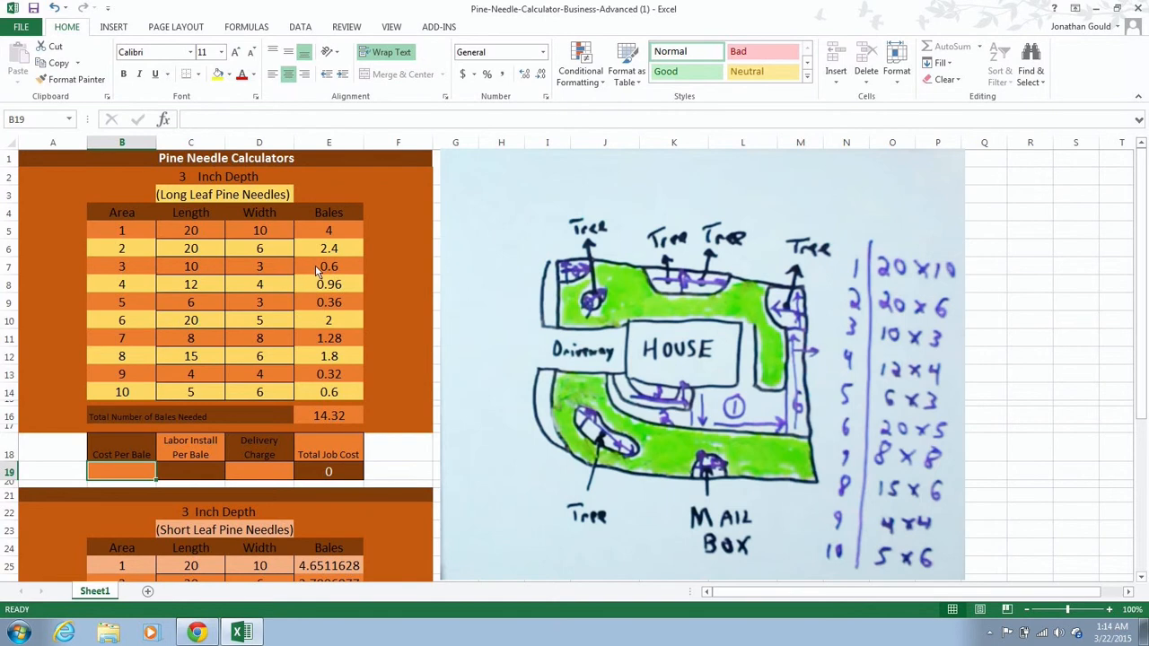
{"action": "mouse_move", "coordinate": [242, 433]}
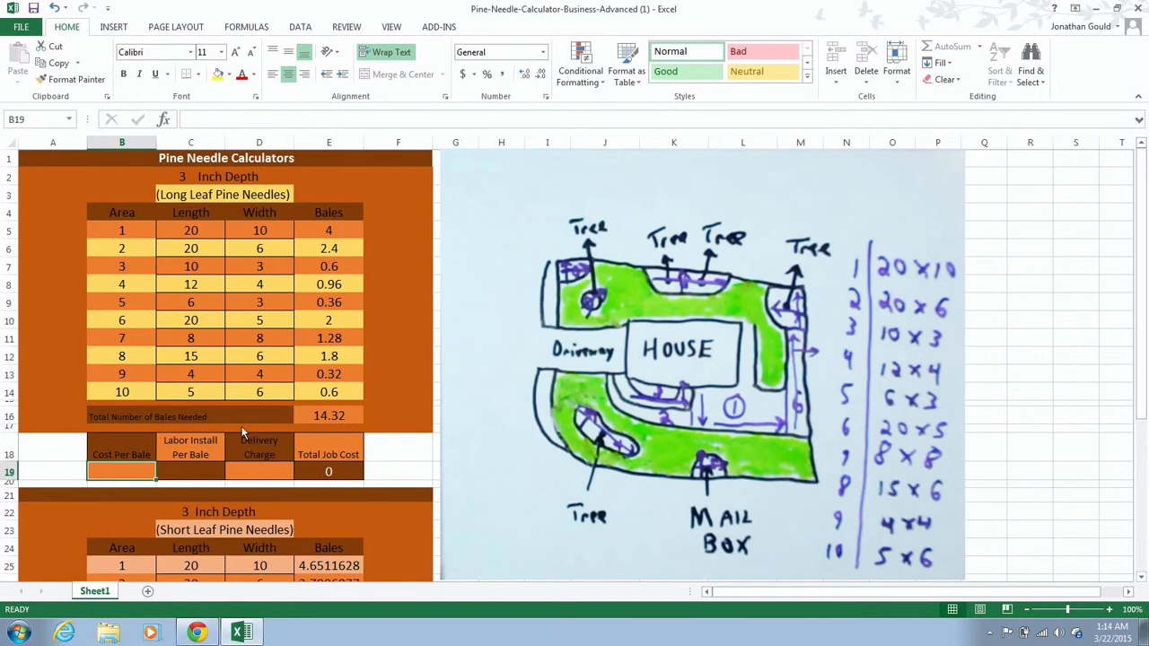
{"action": "mouse_move", "coordinate": [280, 427]}
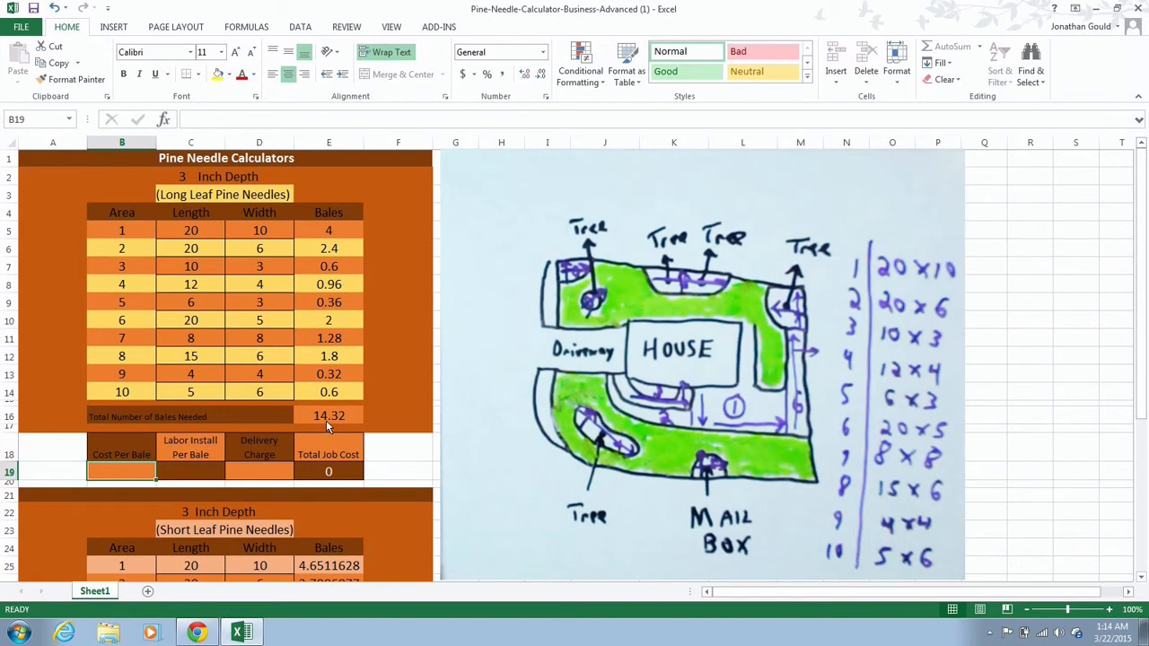
{"action": "mouse_move", "coordinate": [348, 427]}
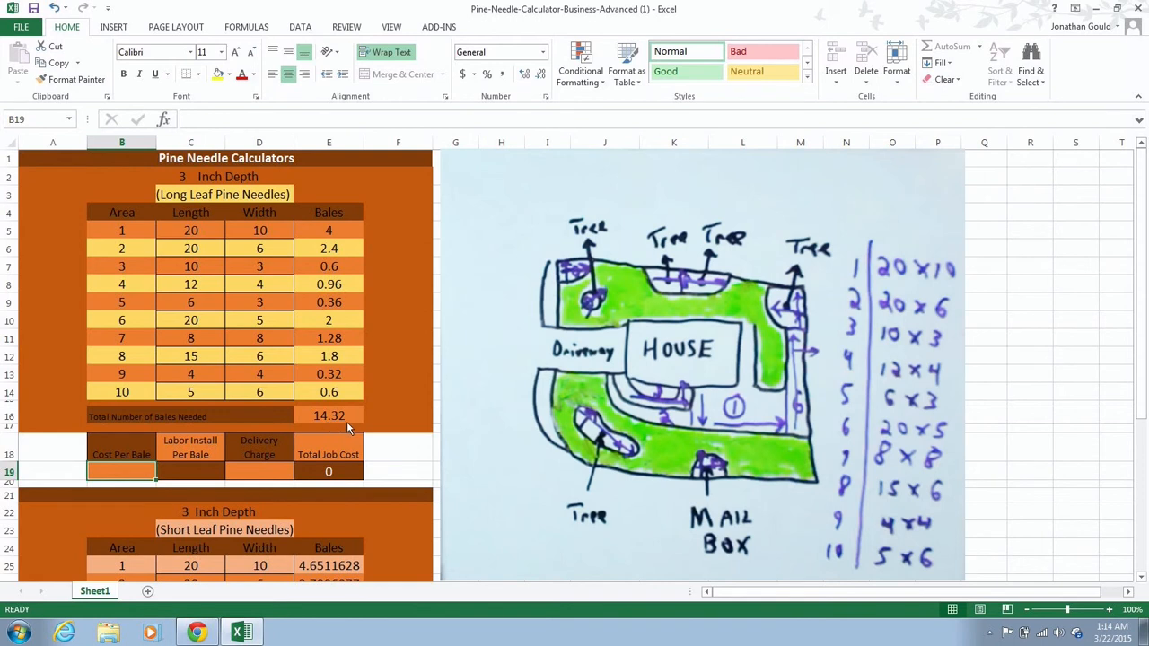
{"action": "left_click", "coordinate": [345, 27]}
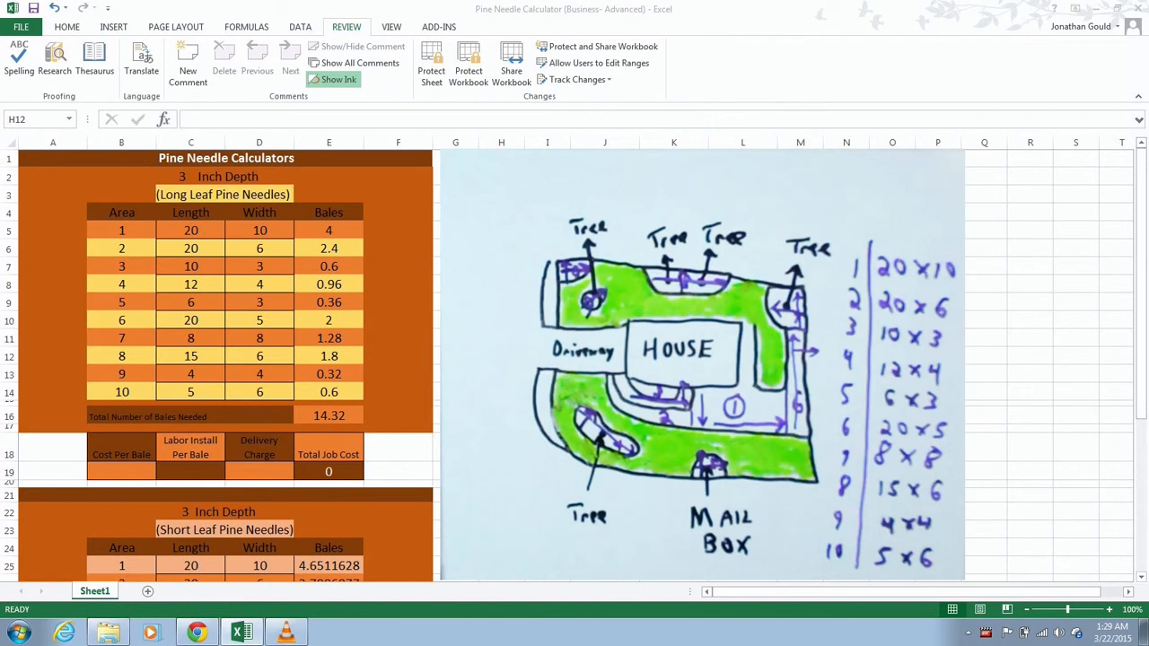
{"action": "mouse_move", "coordinate": [438, 397]}
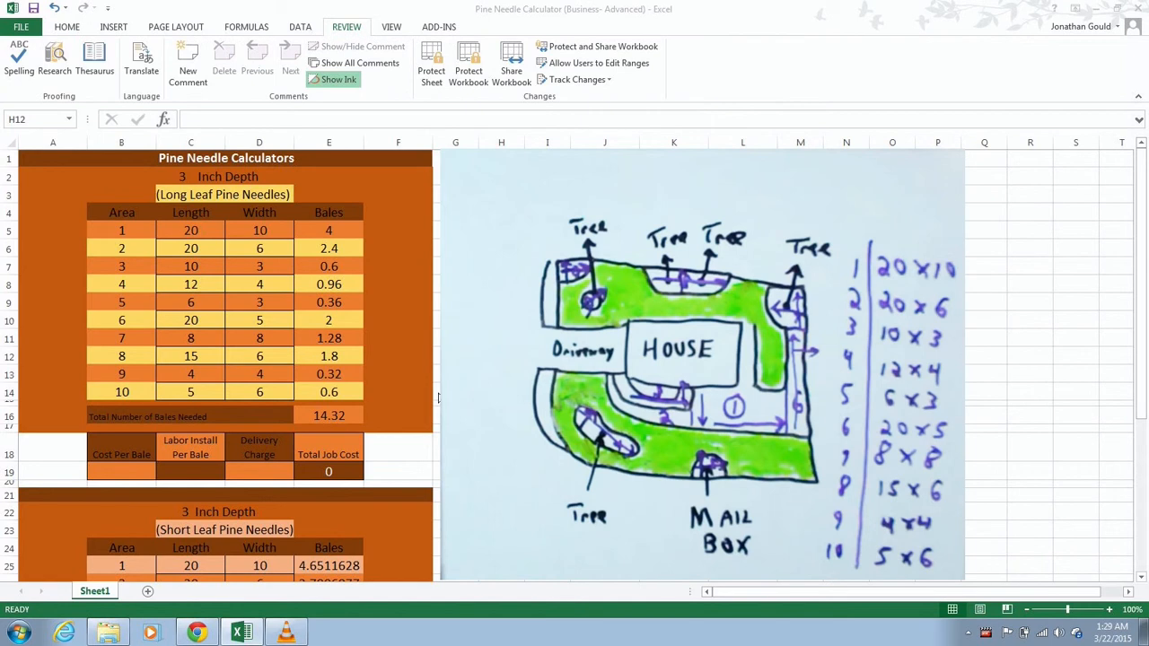
{"action": "mouse_move", "coordinate": [335, 417]}
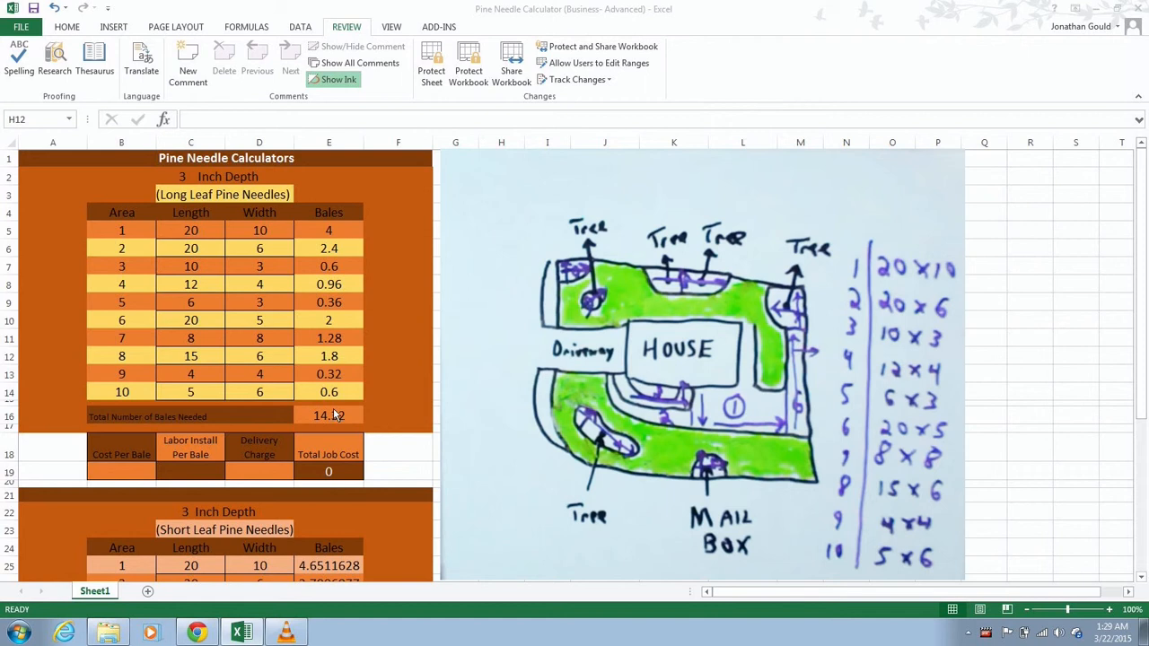
{"action": "mouse_move", "coordinate": [327, 420]}
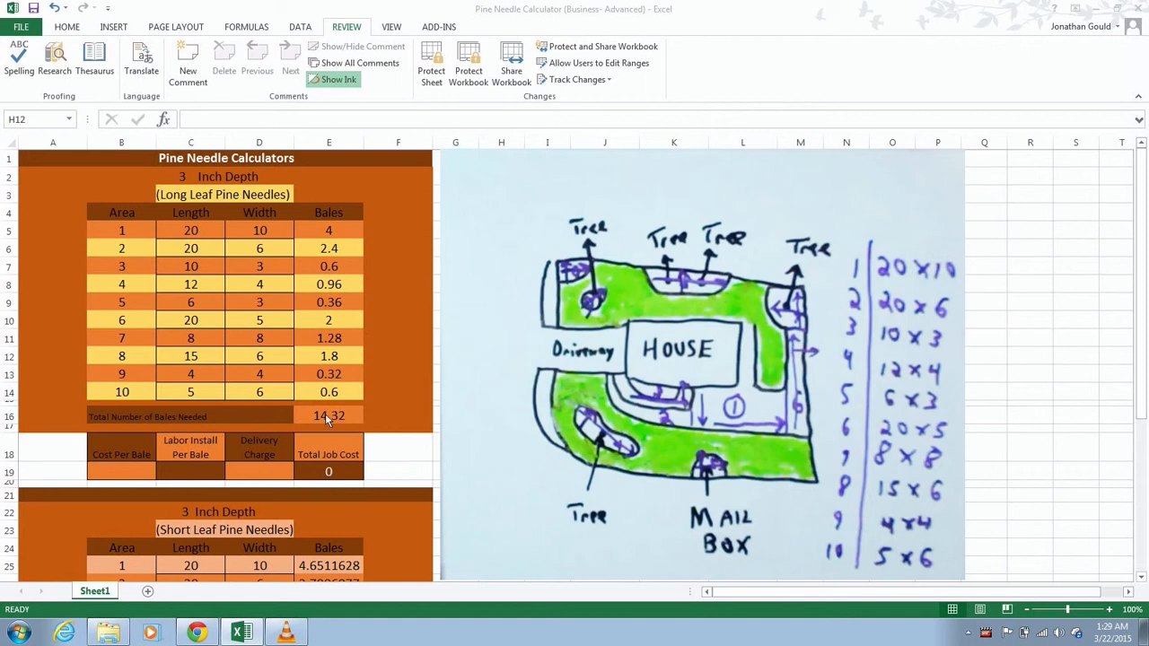
{"action": "mouse_move", "coordinate": [316, 427]}
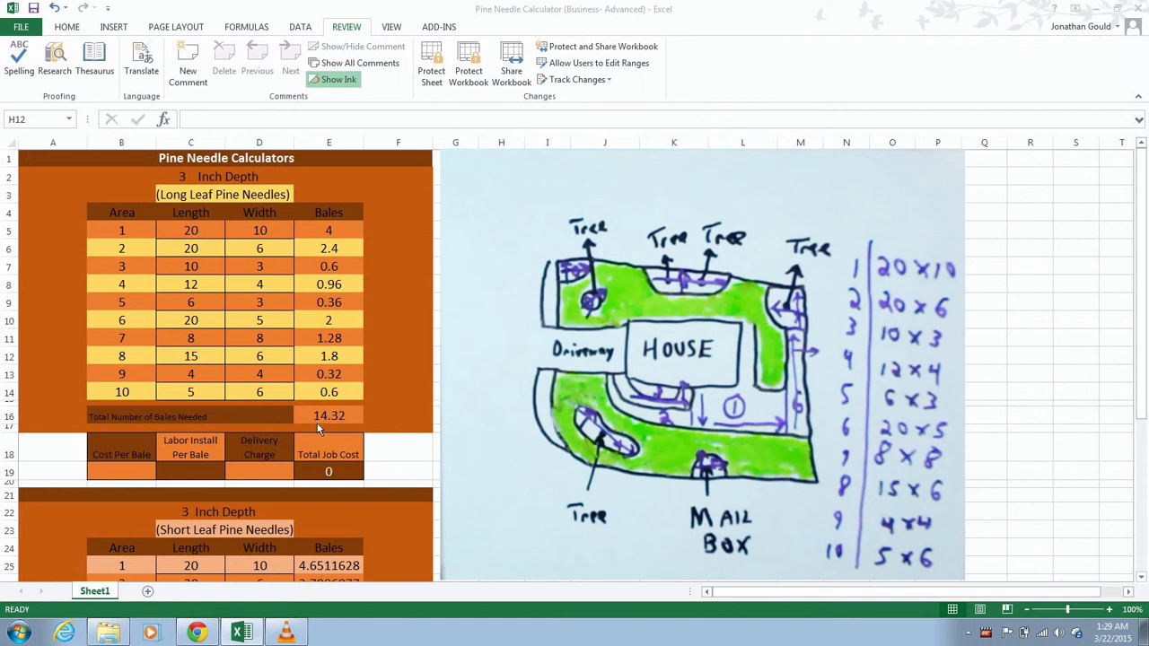
{"action": "mouse_move", "coordinate": [337, 405]}
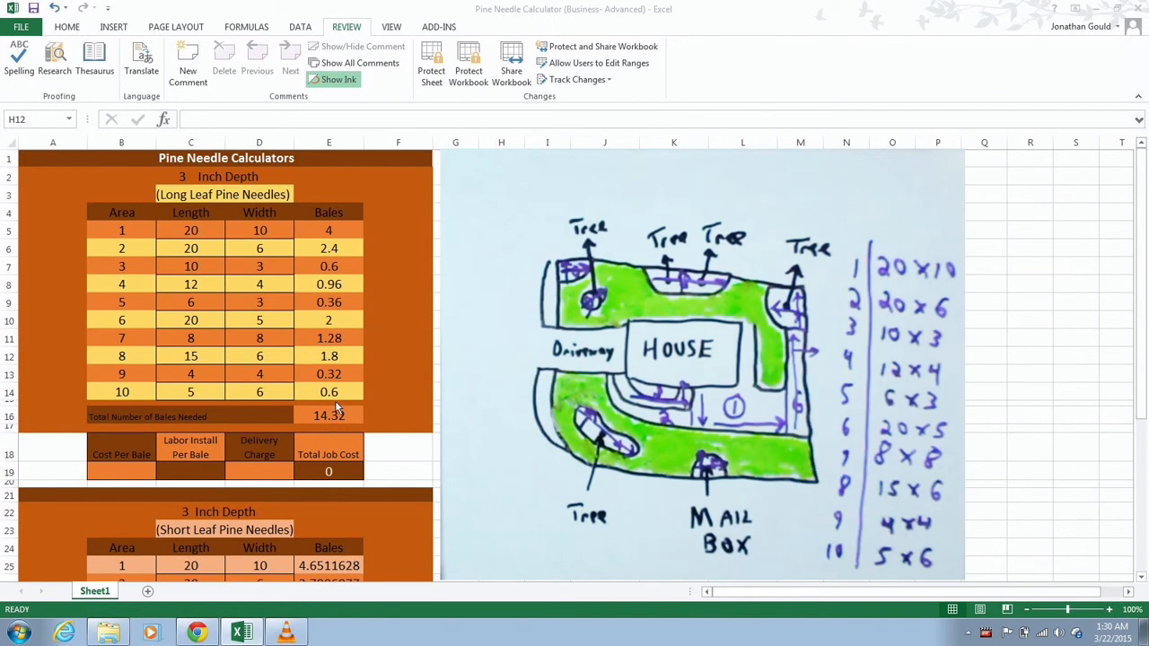
{"action": "mouse_move", "coordinate": [343, 441]}
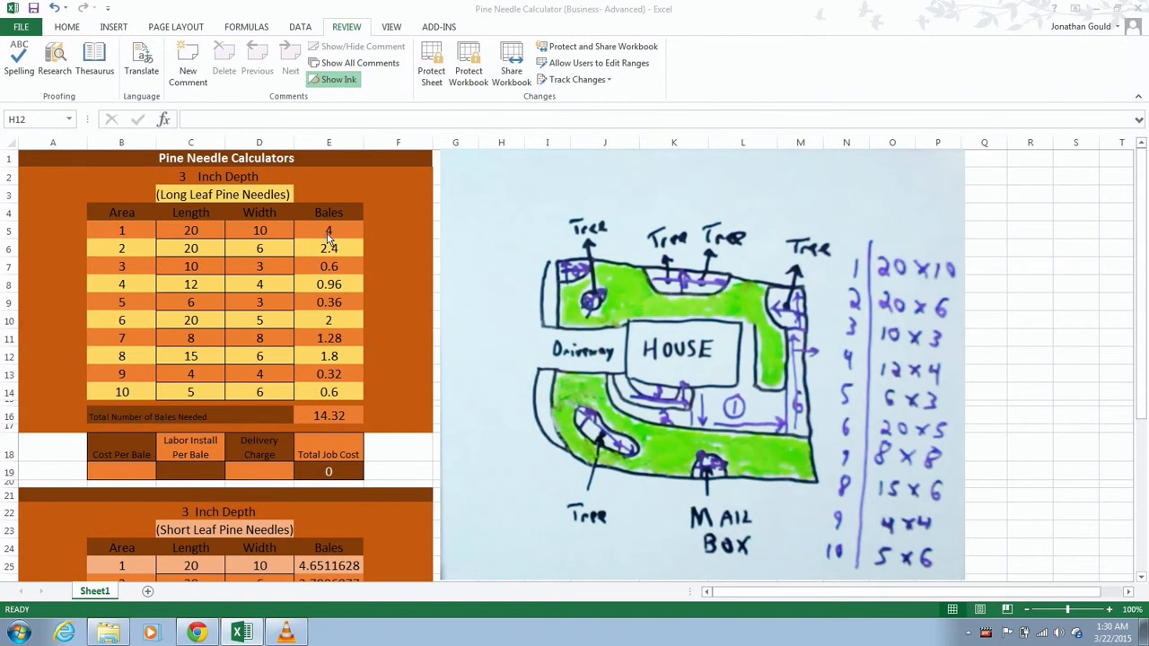
{"action": "mouse_move", "coordinate": [208, 262]}
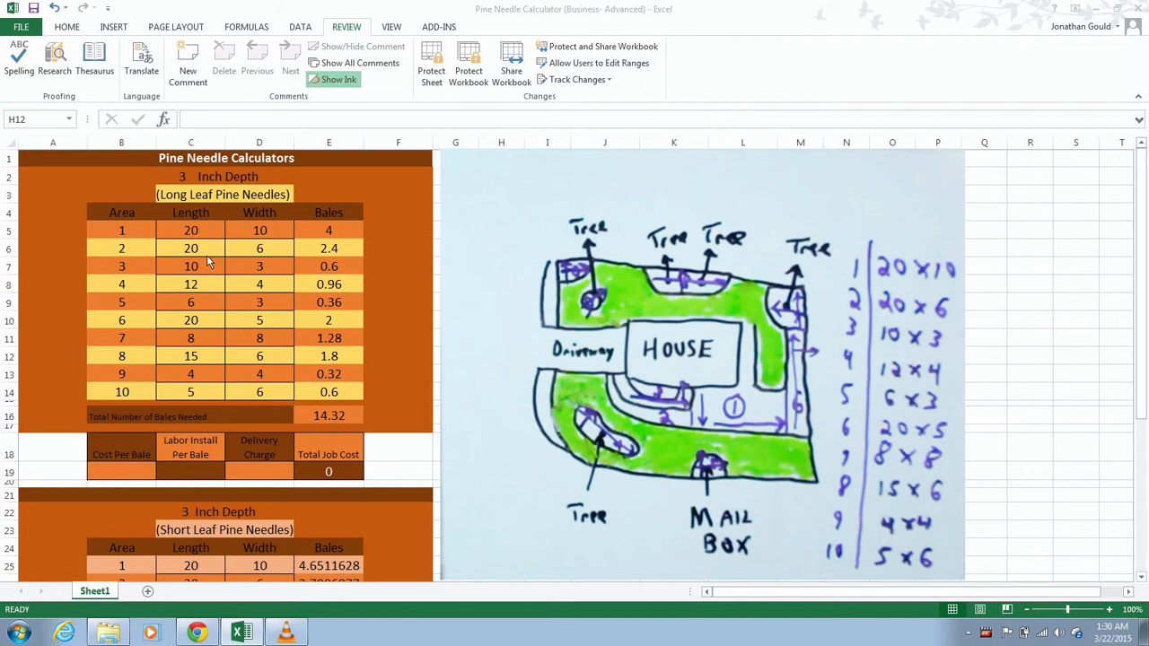
{"action": "mouse_move", "coordinate": [395, 356]}
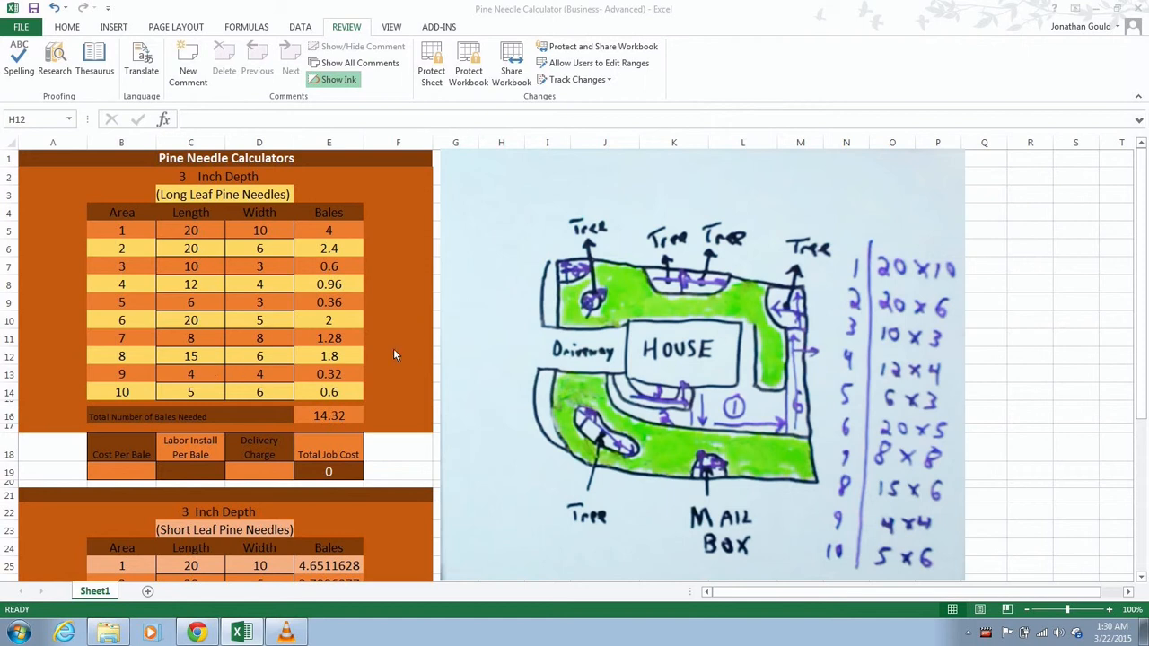
{"action": "mouse_move", "coordinate": [391, 228]}
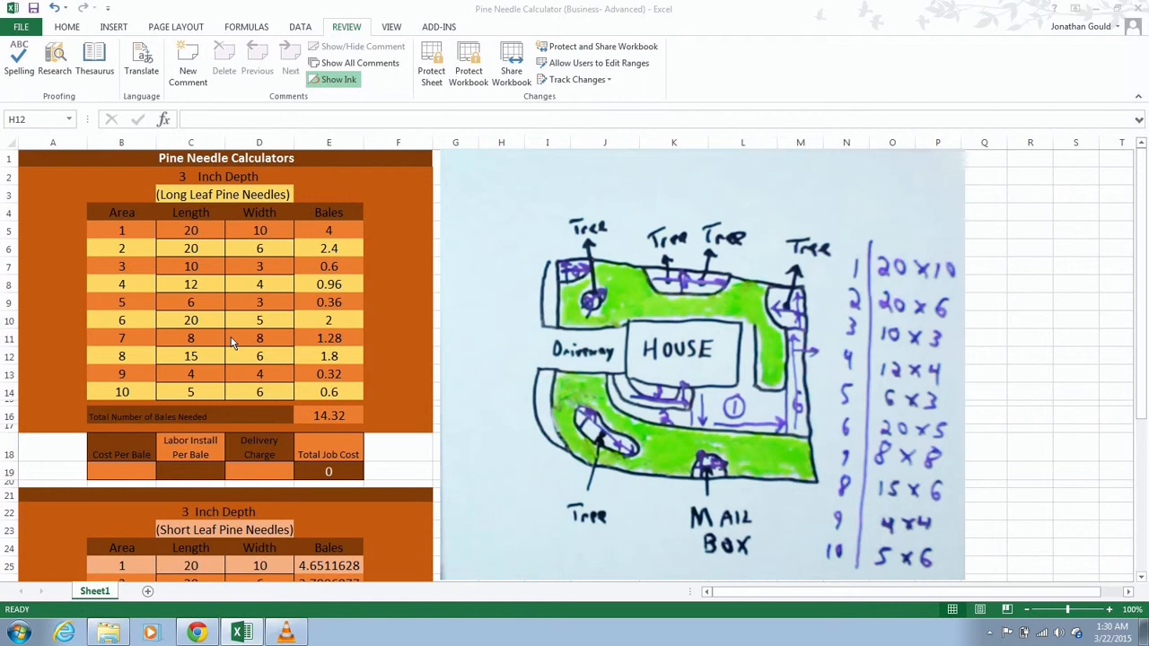
{"action": "mouse_move", "coordinate": [148, 452]}
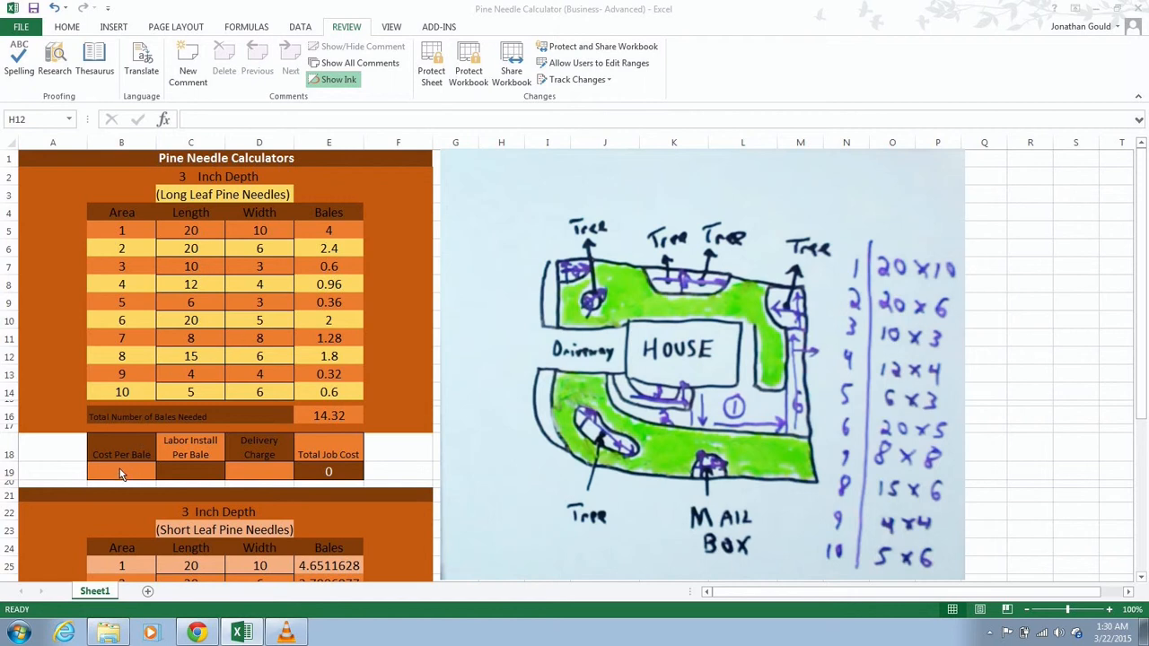
{"action": "left_click", "coordinate": [122, 474]}
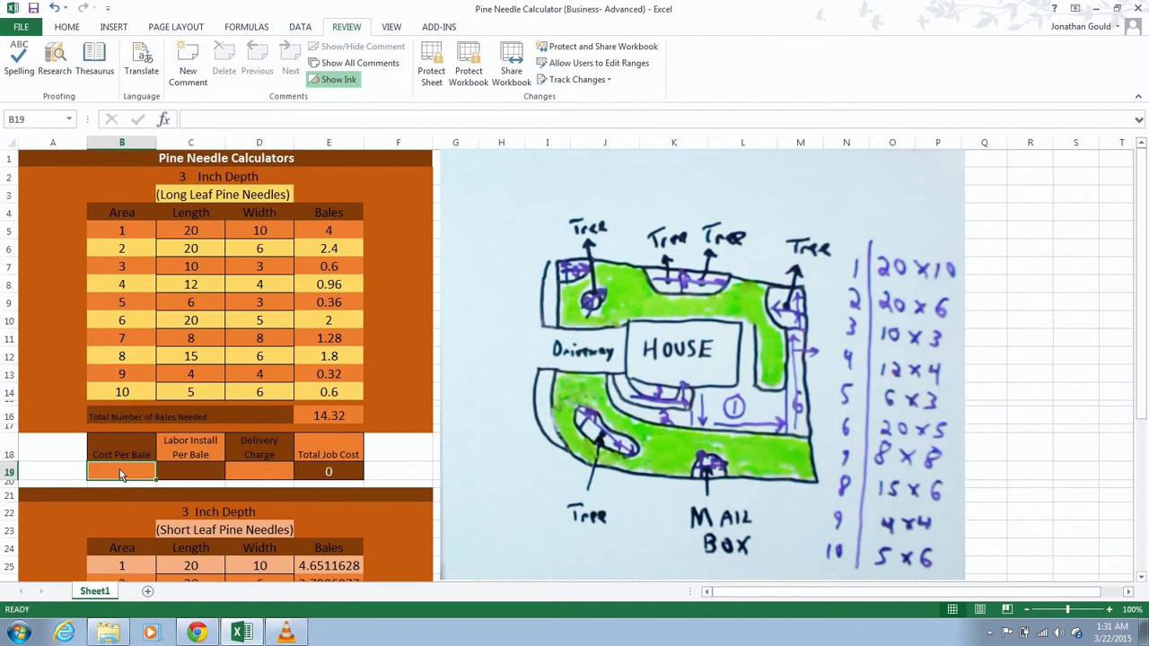
{"action": "mouse_move", "coordinate": [65, 452]}
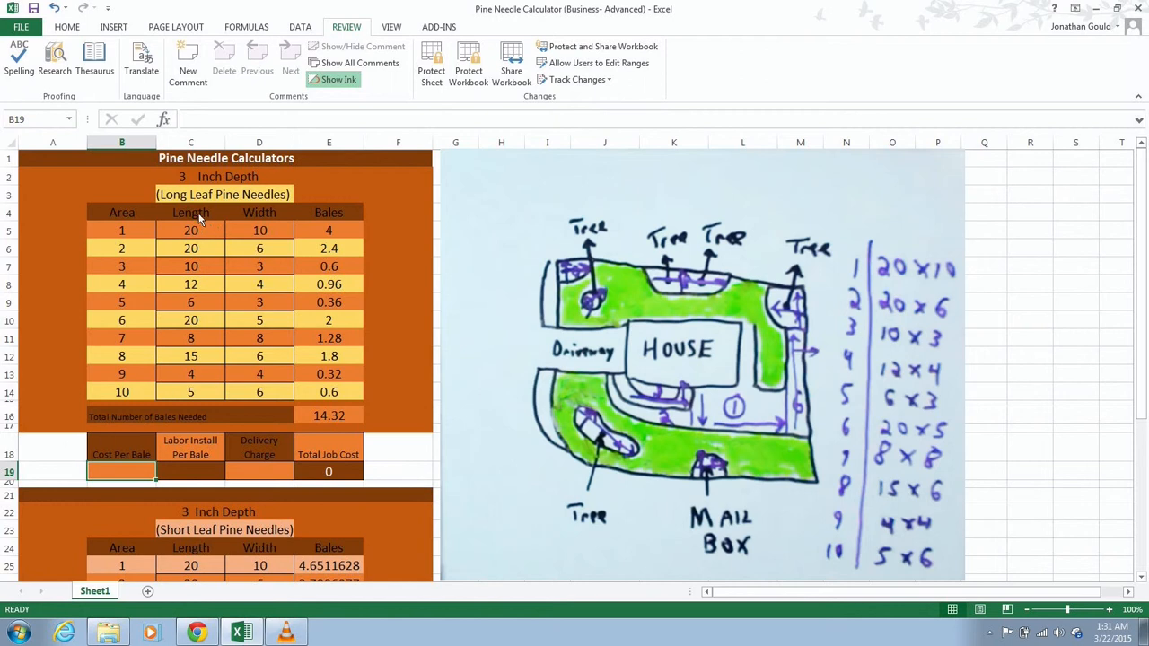
{"action": "mouse_move", "coordinate": [250, 499]}
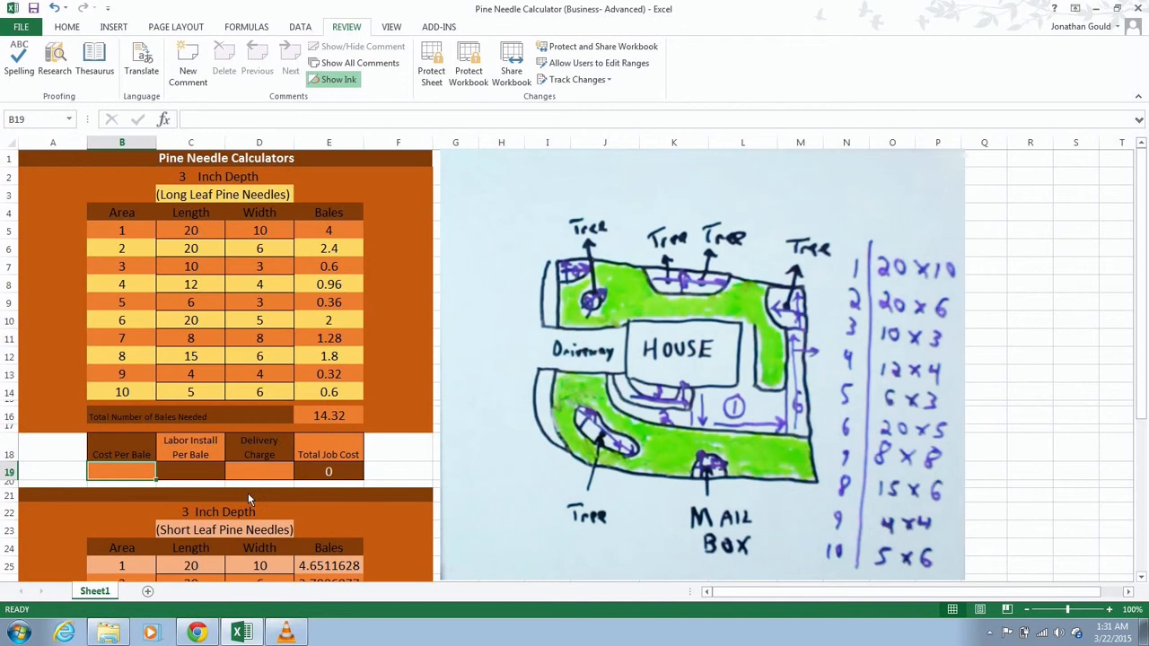
{"action": "mouse_move", "coordinate": [279, 550]}
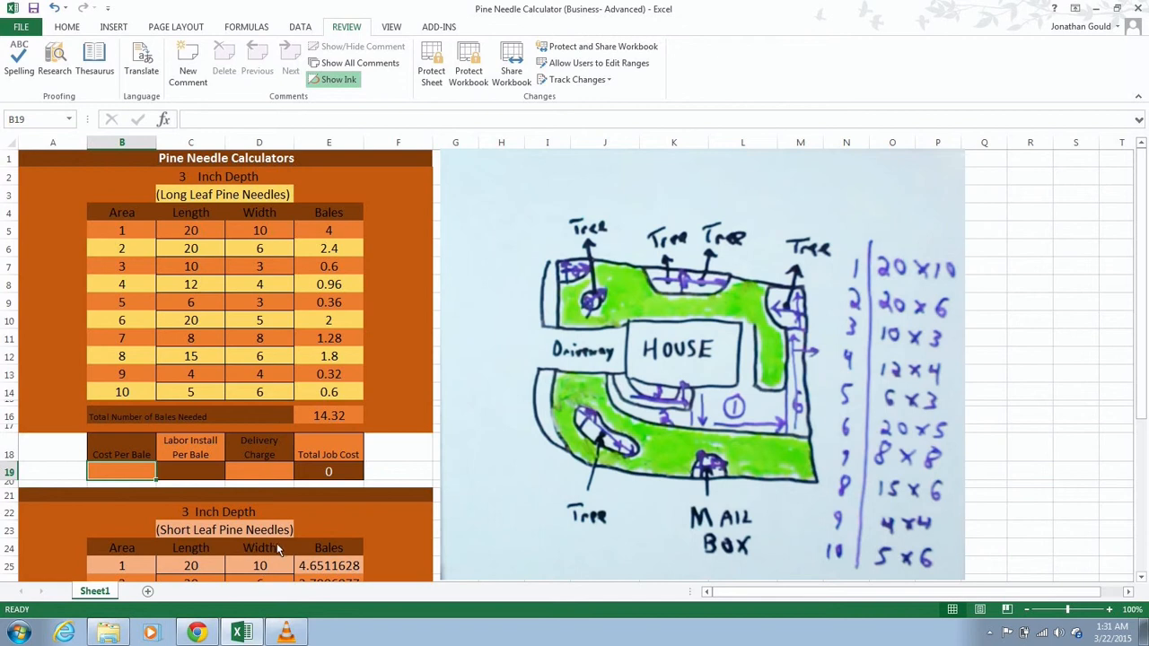
{"action": "mouse_move", "coordinate": [242, 546]}
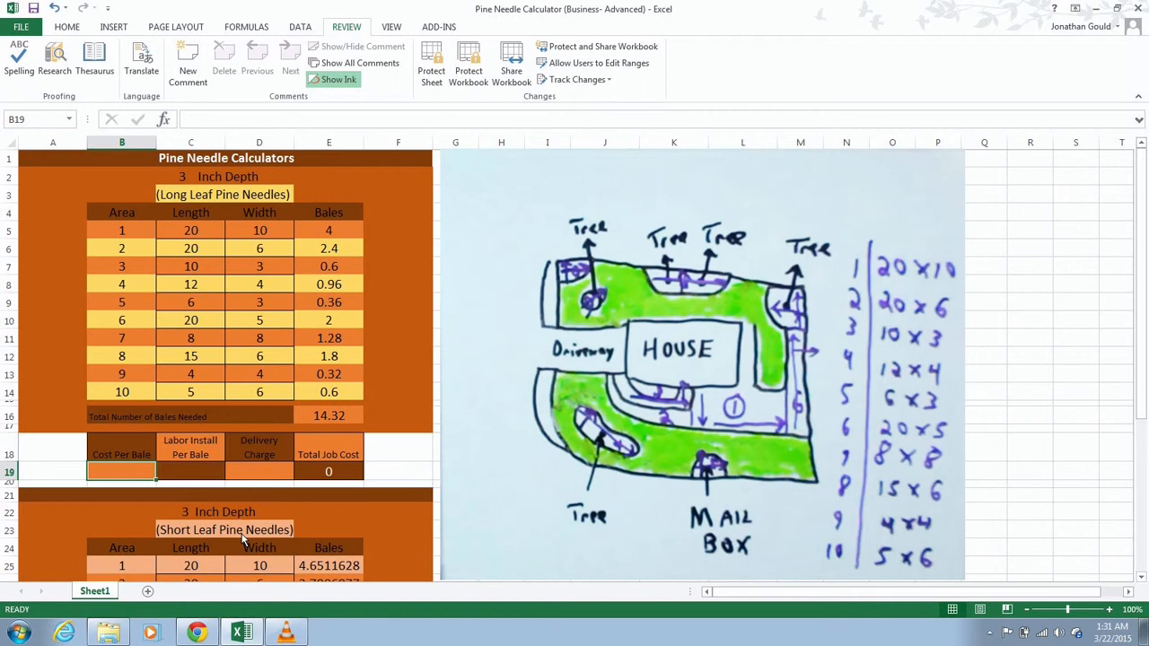
{"action": "mouse_move", "coordinate": [247, 384]}
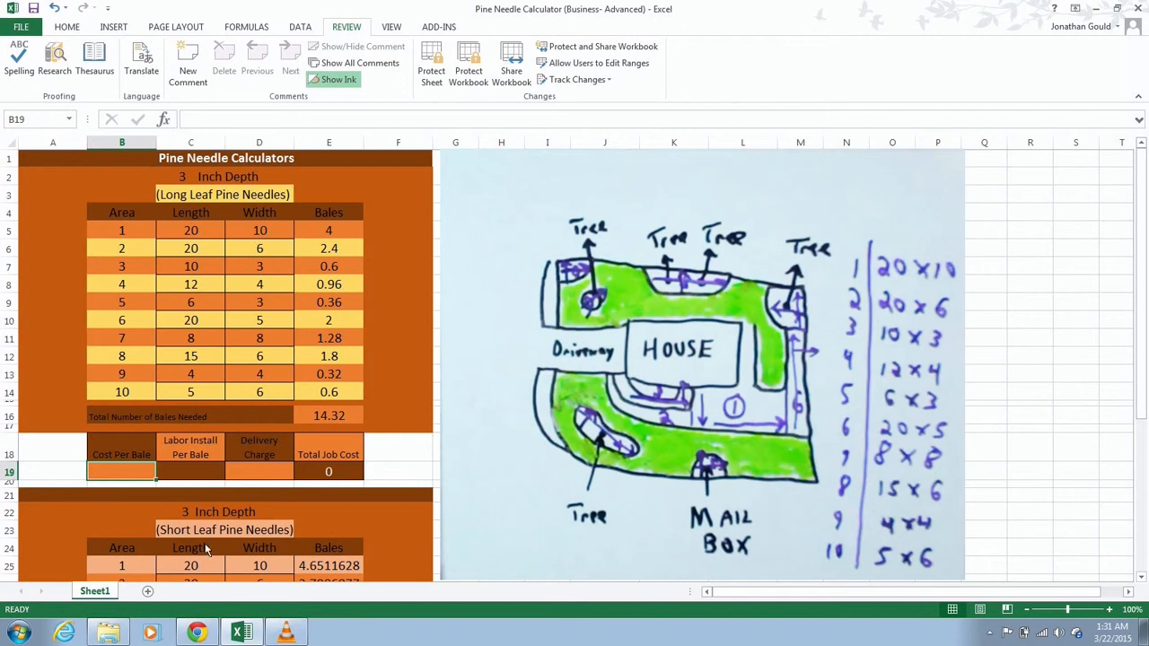
{"action": "mouse_move", "coordinate": [108, 483]}
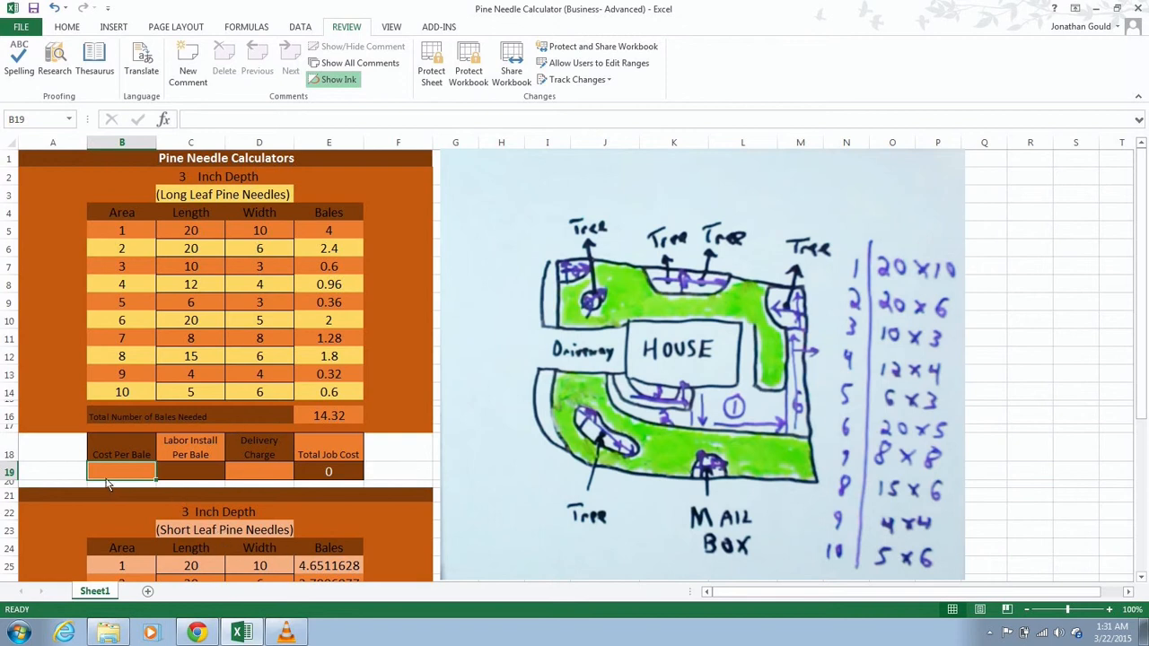
{"action": "mouse_move", "coordinate": [72, 471]}
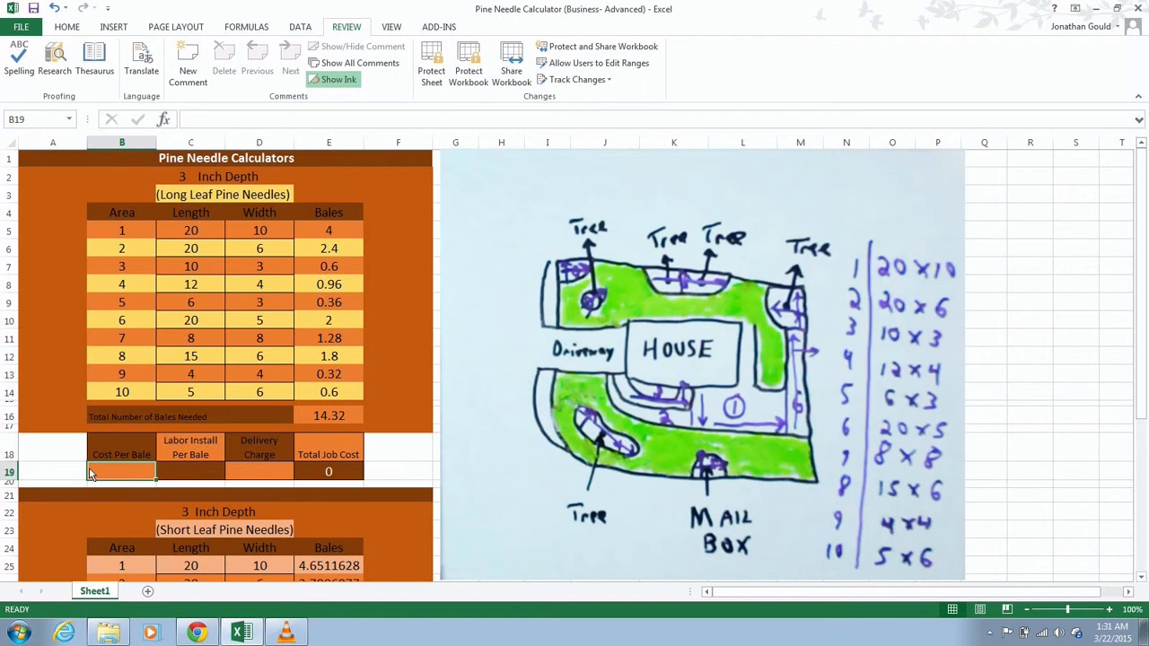
{"action": "left_click", "coordinate": [52, 452]}
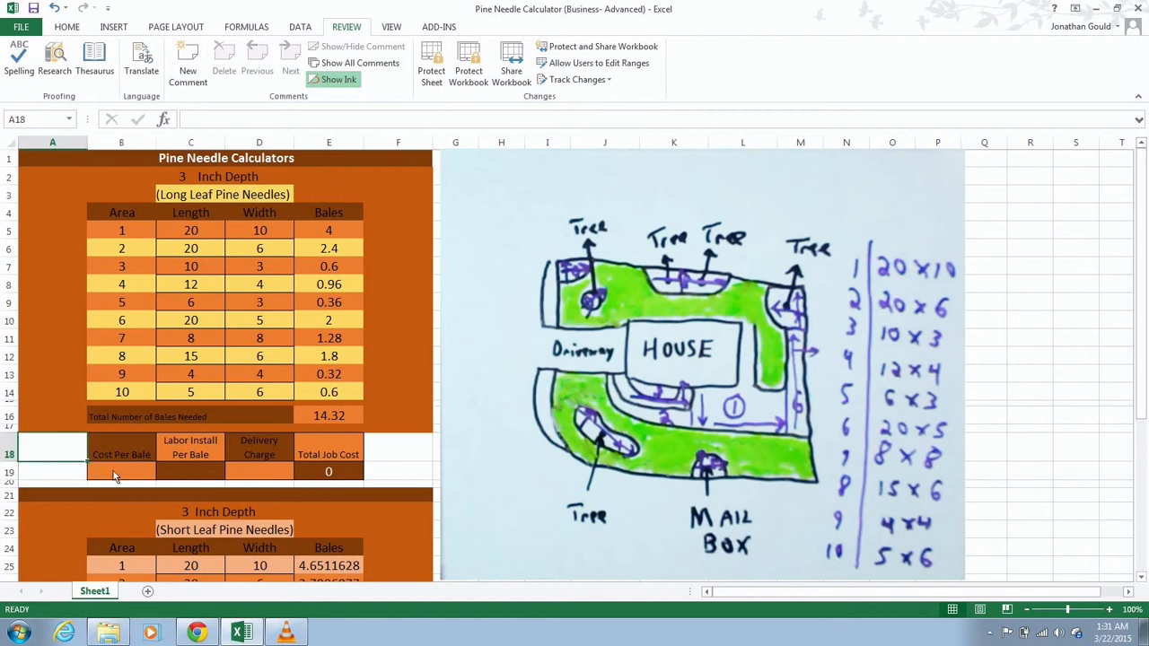
{"action": "left_click", "coordinate": [122, 474]}
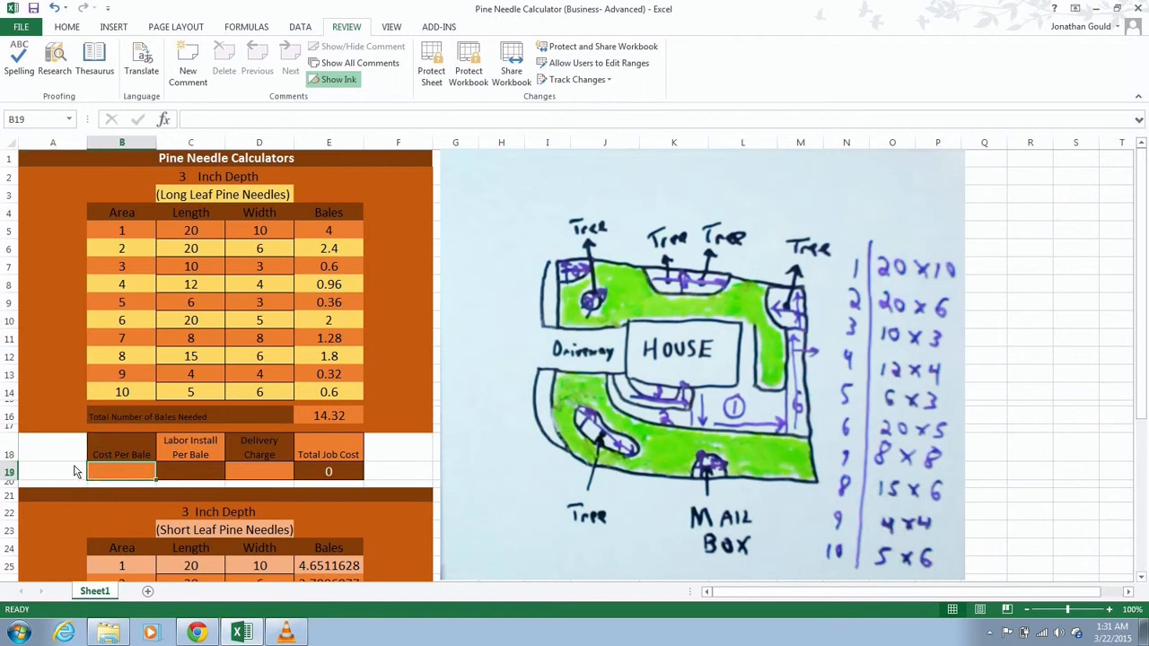
{"action": "mouse_move", "coordinate": [72, 456]}
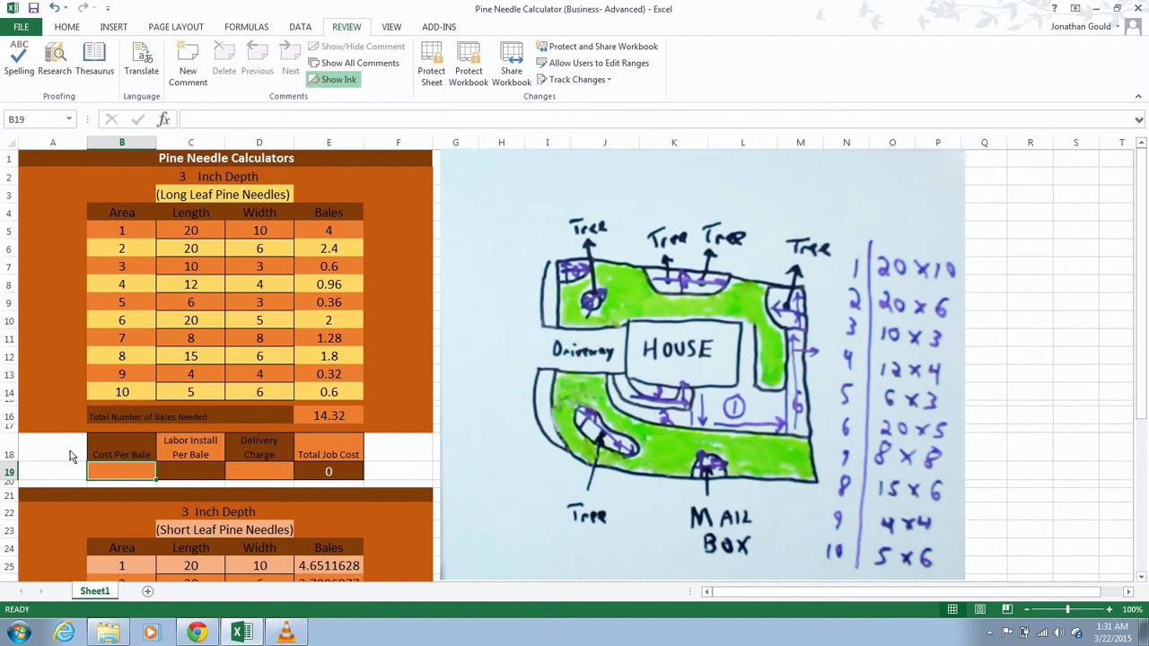
{"action": "mouse_move", "coordinate": [122, 453]}
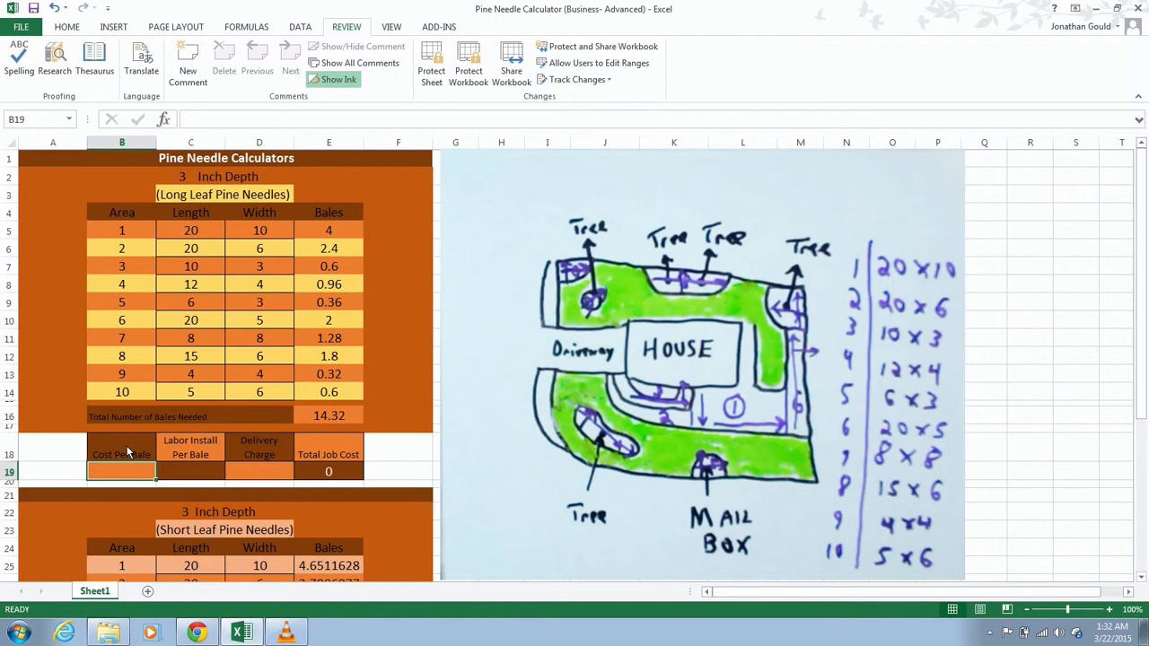
- Enter a long leaf cost per bale of 6.5 in B19, making total job cost 93.08
{"action": "type", "text": "6.5"}
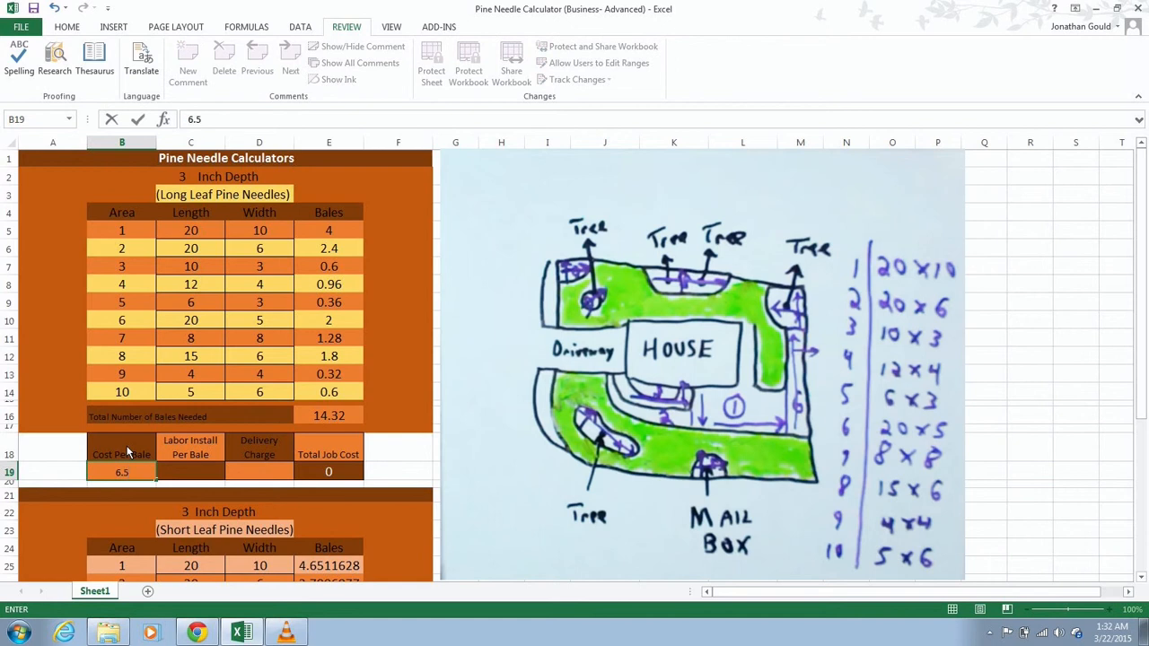
{"action": "left_click", "coordinate": [191, 470]}
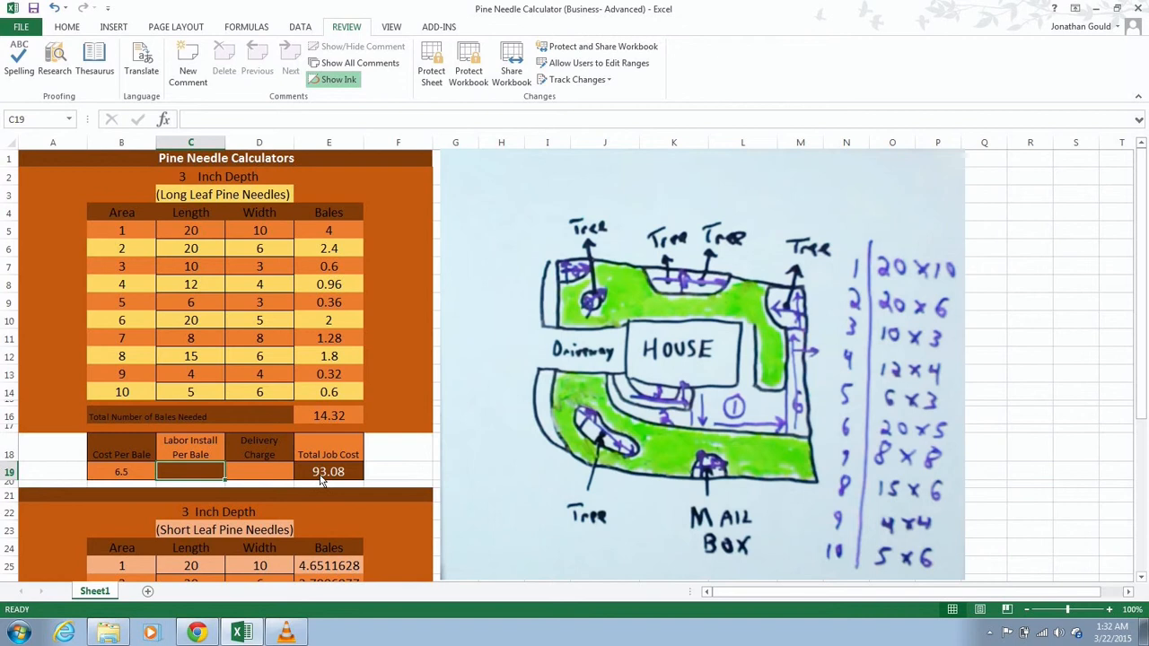
{"action": "mouse_move", "coordinate": [338, 486]}
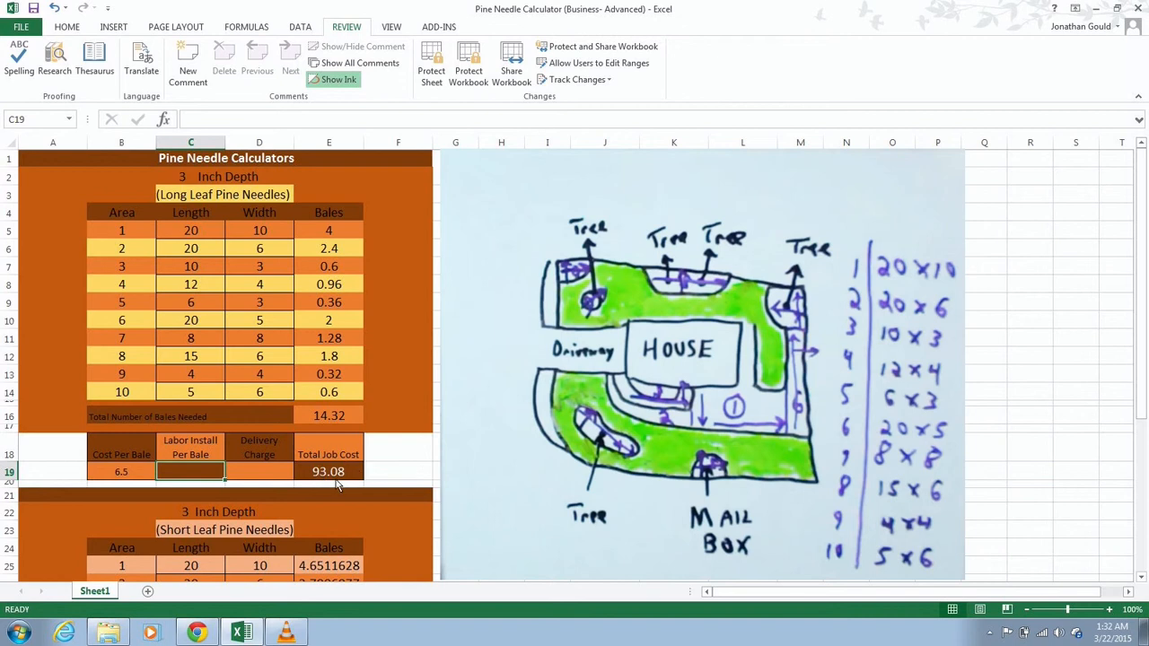
{"action": "mouse_move", "coordinate": [334, 476]}
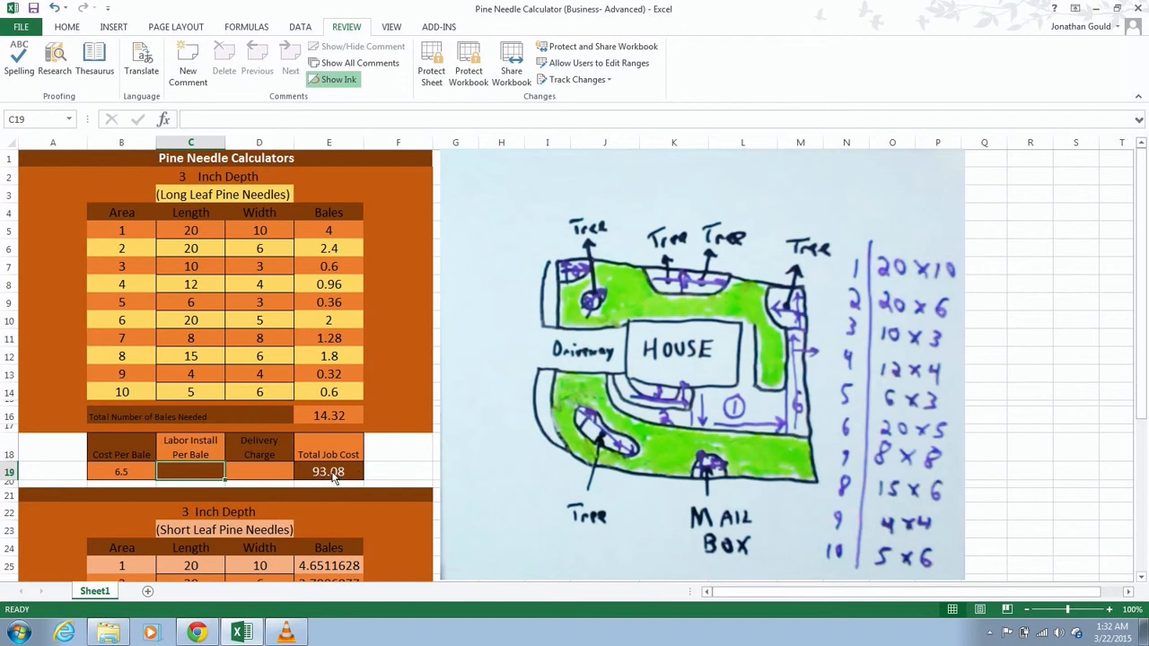
{"action": "mouse_move", "coordinate": [229, 465]}
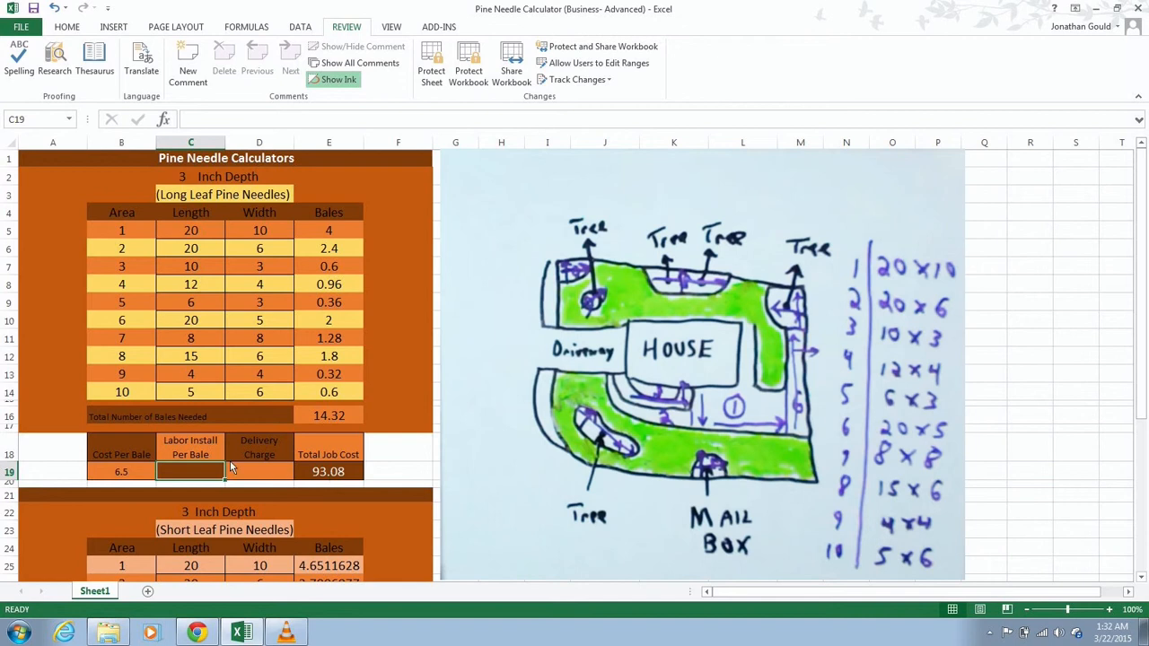
{"action": "mouse_move", "coordinate": [199, 478]}
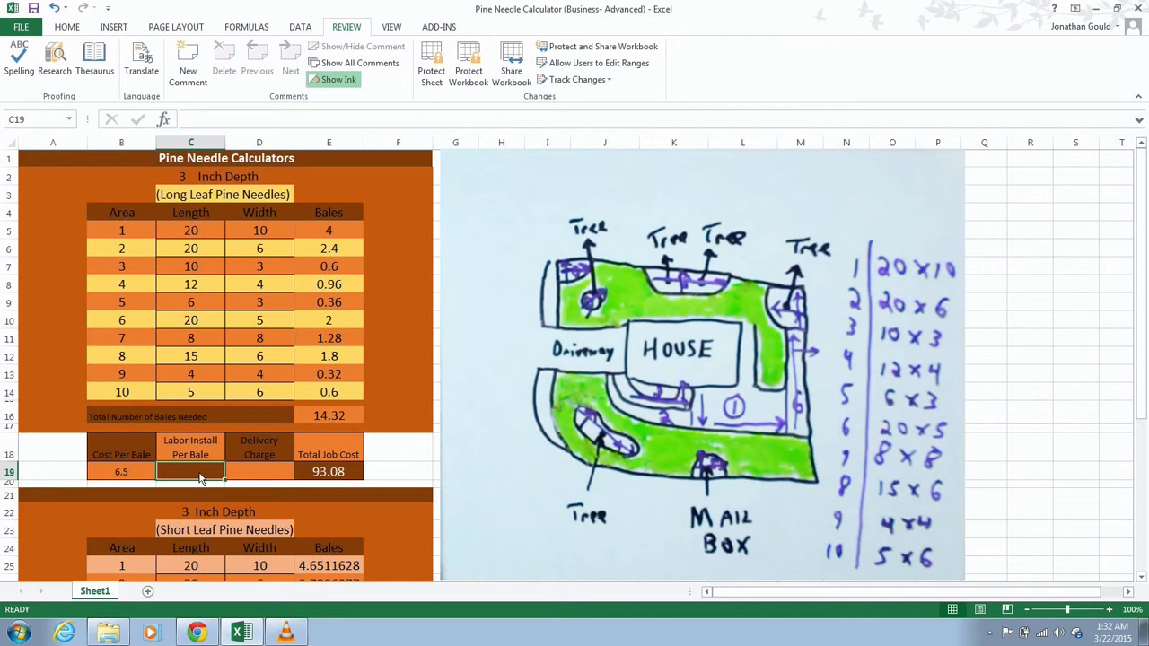
- Enter labor install 3 per bale in C19 and delivery 50 in D19, raising total job cost to 186.04
{"action": "type", "text": "3"}
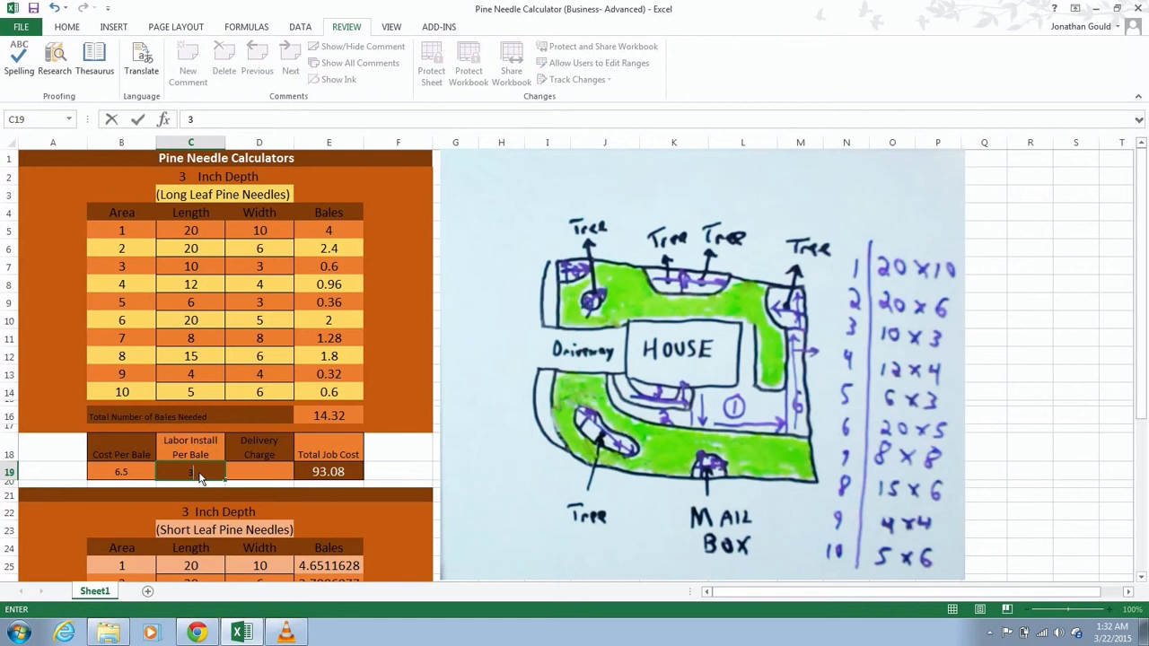
{"action": "mouse_move", "coordinate": [255, 481]}
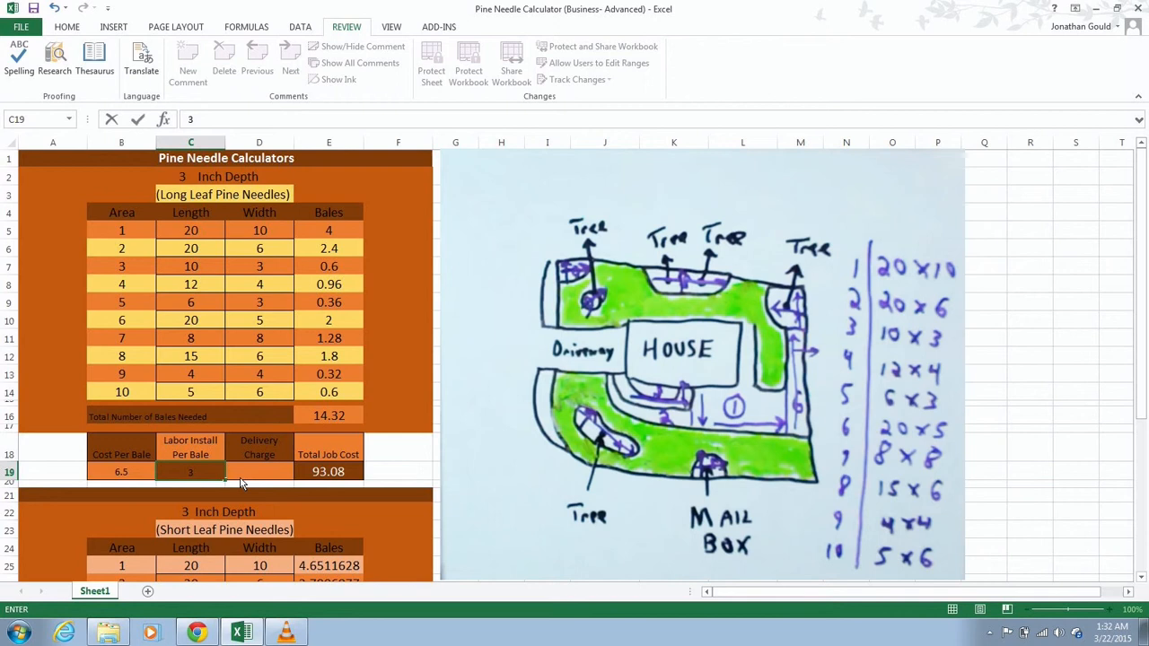
{"action": "left_click", "coordinate": [258, 470]}
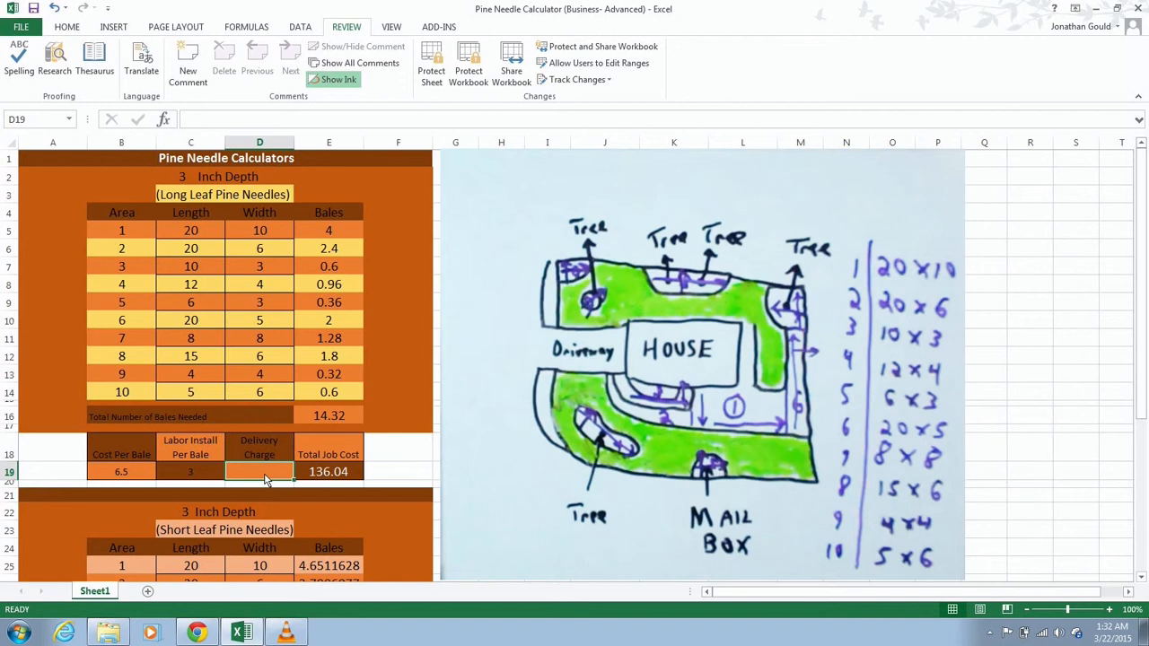
{"action": "type", "text": "50"}
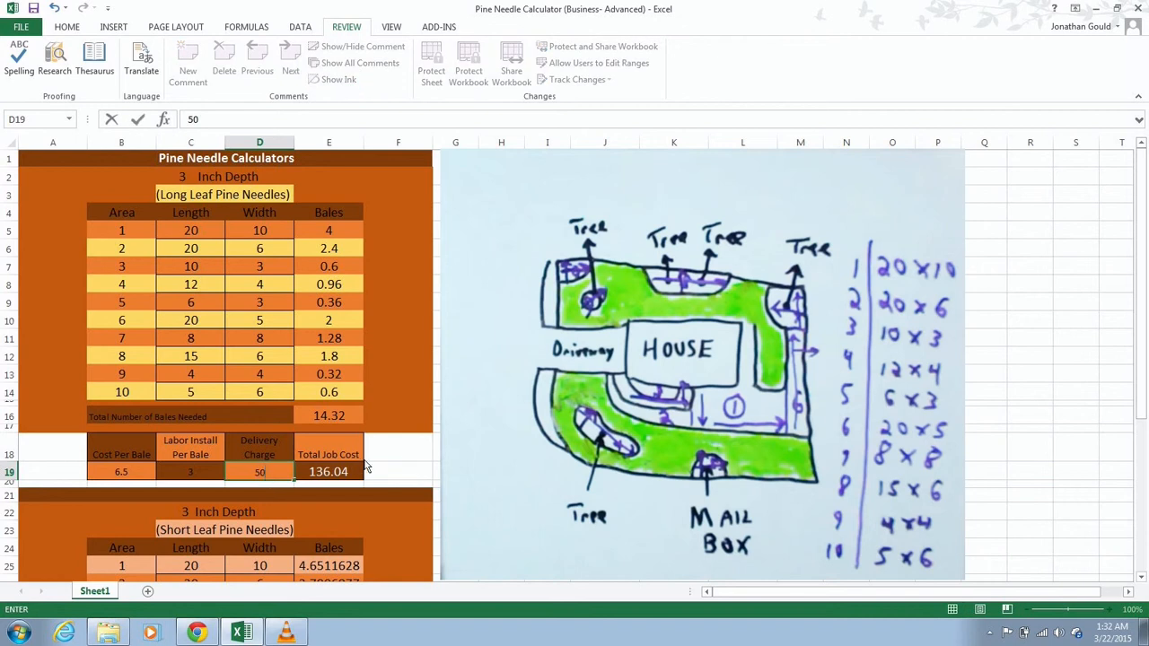
{"action": "mouse_move", "coordinate": [399, 459]}
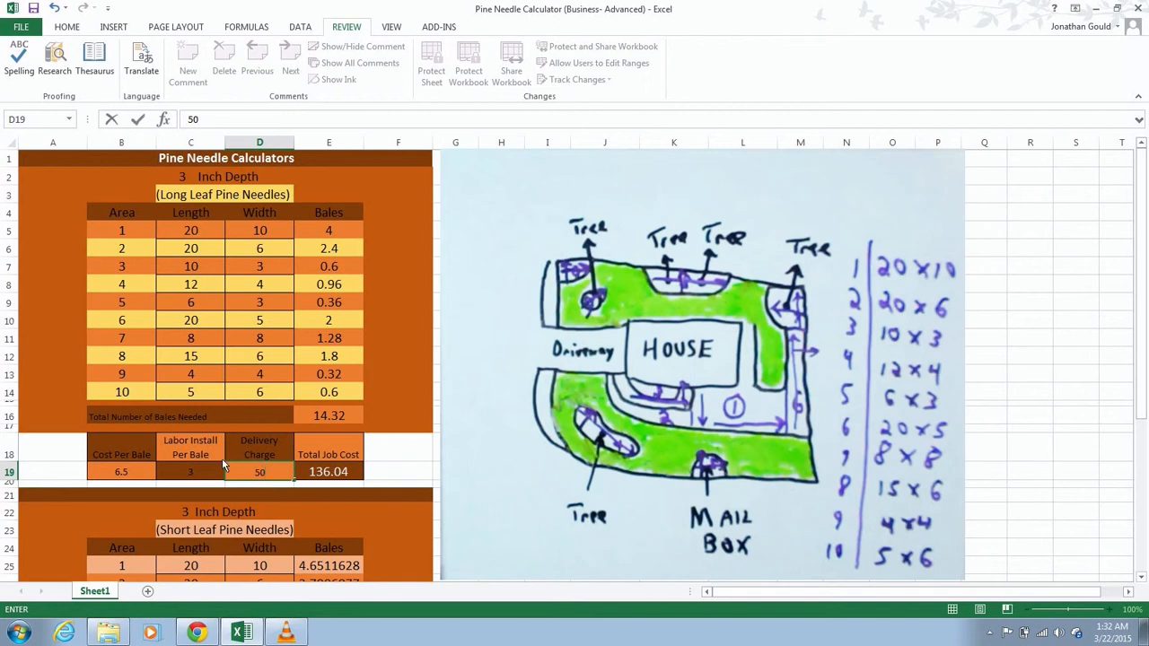
{"action": "mouse_move", "coordinate": [341, 424]}
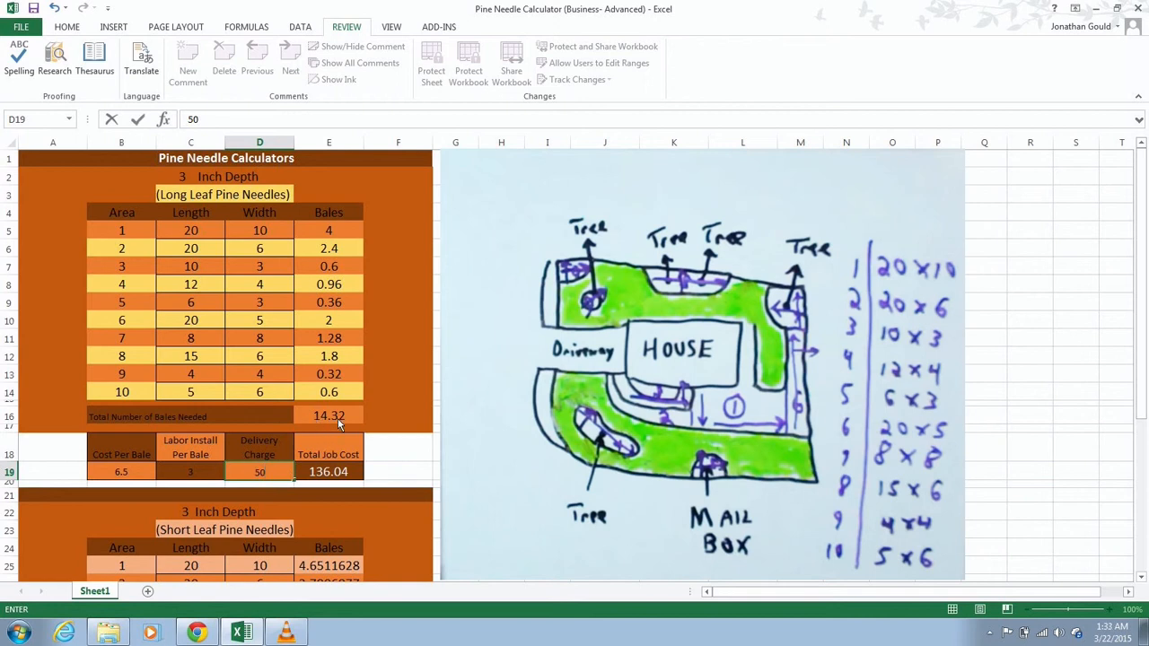
{"action": "mouse_move", "coordinate": [330, 417]}
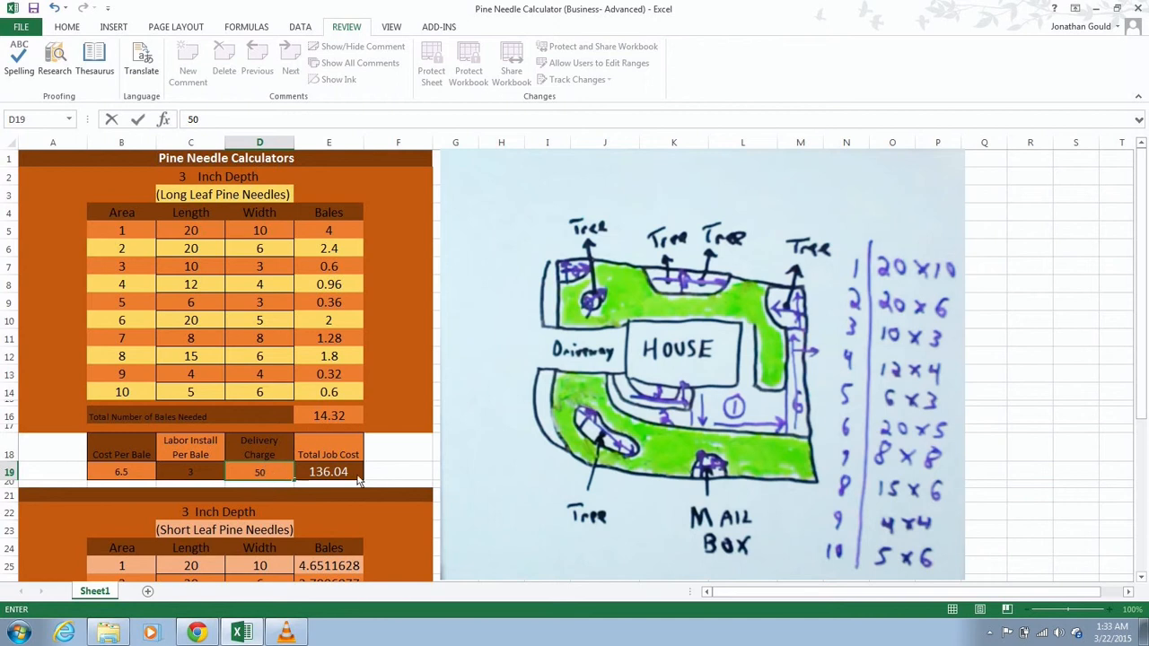
{"action": "left_click", "coordinate": [398, 472]}
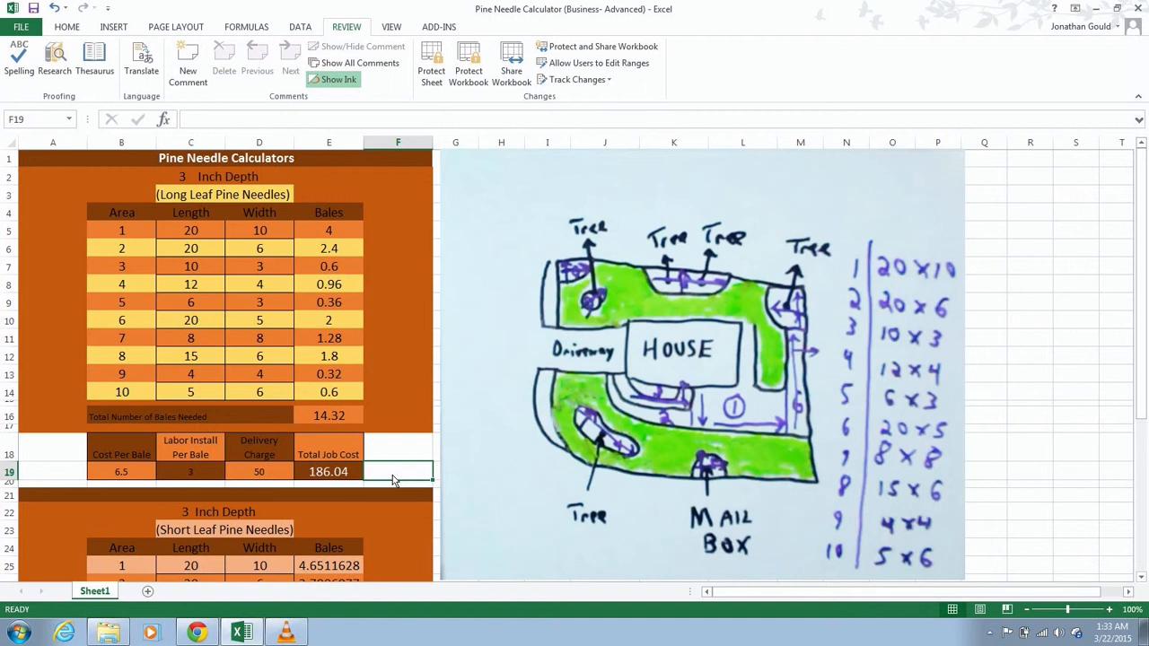
{"action": "mouse_move", "coordinate": [1141, 286]}
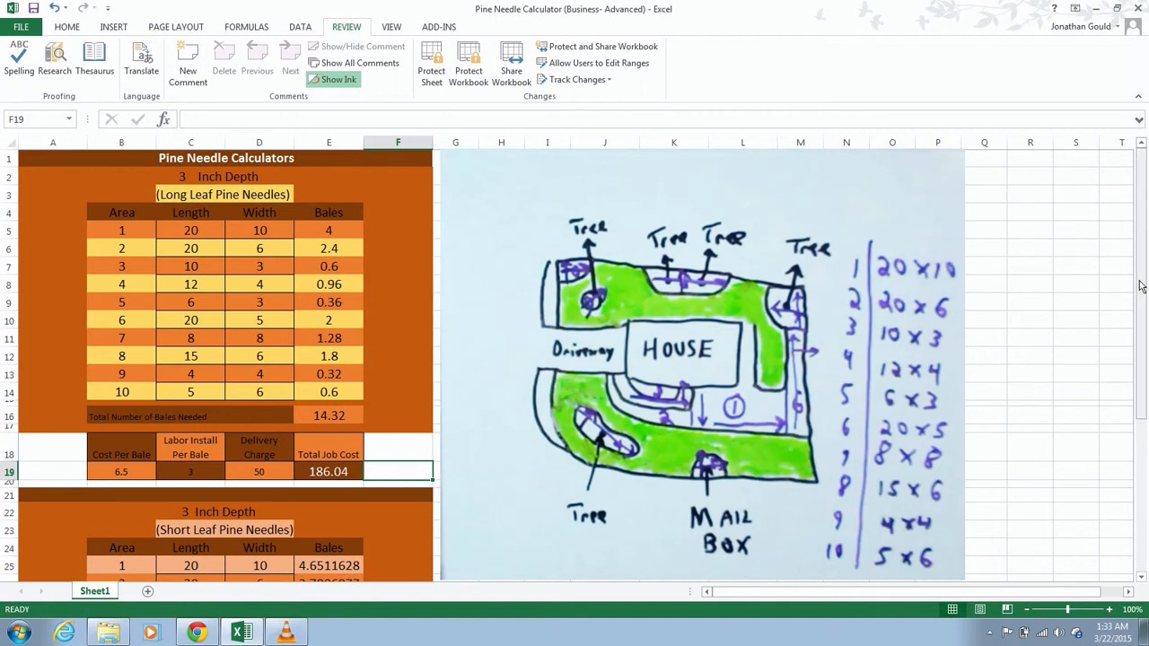
{"action": "scroll", "scroll_direction": "down", "scroll_amount": 3}
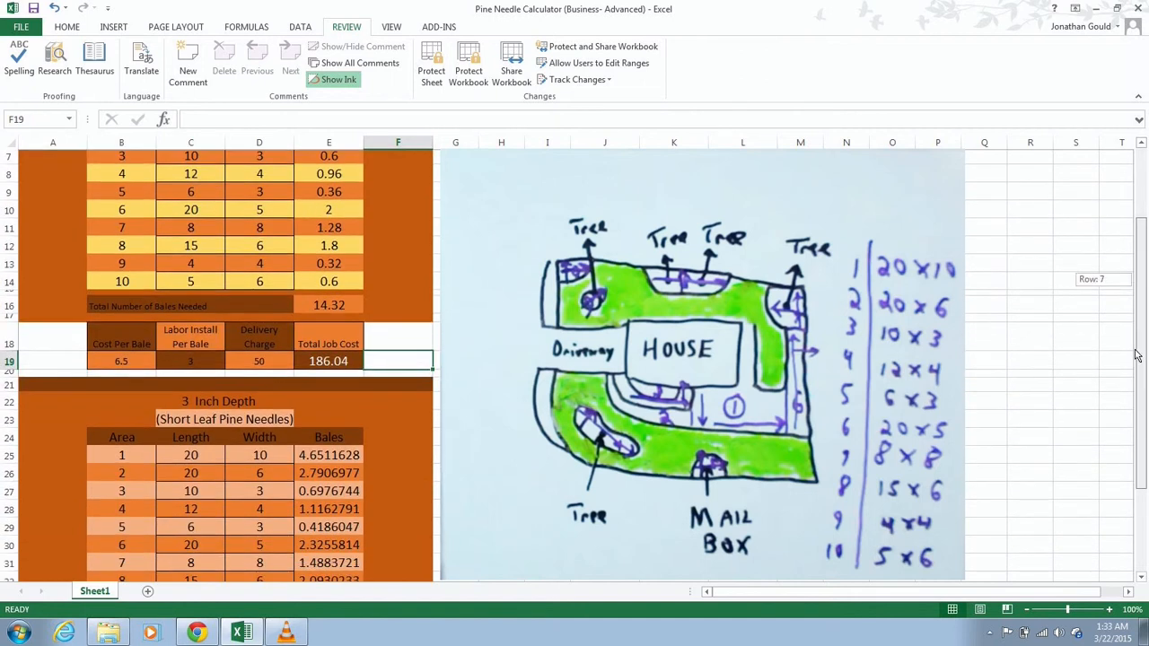
{"action": "scroll", "scroll_direction": "down", "scroll_amount": 3}
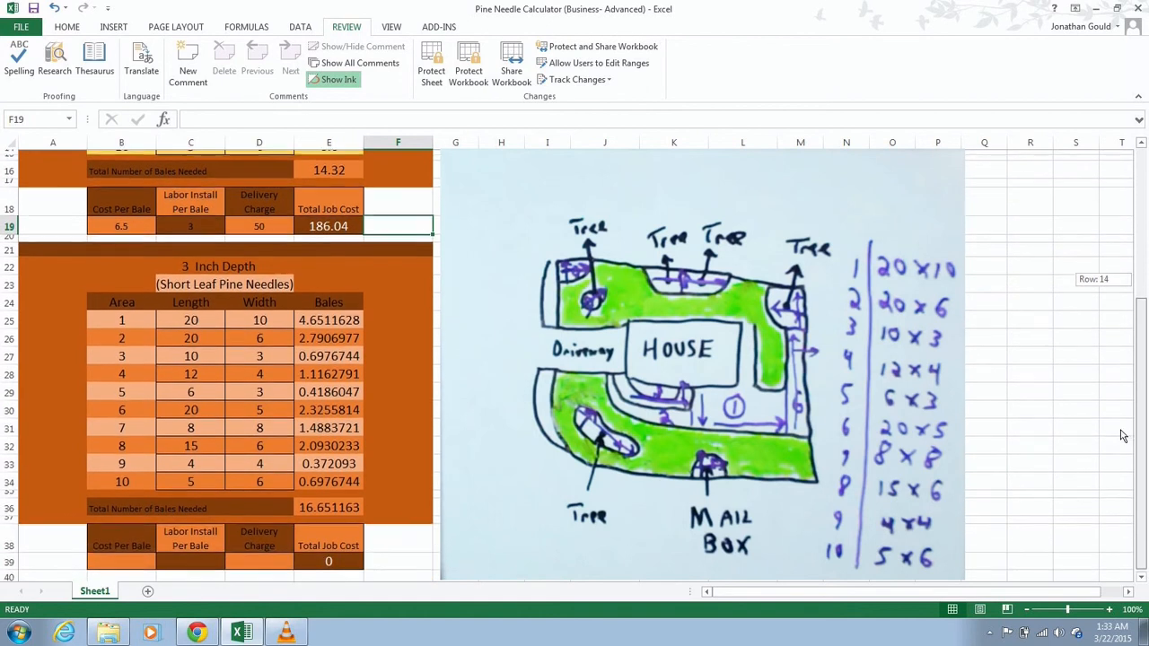
{"action": "scroll", "scroll_direction": "down", "scroll_amount": 3}
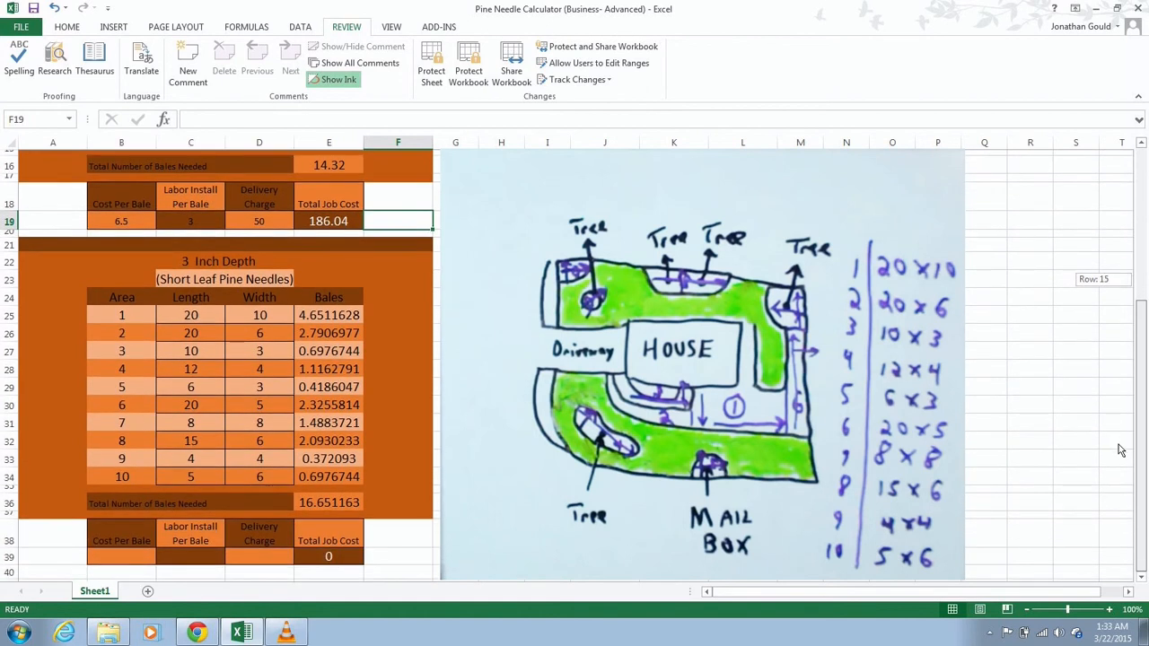
{"action": "mouse_move", "coordinate": [280, 231]}
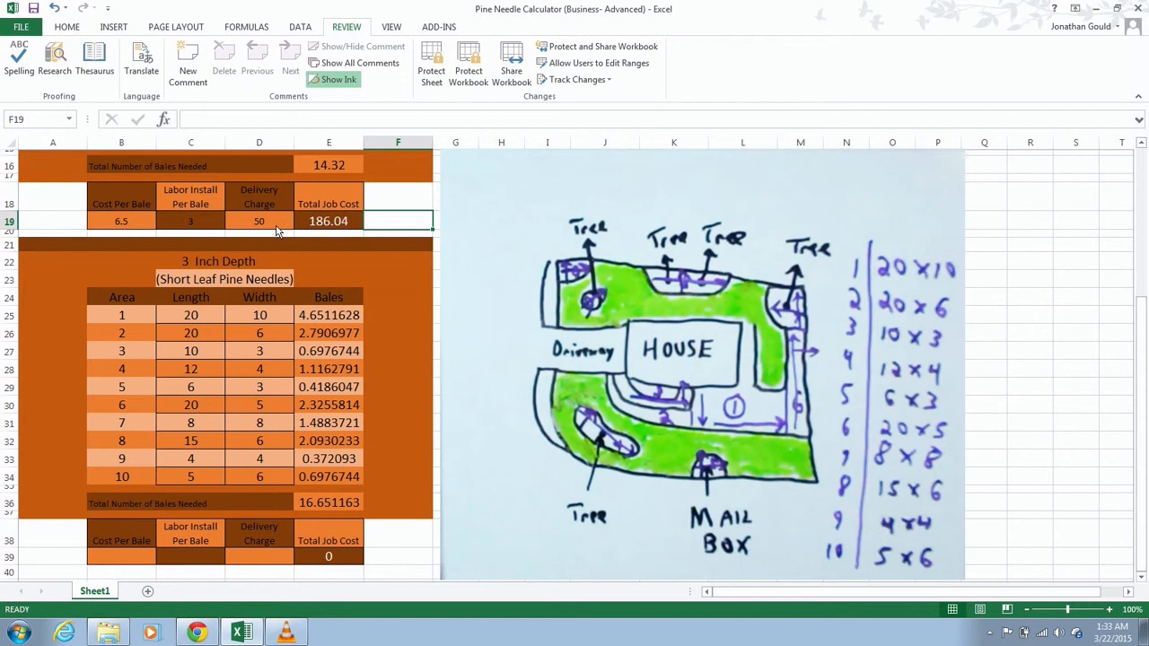
{"action": "mouse_move", "coordinate": [266, 226]}
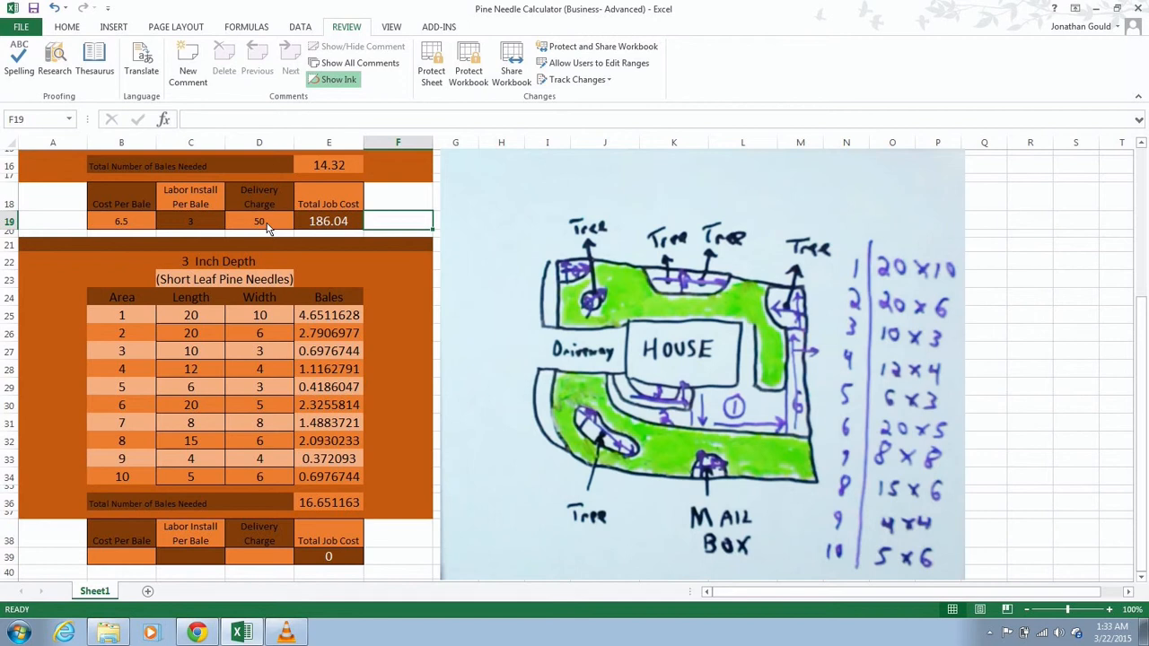
{"action": "mouse_move", "coordinate": [162, 226]}
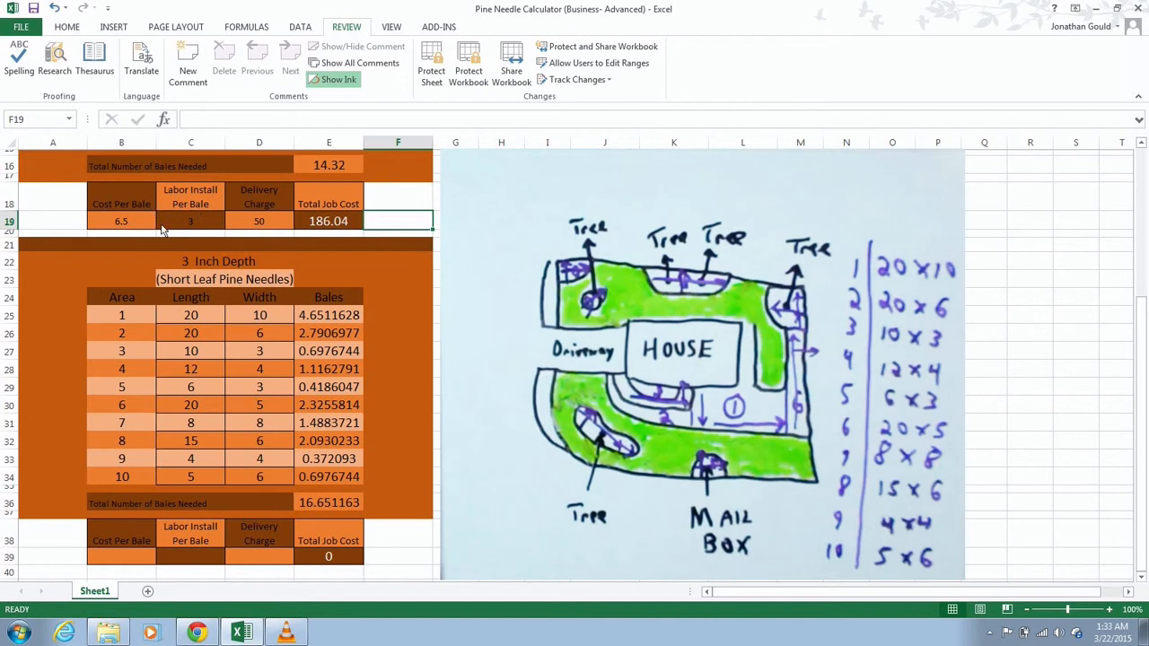
{"action": "mouse_move", "coordinate": [284, 230]}
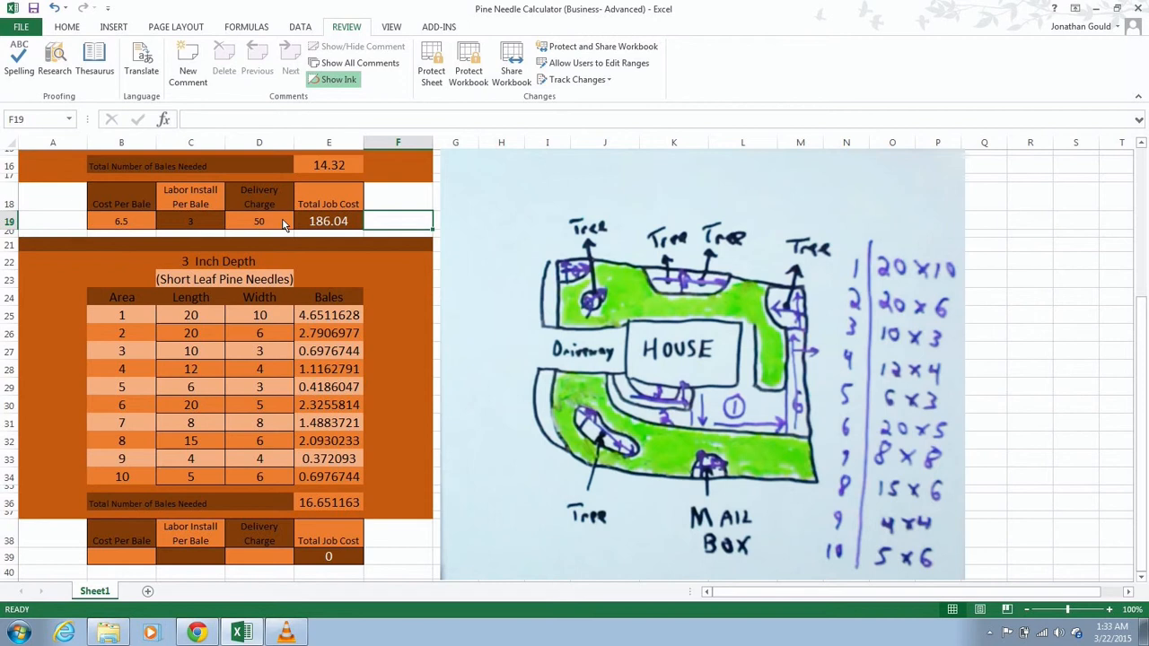
{"action": "mouse_move", "coordinate": [345, 235]}
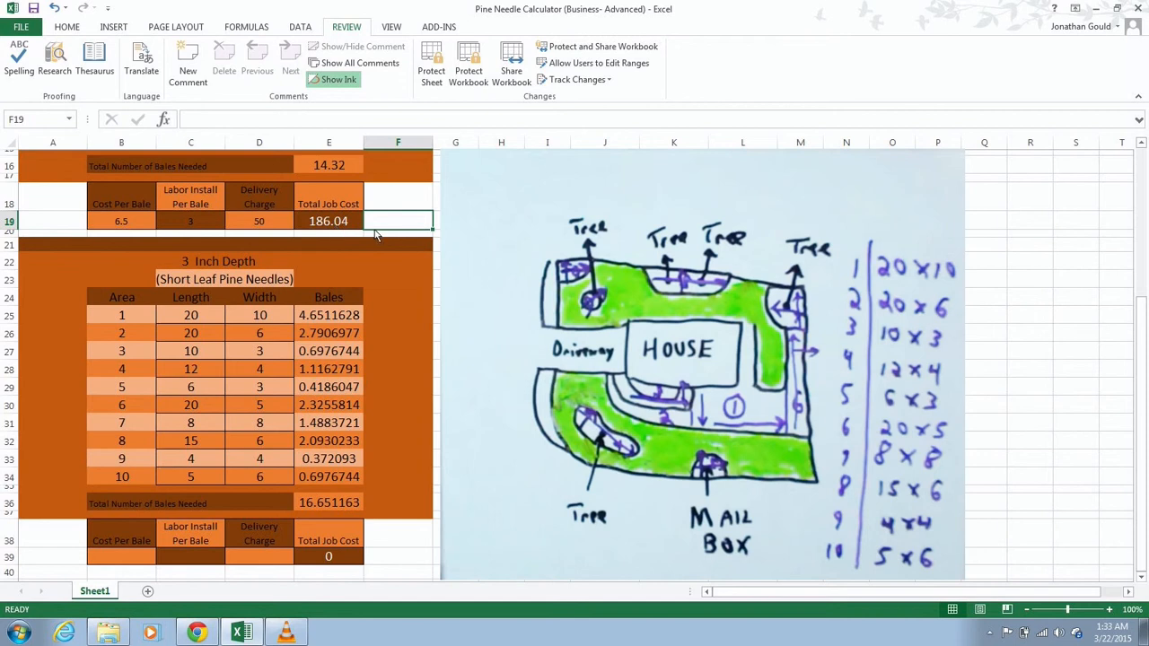
{"action": "mouse_move", "coordinate": [382, 227]}
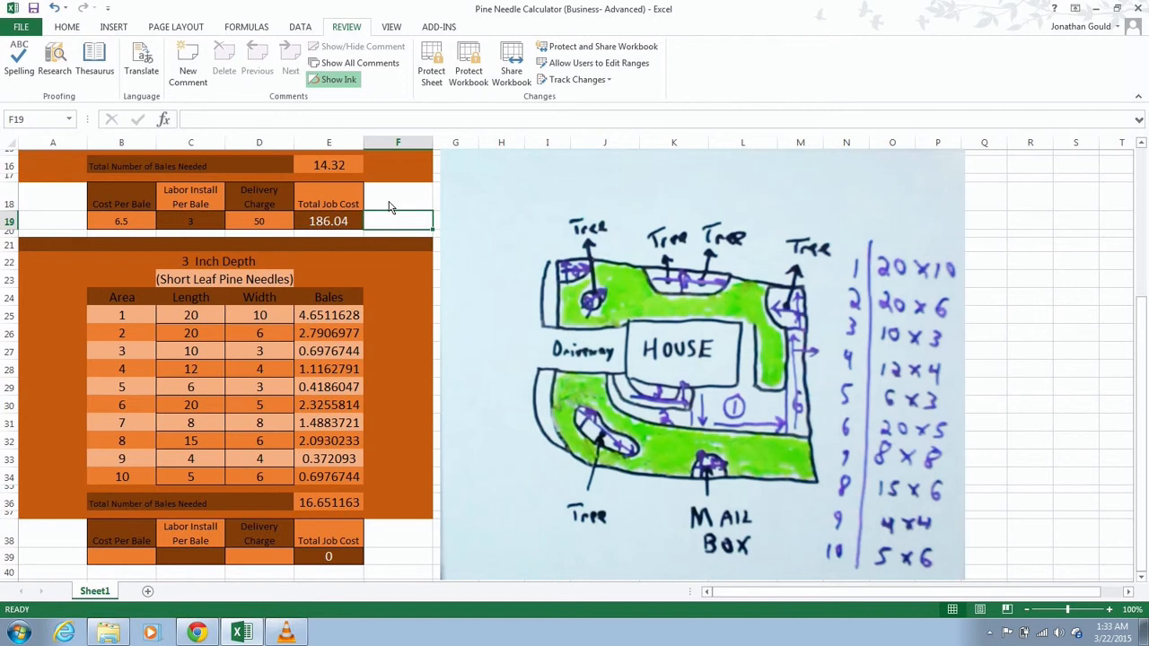
{"action": "mouse_move", "coordinate": [427, 363]}
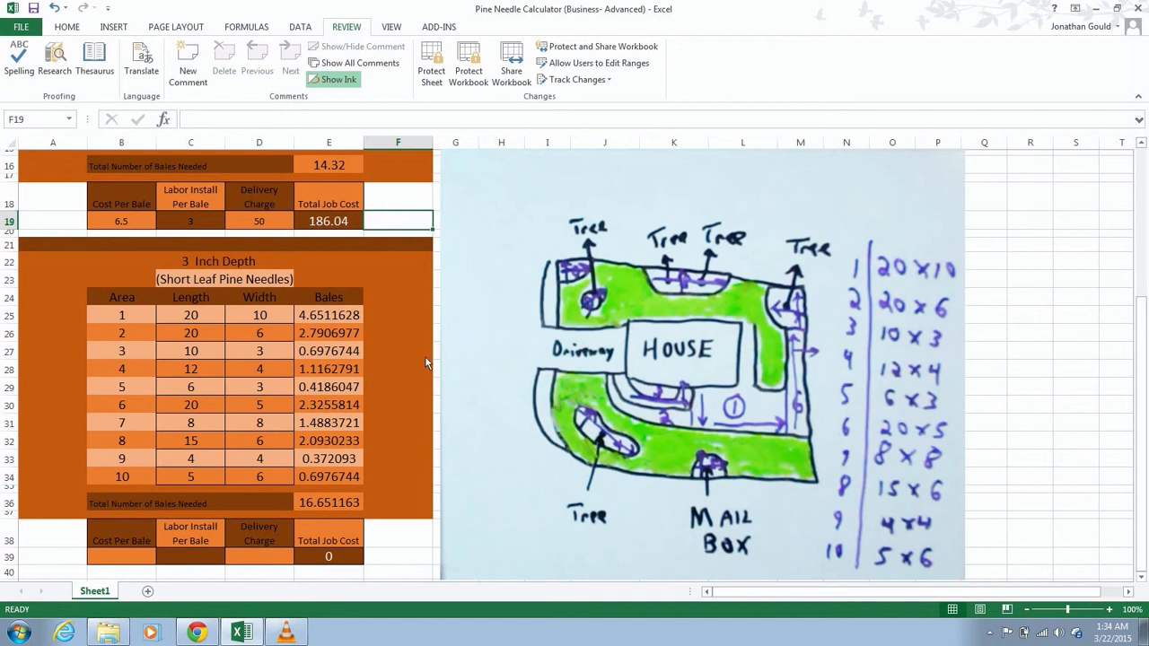
{"action": "mouse_move", "coordinate": [222, 285]}
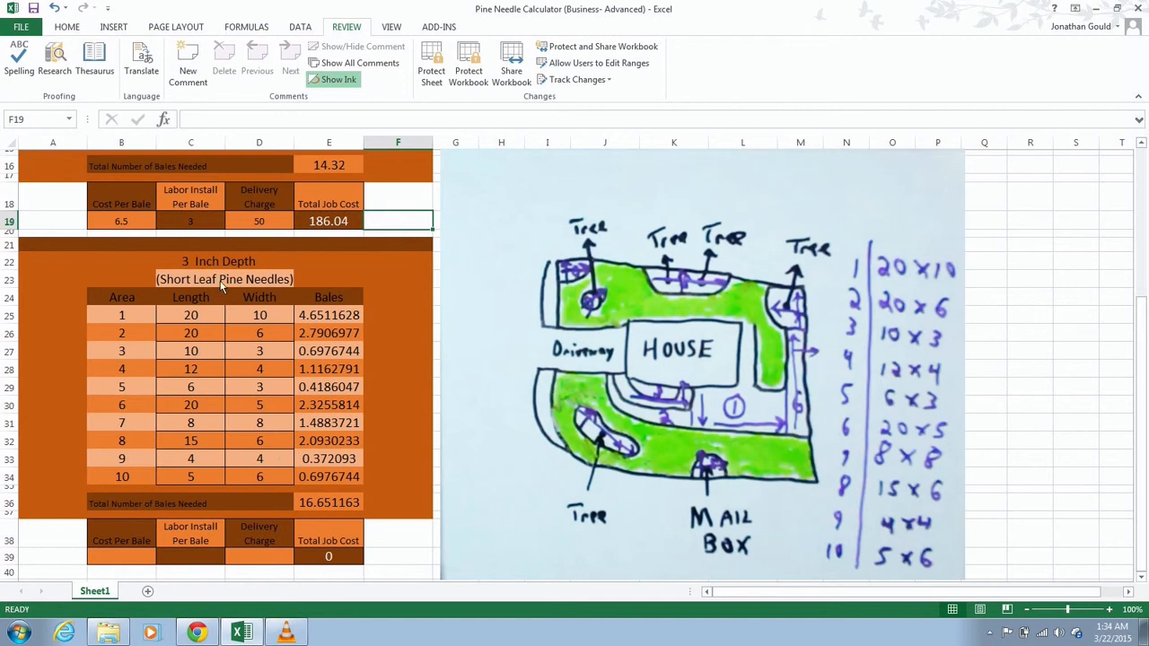
{"action": "mouse_move", "coordinate": [254, 298]}
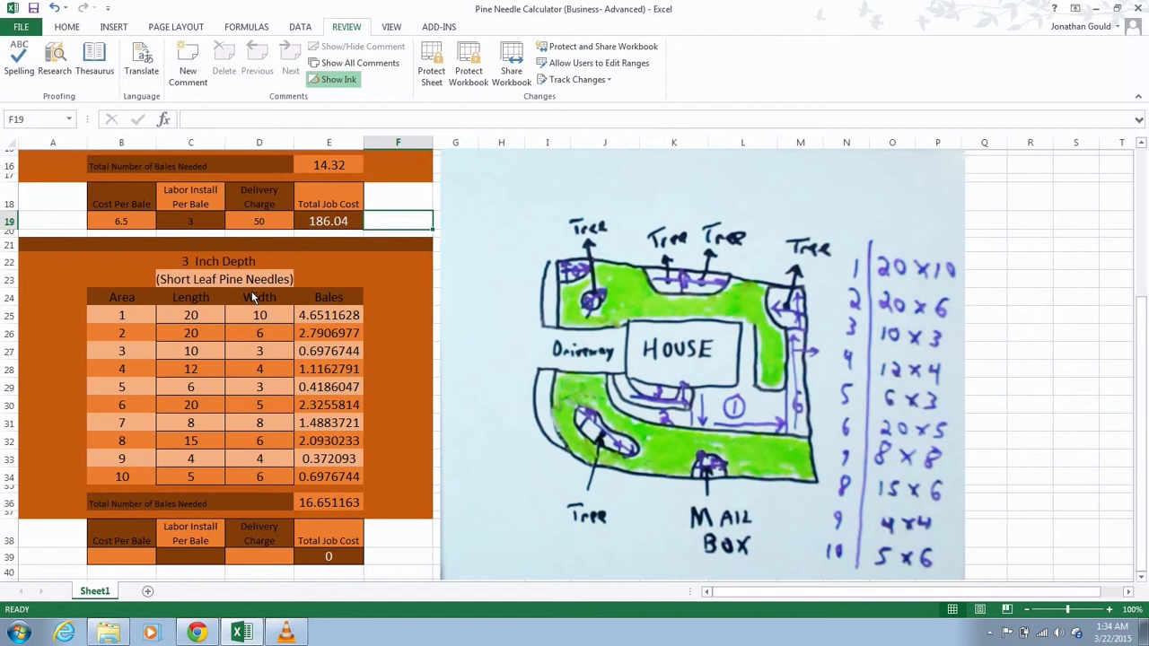
{"action": "mouse_move", "coordinate": [198, 423]}
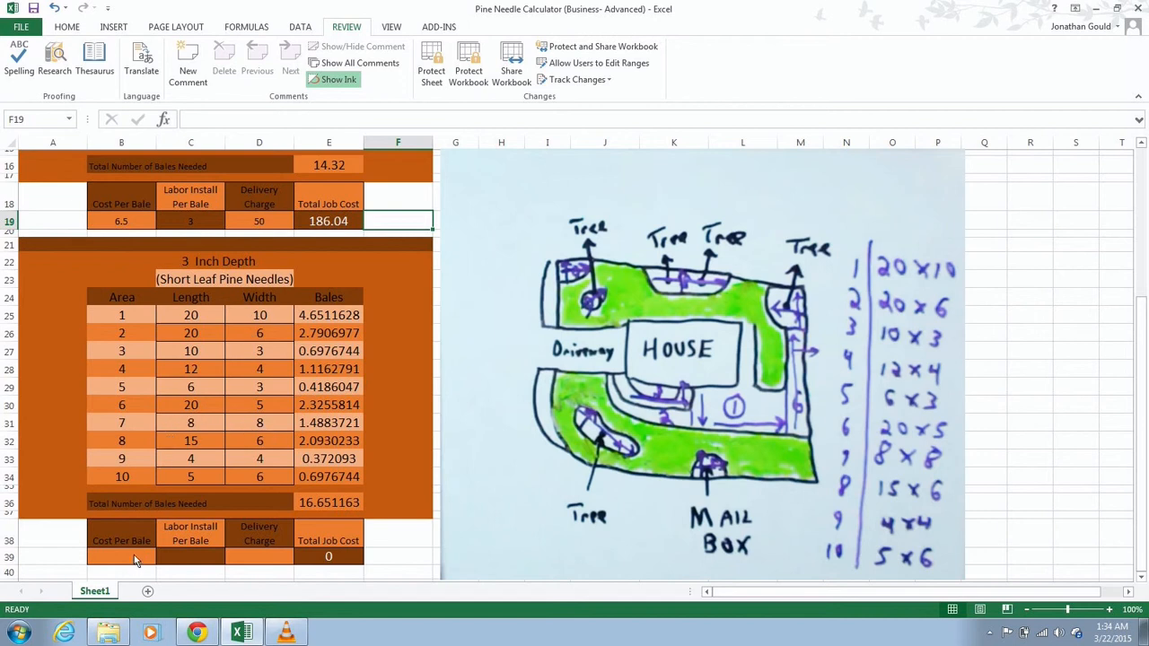
- Enter short leaf cost per bale 4, labor 3 and delivery 50 in B39:D39, totaling 166.56
{"action": "left_click", "coordinate": [122, 559]}
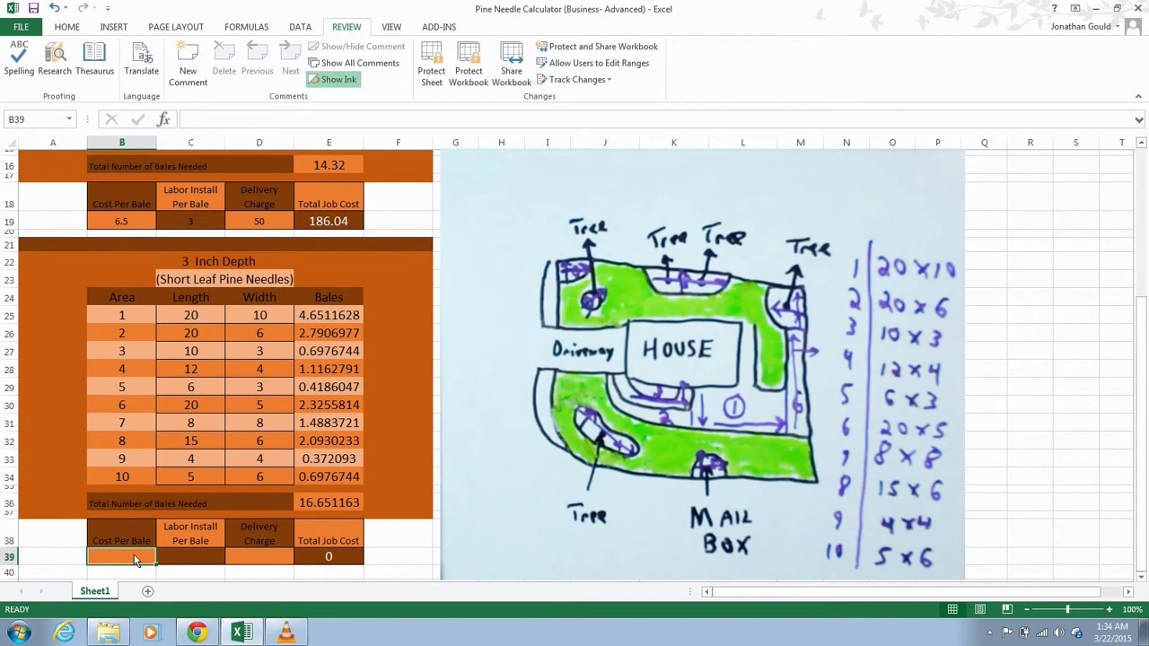
{"action": "type", "text": "4"}
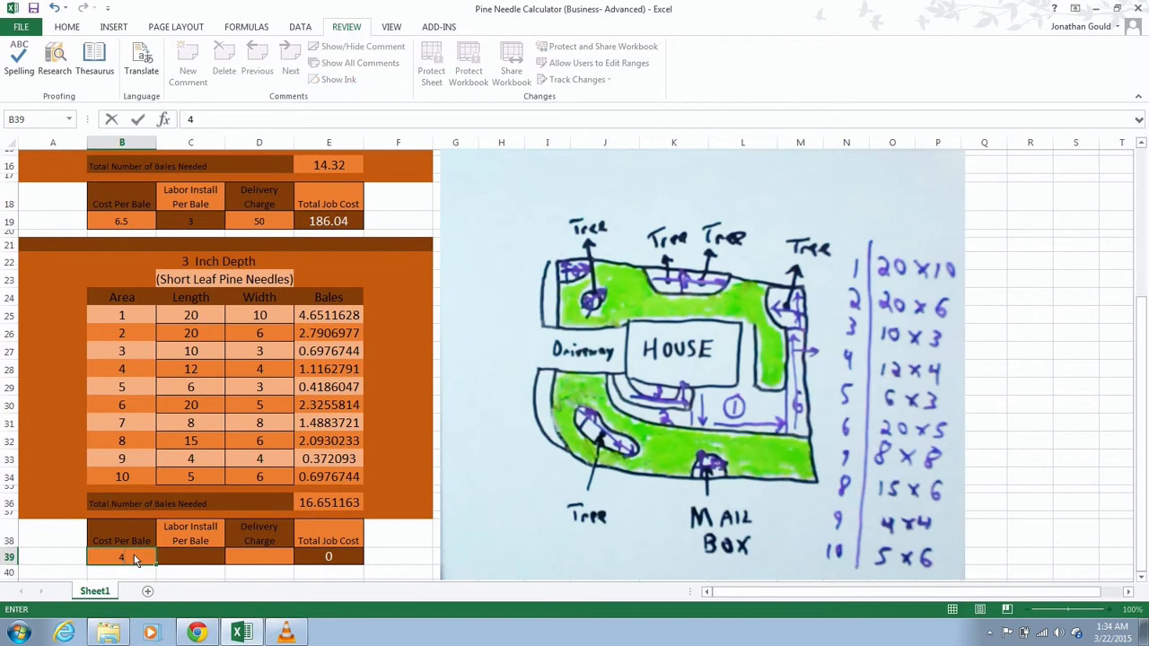
{"action": "mouse_move", "coordinate": [183, 566]}
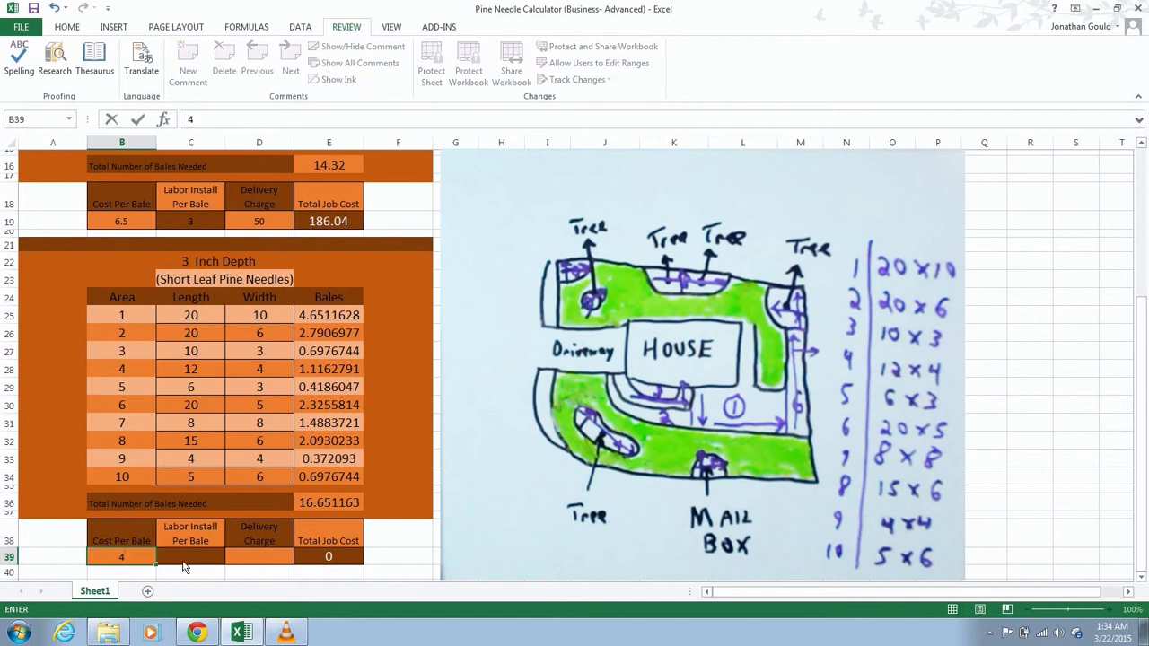
{"action": "left_click", "coordinate": [190, 556]}
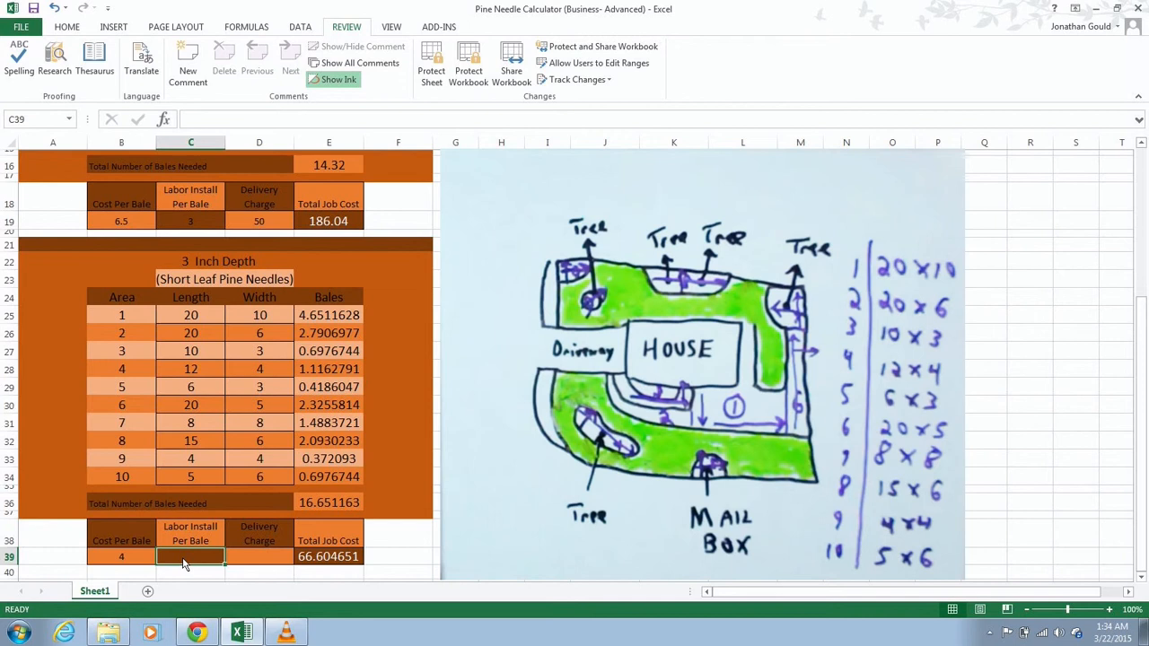
{"action": "type", "text": "3"}
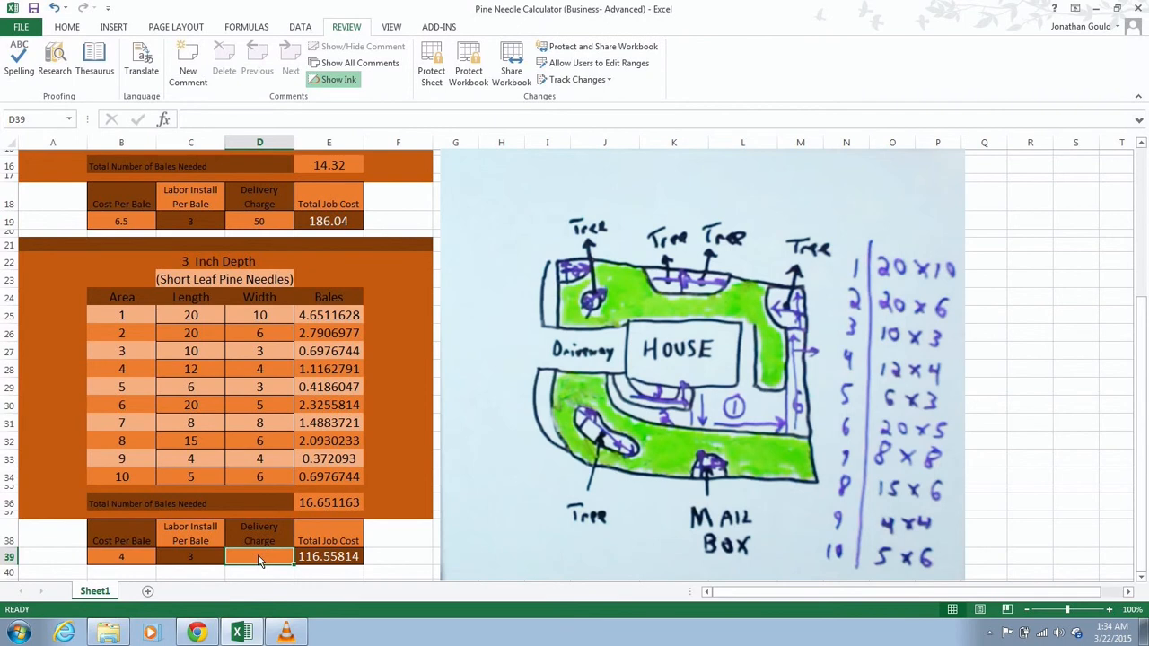
{"action": "type", "text": "50"}
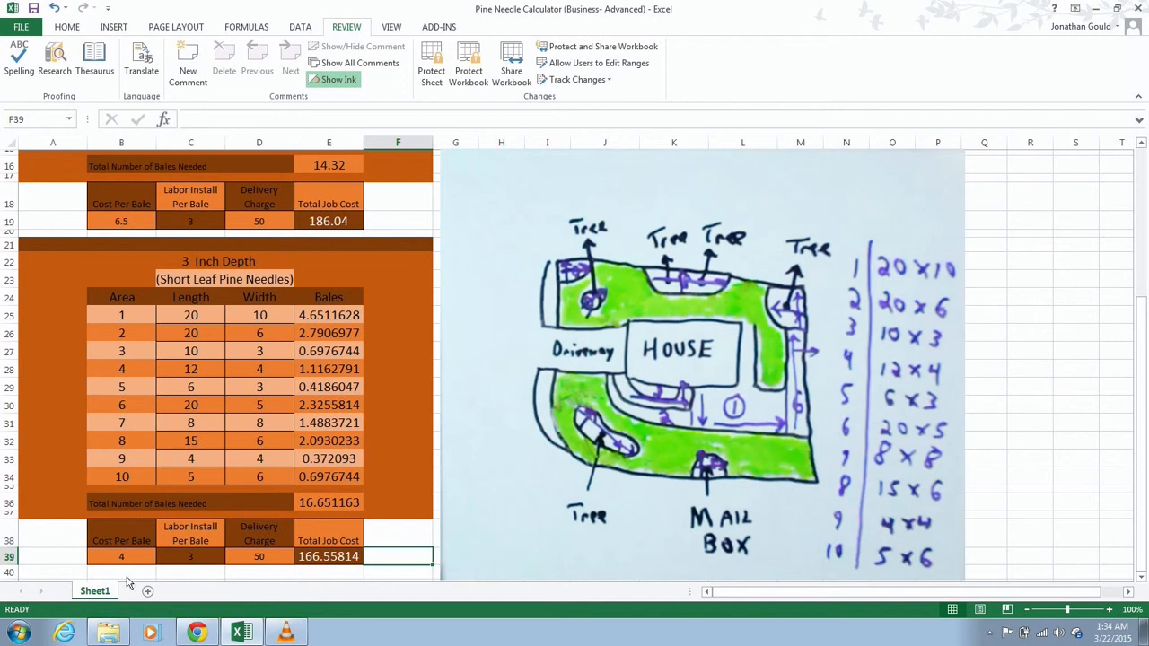
{"action": "mouse_move", "coordinate": [136, 551]}
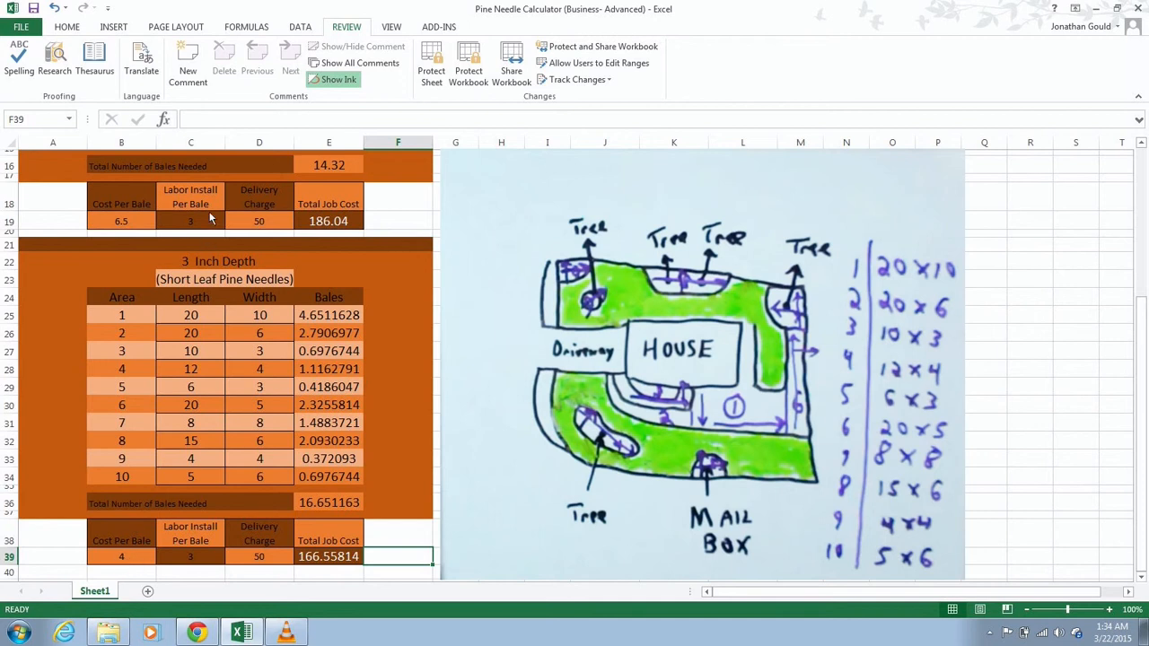
{"action": "mouse_move", "coordinate": [208, 173]}
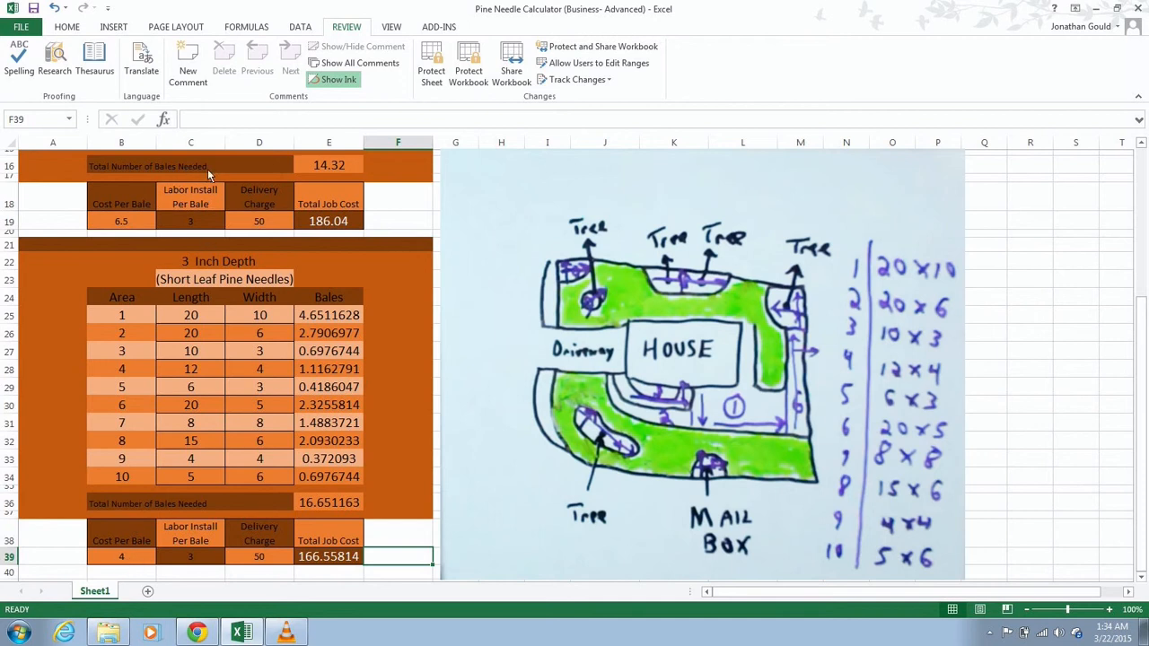
{"action": "mouse_move", "coordinate": [147, 524]}
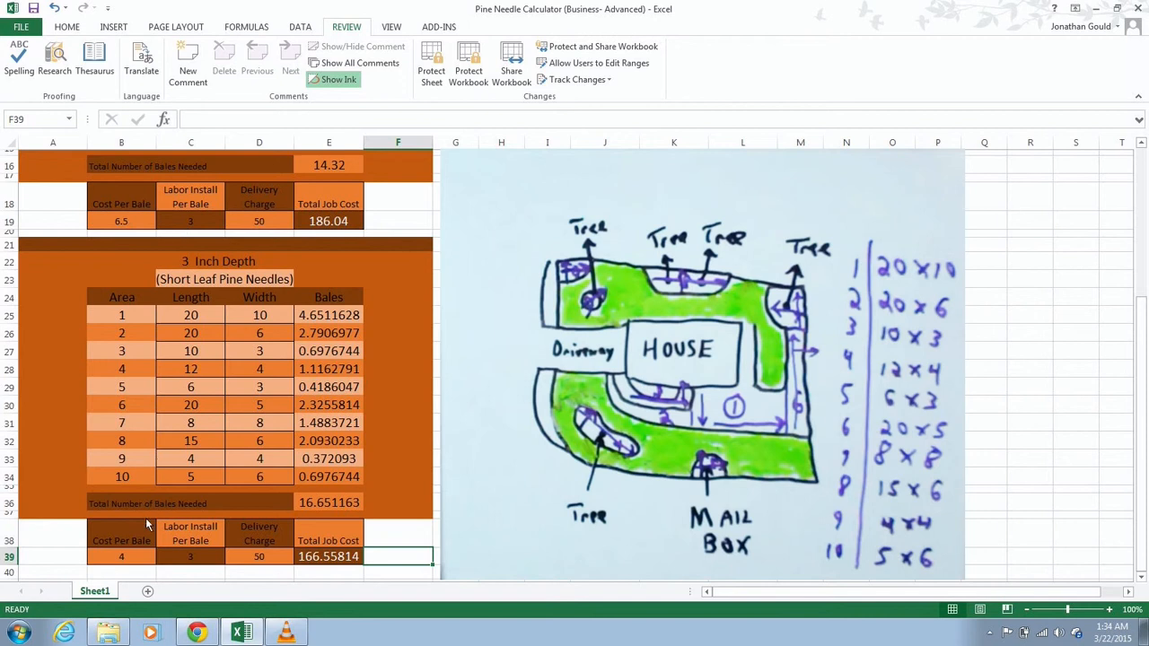
{"action": "mouse_move", "coordinate": [266, 492]}
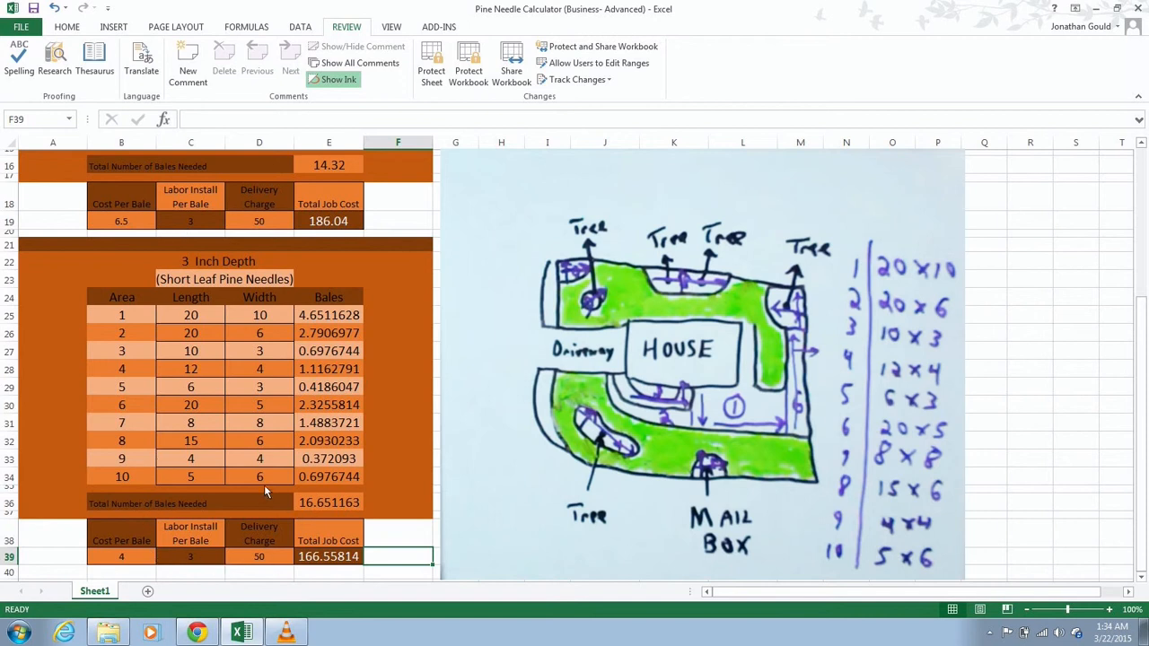
{"action": "mouse_move", "coordinate": [172, 472]}
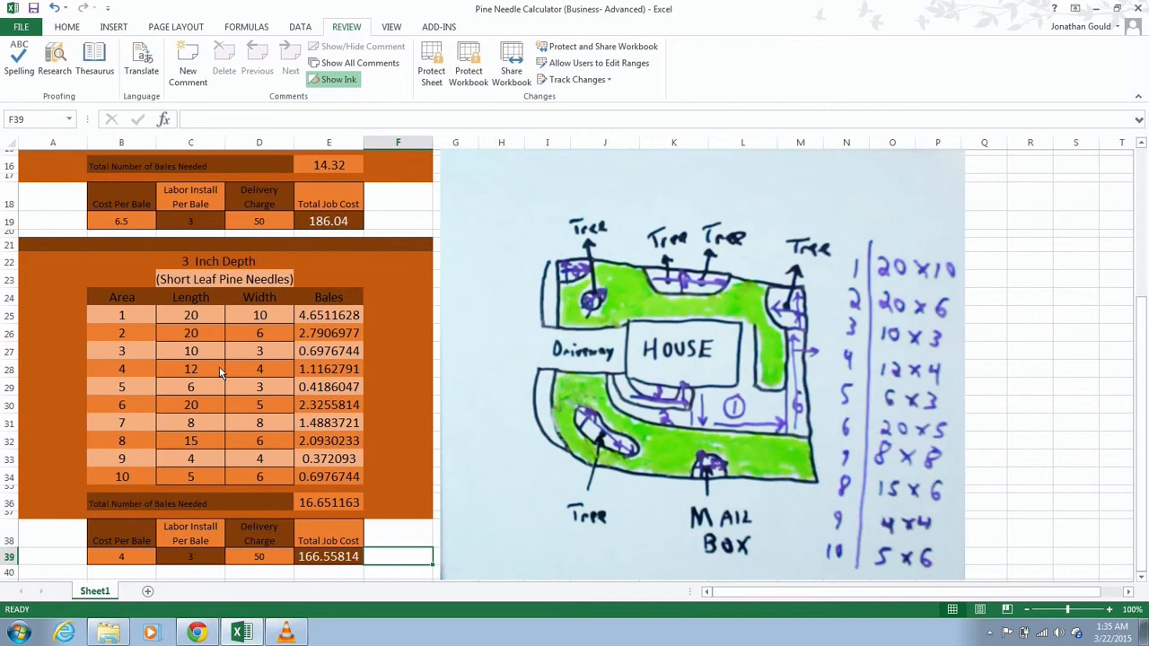
{"action": "mouse_move", "coordinate": [255, 194]}
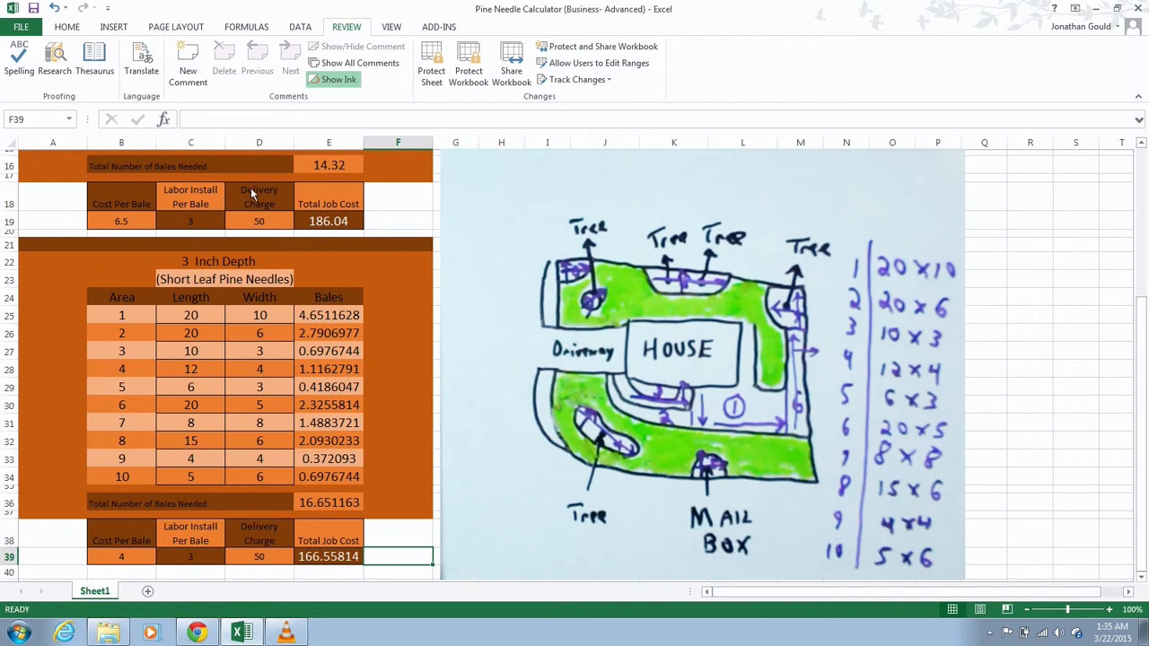
{"action": "mouse_move", "coordinate": [255, 172]}
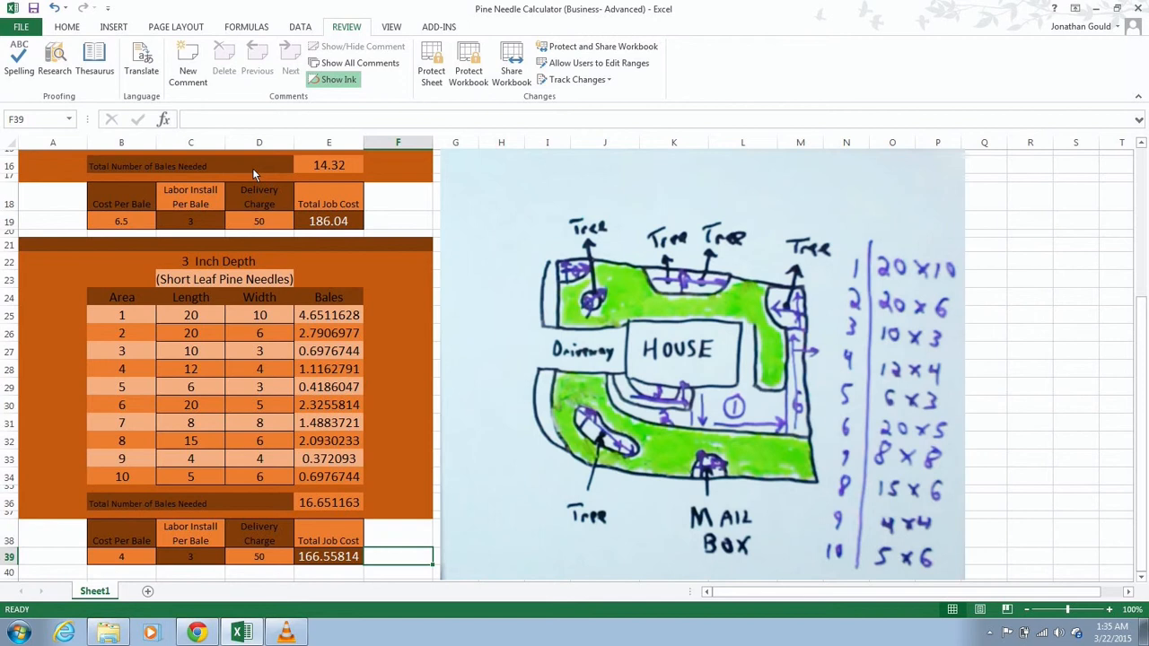
{"action": "mouse_move", "coordinate": [267, 169]}
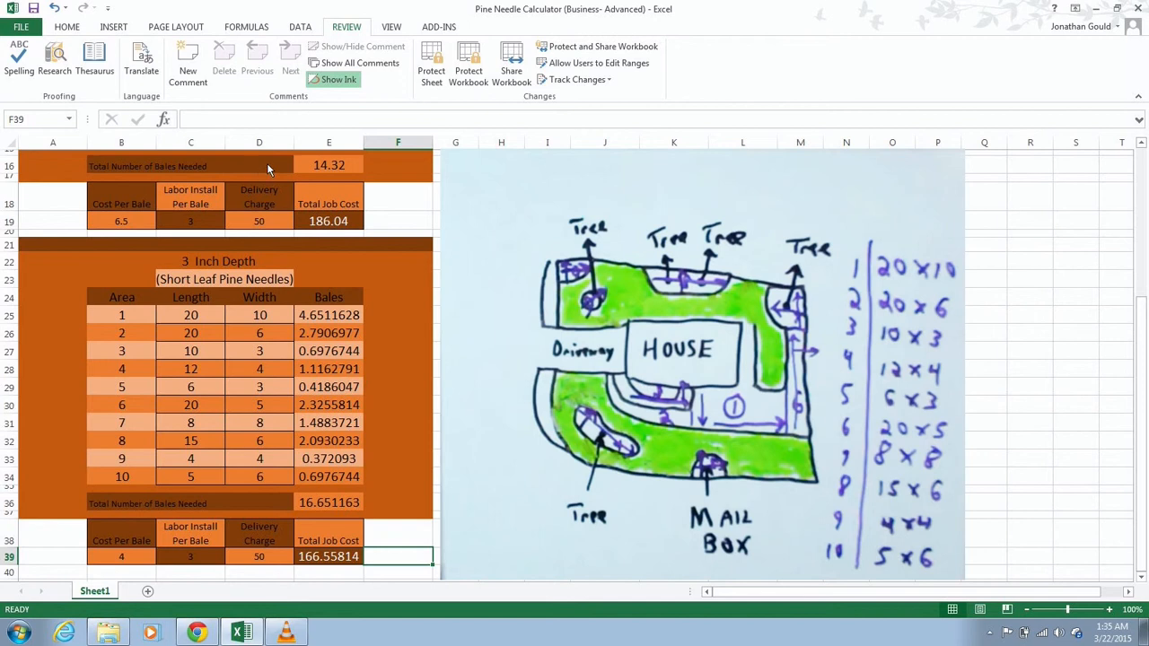
{"action": "mouse_move", "coordinate": [1144, 423]}
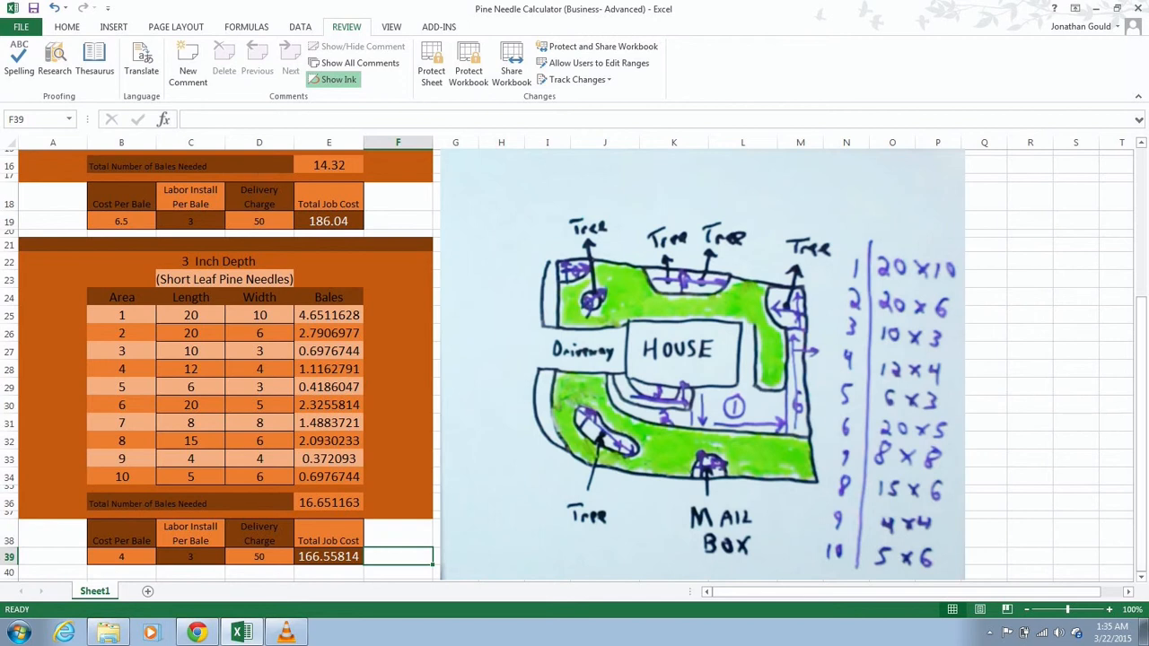
{"action": "mouse_move", "coordinate": [329, 538]}
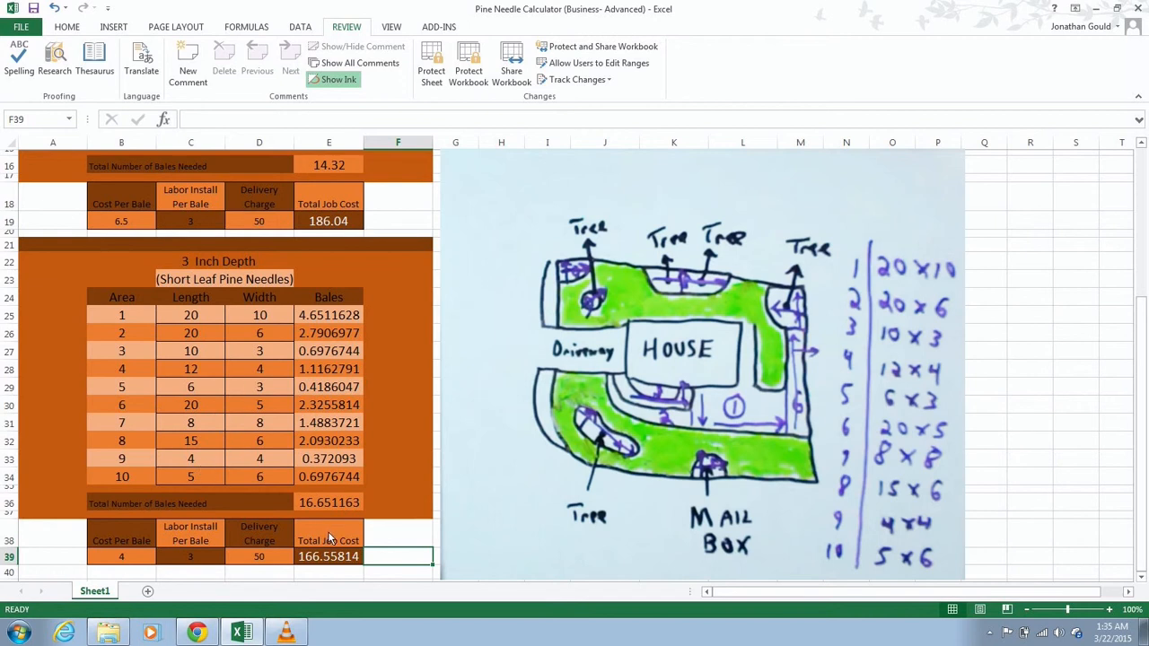
{"action": "mouse_move", "coordinate": [190, 531]}
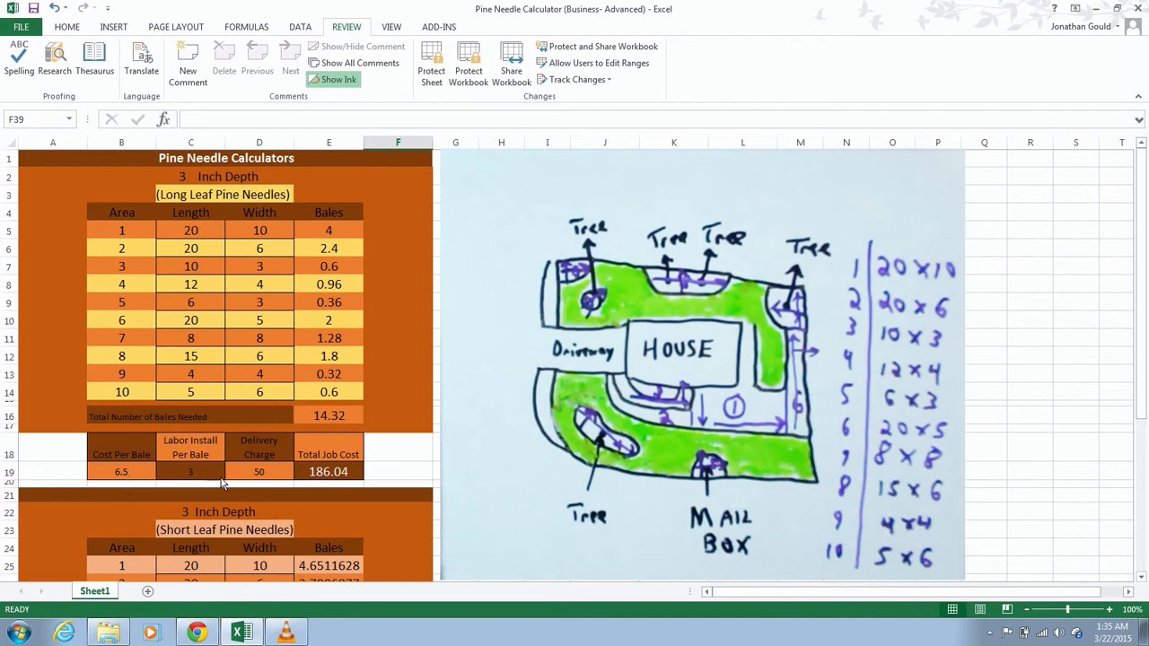
{"action": "mouse_move", "coordinate": [140, 470]}
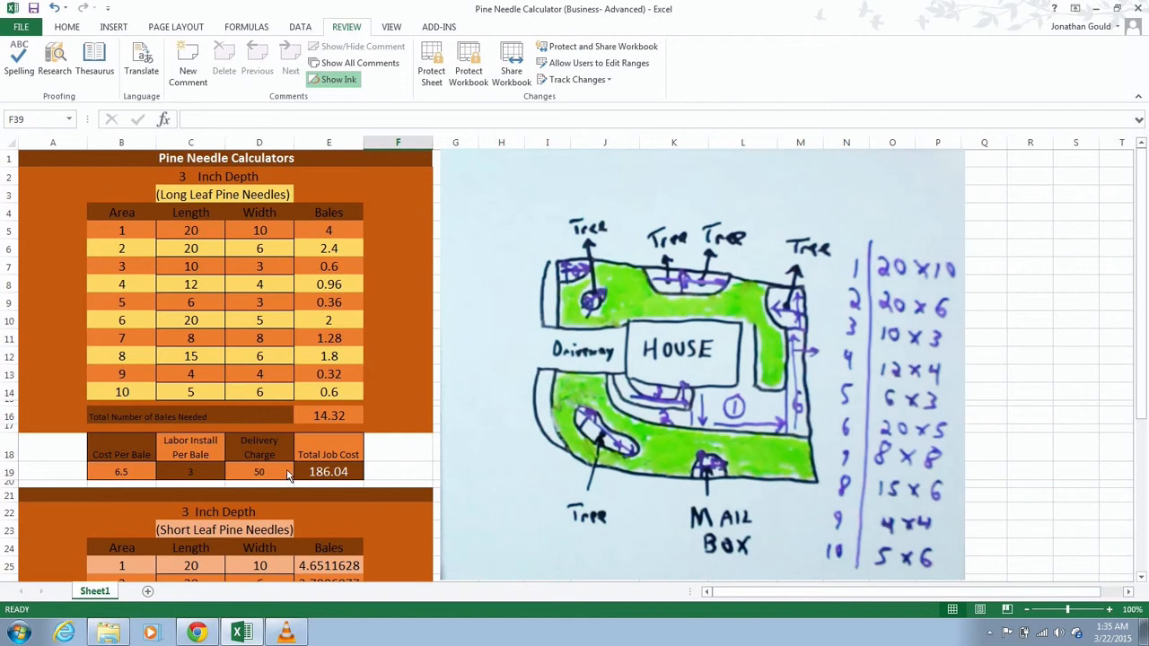
{"action": "mouse_move", "coordinate": [205, 232]}
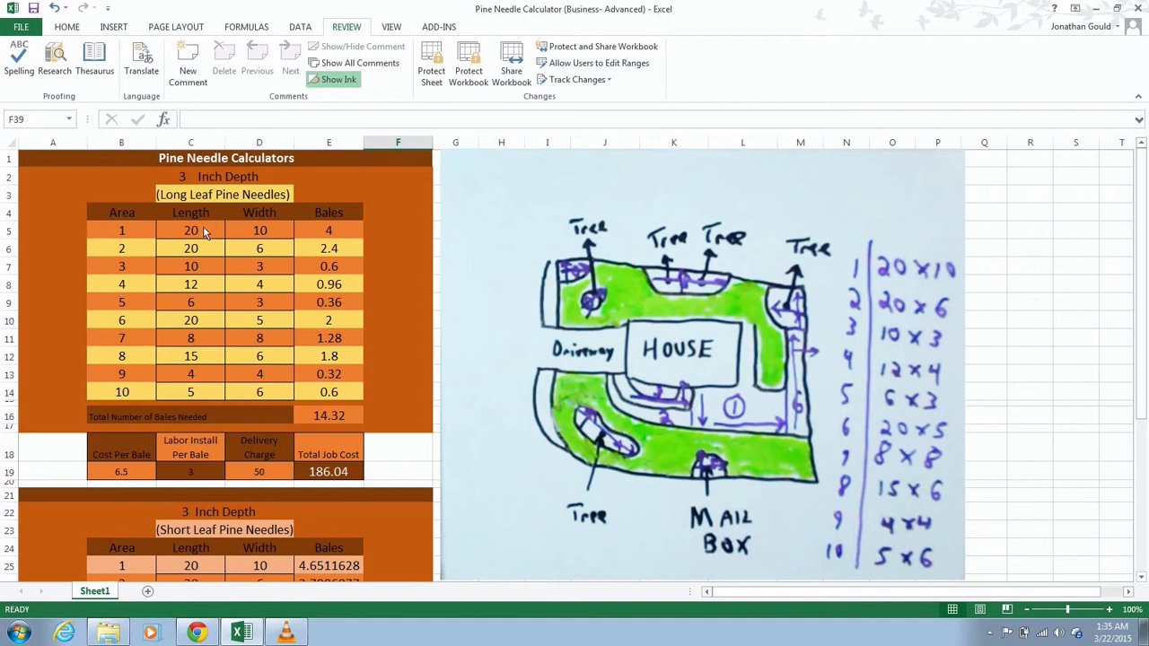
{"action": "mouse_move", "coordinate": [259, 326]}
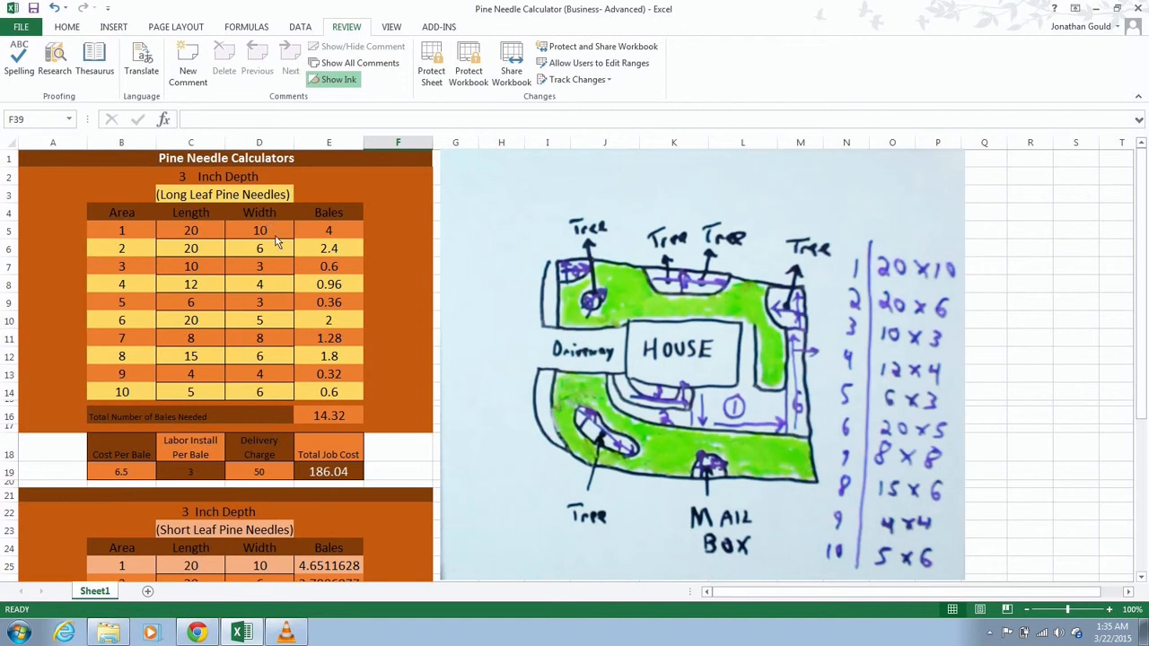
{"action": "mouse_move", "coordinate": [349, 241]}
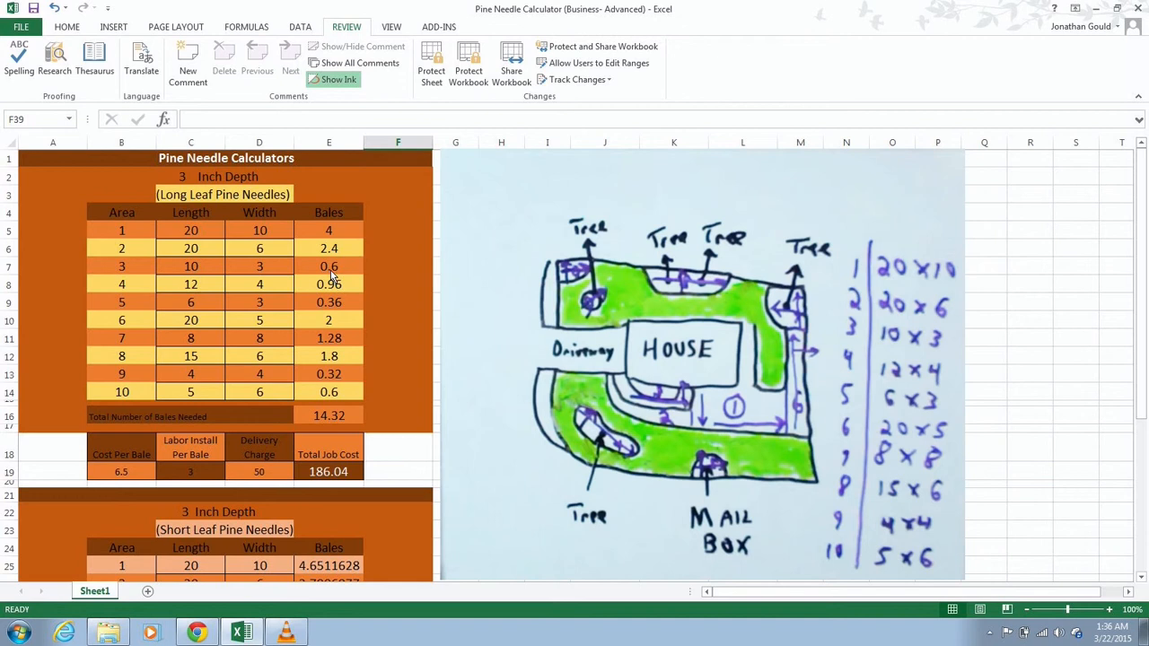
{"action": "mouse_move", "coordinate": [334, 291]}
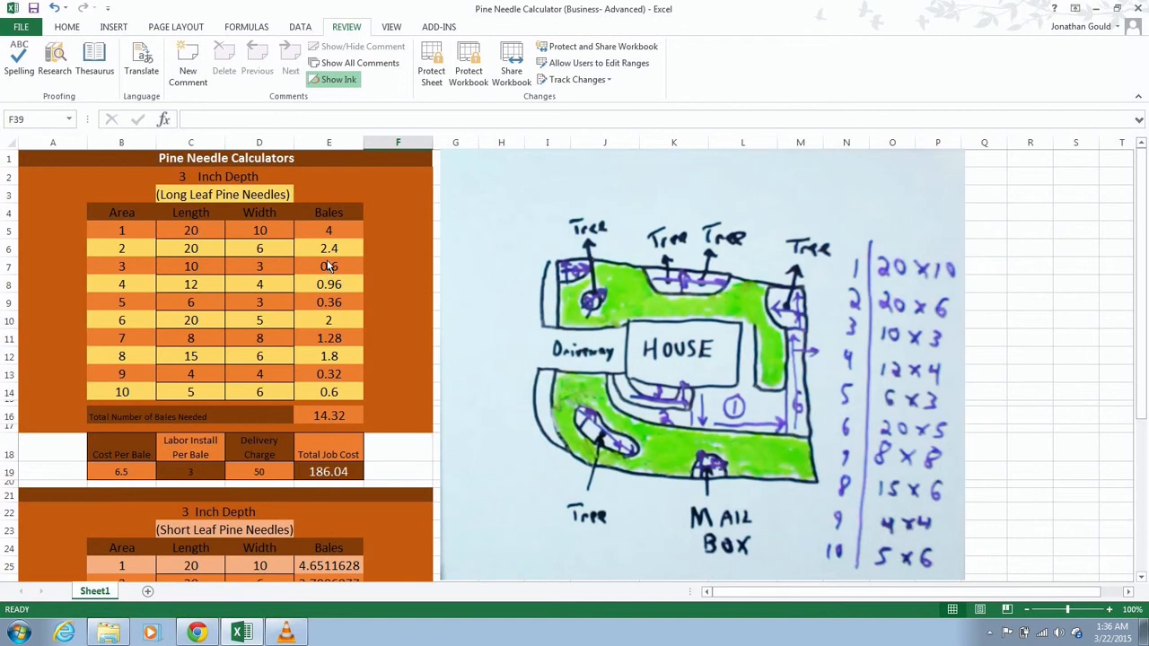
{"action": "mouse_move", "coordinate": [326, 397]}
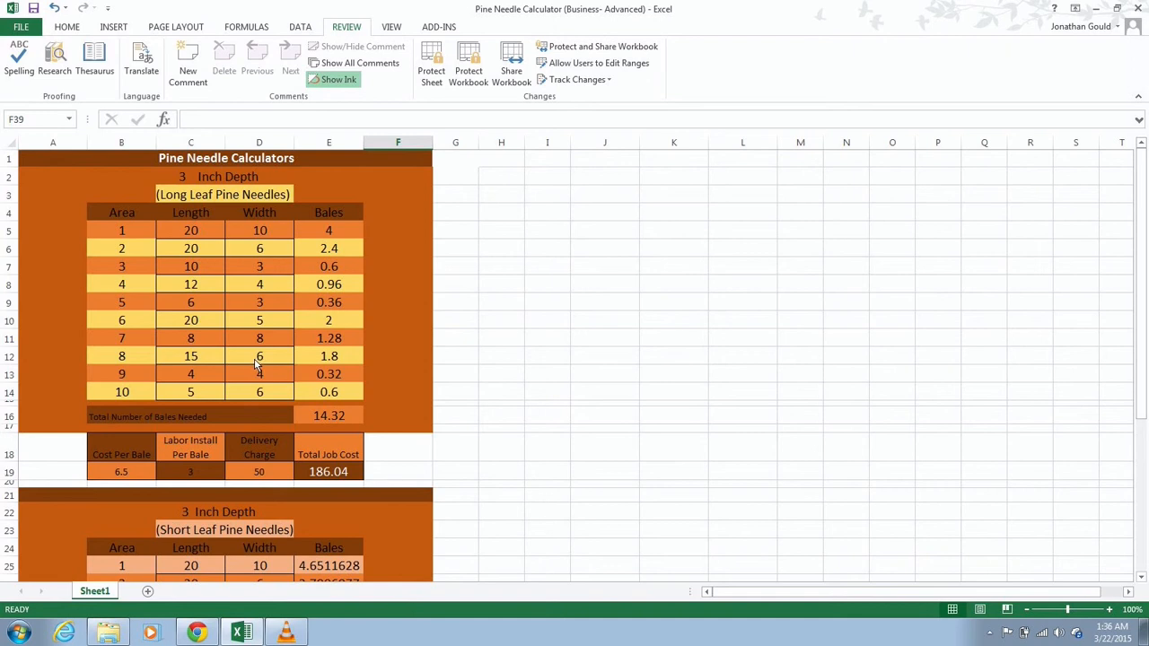
{"action": "mouse_move", "coordinate": [337, 237]}
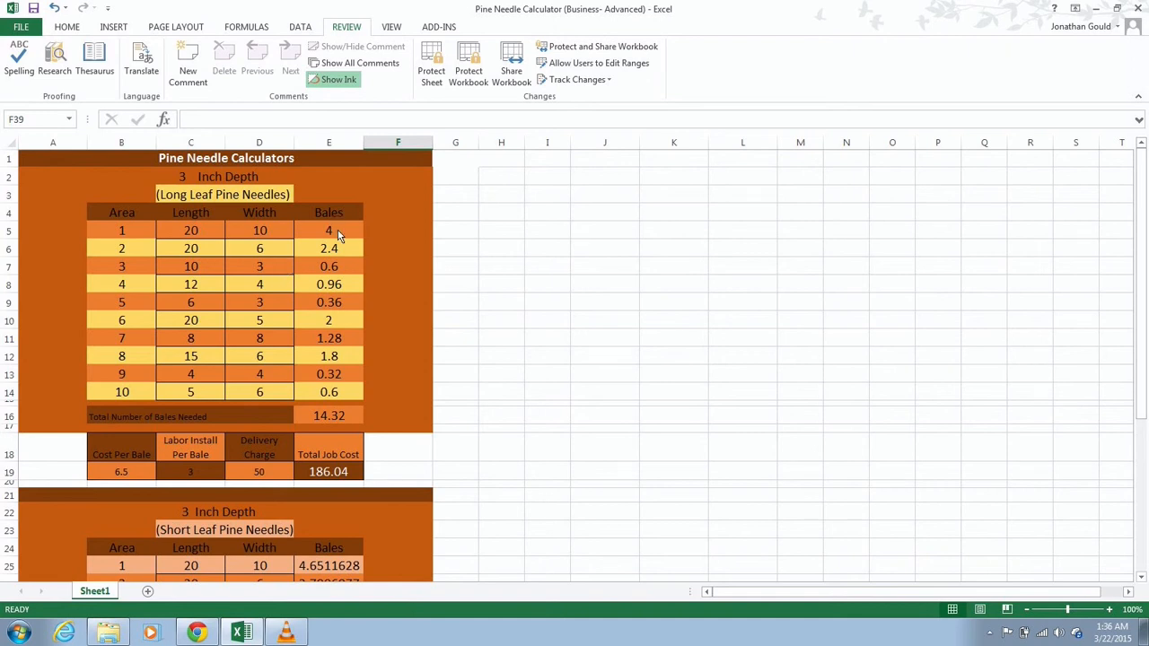
{"action": "mouse_move", "coordinate": [347, 237]}
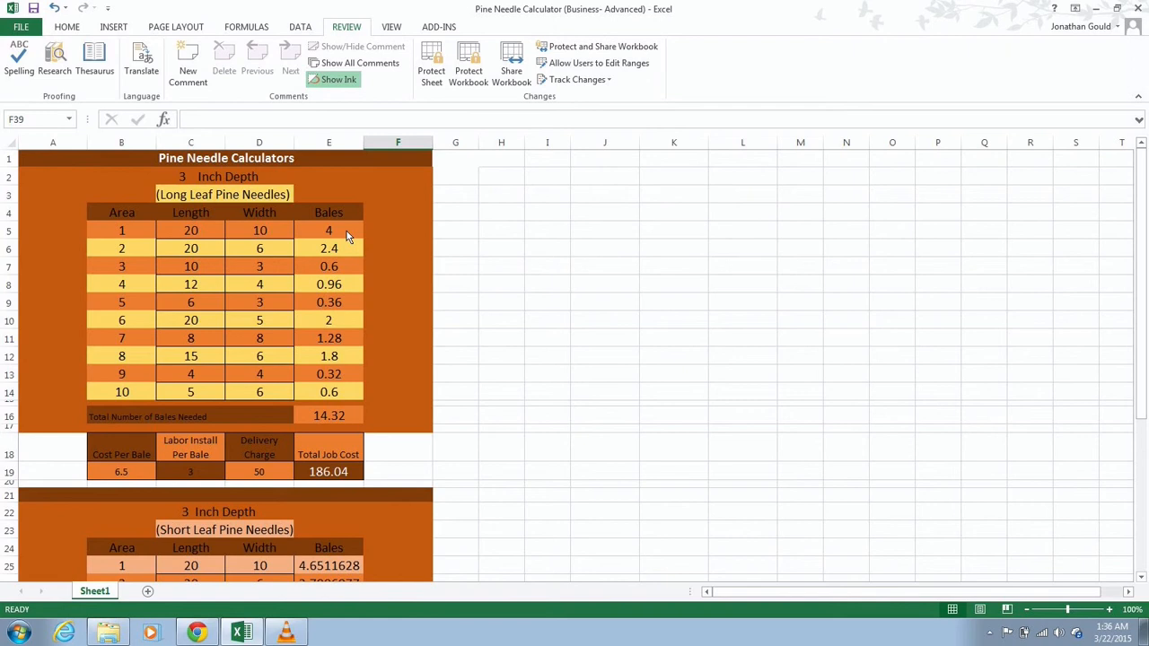
{"action": "mouse_move", "coordinate": [327, 302]}
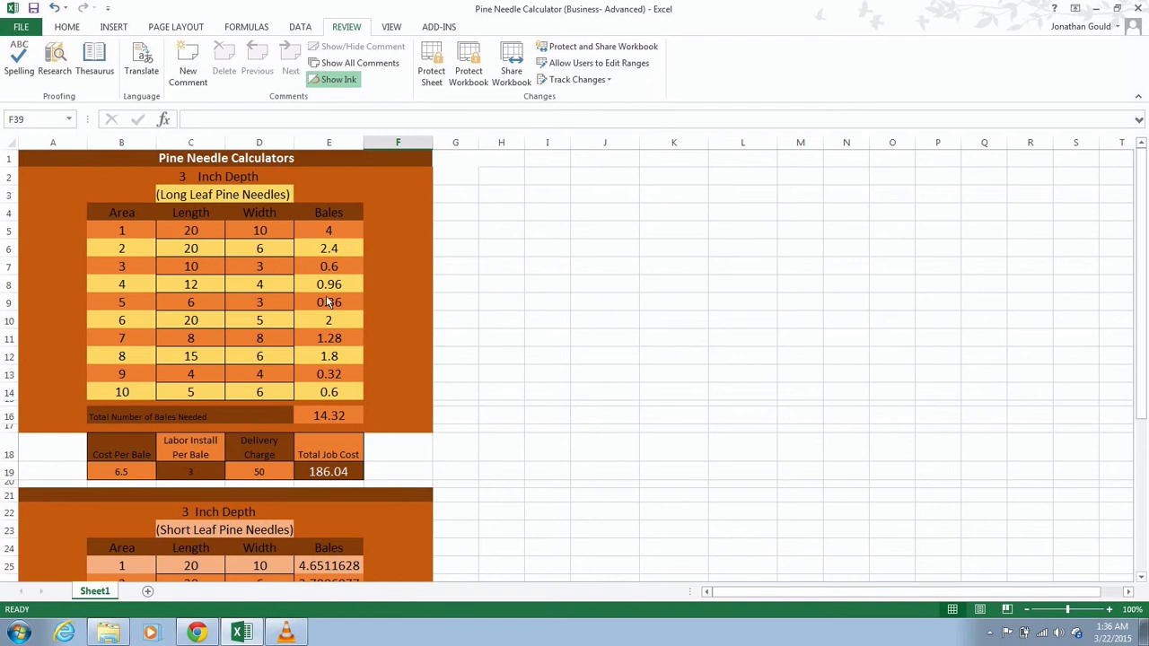
{"action": "mouse_move", "coordinate": [343, 237]}
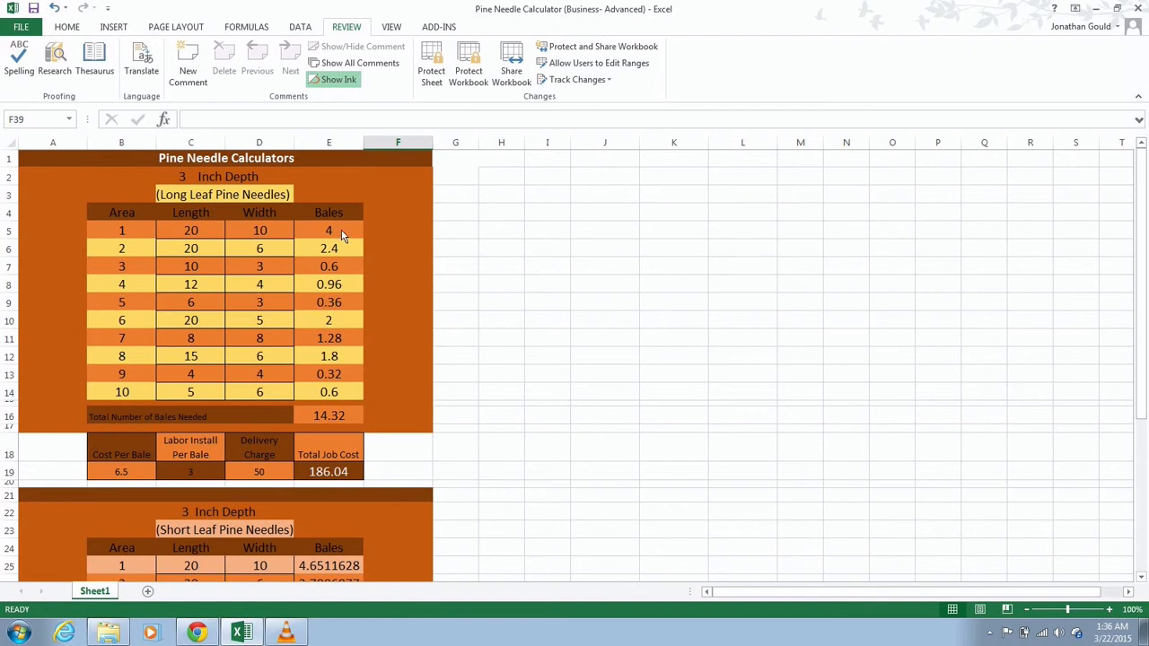
{"action": "mouse_move", "coordinate": [329, 481]}
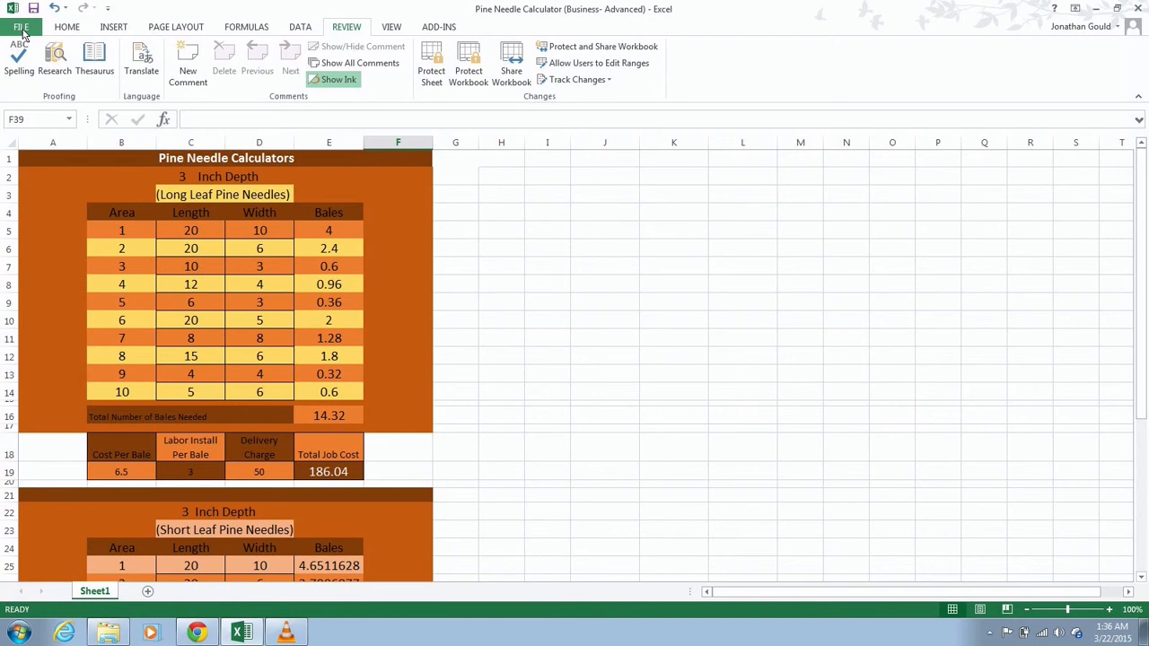
- Bring up the Save As dialog for saving a copy to this computer via File > Save As > Computer
{"action": "left_click", "coordinate": [32, 27]}
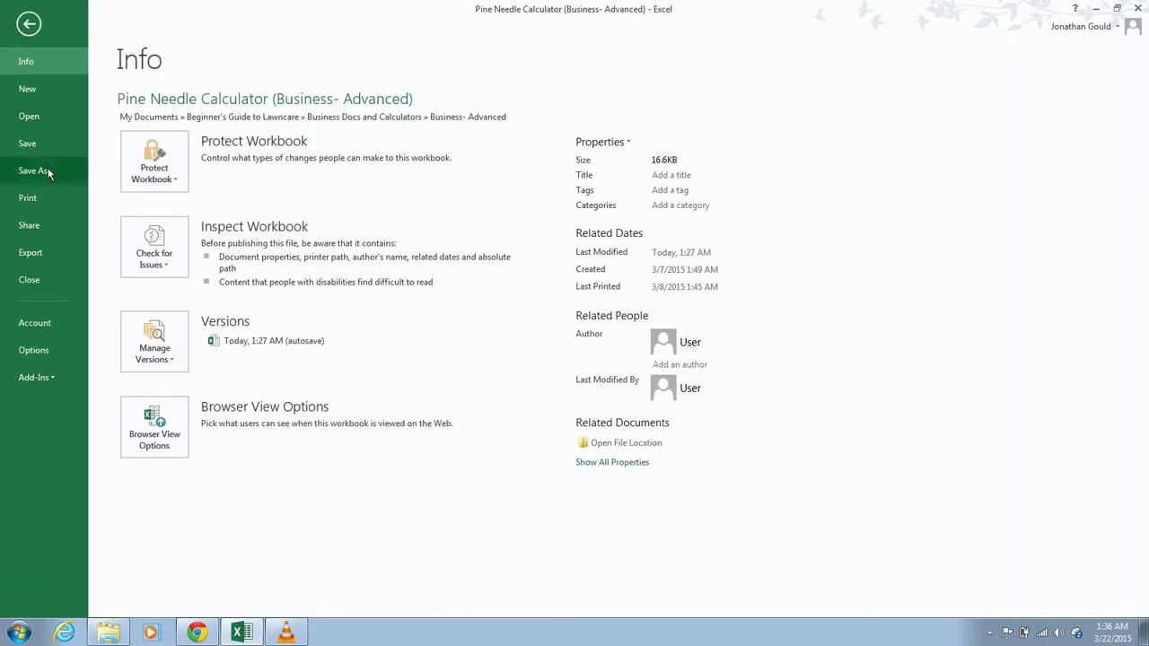
{"action": "left_click", "coordinate": [33, 171]}
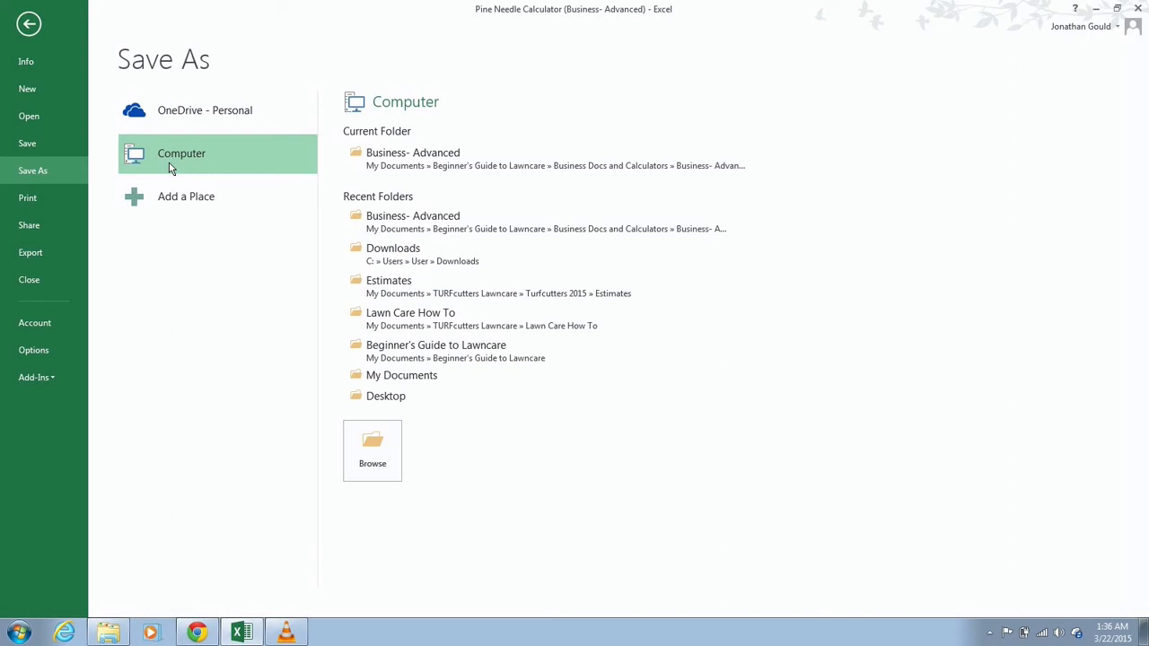
{"action": "left_click", "coordinate": [371, 450]}
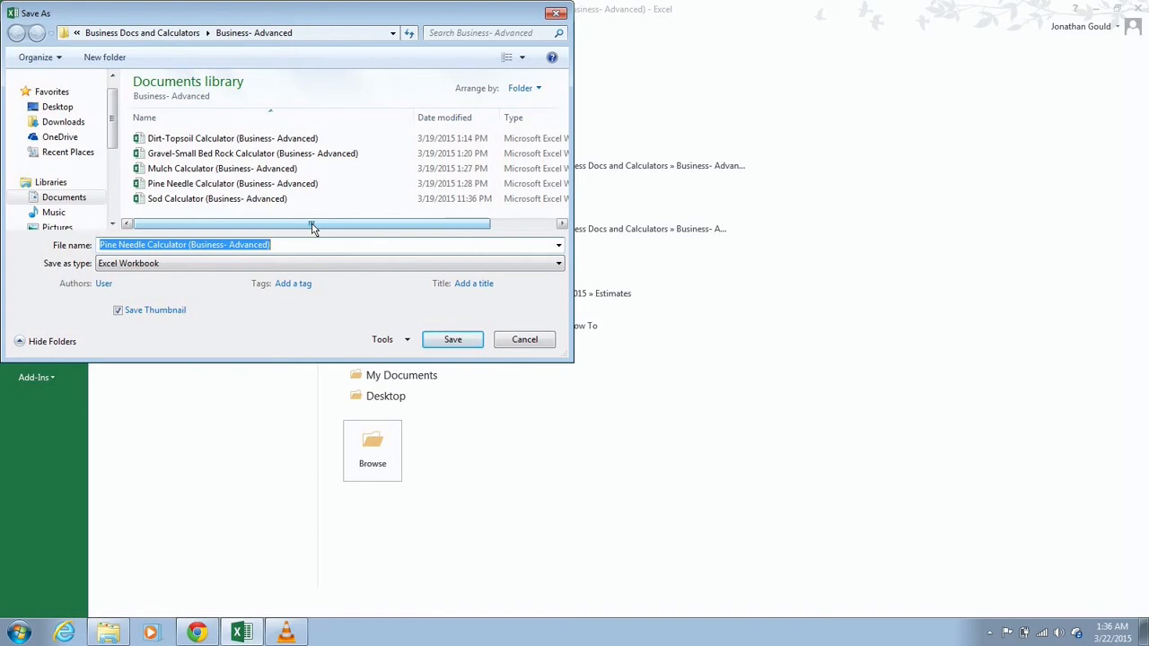
- Navigate to Documents > TURFcutters Lawncare > Turfcutters 2015 Estimates as the save destination
{"action": "left_click", "coordinate": [63, 195]}
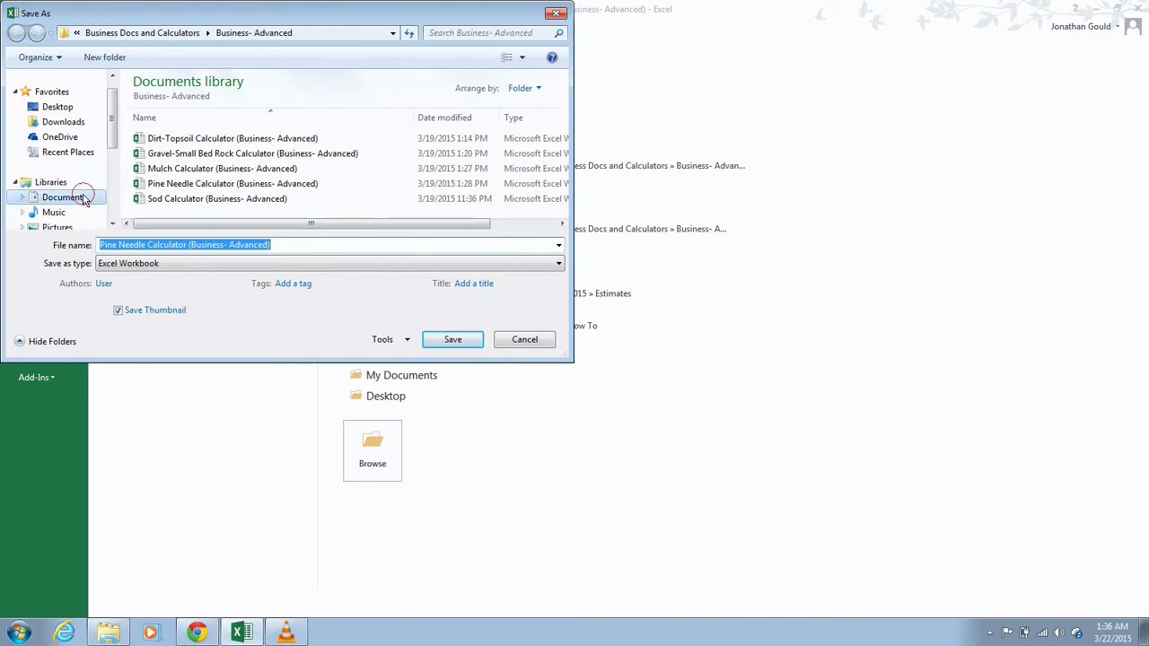
{"action": "left_click", "coordinate": [63, 195]}
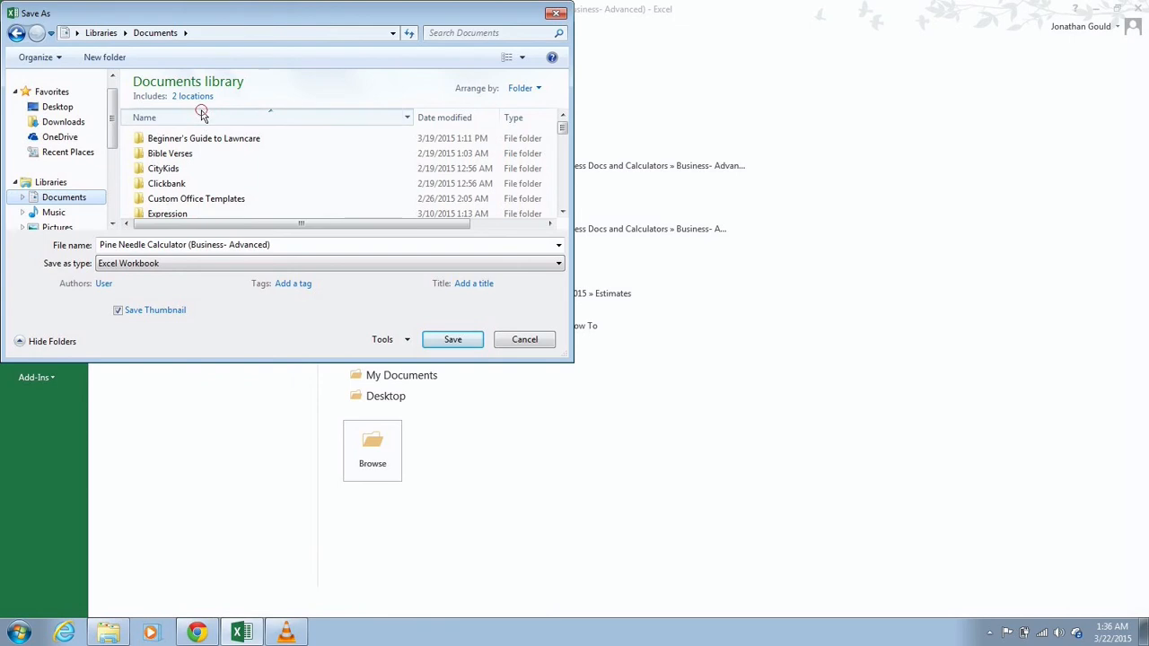
{"action": "left_click", "coordinate": [190, 139]}
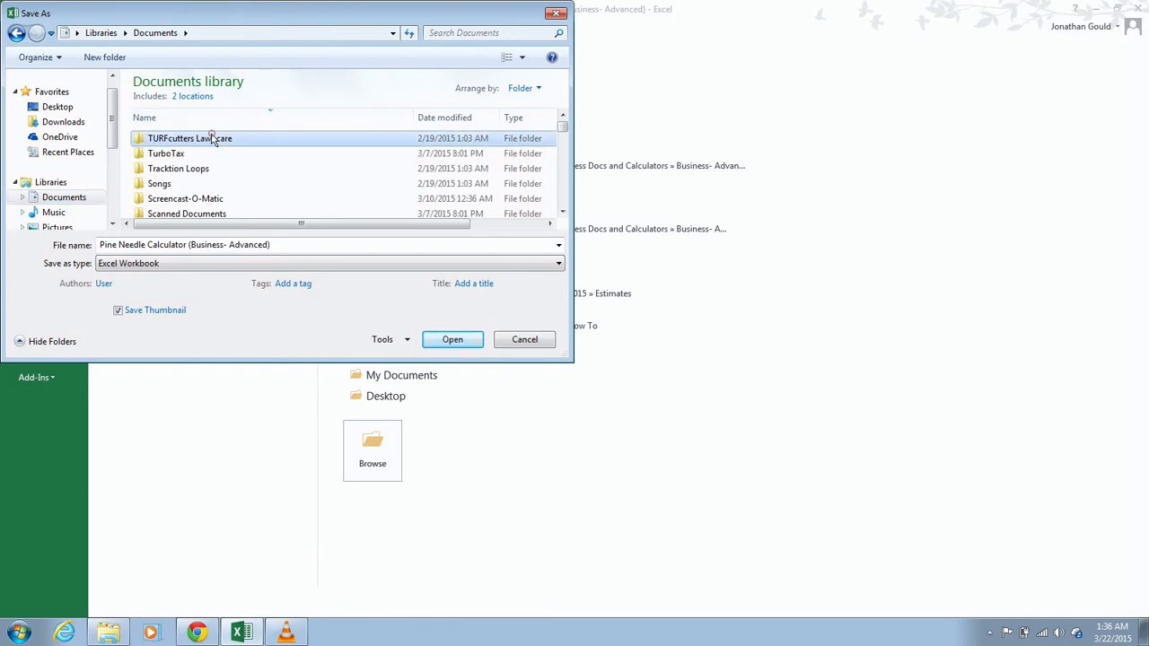
{"action": "double_click", "coordinate": [189, 138]}
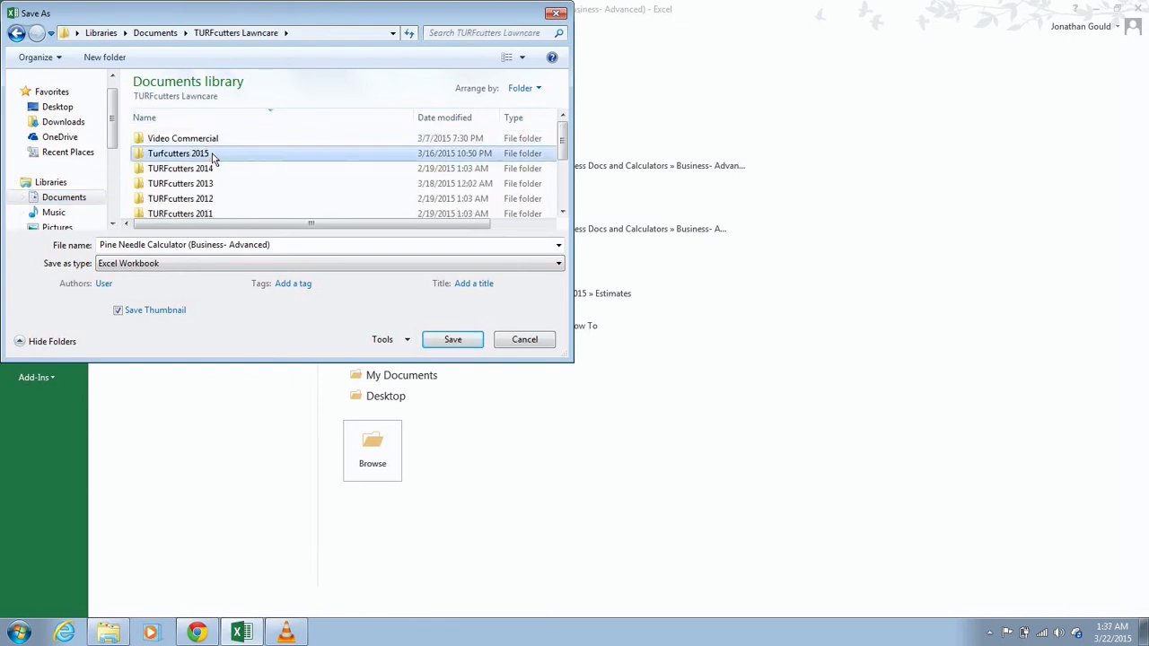
{"action": "double_click", "coordinate": [178, 153]}
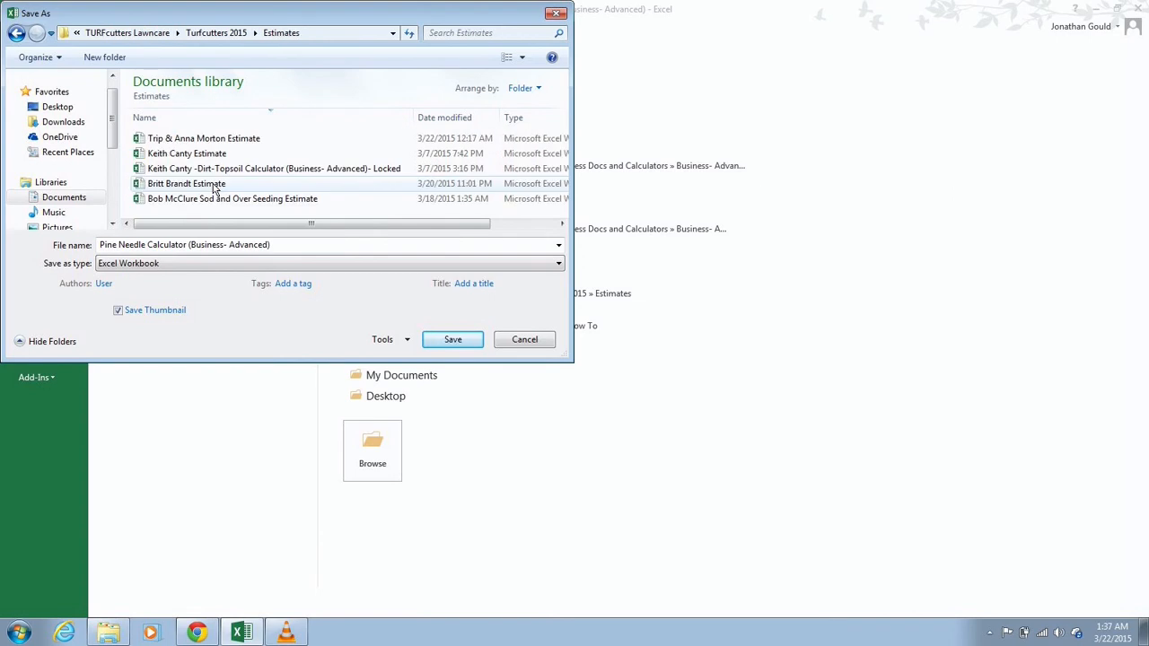
- Replace the file name with the customer's 'JOh Smith Pi... Estima...' pine needle estimate name
{"action": "left_click", "coordinate": [183, 244]}
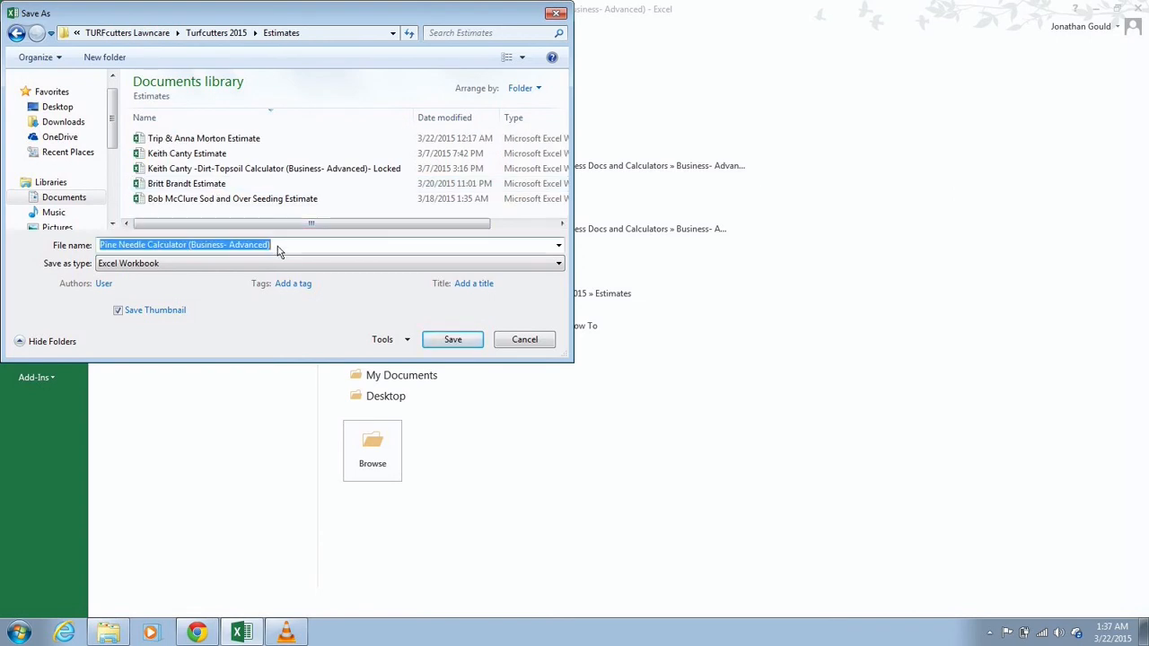
{"action": "type", "text": "JOh"}
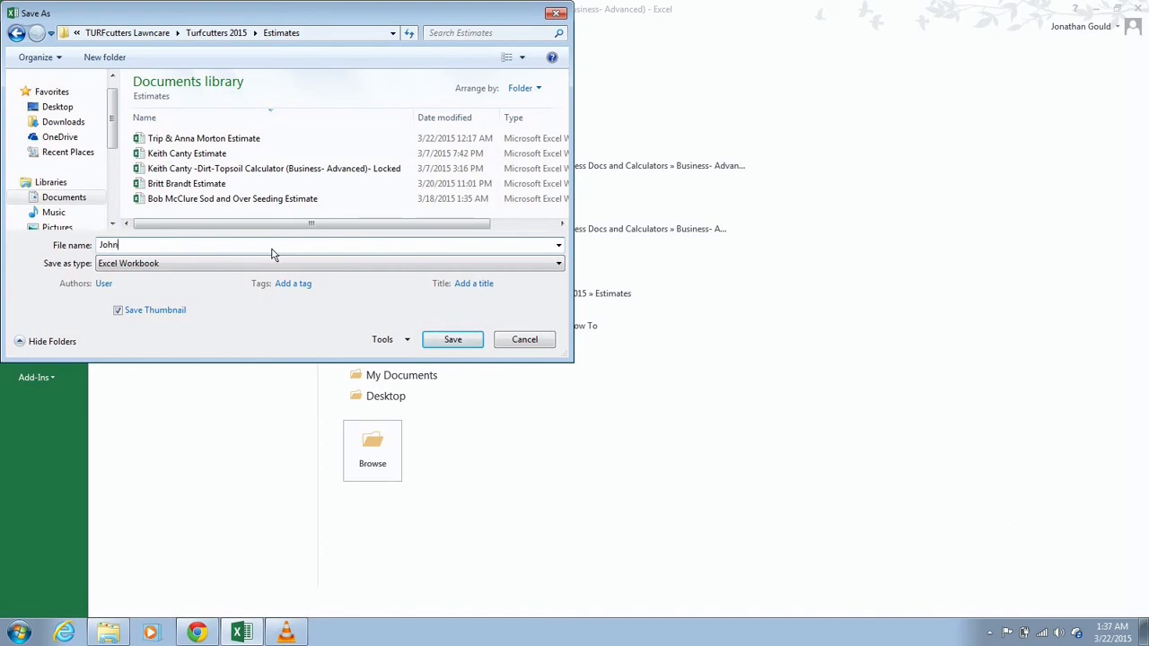
{"action": "type", "text": "Smith"}
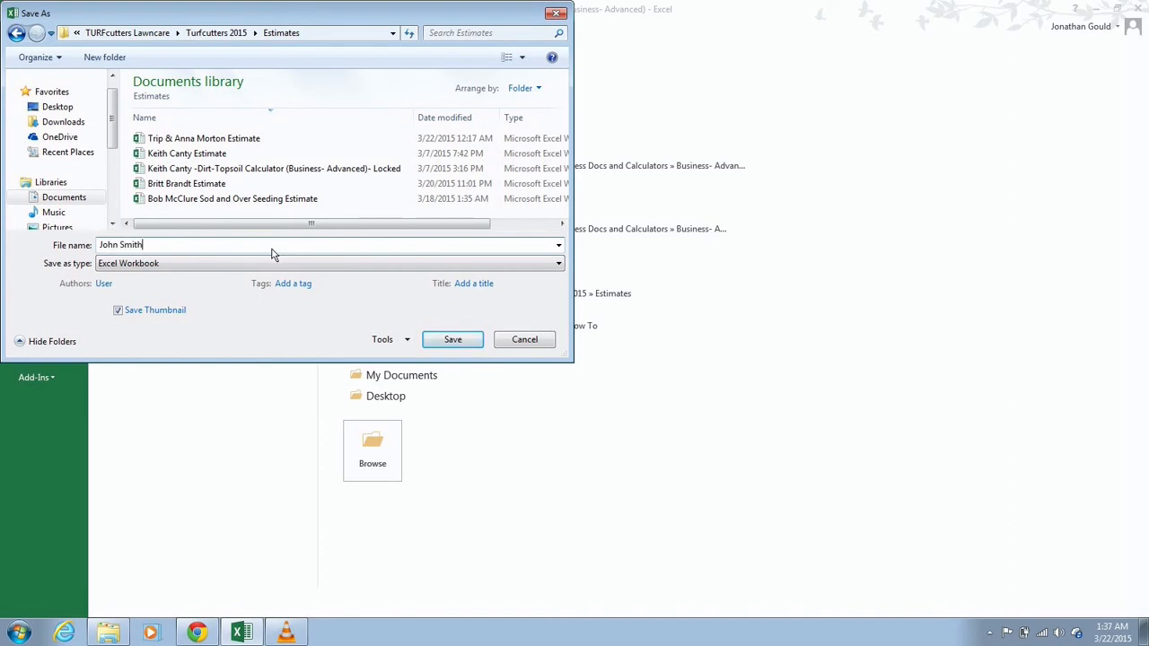
{"action": "type", "text": "\" \""}
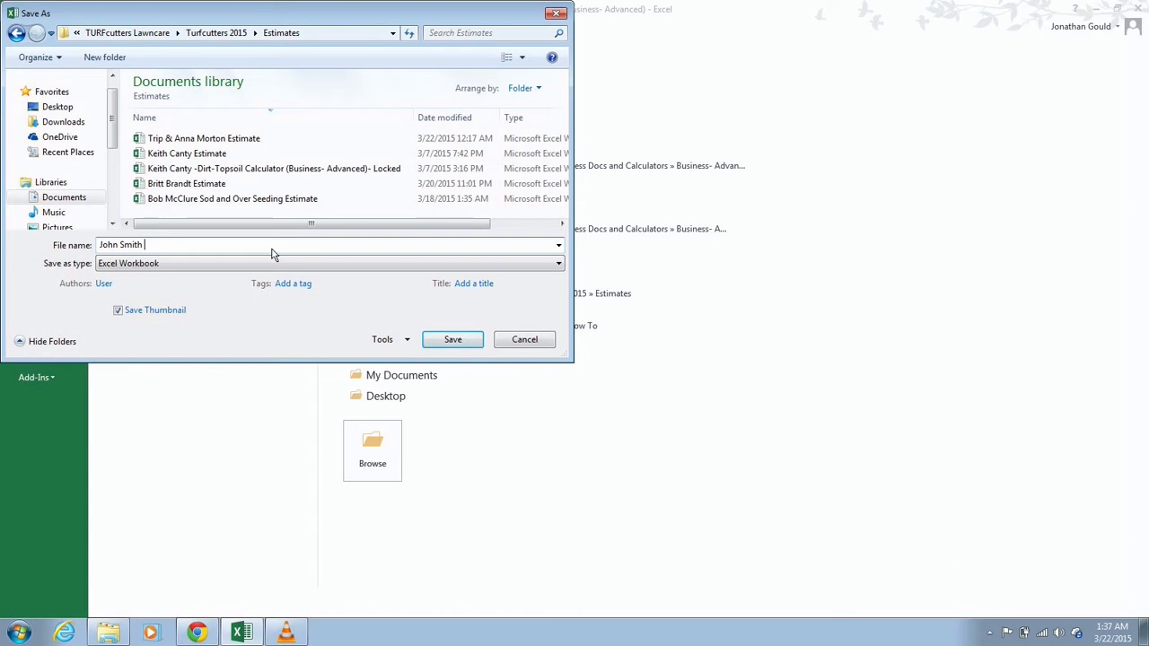
{"action": "type", "text": "Pine Needle"}
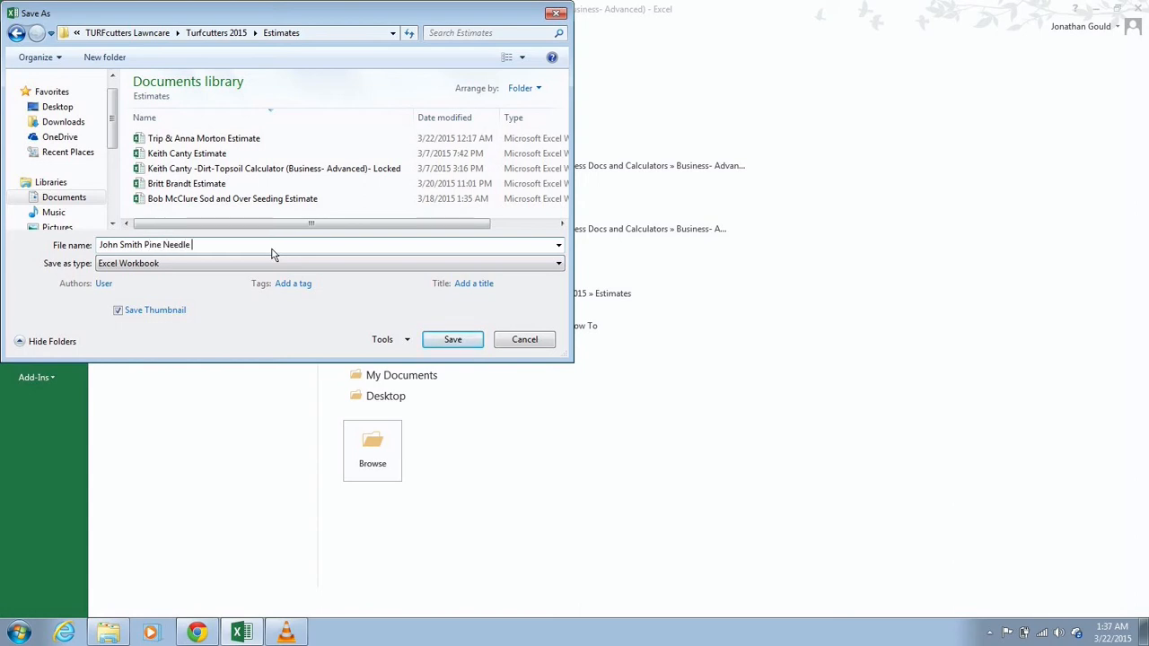
{"action": "type", "text": "Estimate"}
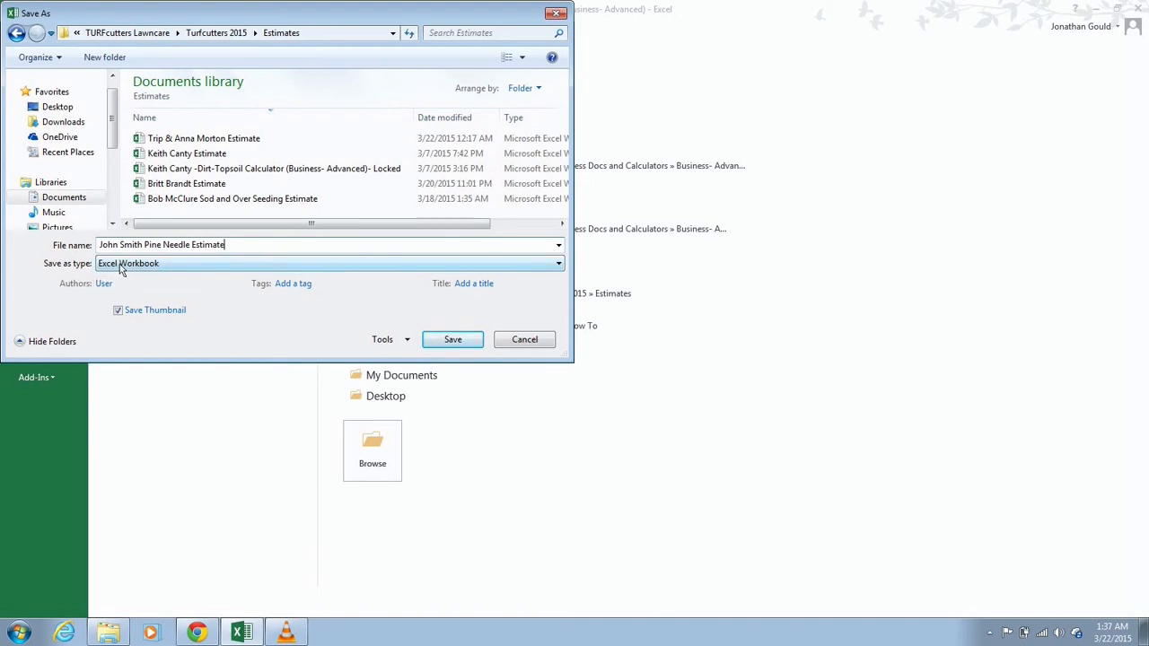
- Save the calculator as a PDF estimate in the 2015 Estimates folder
{"action": "left_click", "coordinate": [556, 262]}
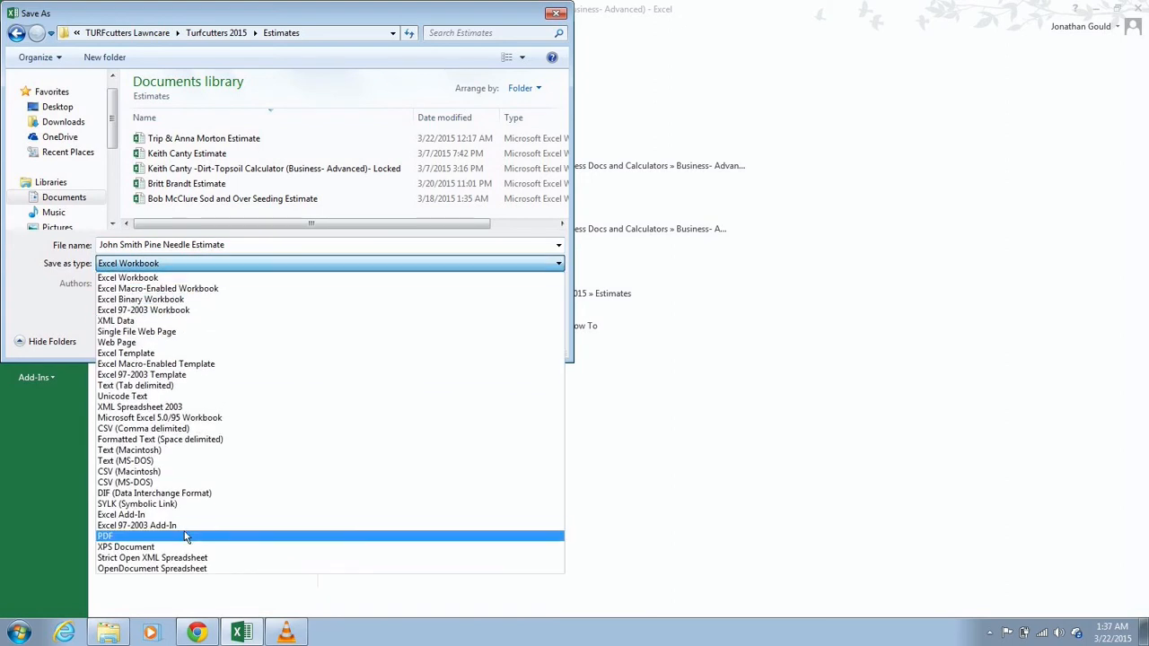
{"action": "left_click", "coordinate": [104, 535]}
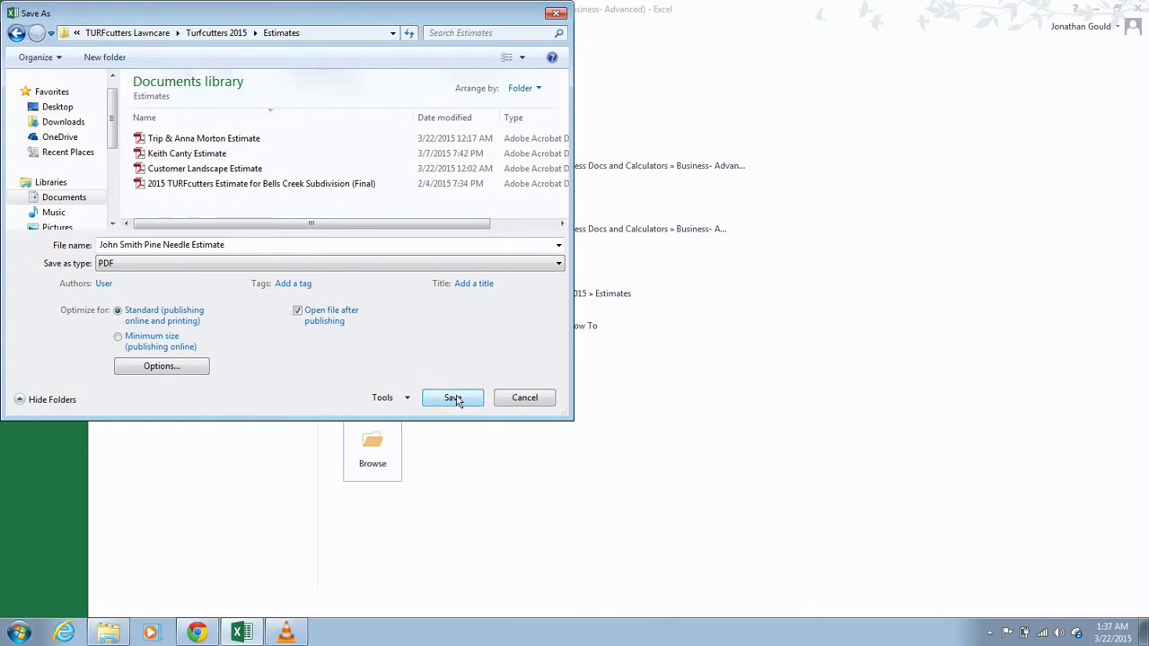
{"action": "left_click", "coordinate": [452, 398]}
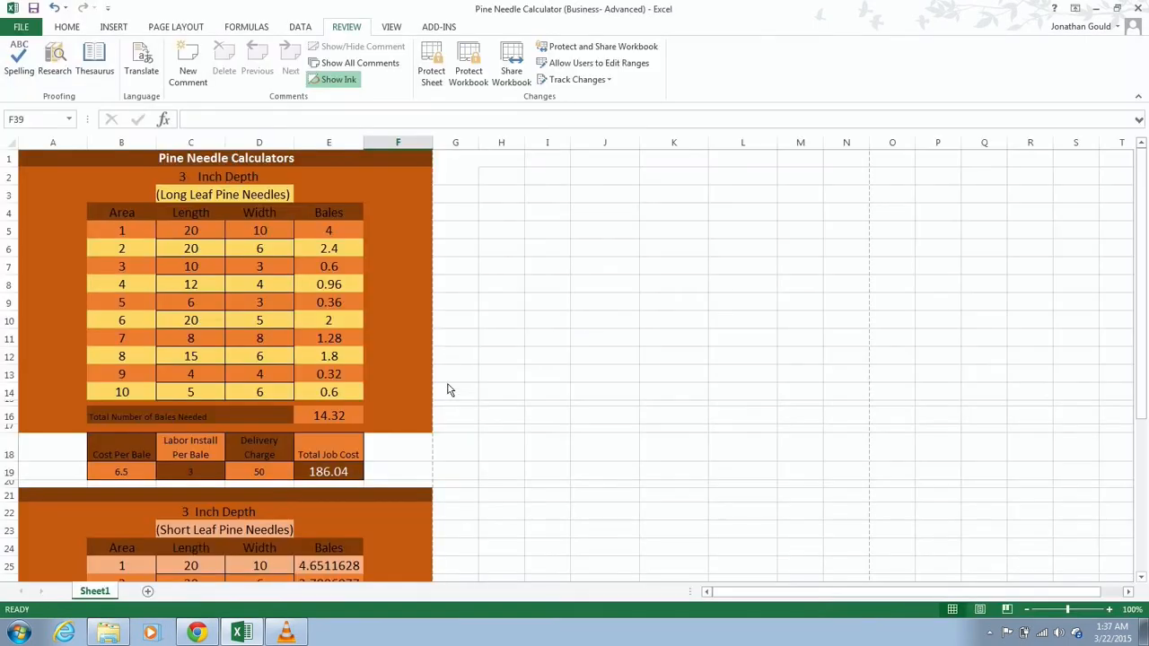
- Scroll through the published PDF in Adobe Reader to review the 14.32 bales and 186.04 job cost
{"action": "left_click", "coordinate": [326, 632]}
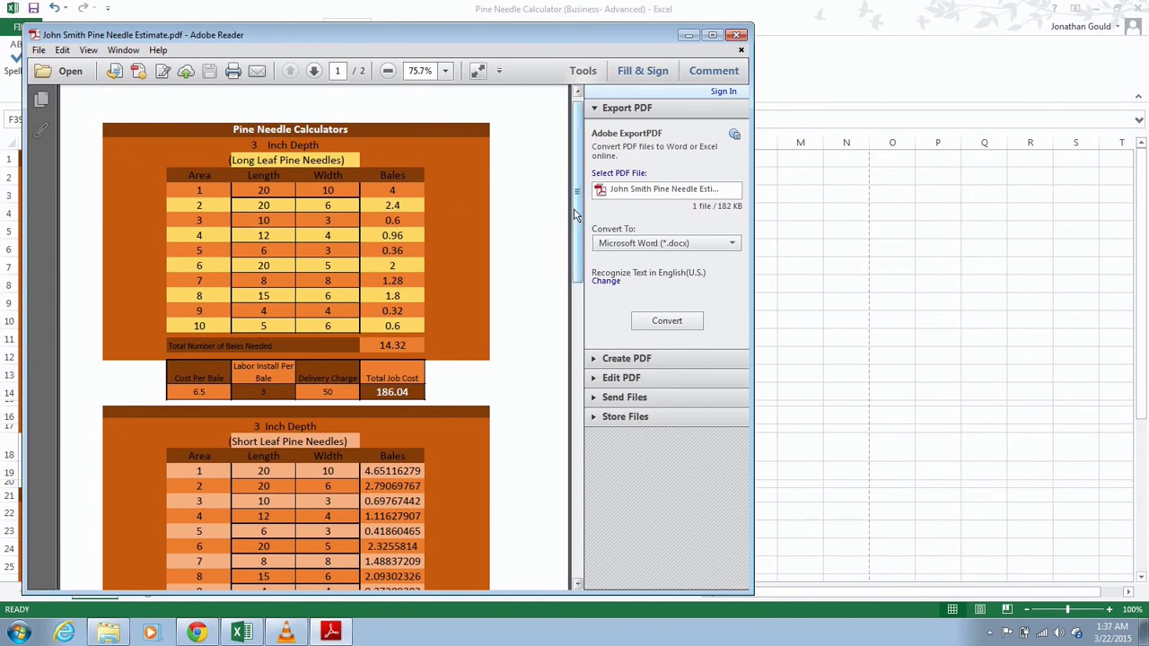
{"action": "scroll", "scroll_direction": "down", "scroll_amount": 3}
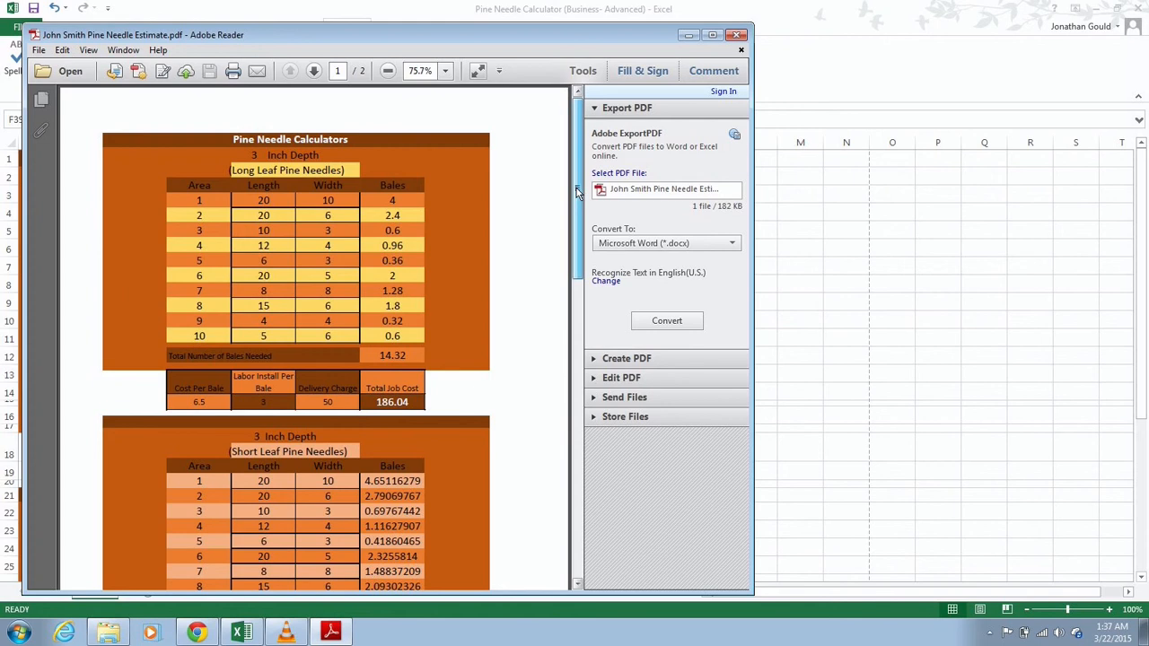
{"action": "scroll", "scroll_direction": "down", "scroll_amount": 3}
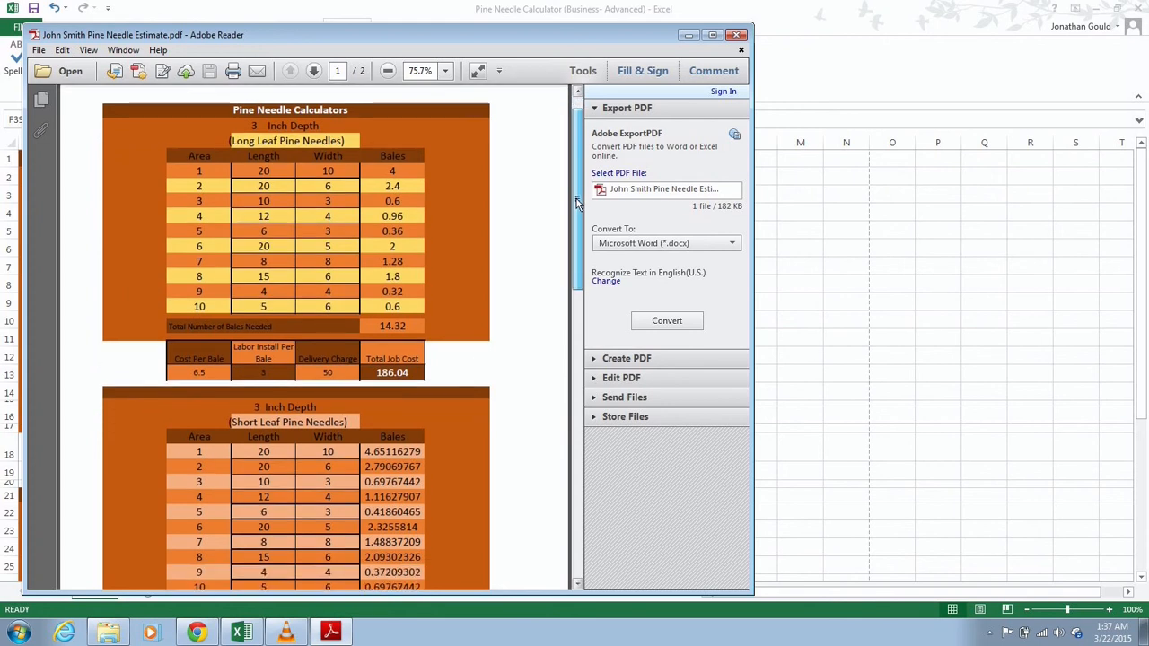
{"action": "scroll", "scroll_direction": "down", "scroll_amount": 3}
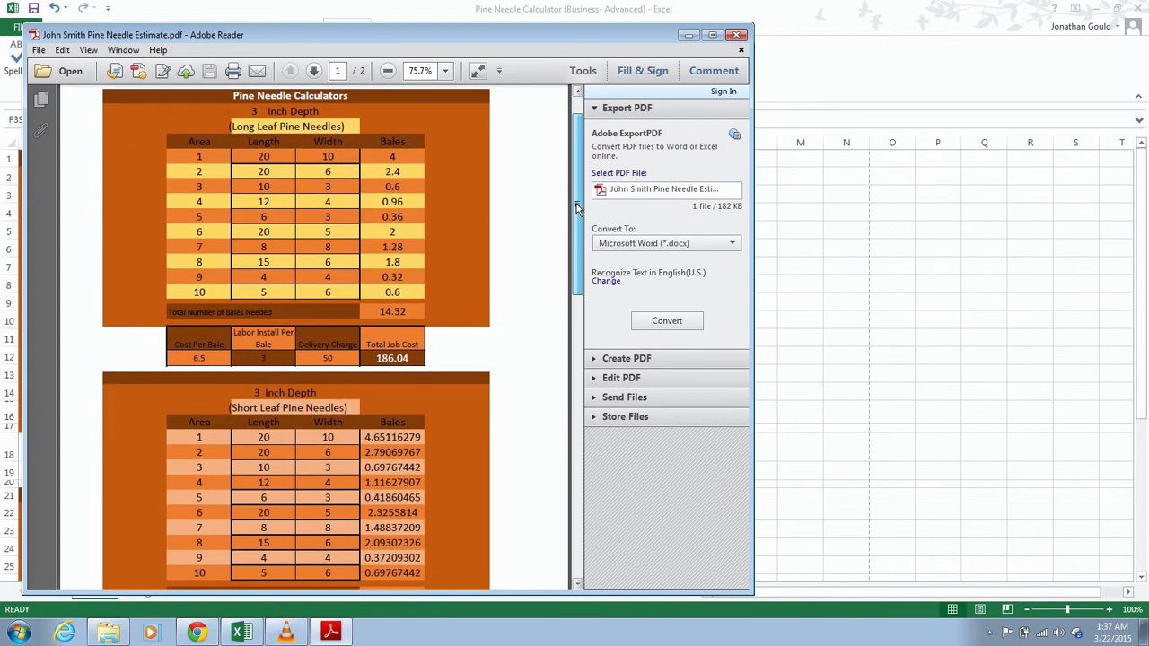
{"action": "mouse_move", "coordinate": [281, 276]}
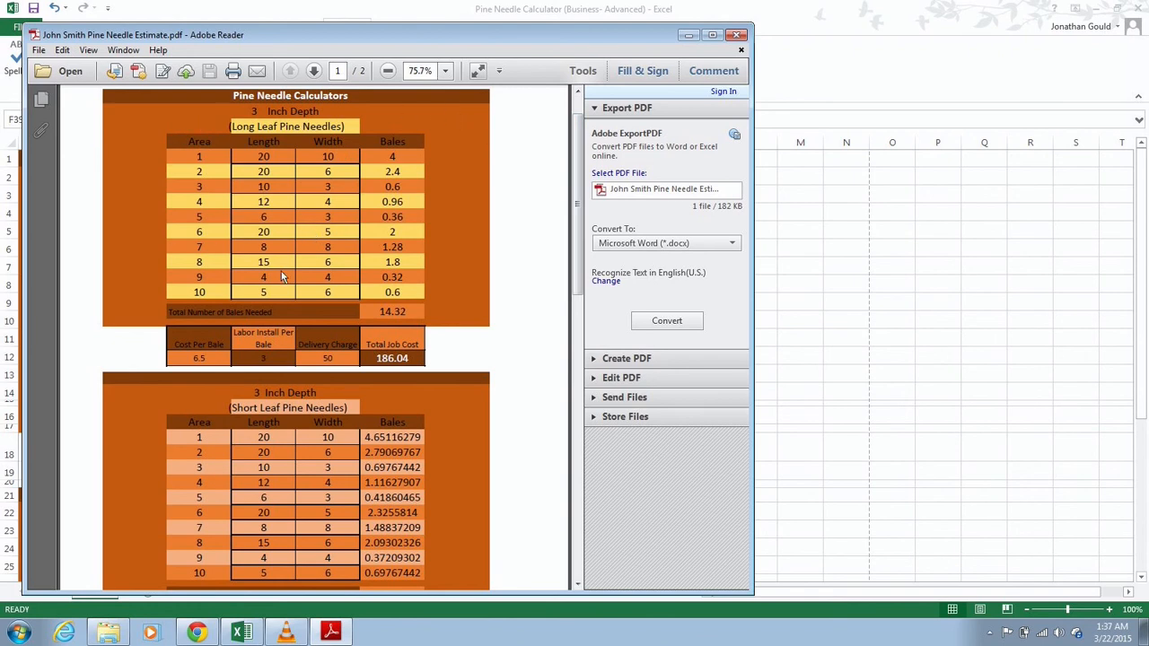
{"action": "mouse_move", "coordinate": [368, 391]}
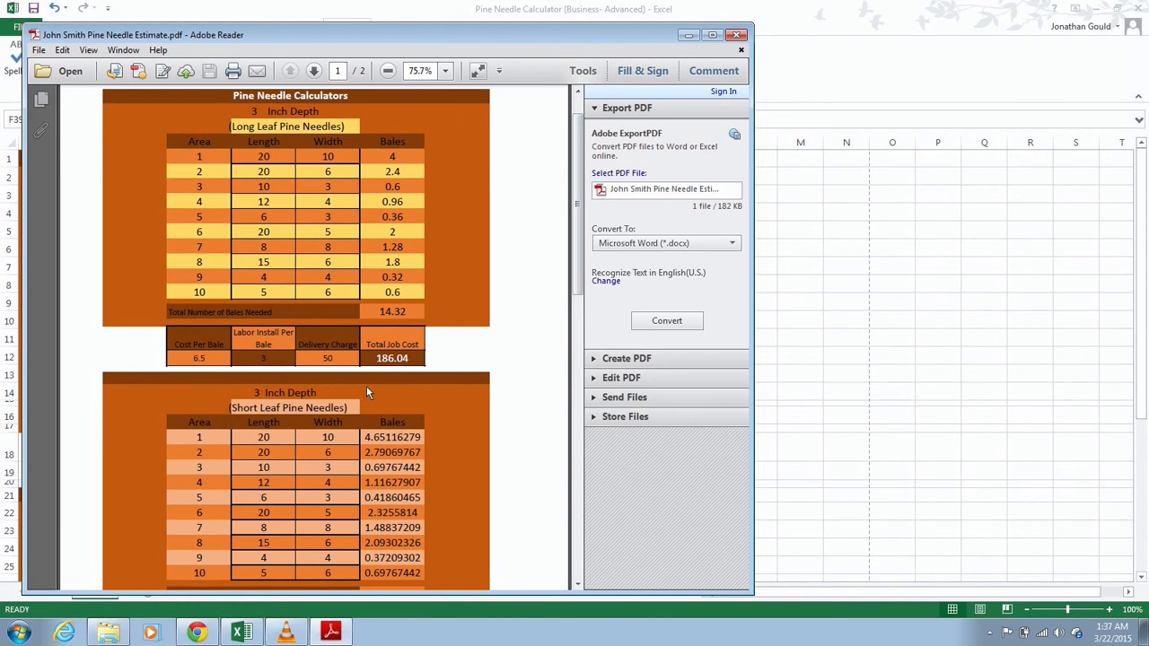
{"action": "mouse_move", "coordinate": [243, 147]}
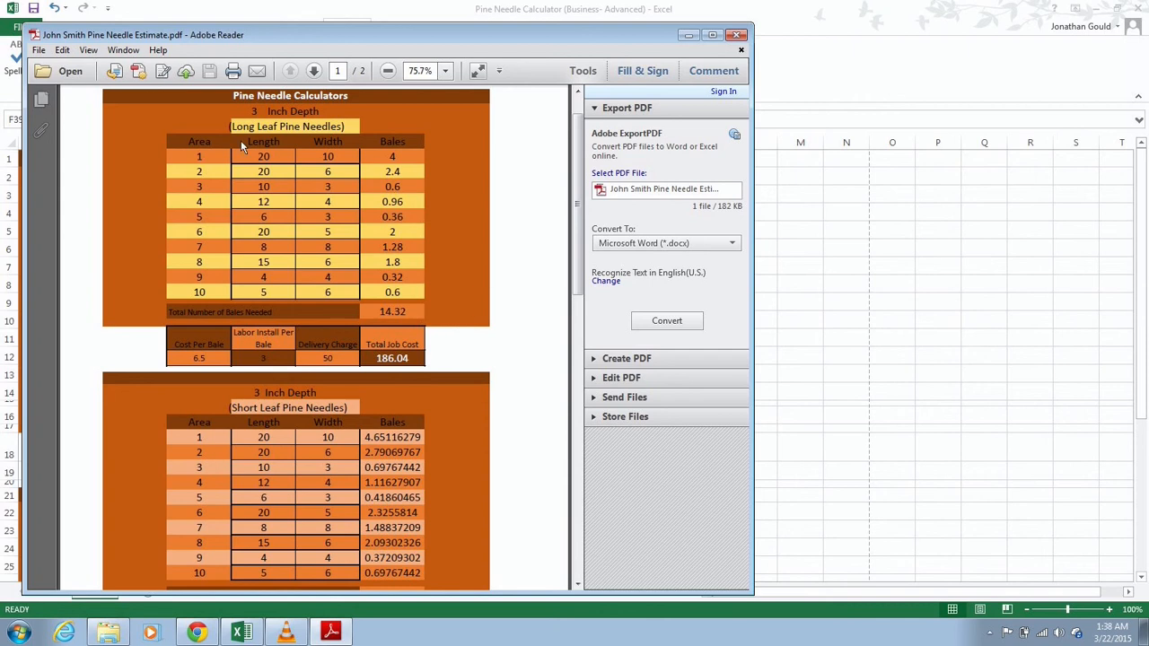
{"action": "mouse_move", "coordinate": [330, 405]}
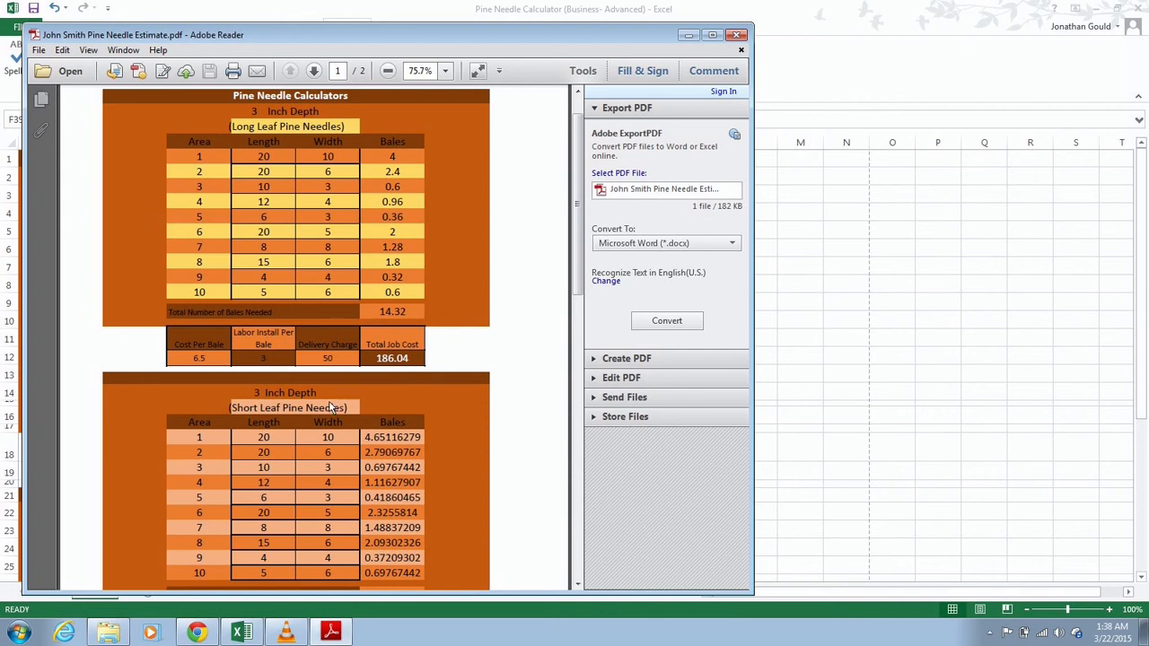
{"action": "mouse_move", "coordinate": [578, 215]}
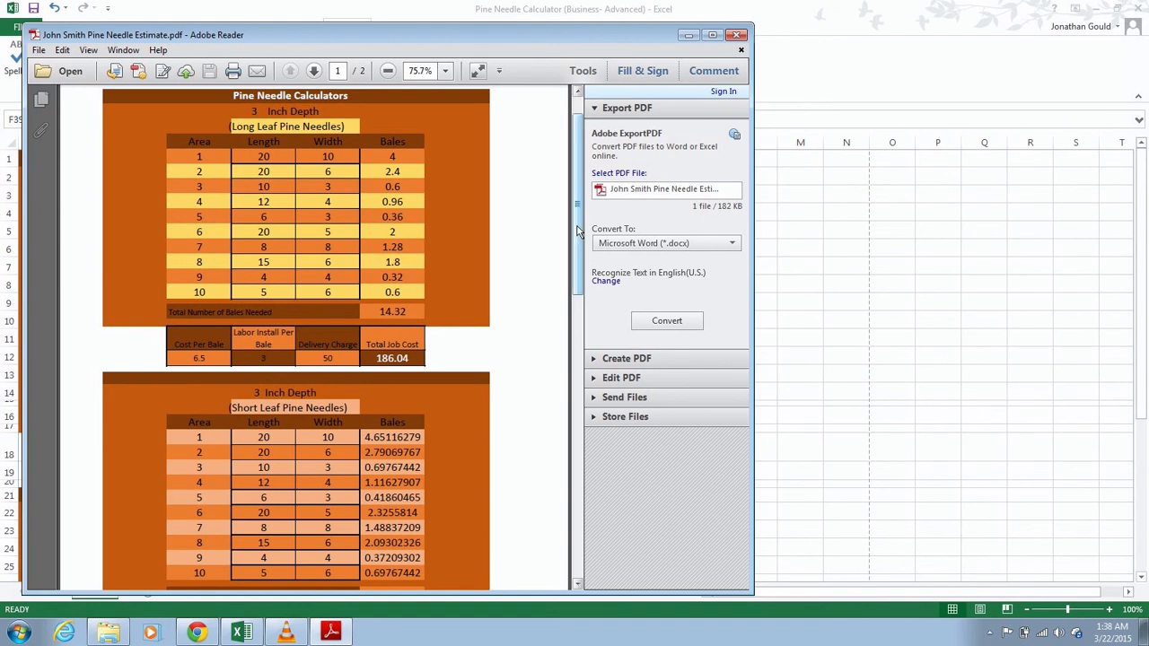
{"action": "scroll", "scroll_direction": "down", "scroll_amount": 3}
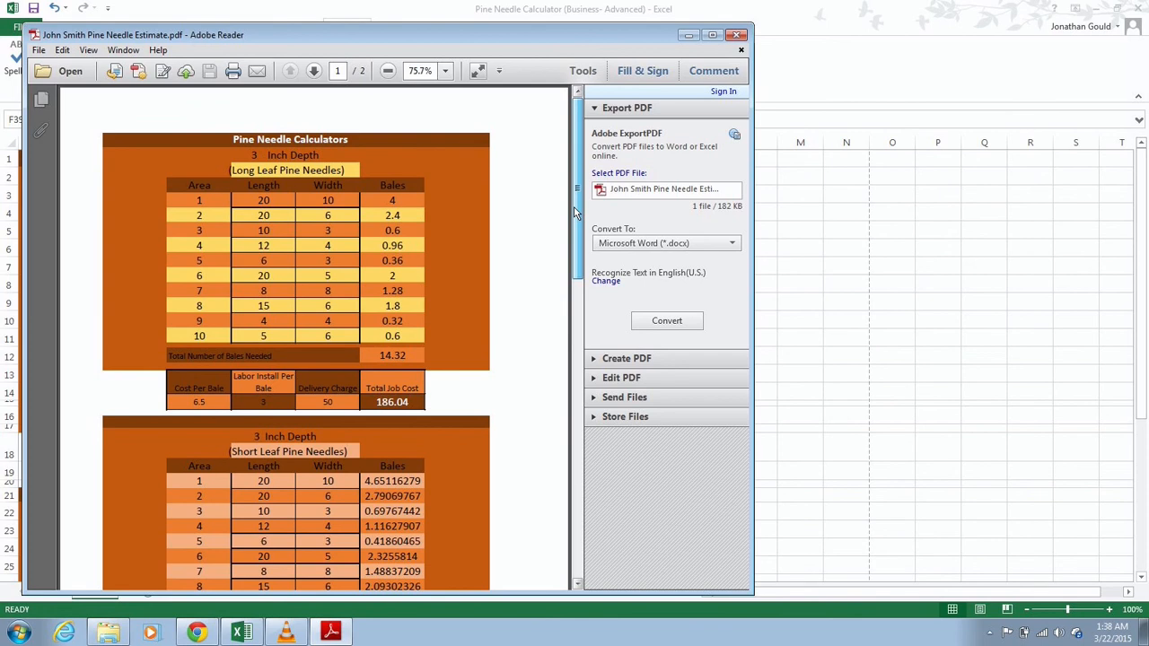
{"action": "scroll", "scroll_direction": "down", "scroll_amount": 3}
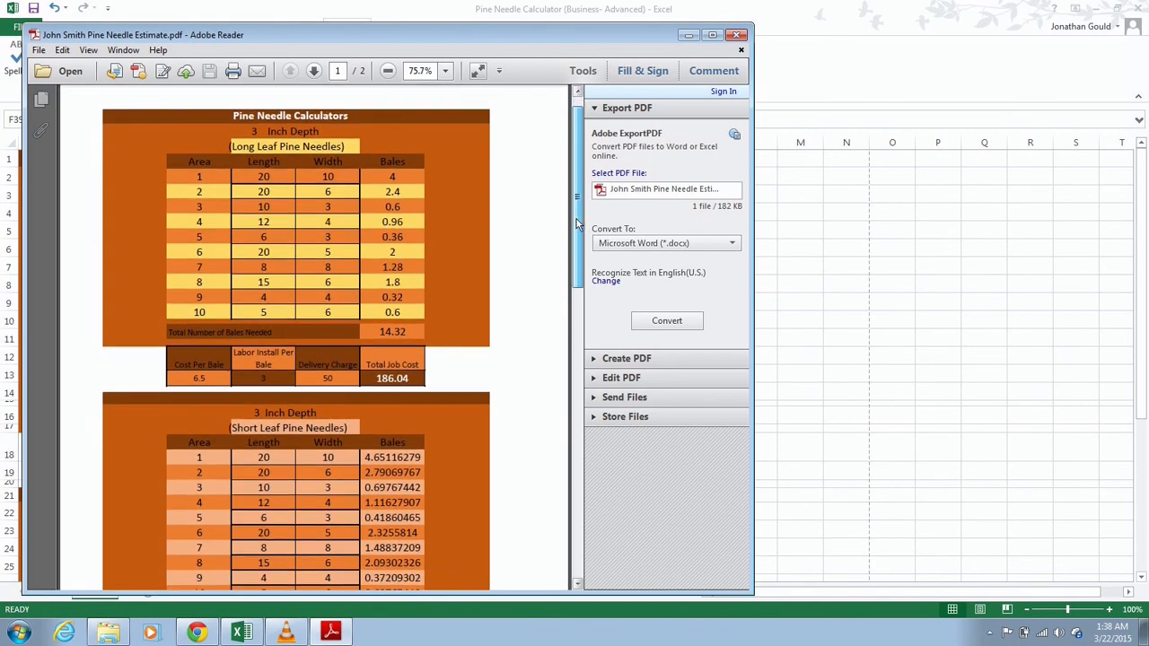
{"action": "scroll", "scroll_direction": "down", "scroll_amount": 3}
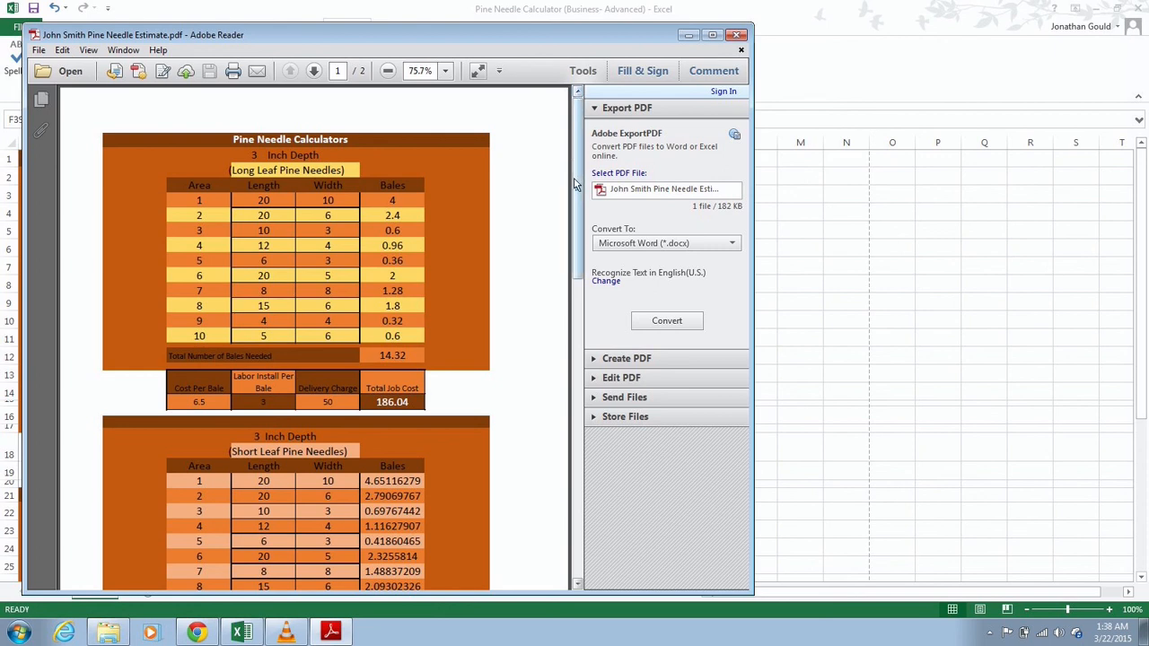
{"action": "mouse_move", "coordinate": [578, 195]}
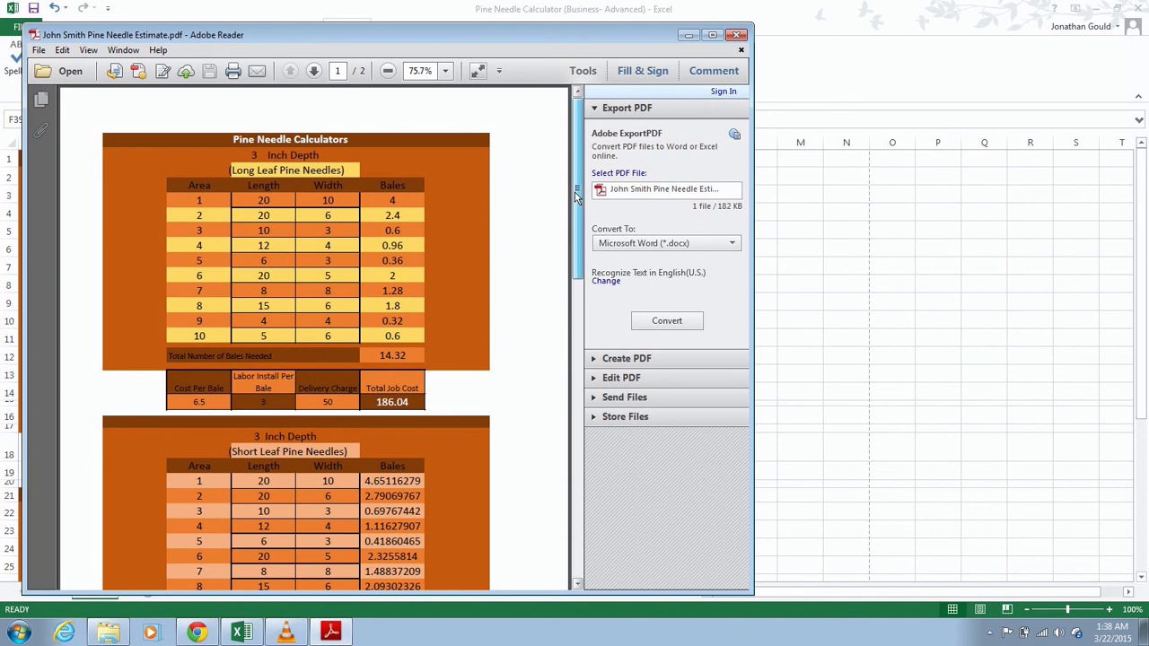
{"action": "scroll", "scroll_direction": "down", "scroll_amount": 3}
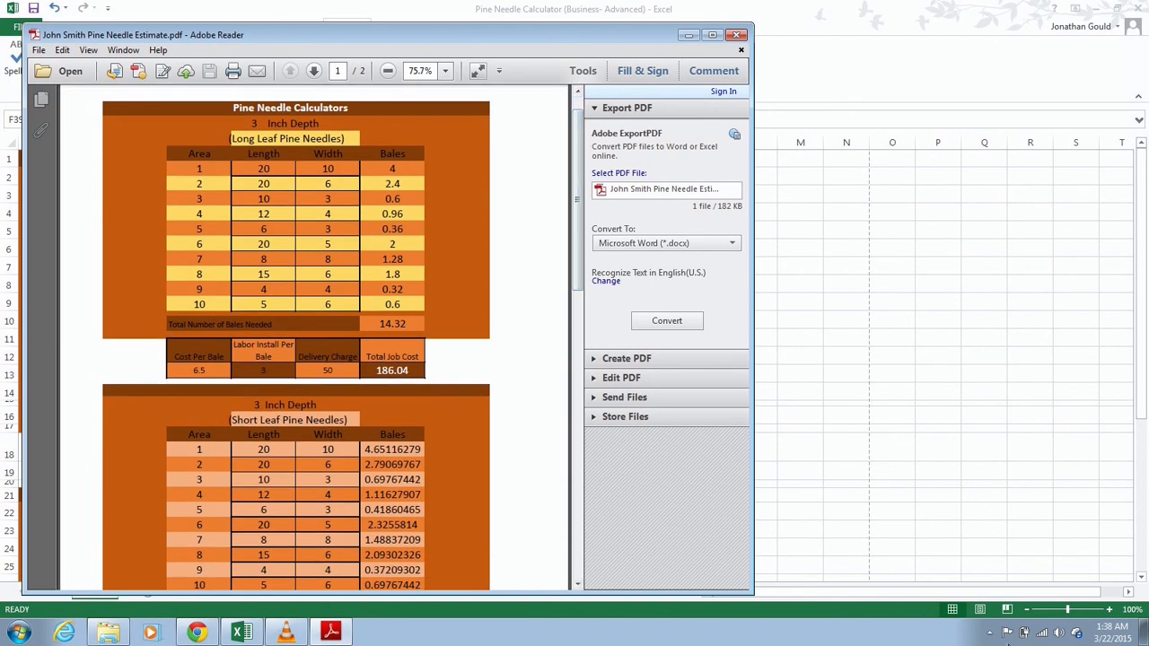